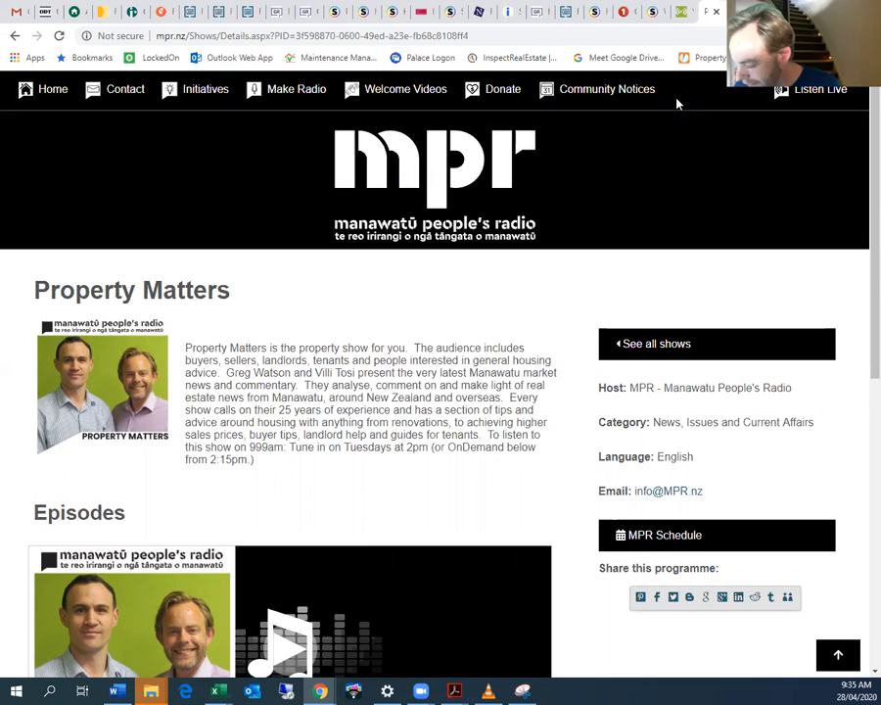
mouse_move(598, 108)
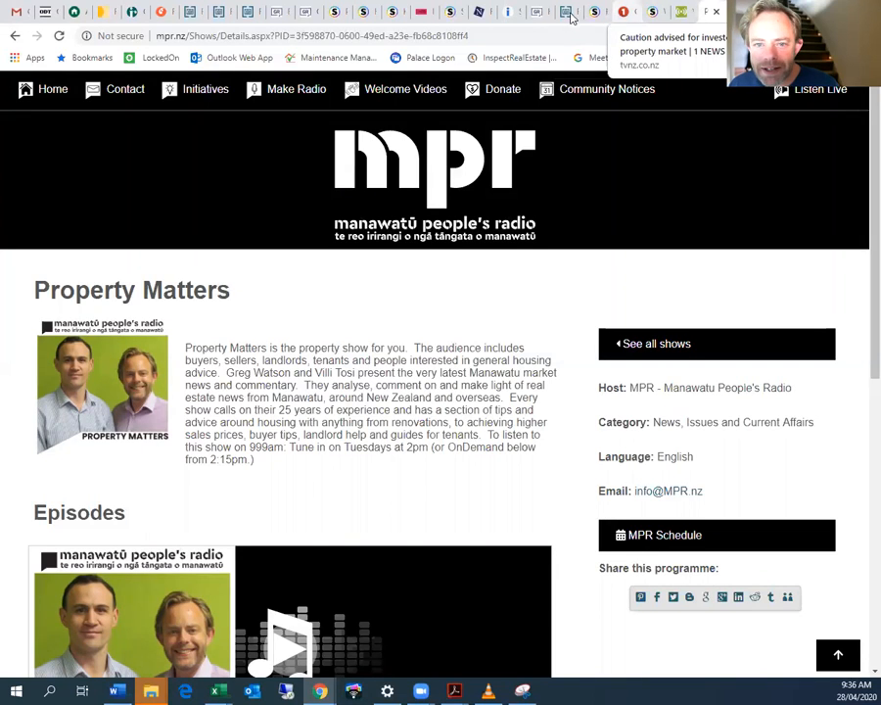
mouse_move(436, 18)
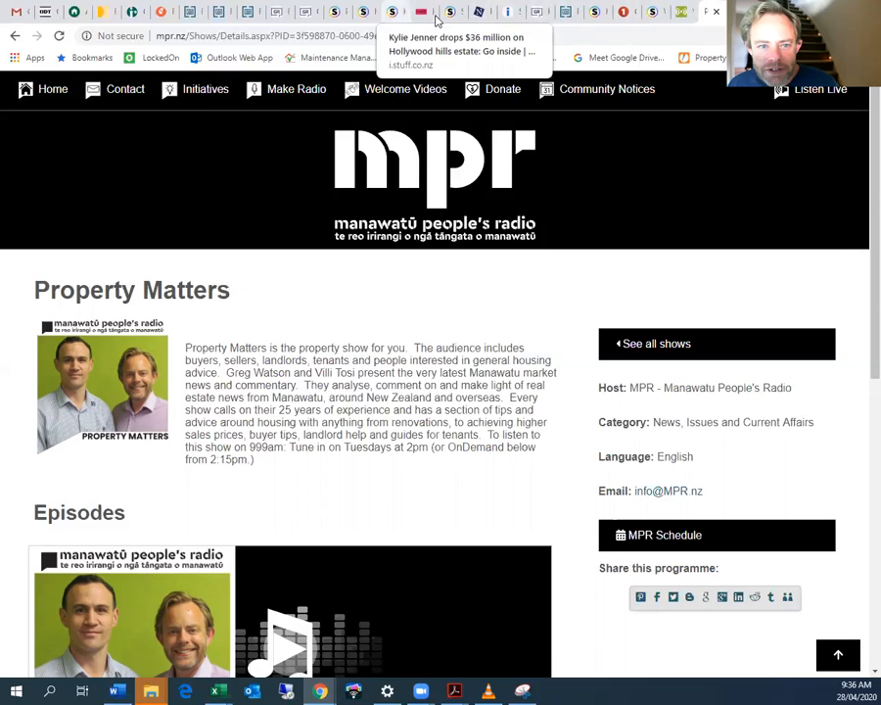
mouse_move(191, 12)
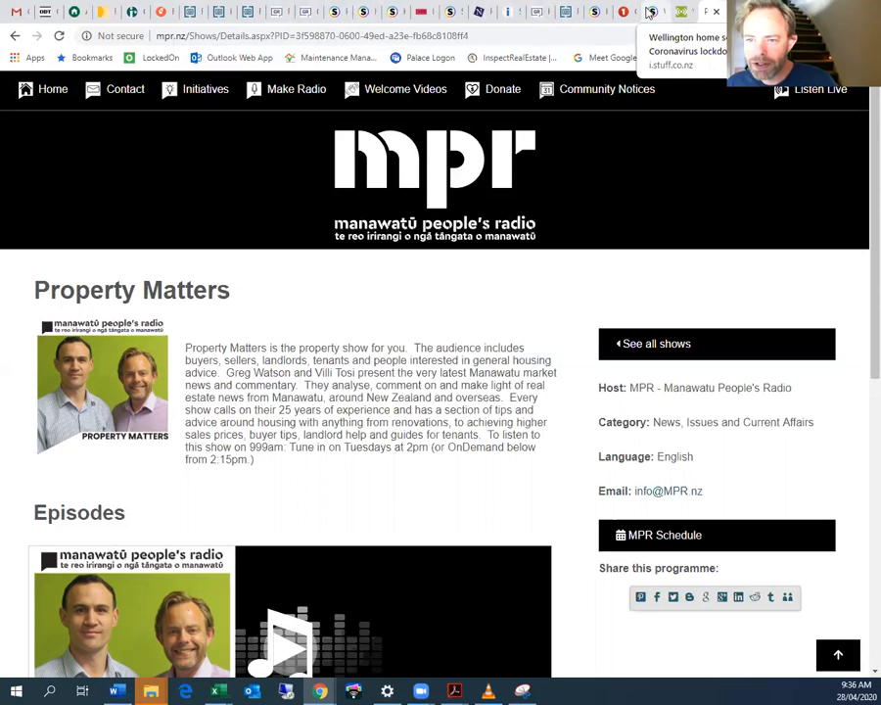
mouse_move(506, 11)
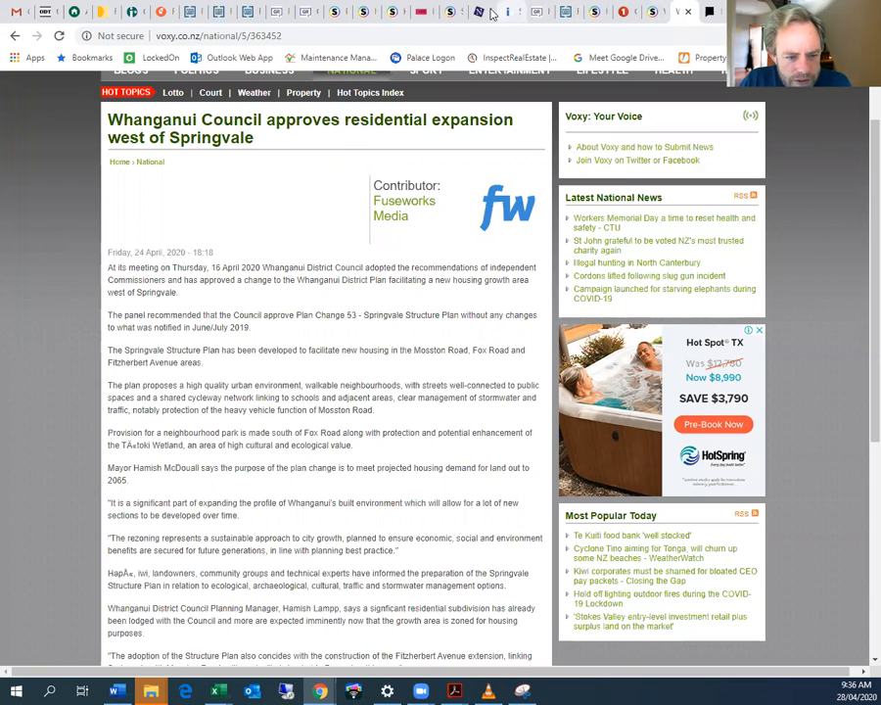
mouse_move(490, 12)
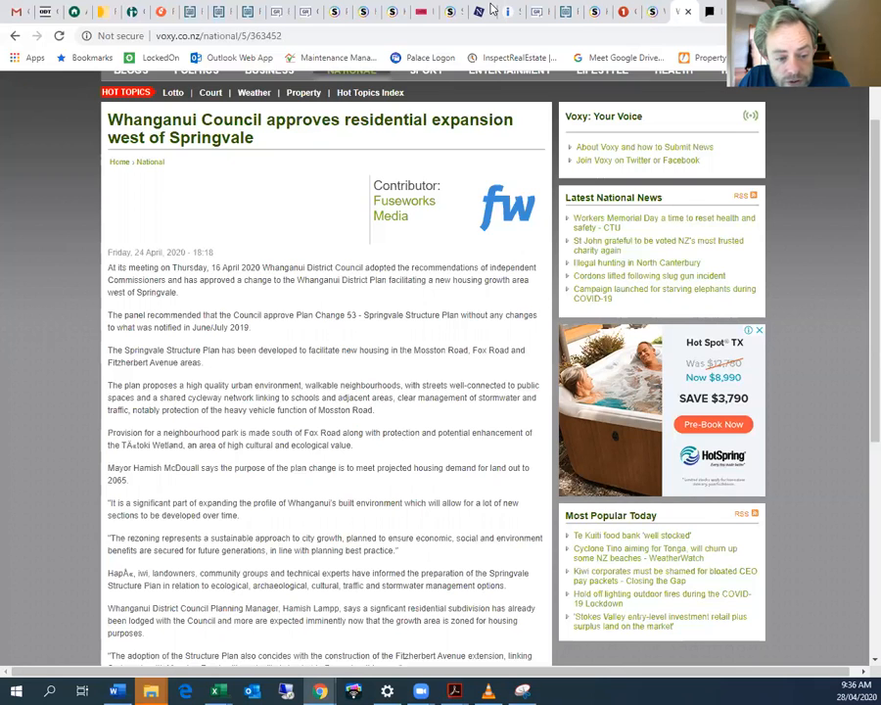
- Scroll through Voxy's Whanganui Council Springvale expansion article and close its tab
scroll(down, 3)
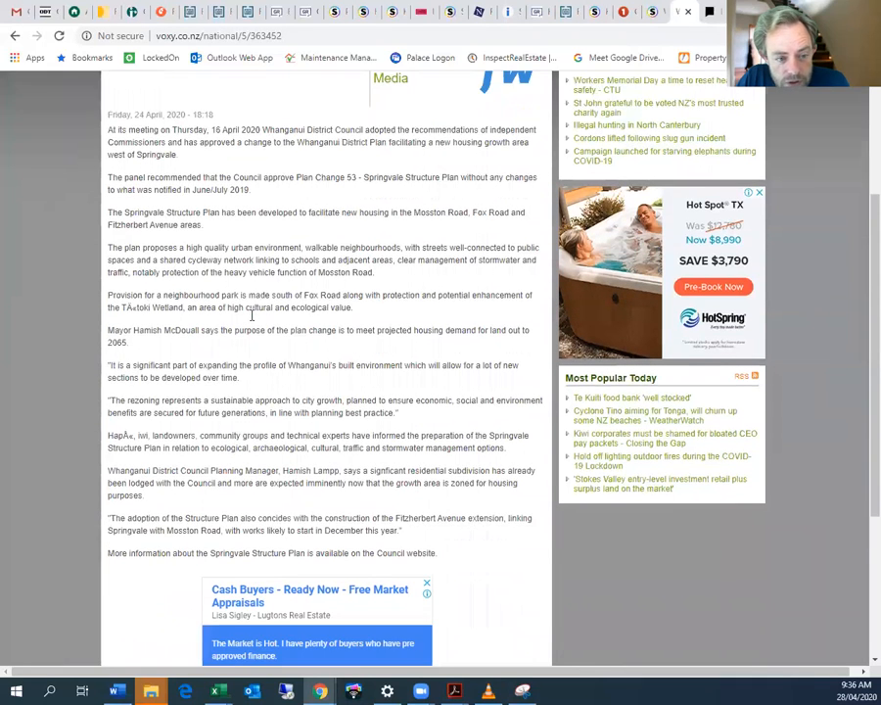
scroll(down, 3)
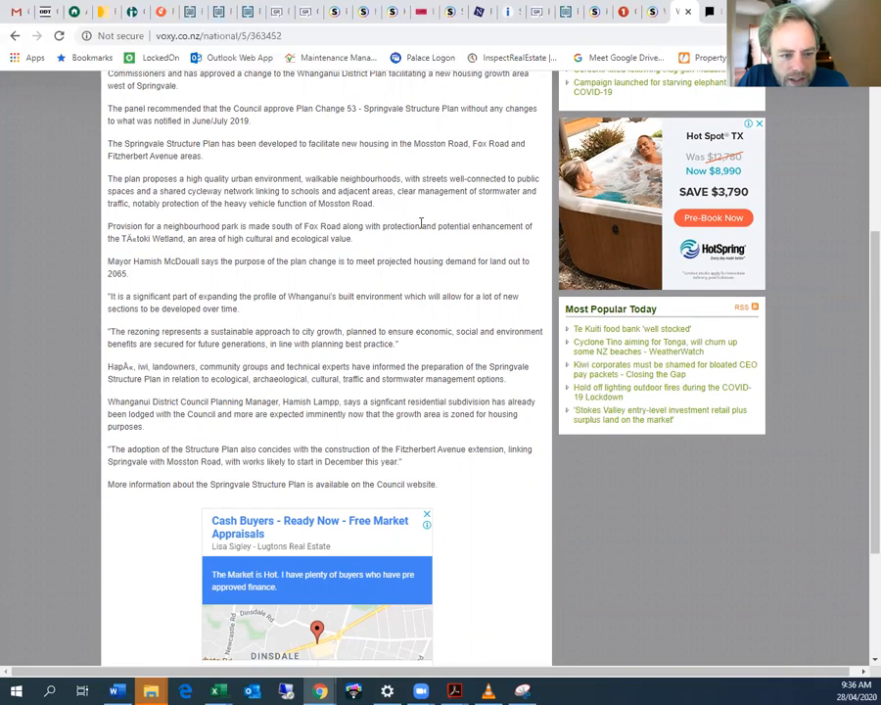
mouse_move(436, 220)
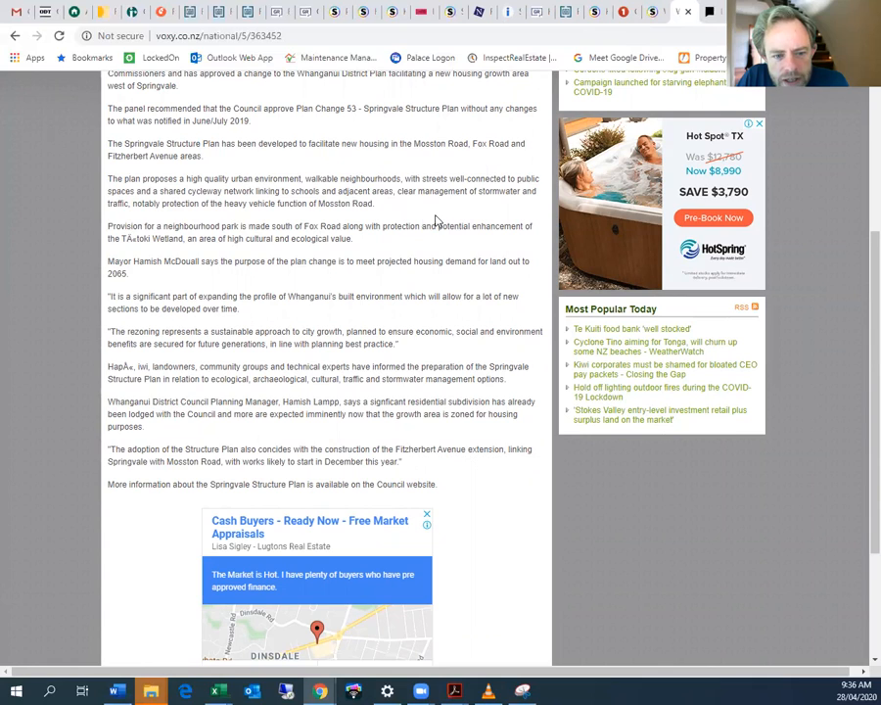
mouse_move(456, 204)
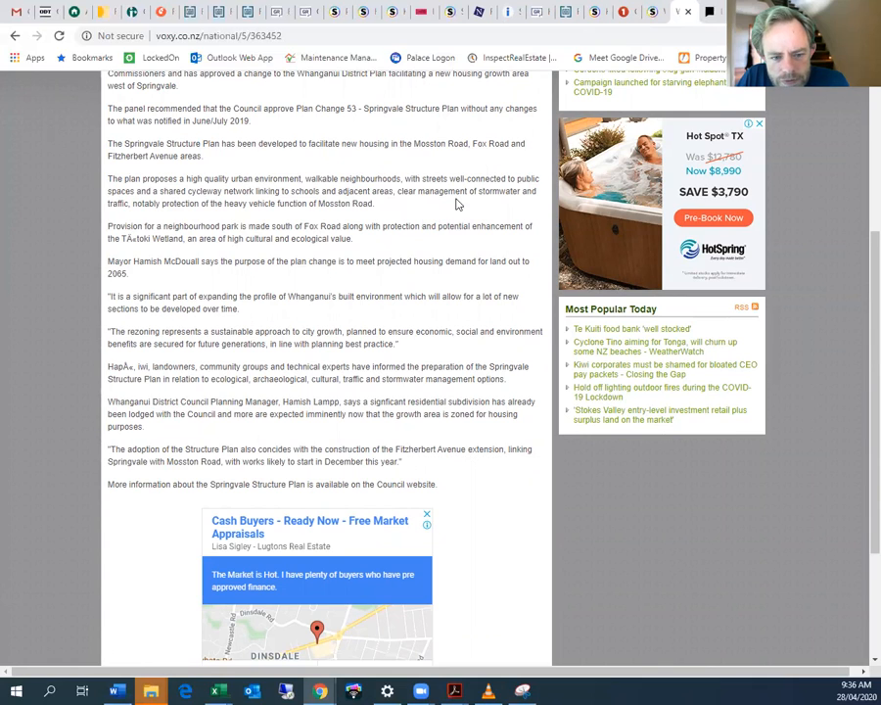
mouse_move(498, 329)
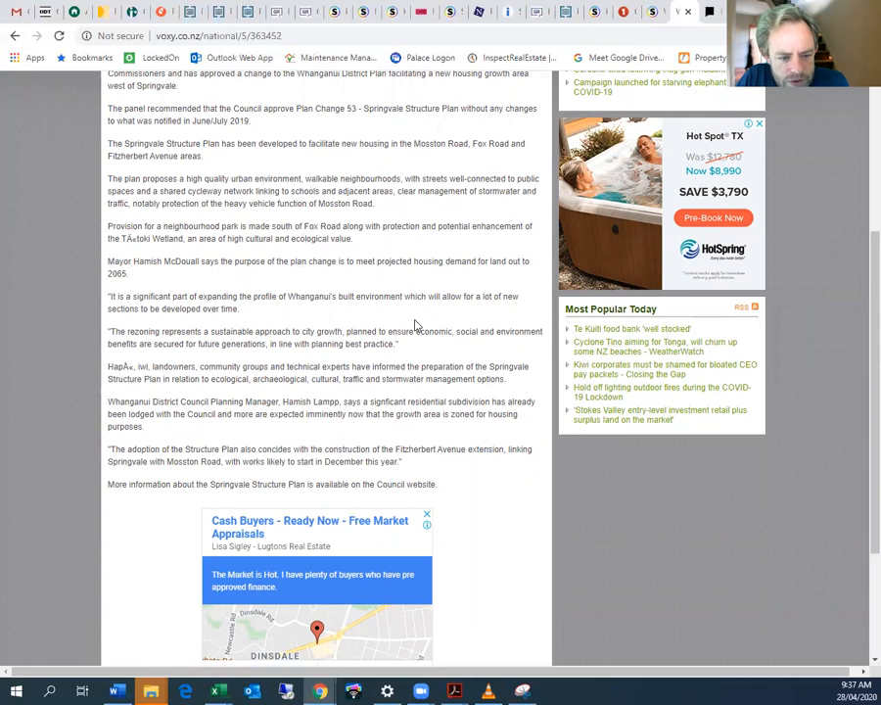
mouse_move(433, 323)
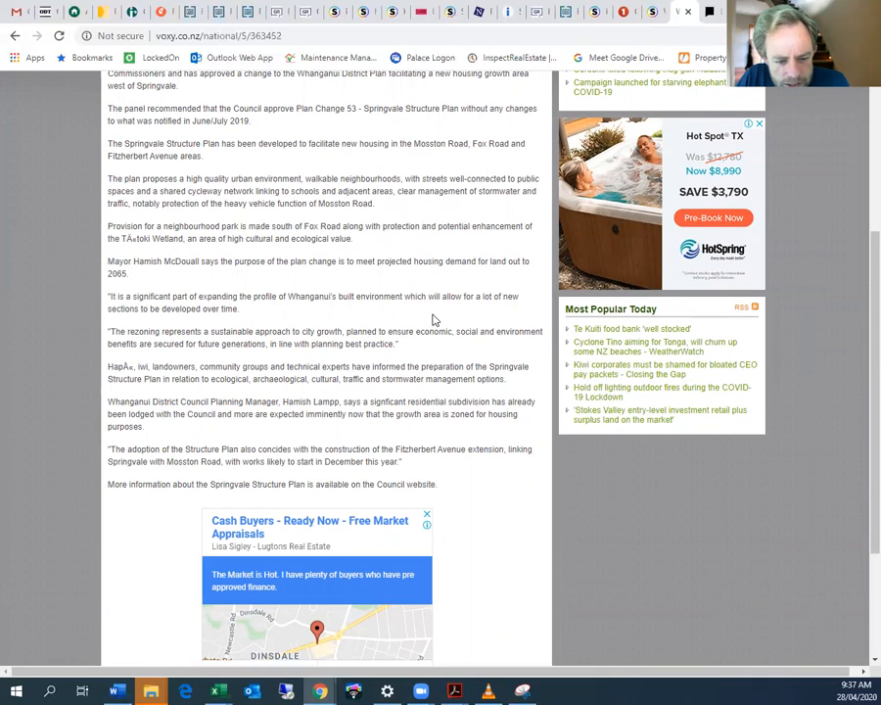
scroll(down, 3)
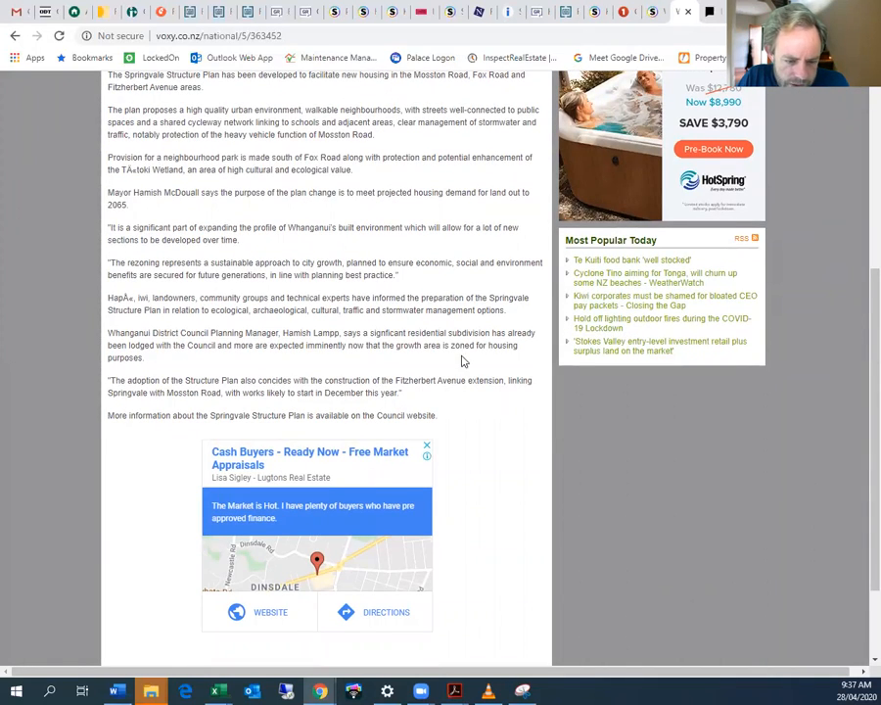
mouse_move(478, 396)
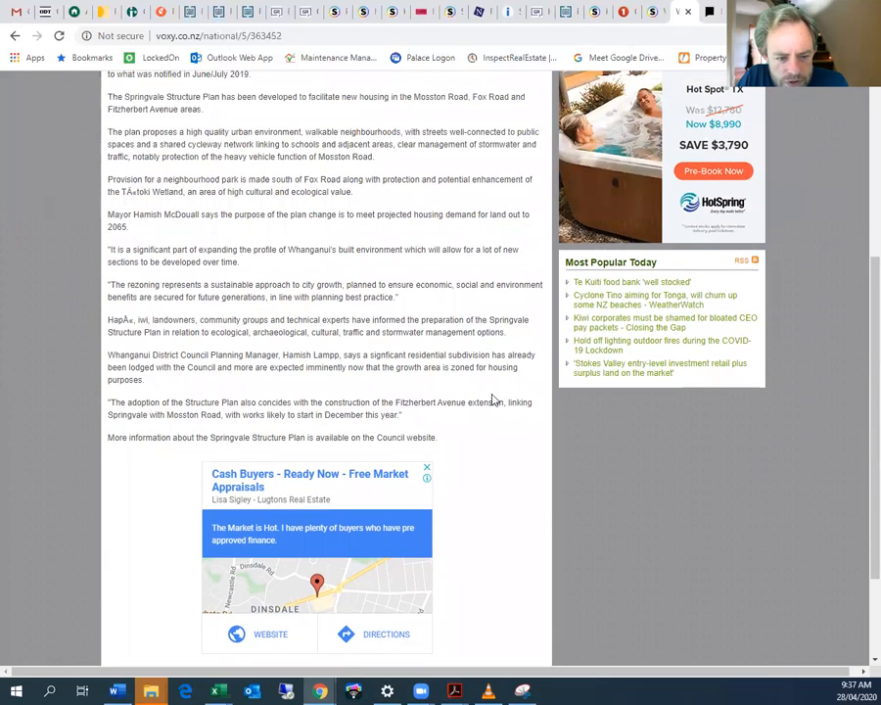
scroll(up, 3)
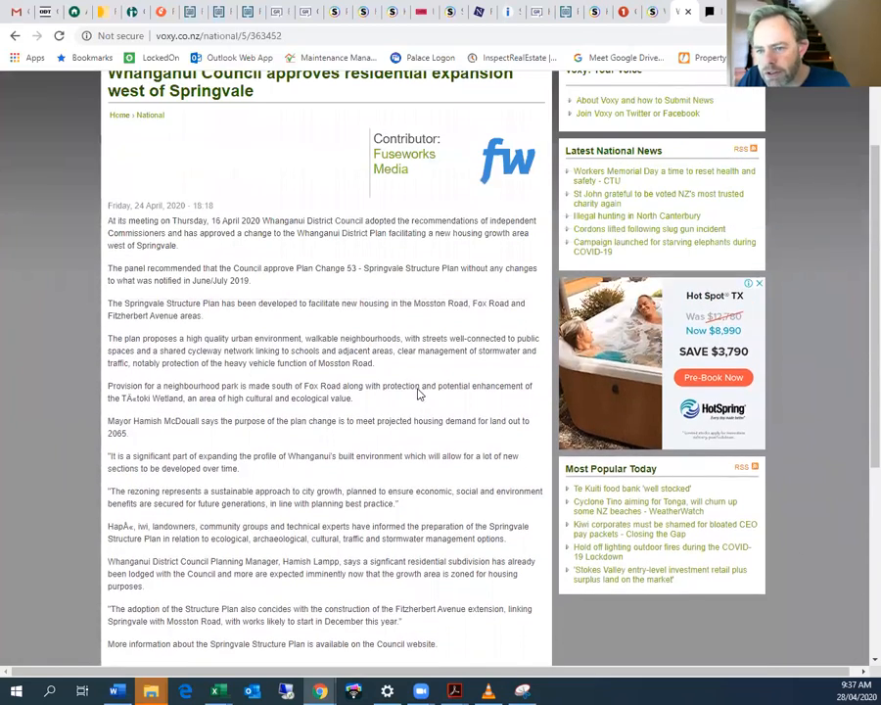
scroll(up, 3)
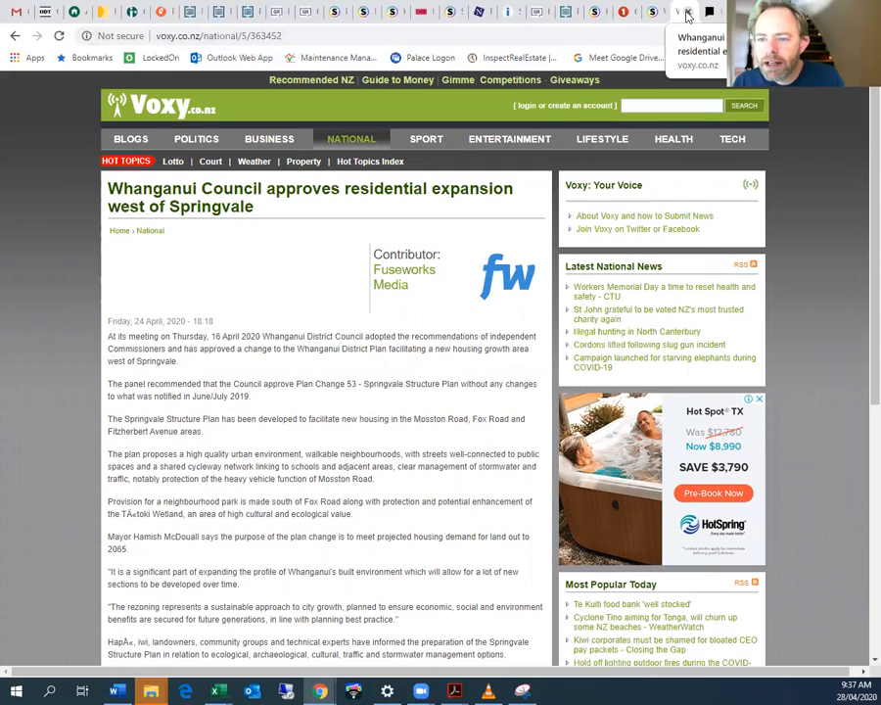
click(673, 11)
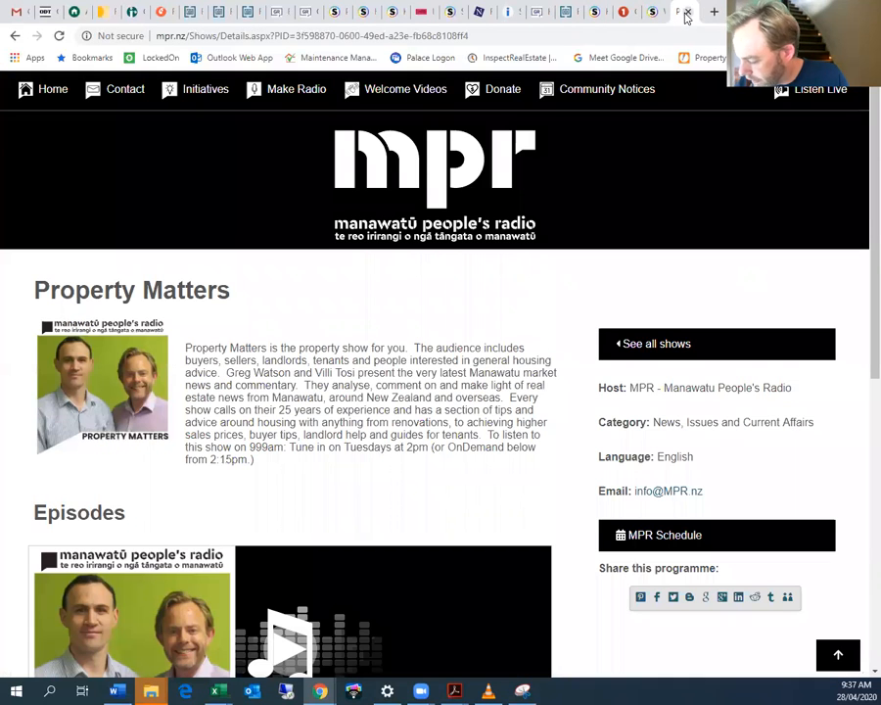
- Switch to the Stuff tab 'Wellington home sold under Coronavirus lockdown with no viewings'
click(686, 10)
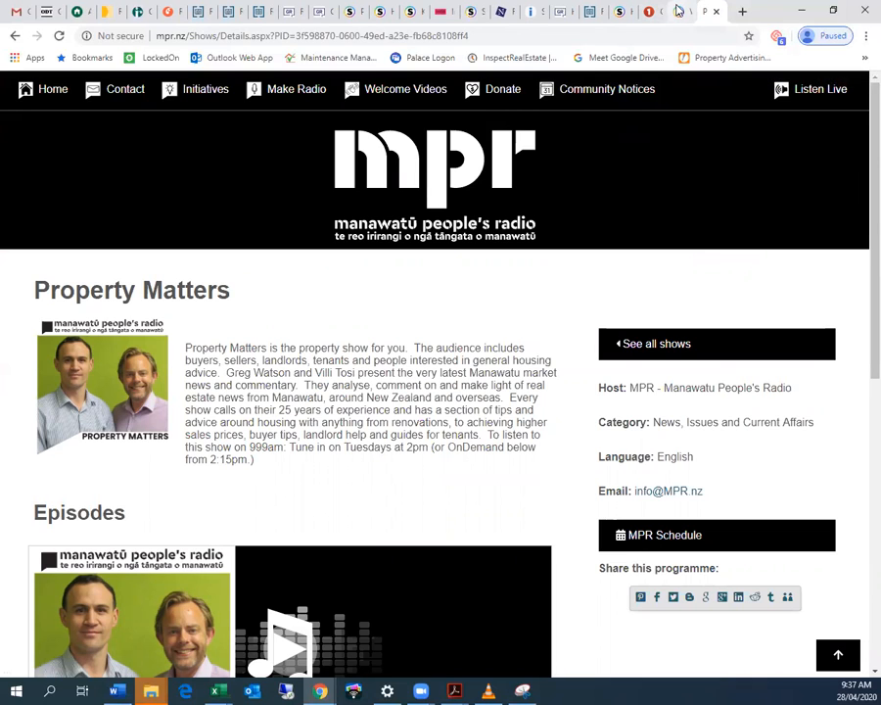
click(680, 11)
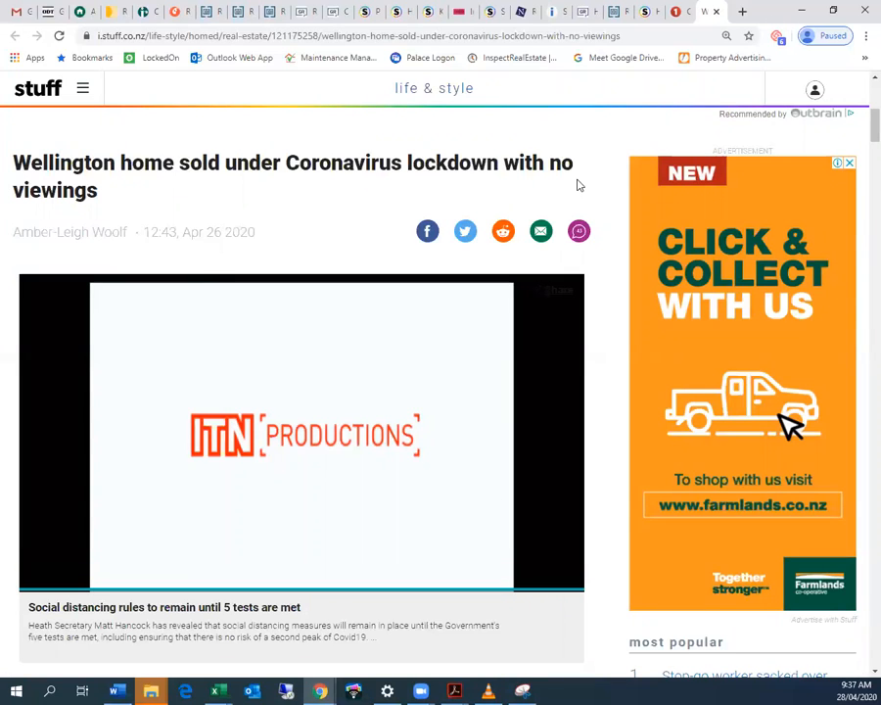
mouse_move(609, 154)
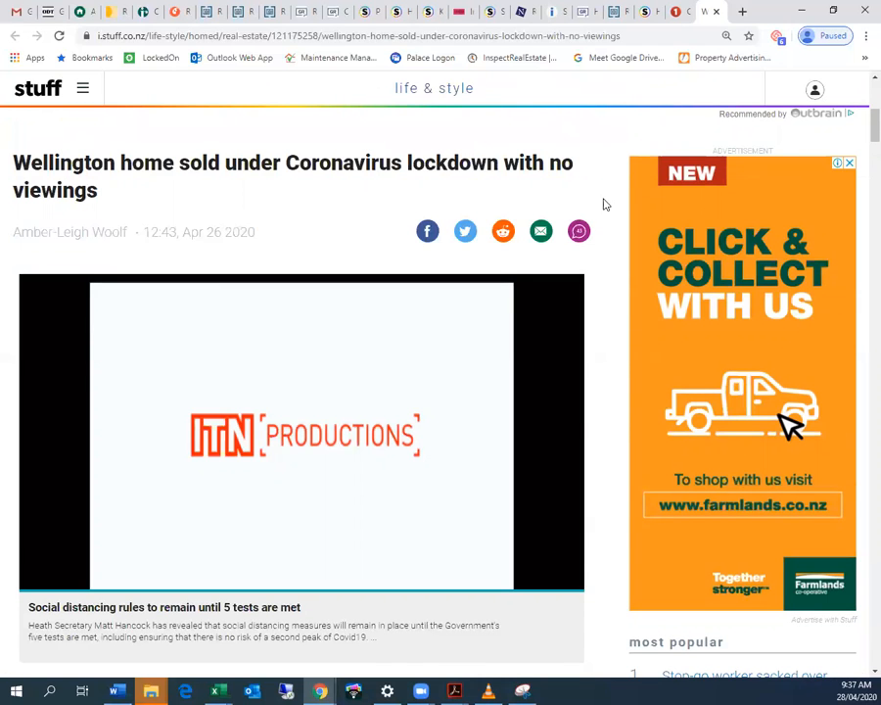
scroll(down, 3)
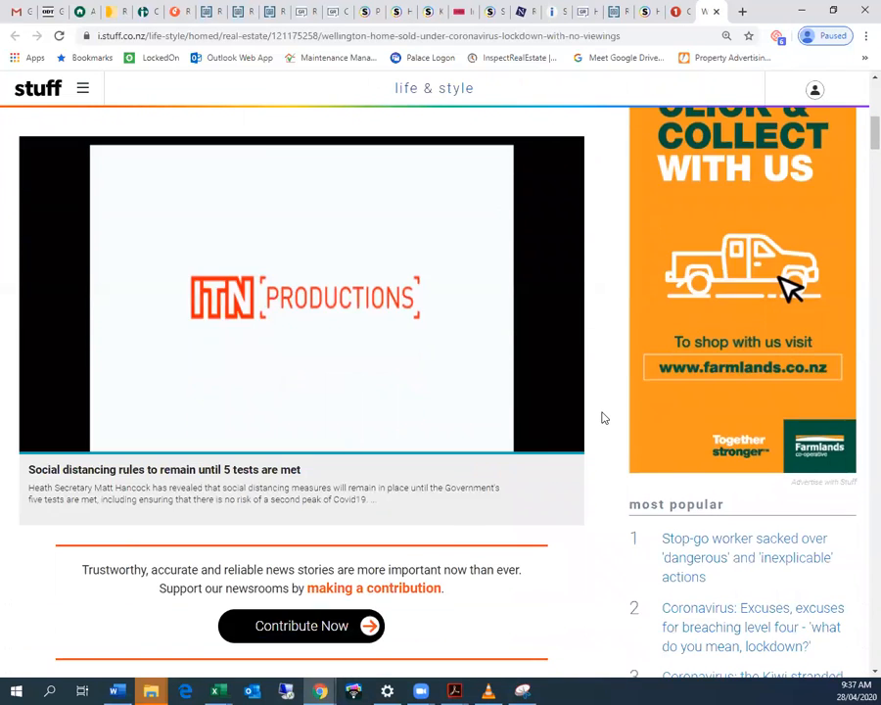
scroll(down, 3)
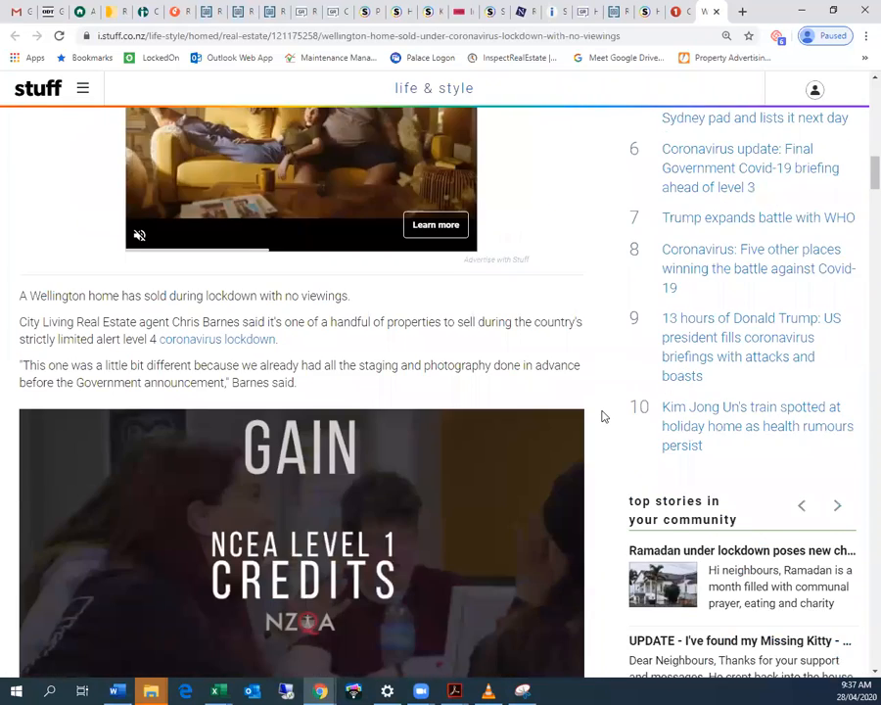
scroll(down, 3)
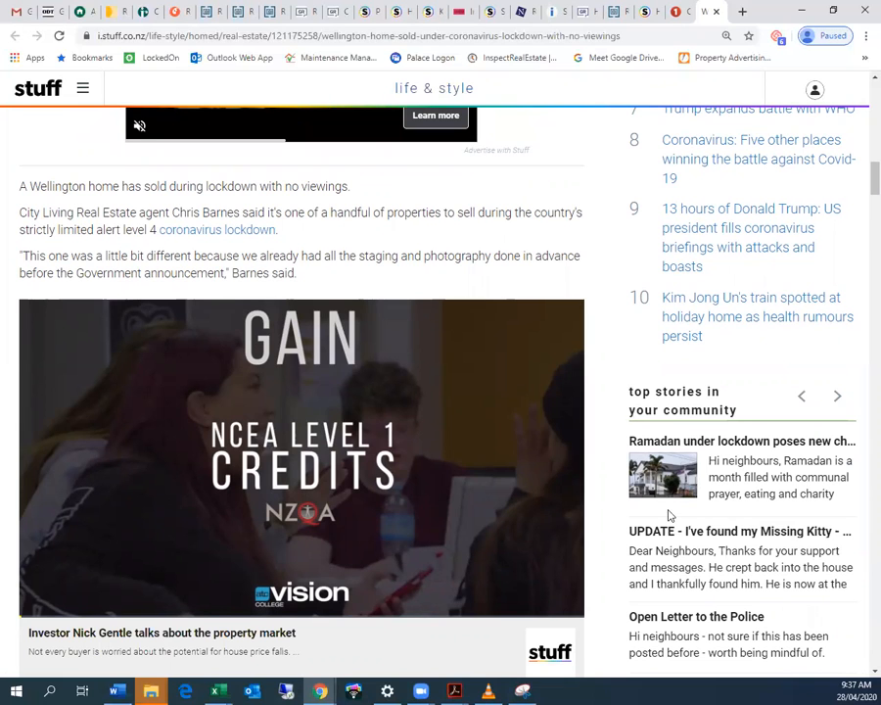
scroll(down, 3)
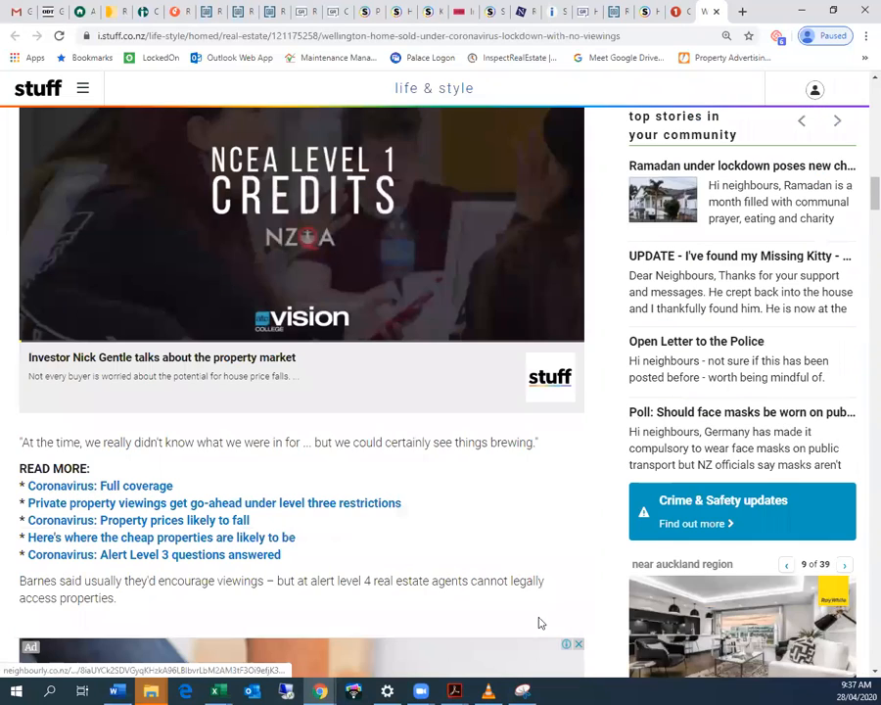
scroll(down, 3)
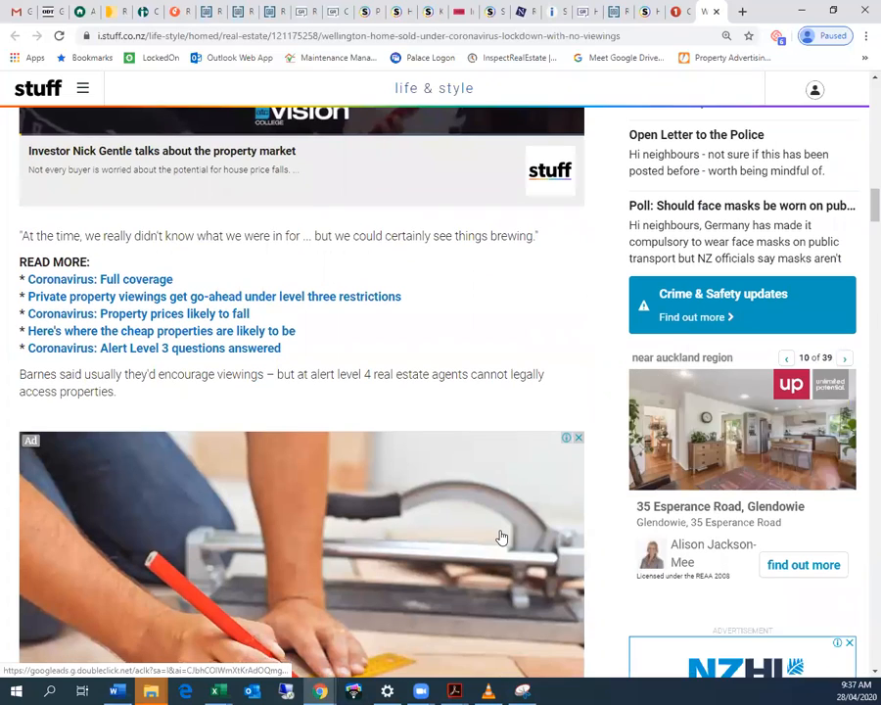
scroll(down, 3)
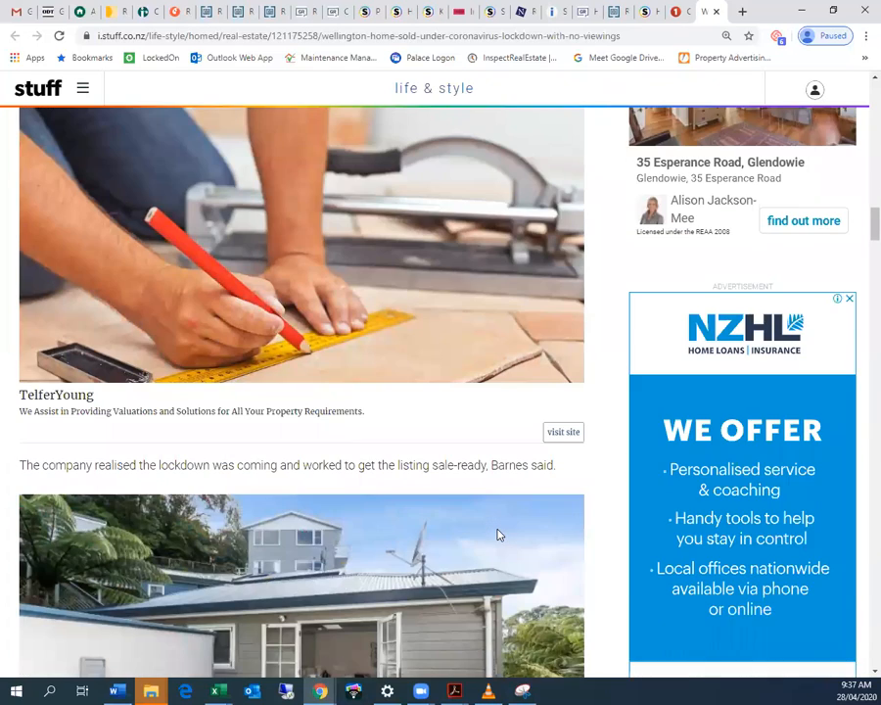
scroll(down, 3)
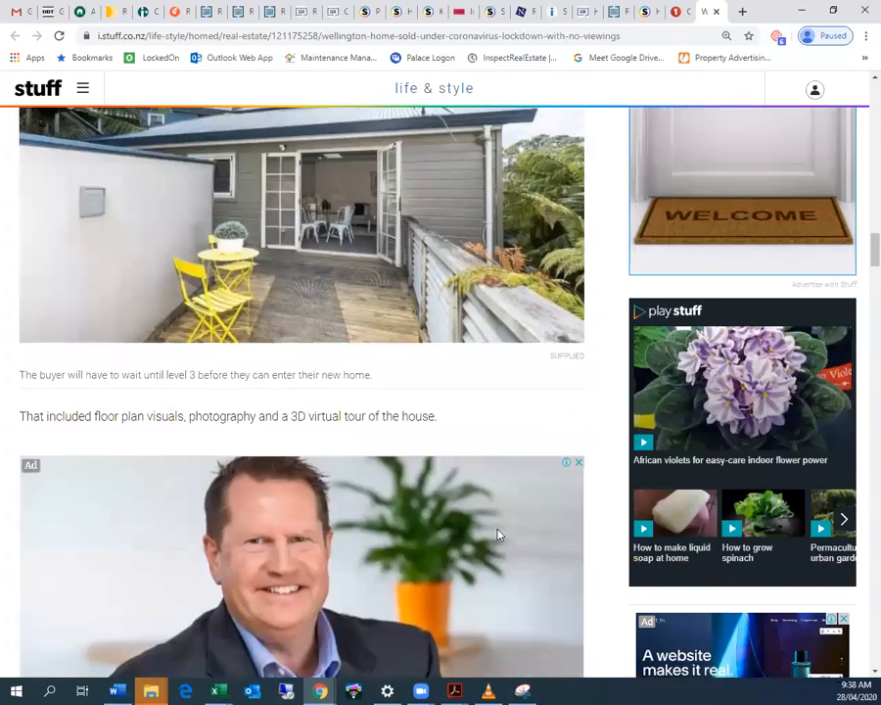
scroll(down, 3)
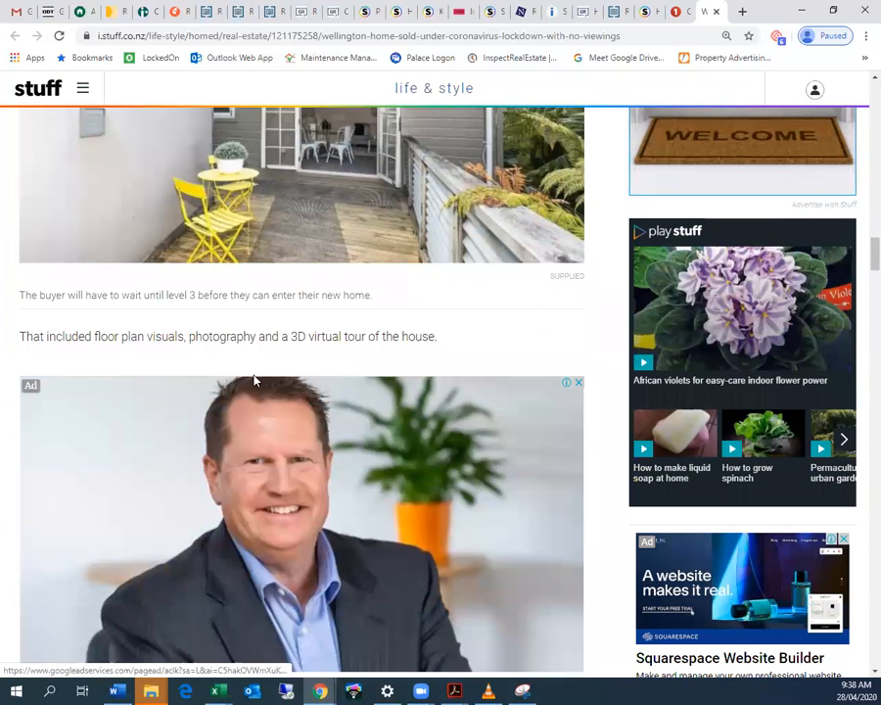
mouse_move(406, 355)
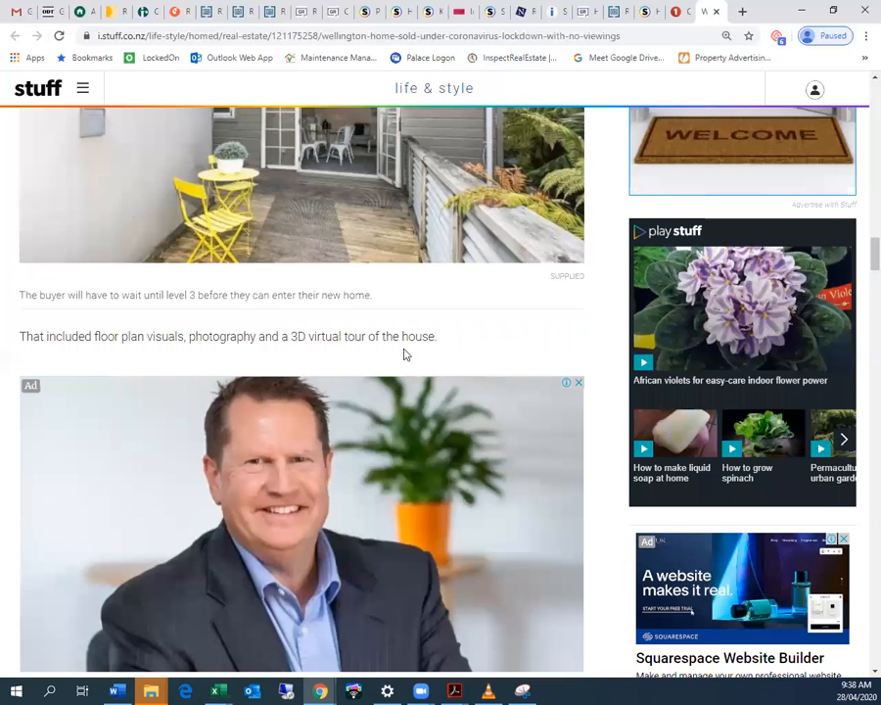
scroll(down, 3)
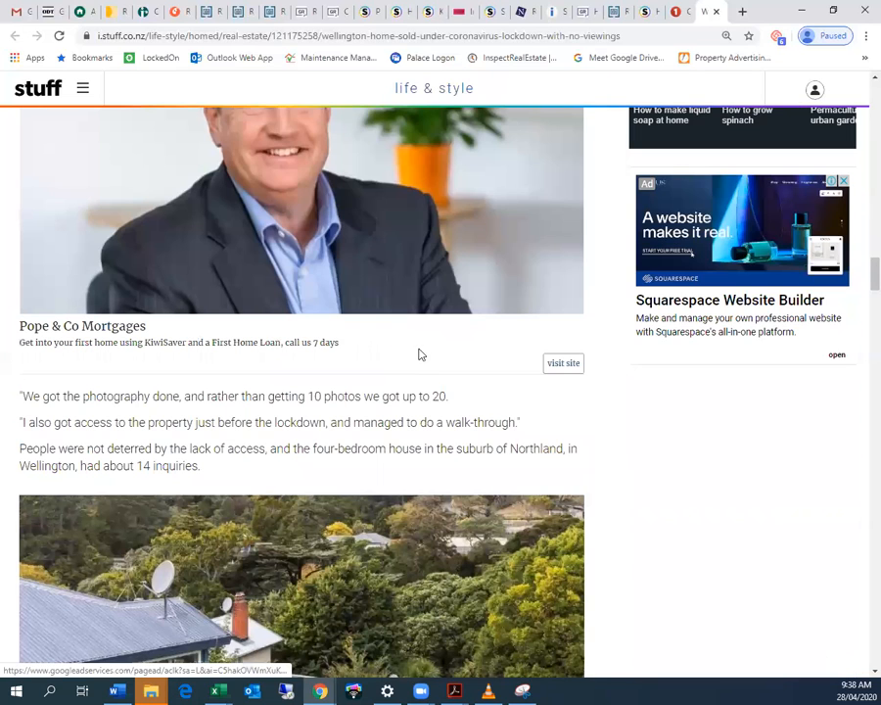
scroll(down, 3)
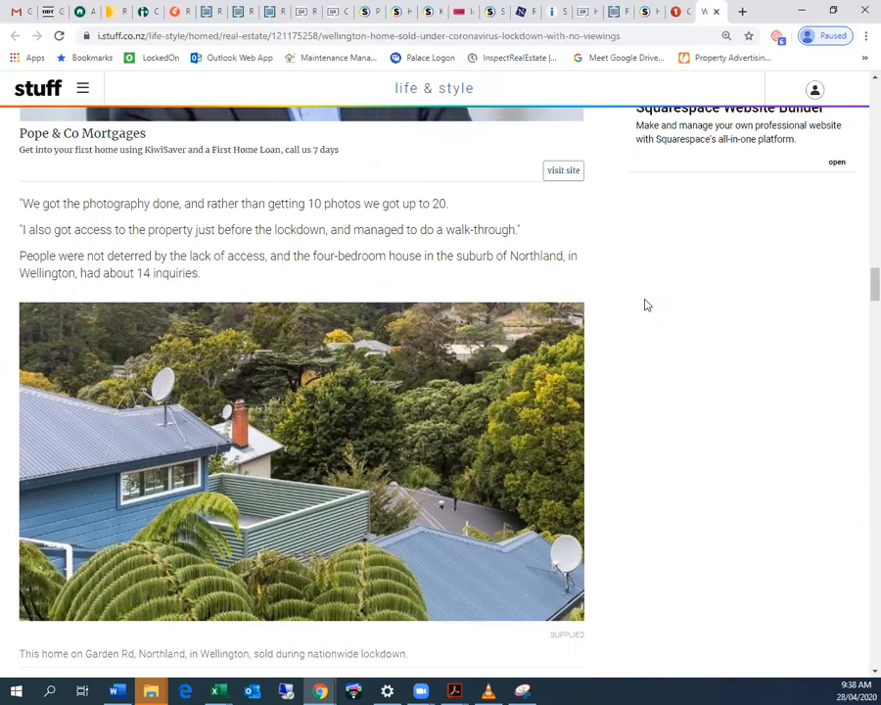
scroll(down, 3)
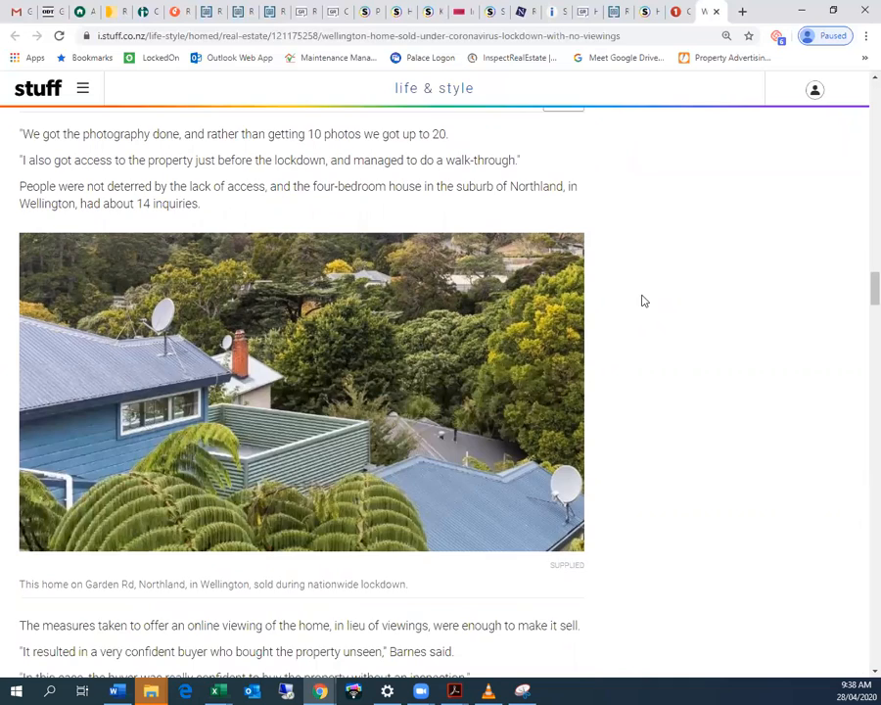
scroll(down, 3)
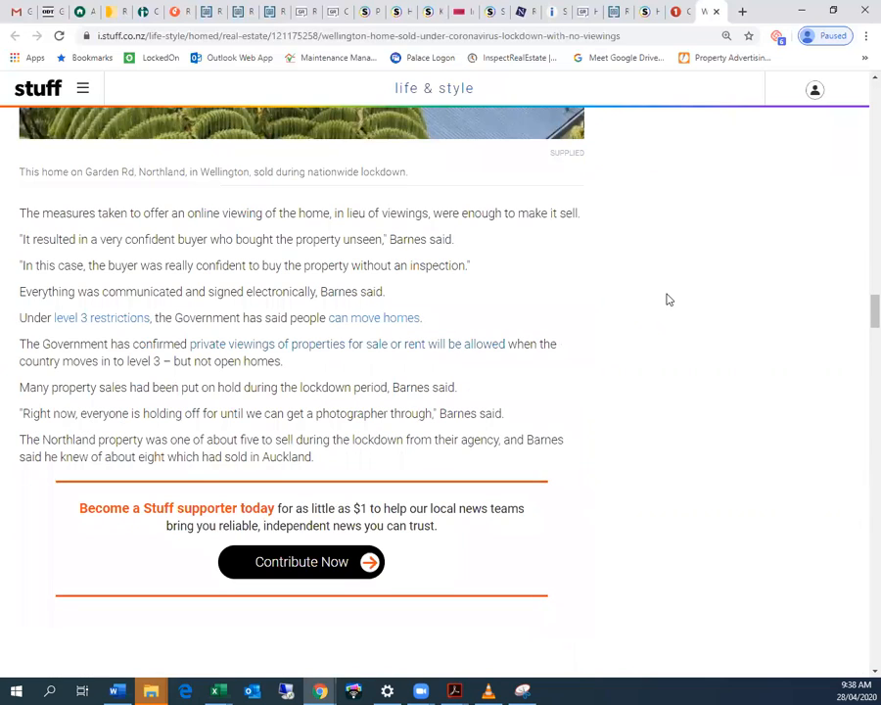
scroll(down, 3)
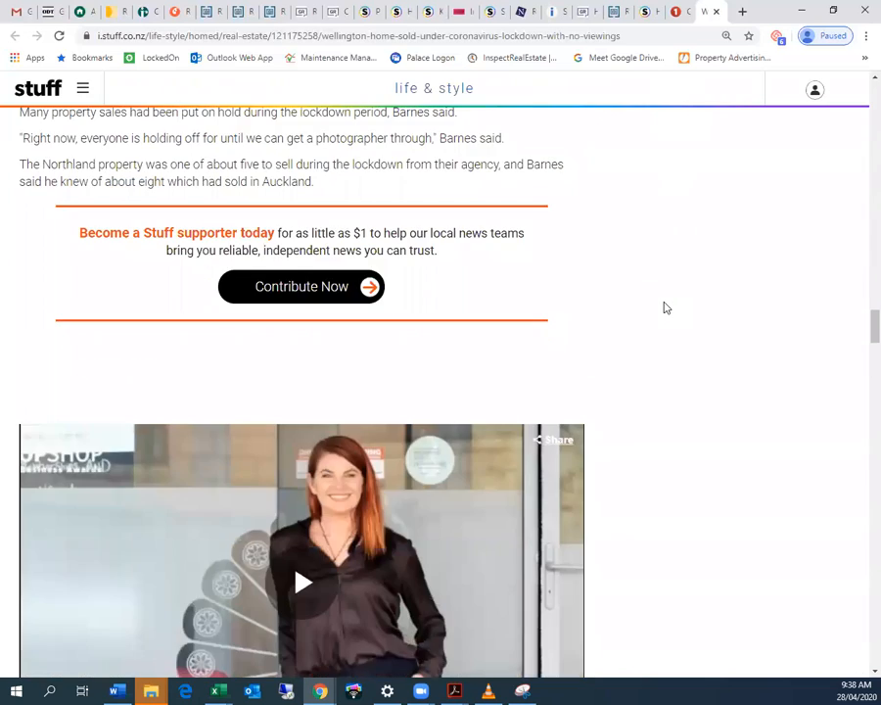
scroll(down, 3)
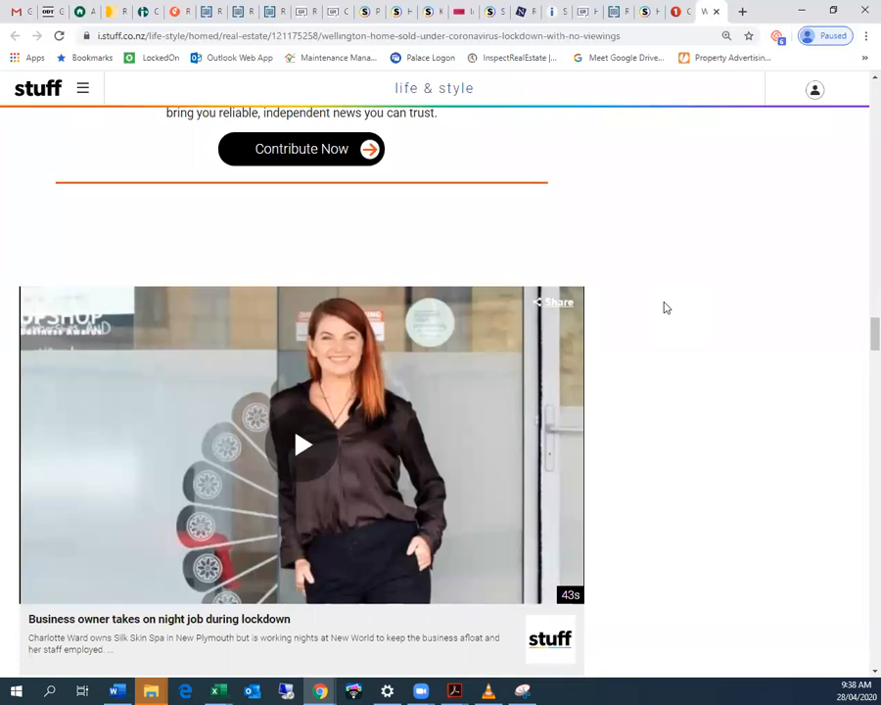
scroll(down, 3)
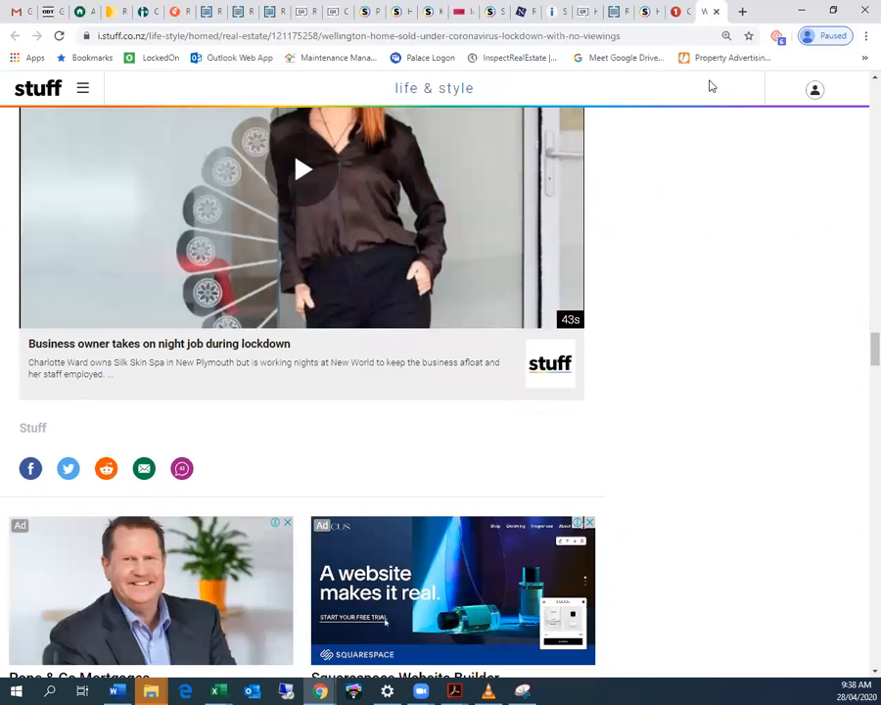
mouse_move(717, 11)
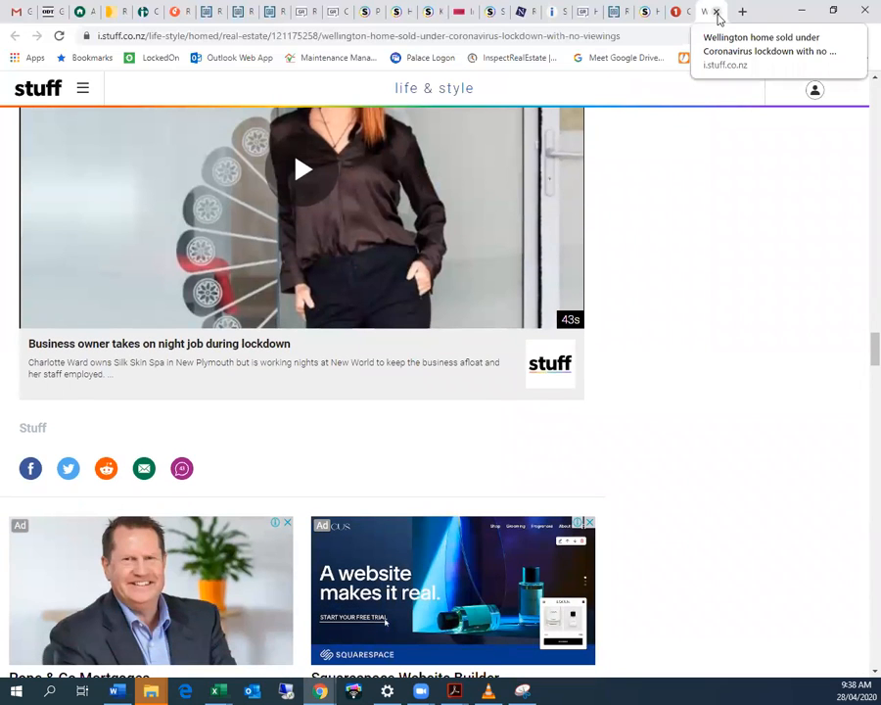
- Close the Stuff lockdown-sale tab and scroll through 1 News' investor caution article
click(711, 11)
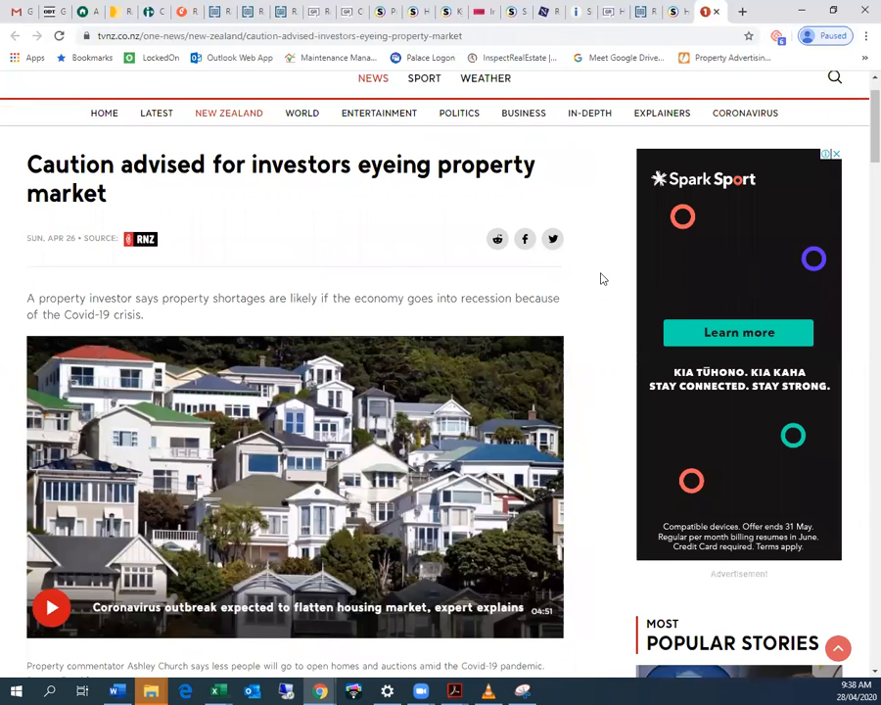
mouse_move(588, 499)
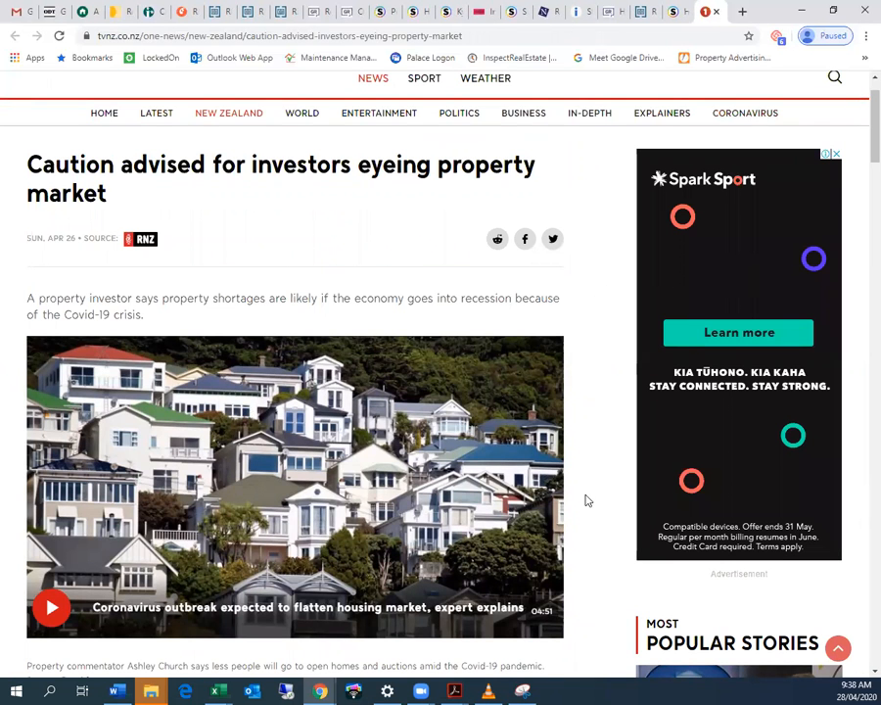
scroll(down, 3)
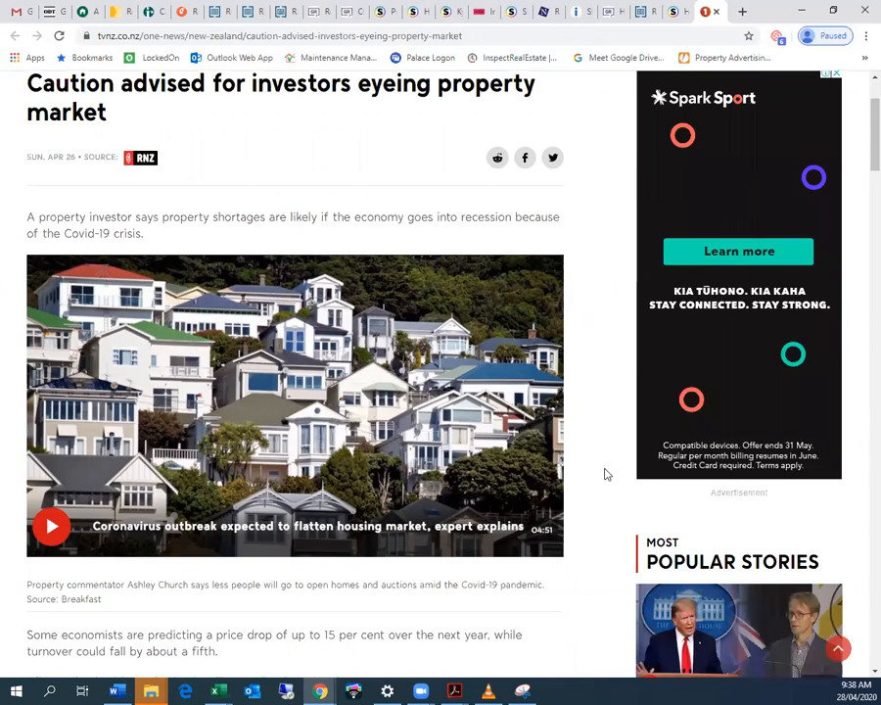
scroll(up, 3)
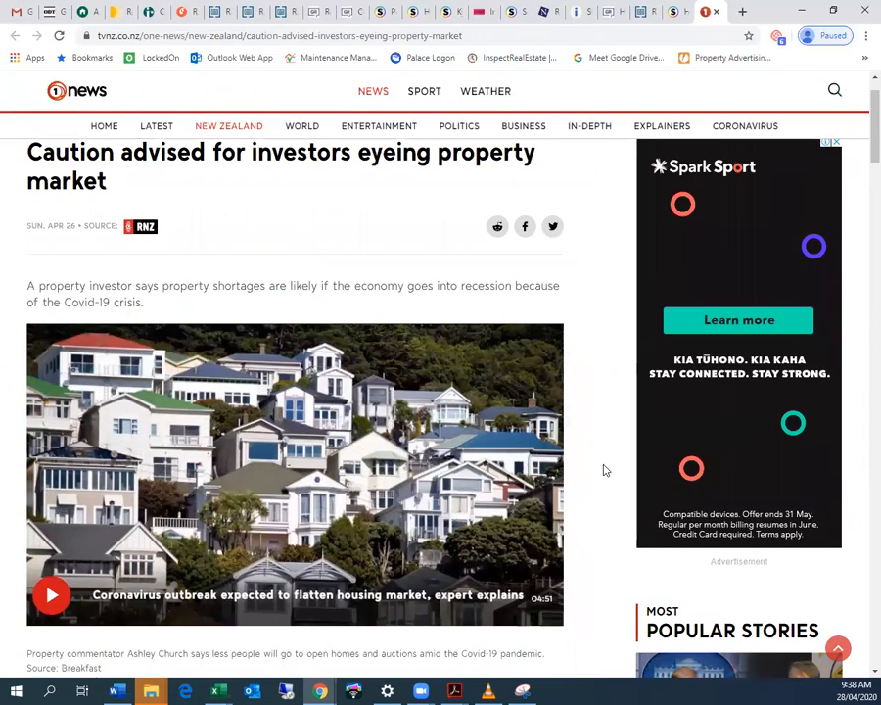
mouse_move(462, 446)
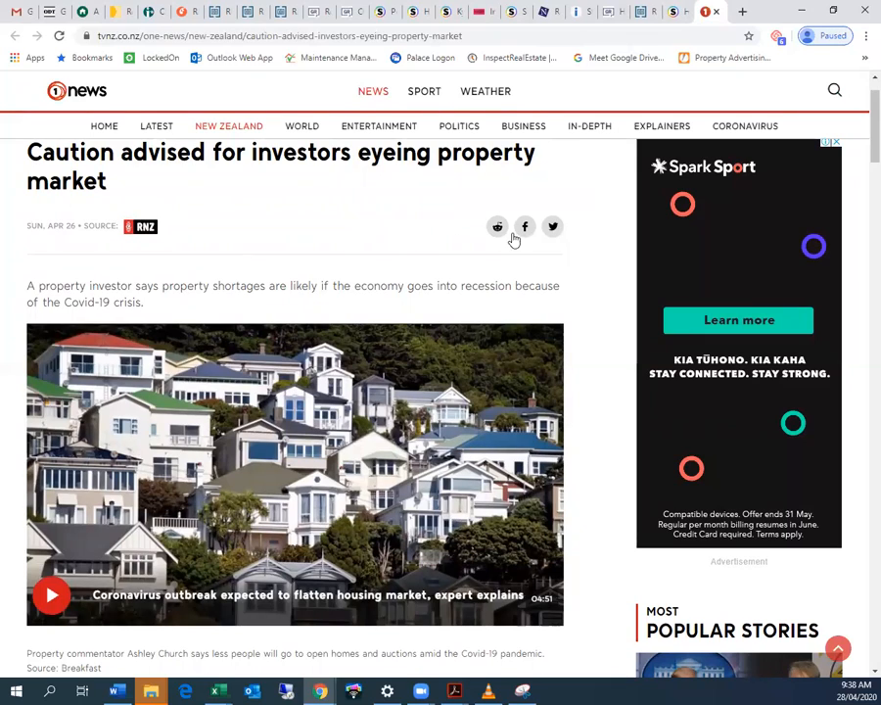
scroll(down, 3)
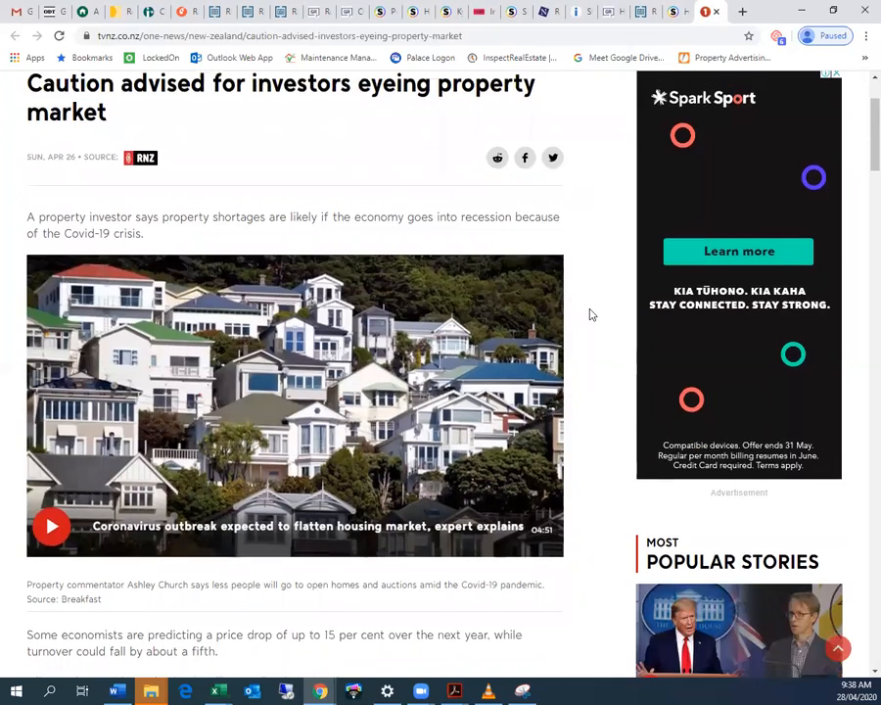
scroll(down, 3)
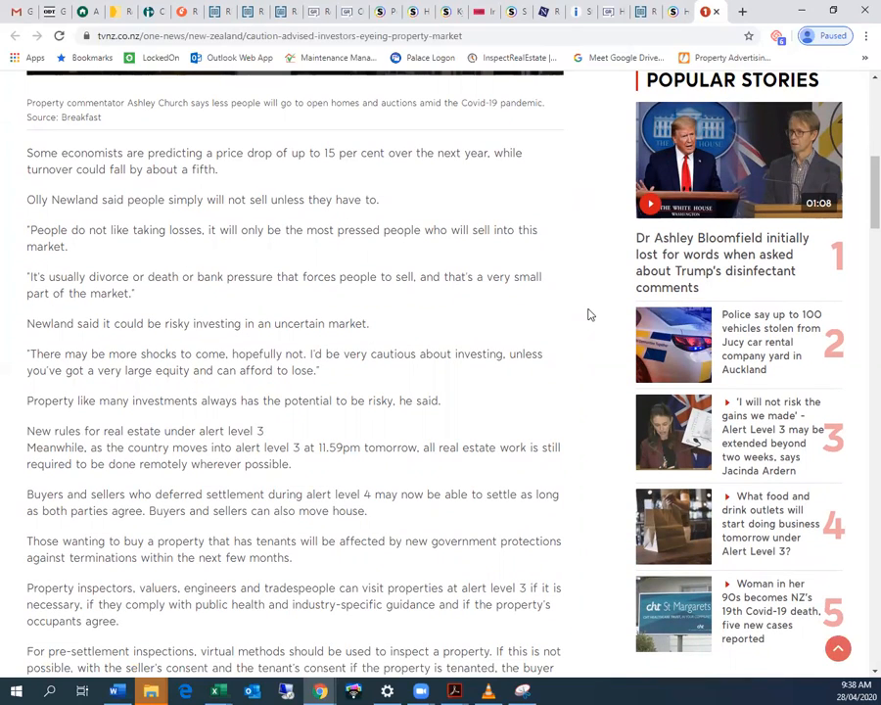
mouse_move(554, 226)
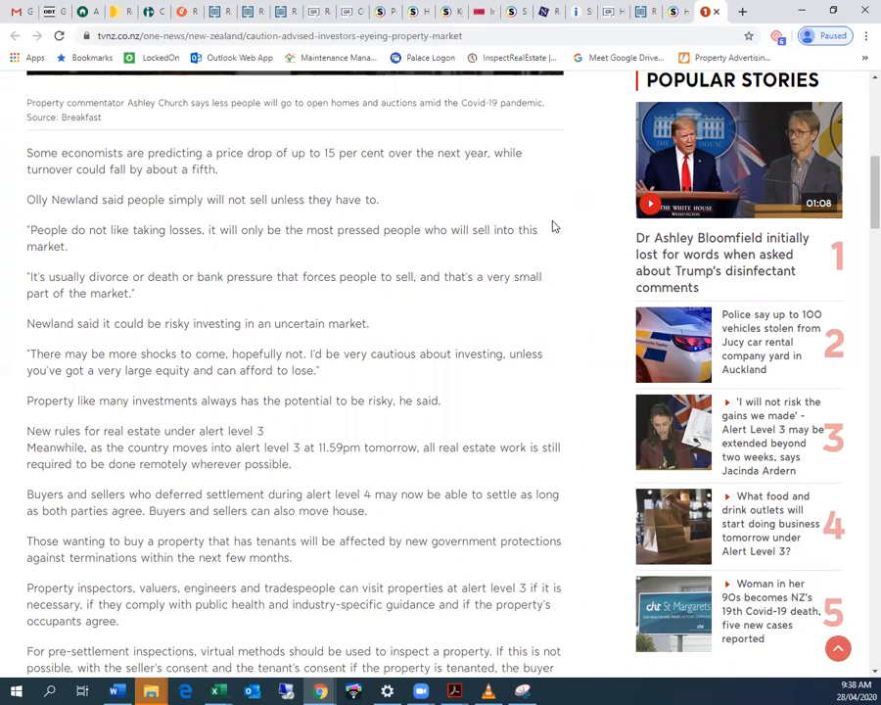
mouse_move(563, 213)
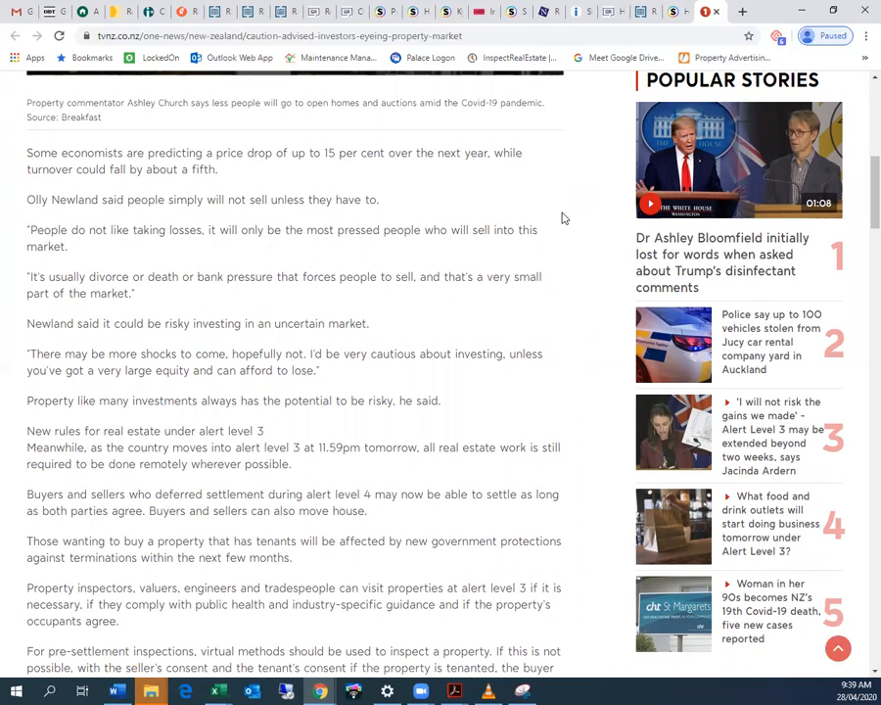
mouse_move(537, 224)
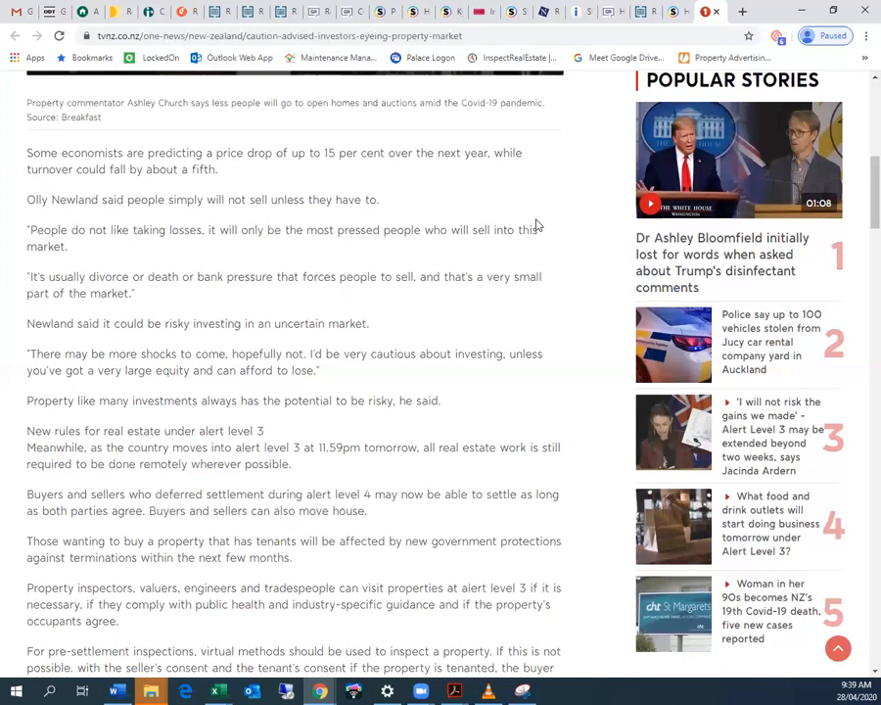
mouse_move(521, 222)
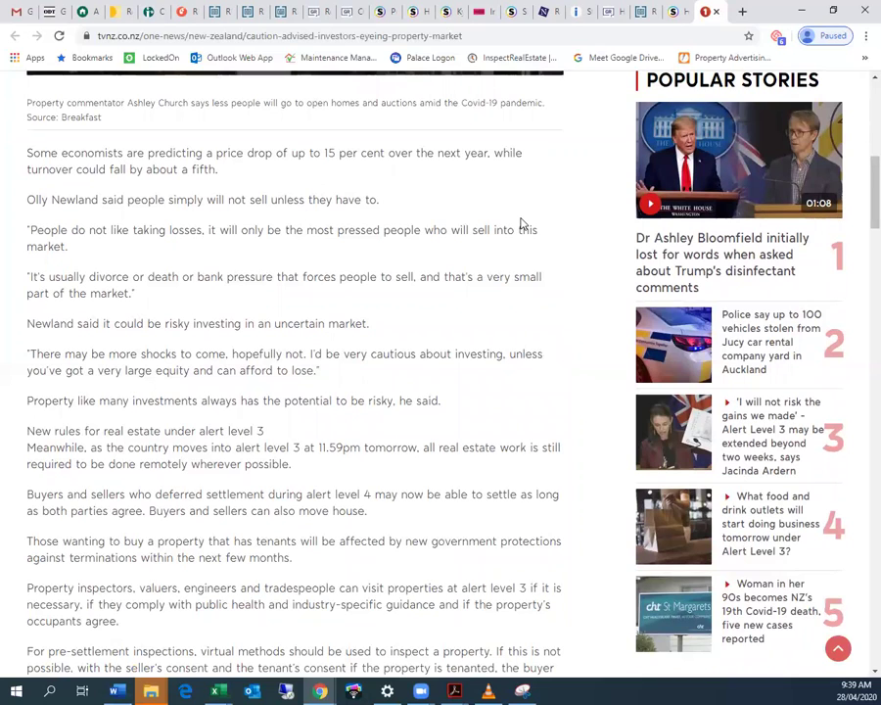
mouse_move(553, 331)
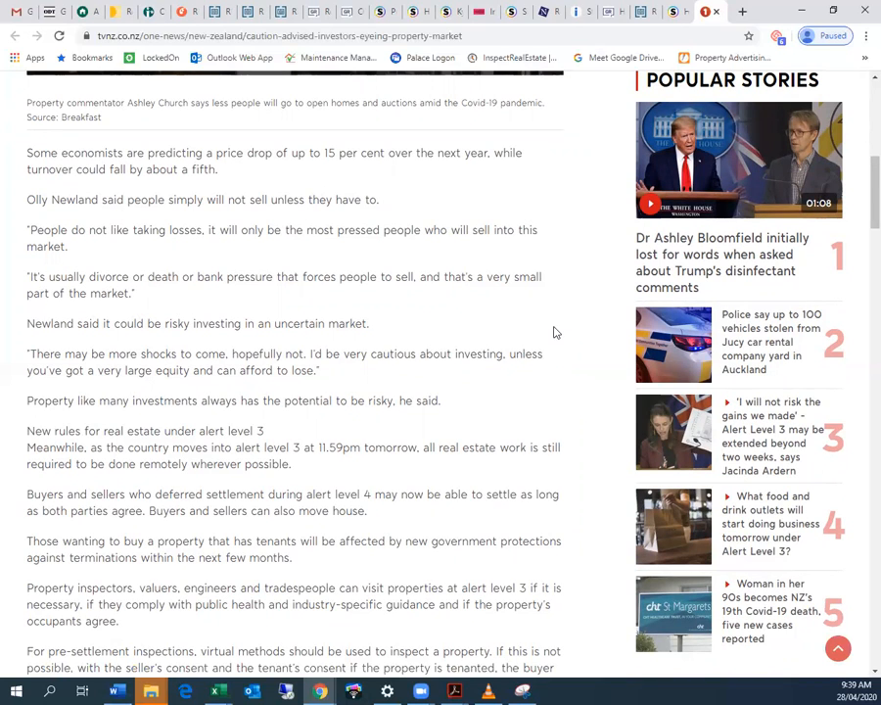
- Scroll through the 1 News alert level 3 real estate rules to the article's end
scroll(down, 3)
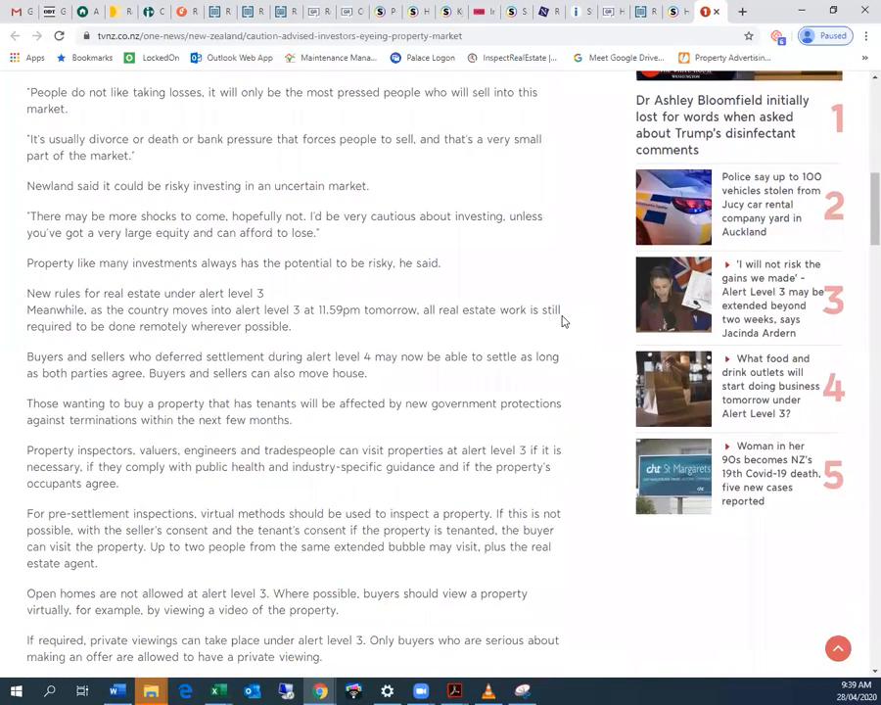
mouse_move(311, 253)
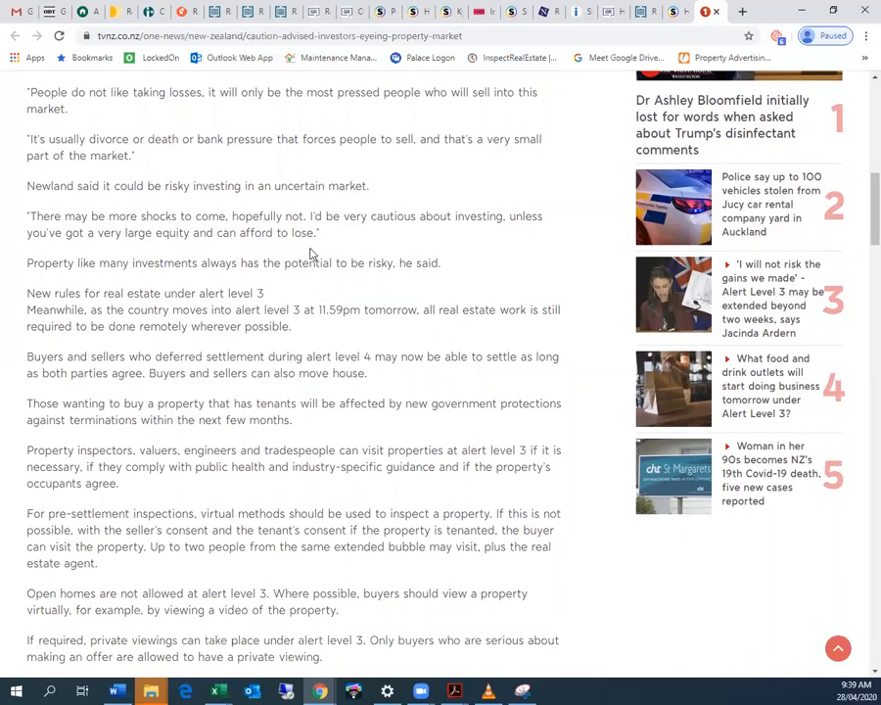
mouse_move(419, 212)
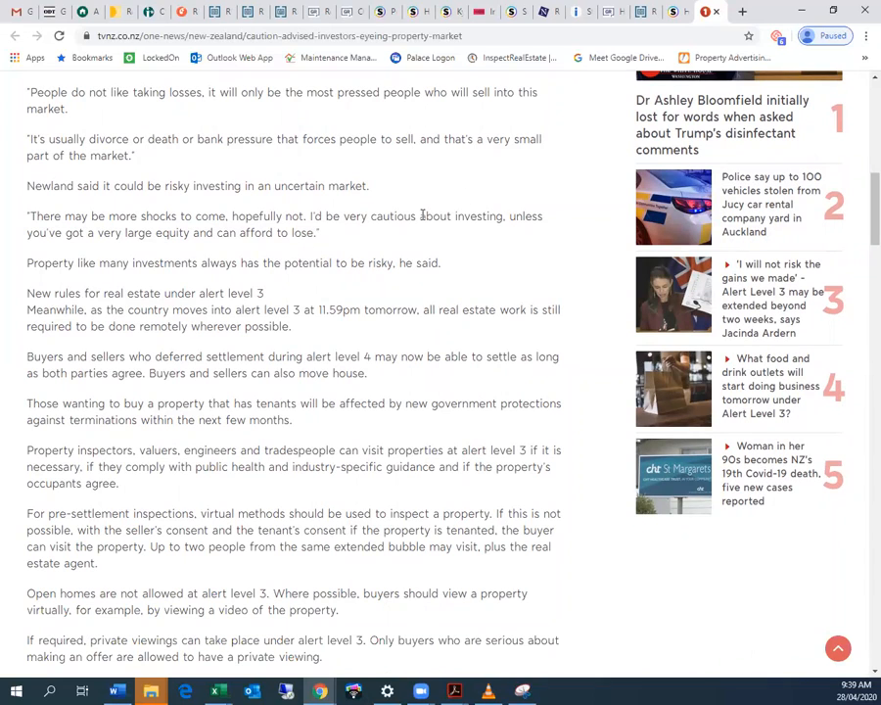
mouse_move(499, 210)
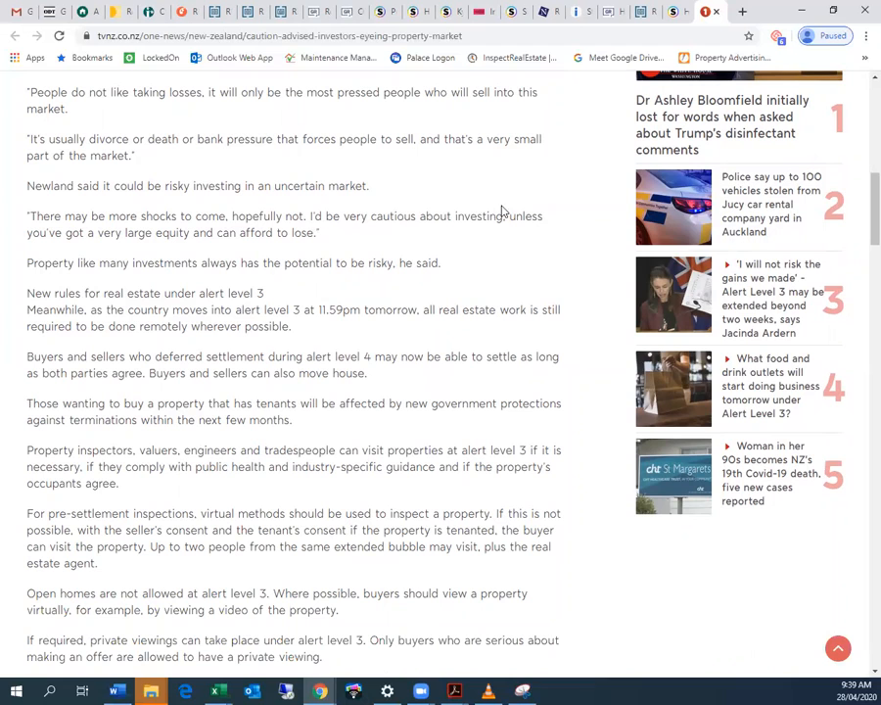
mouse_move(556, 191)
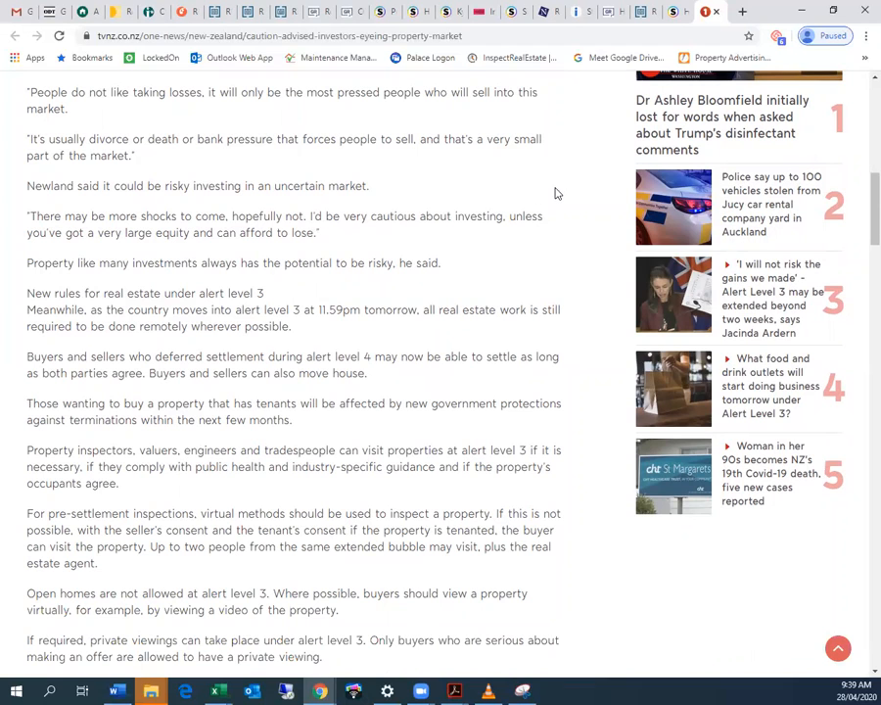
scroll(down, 3)
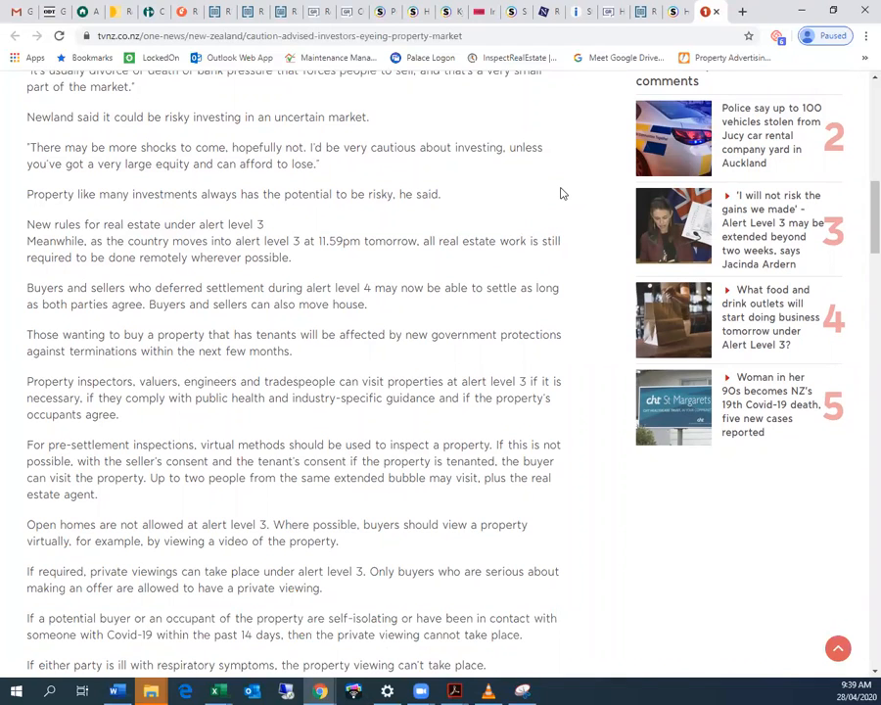
scroll(down, 3)
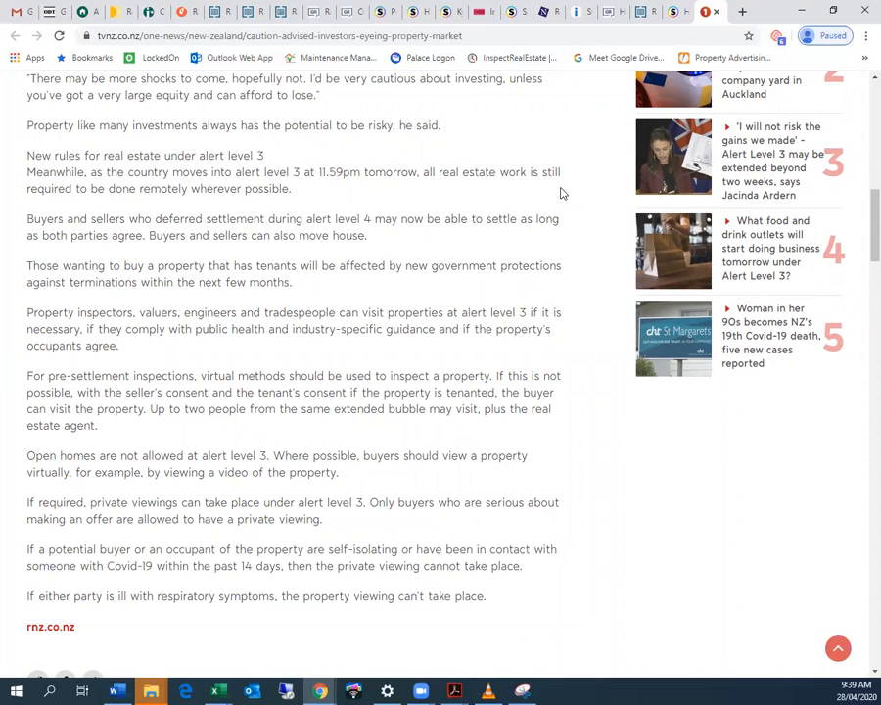
scroll(up, 3)
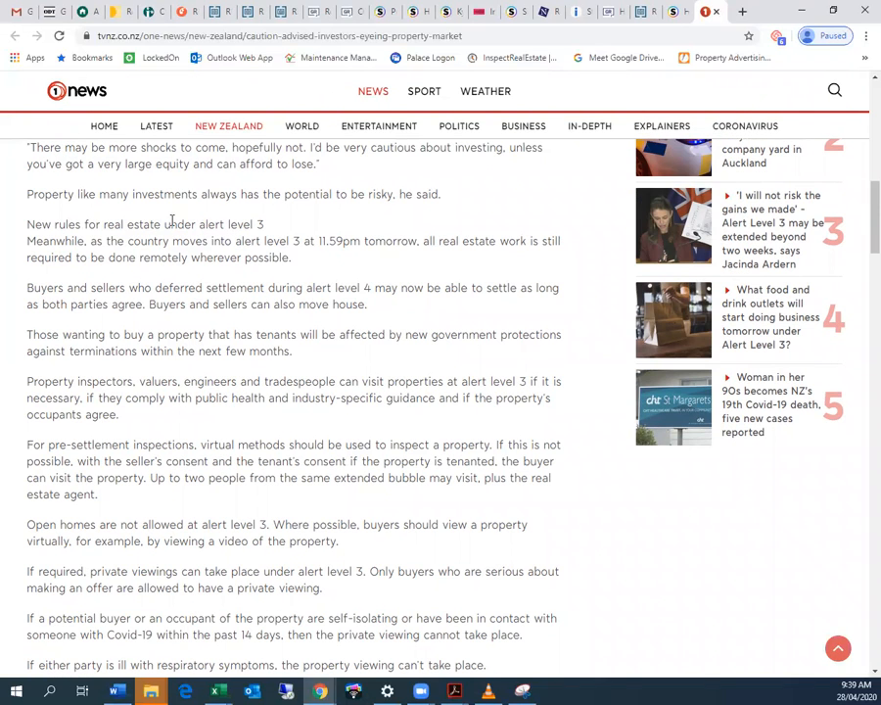
mouse_move(480, 195)
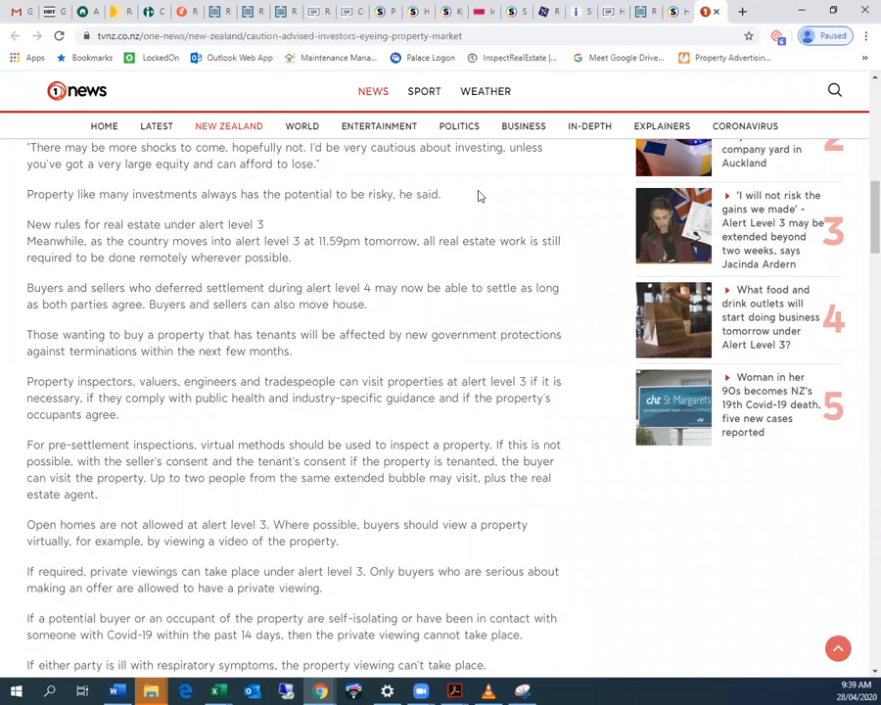
mouse_move(510, 197)
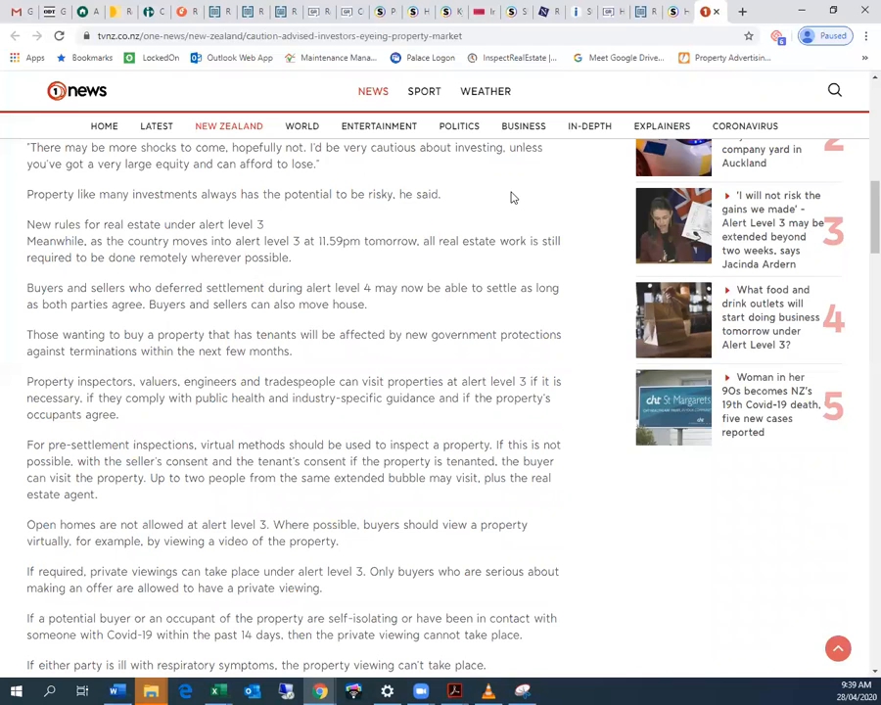
scroll(down, 3)
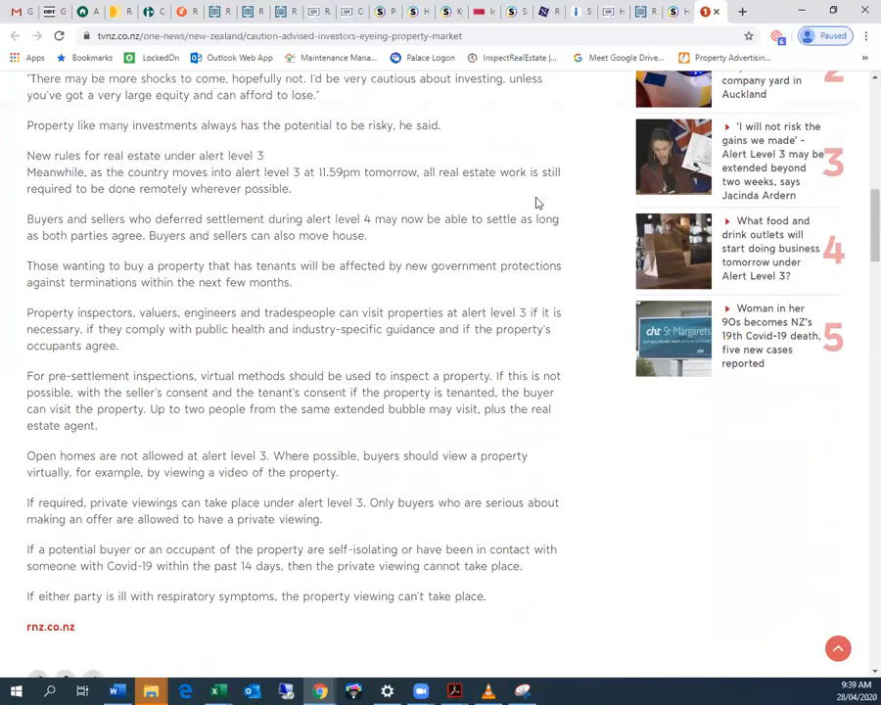
scroll(down, 3)
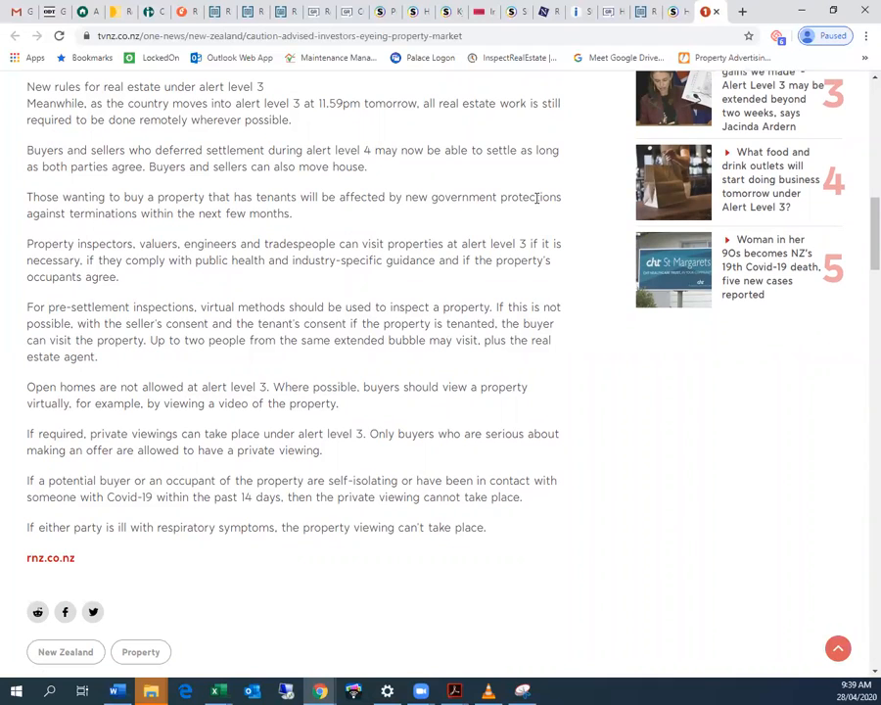
mouse_move(558, 284)
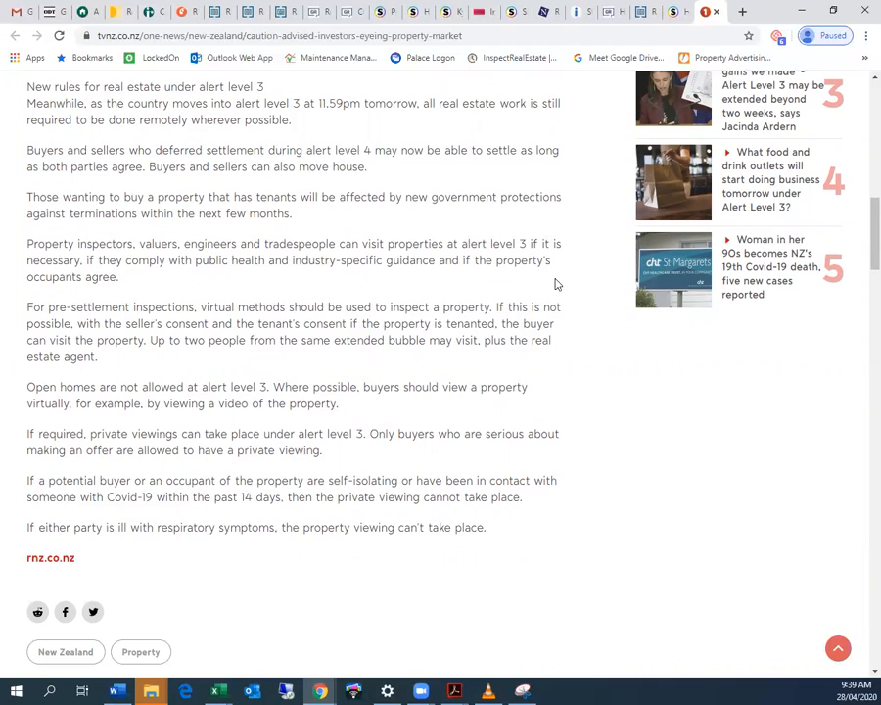
mouse_move(529, 243)
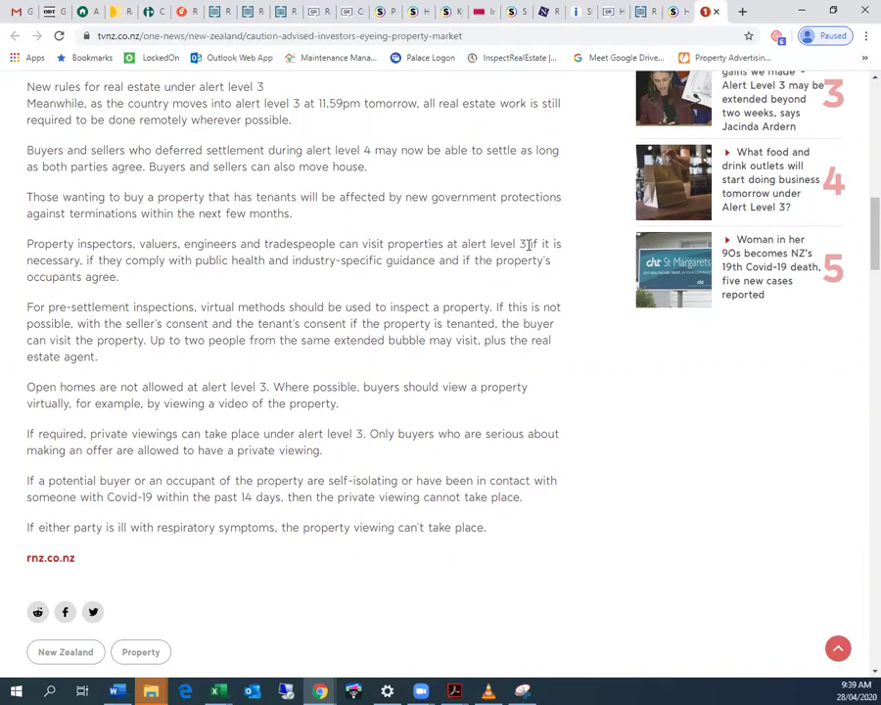
mouse_move(574, 246)
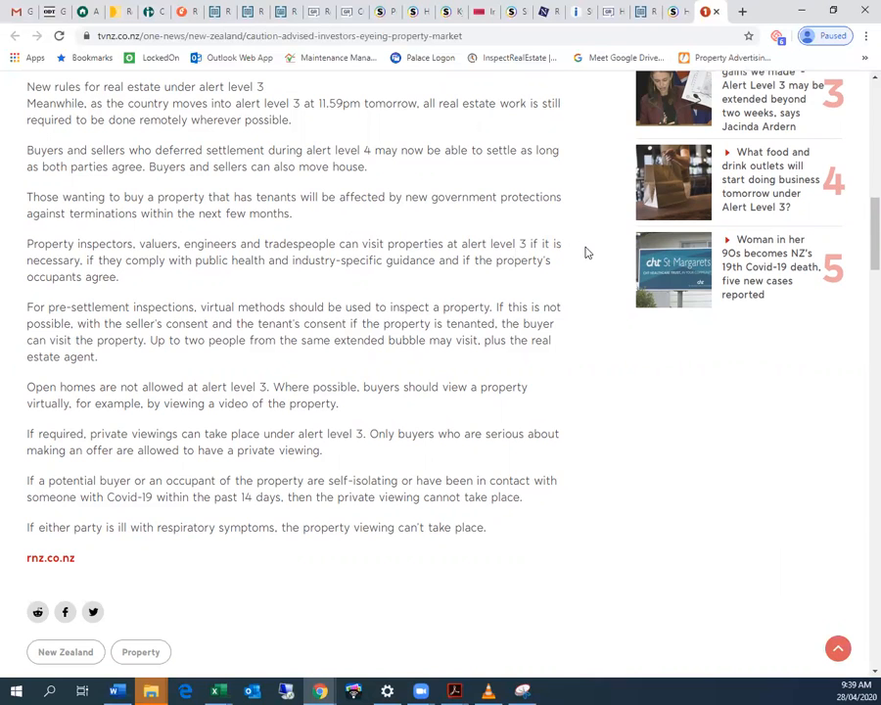
scroll(down, 3)
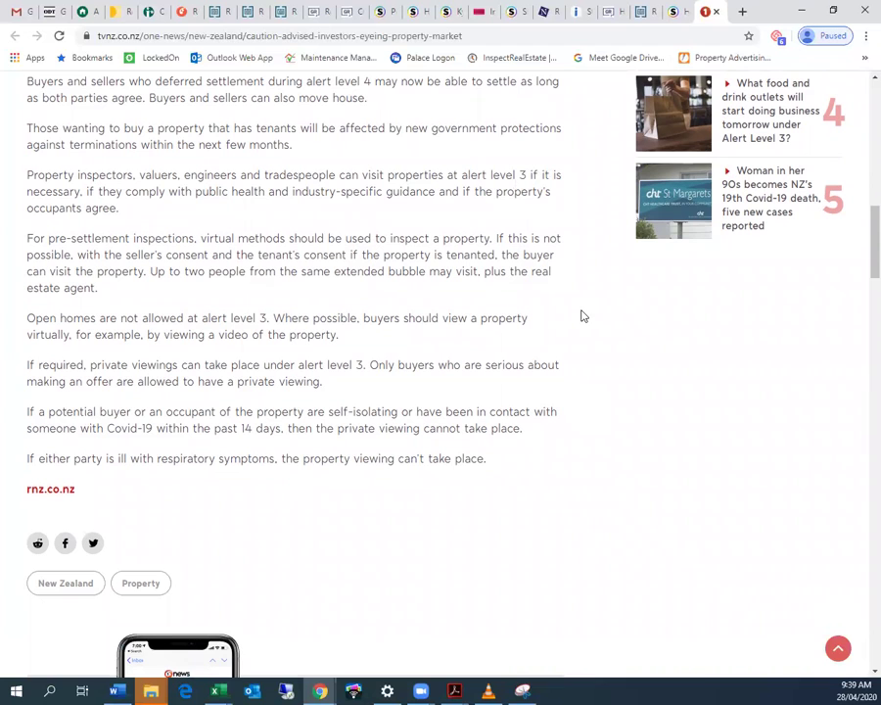
scroll(up, 3)
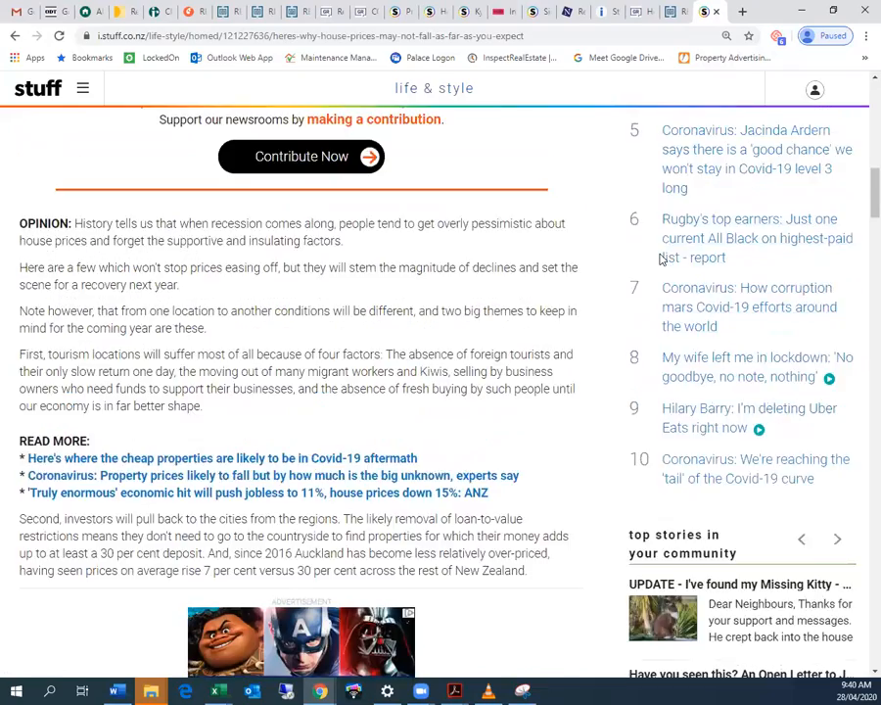
- Scroll the Stuff house-prices opinion piece from its headline into the opening OPINION paragraphs
scroll(up, 3)
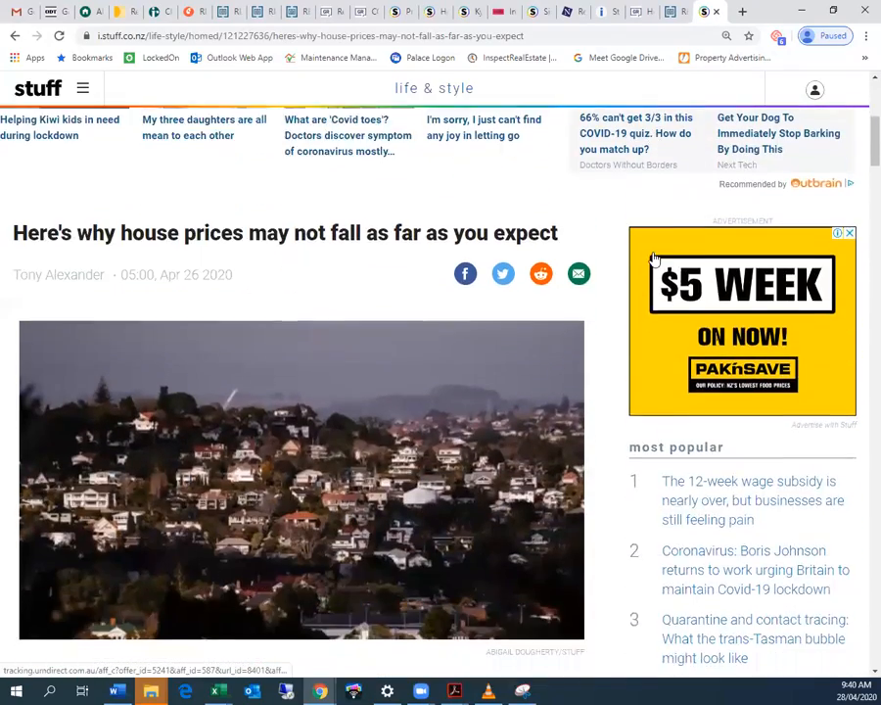
scroll(down, 3)
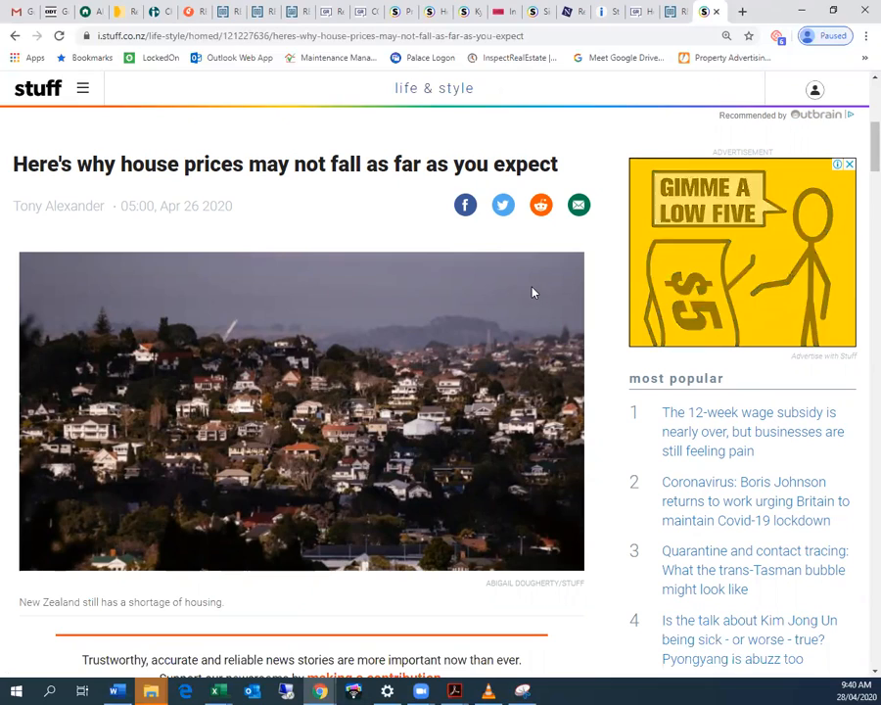
scroll(down, 3)
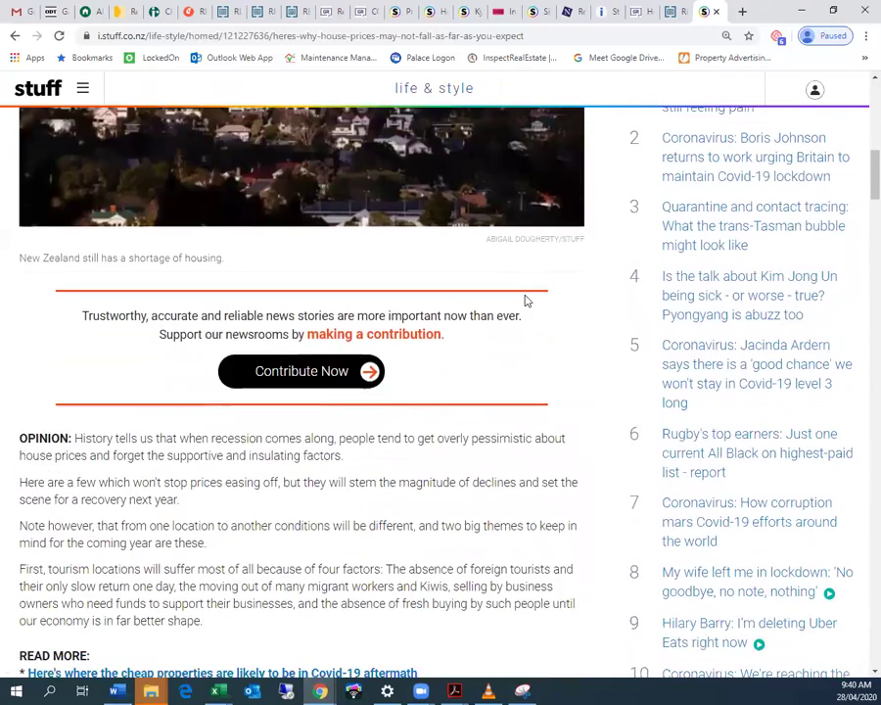
scroll(down, 3)
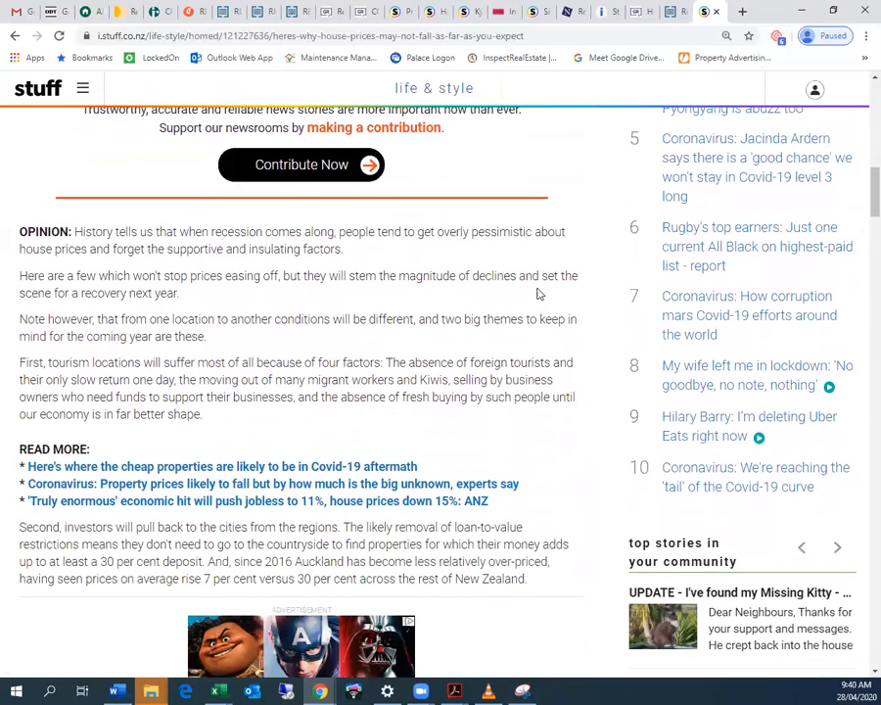
mouse_move(140, 255)
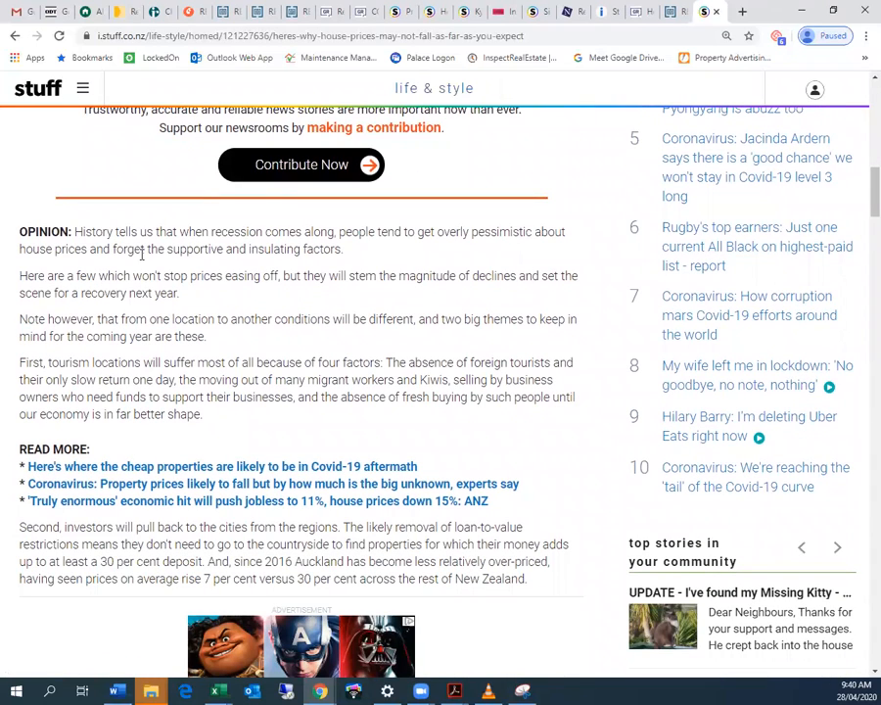
mouse_move(312, 267)
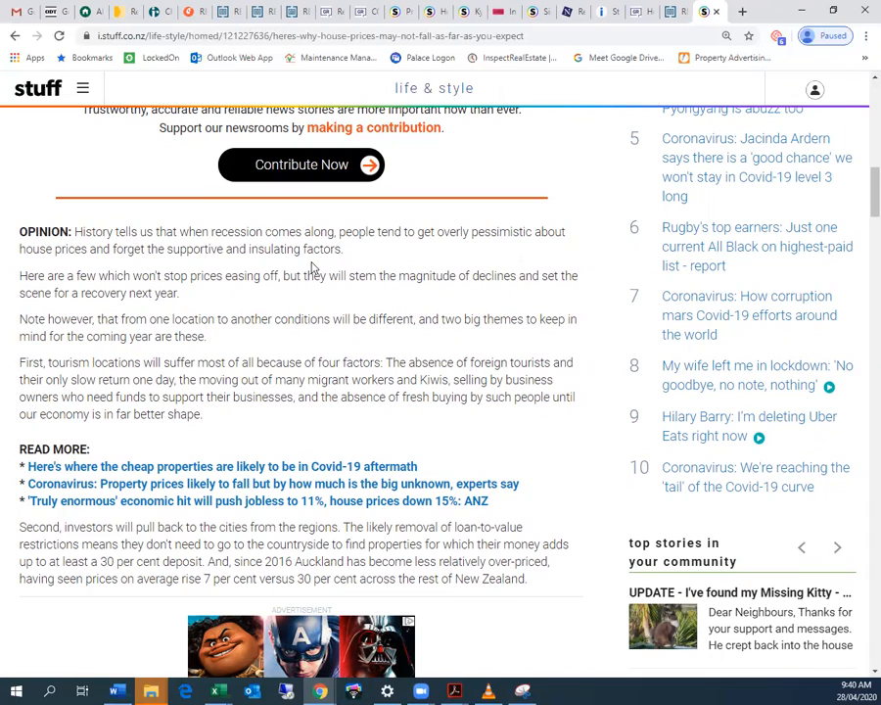
mouse_move(590, 210)
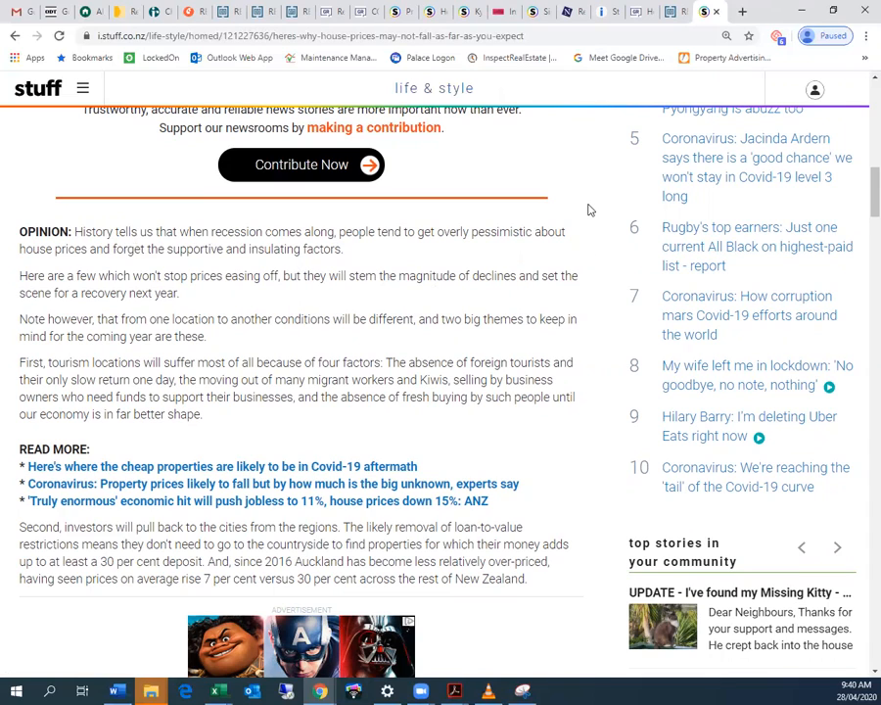
- Scroll the Stuff opinion piece down to the 'Record low interest rates' section
scroll(down, 3)
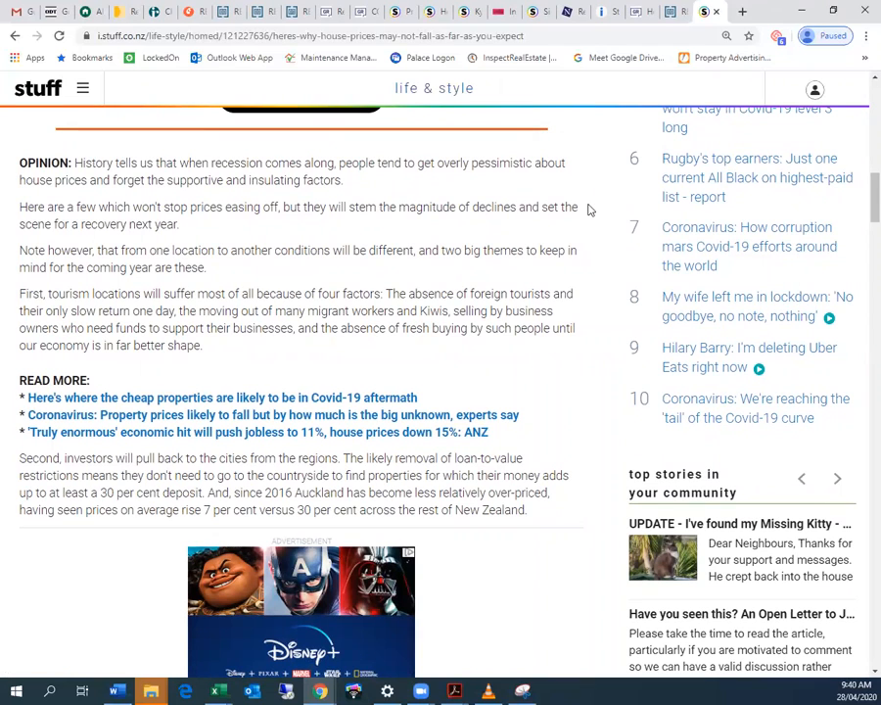
mouse_move(586, 242)
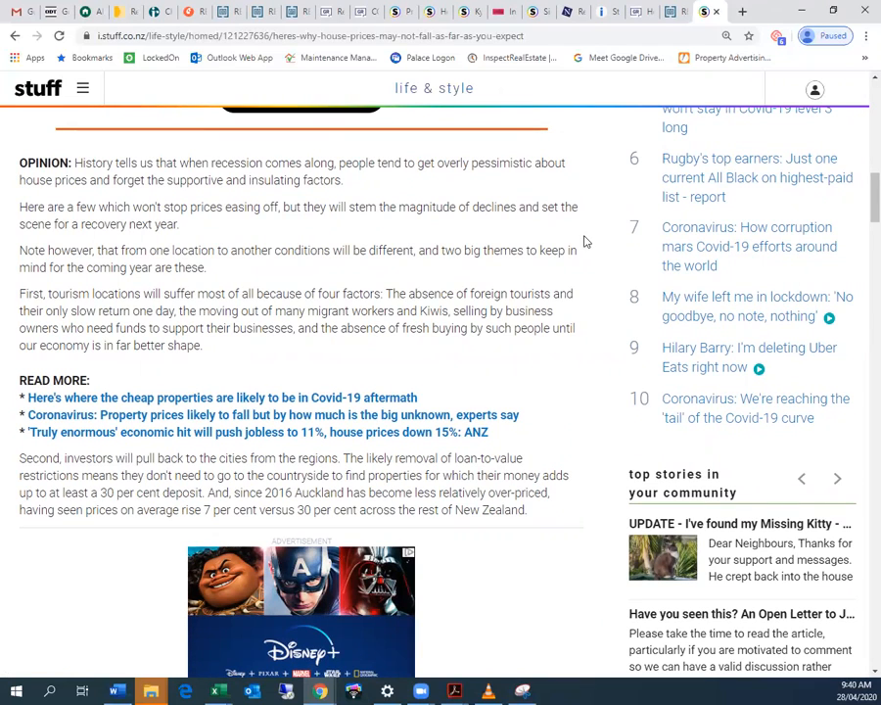
mouse_move(578, 260)
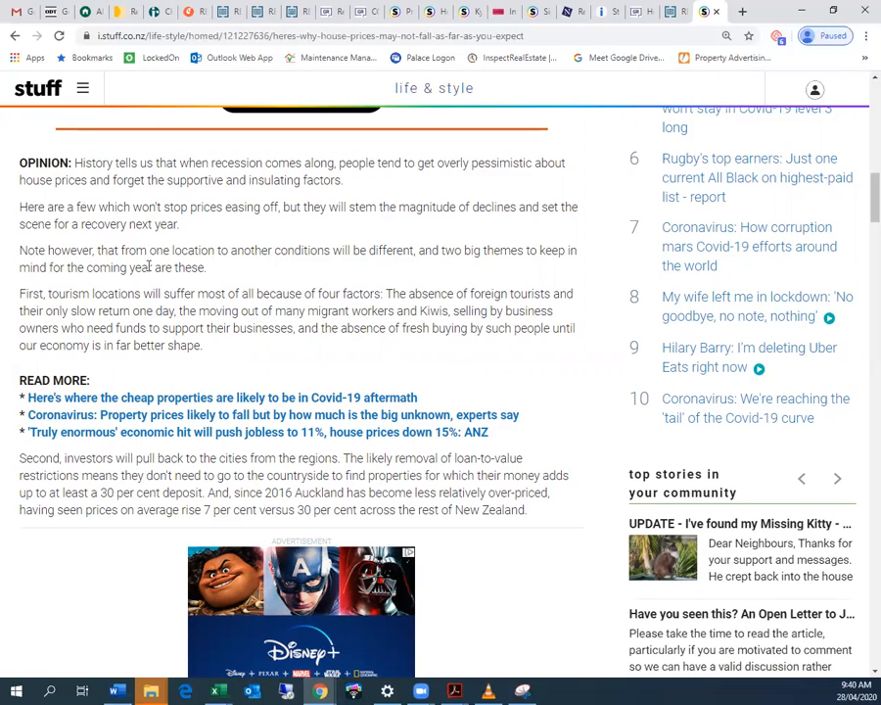
mouse_move(471, 287)
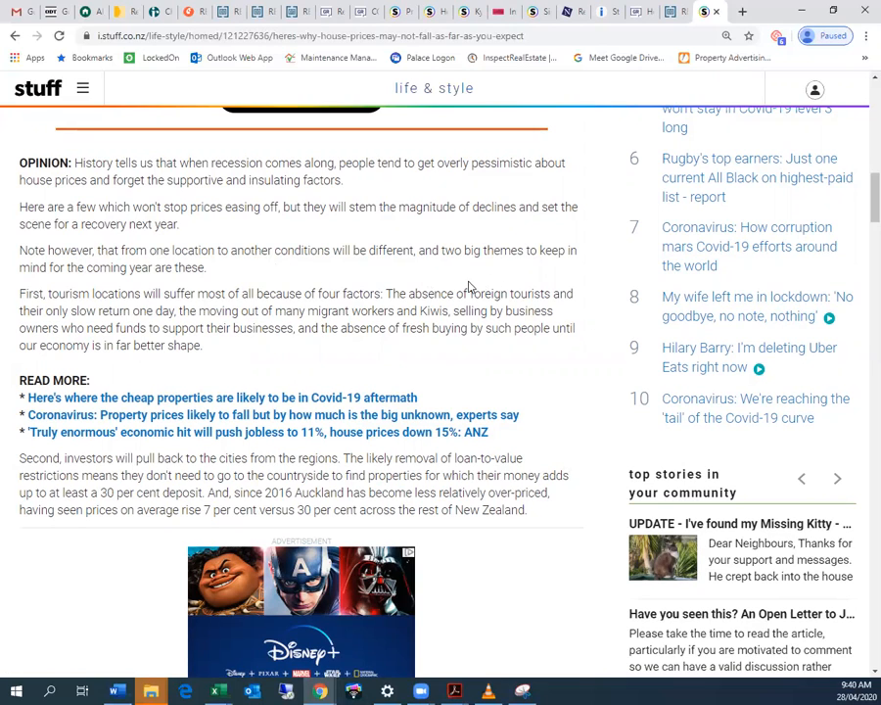
mouse_move(594, 271)
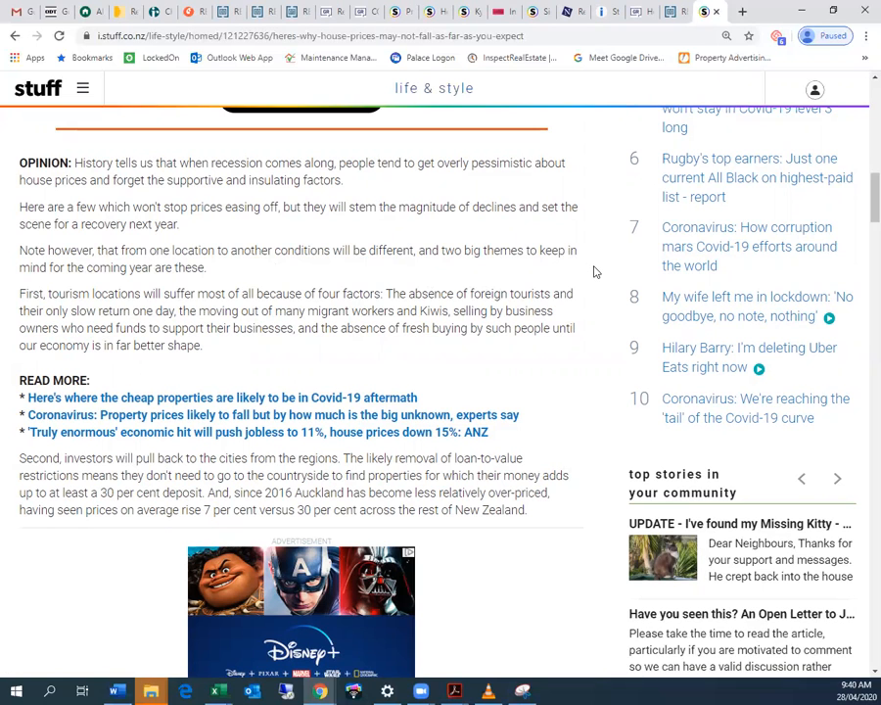
scroll(down, 3)
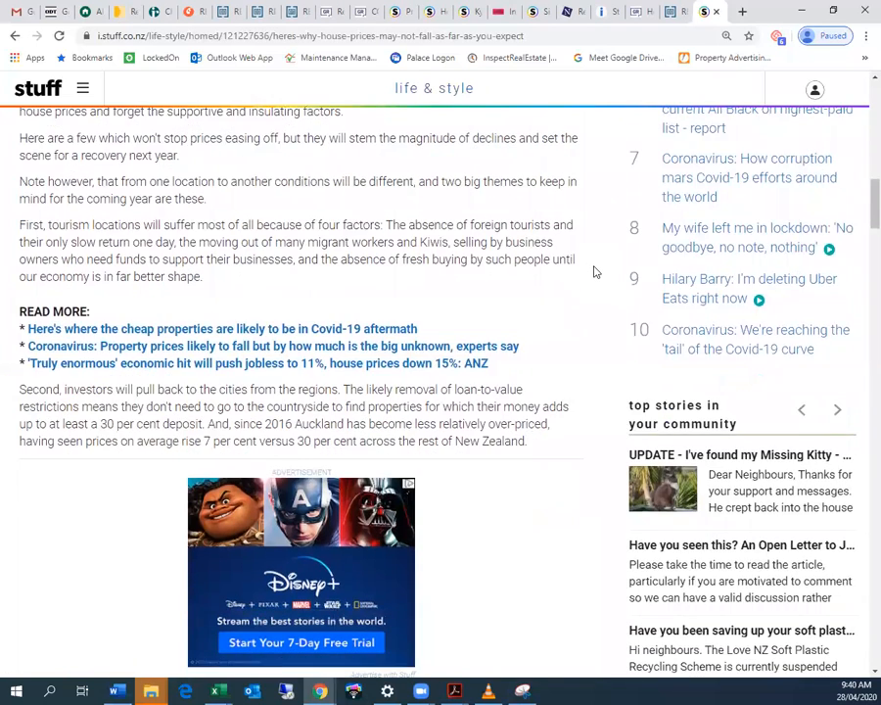
scroll(down, 3)
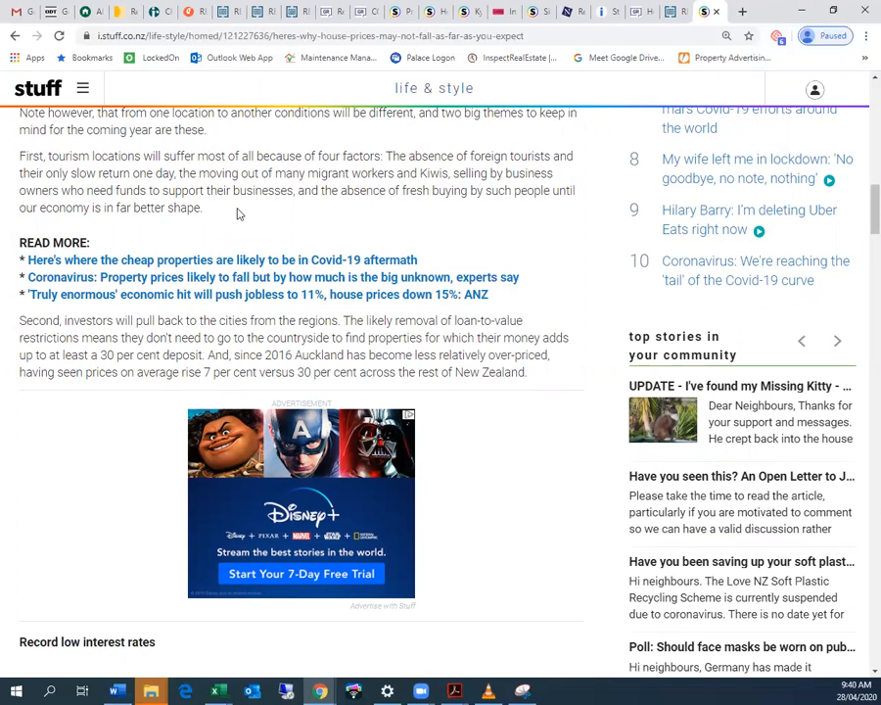
mouse_move(242, 217)
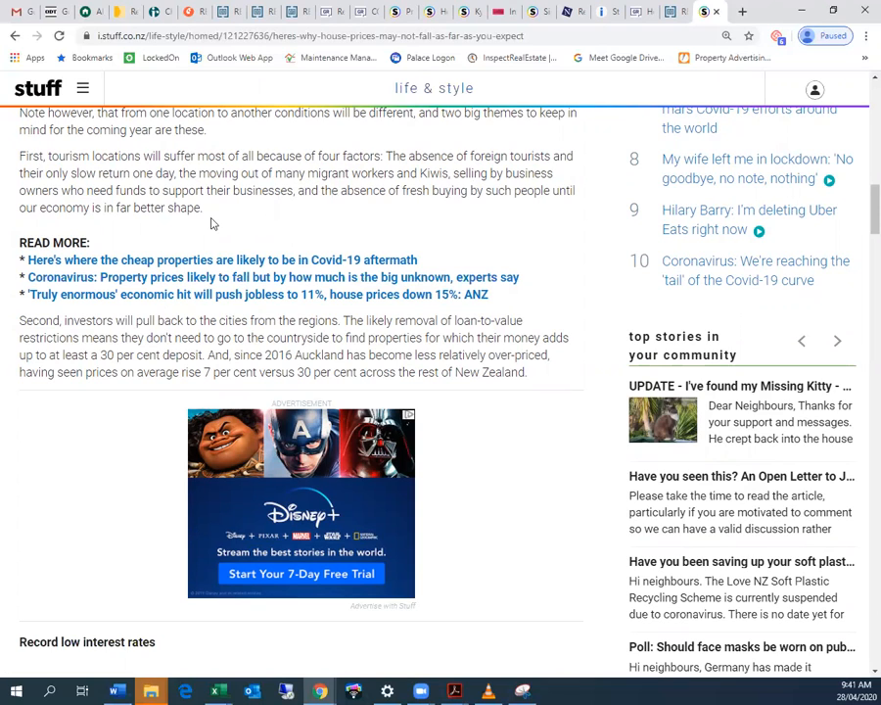
mouse_move(271, 217)
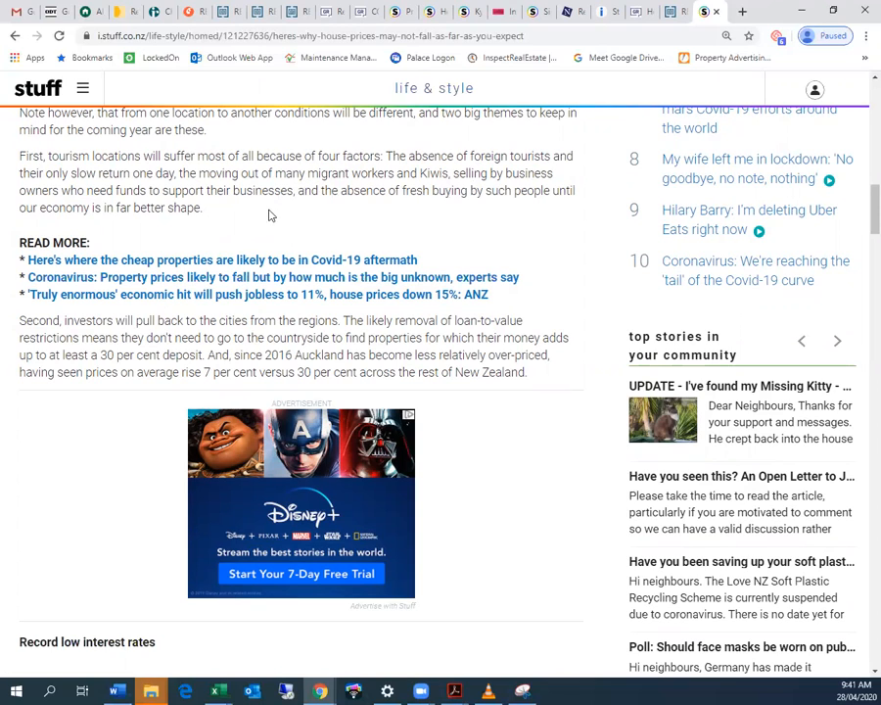
mouse_move(557, 234)
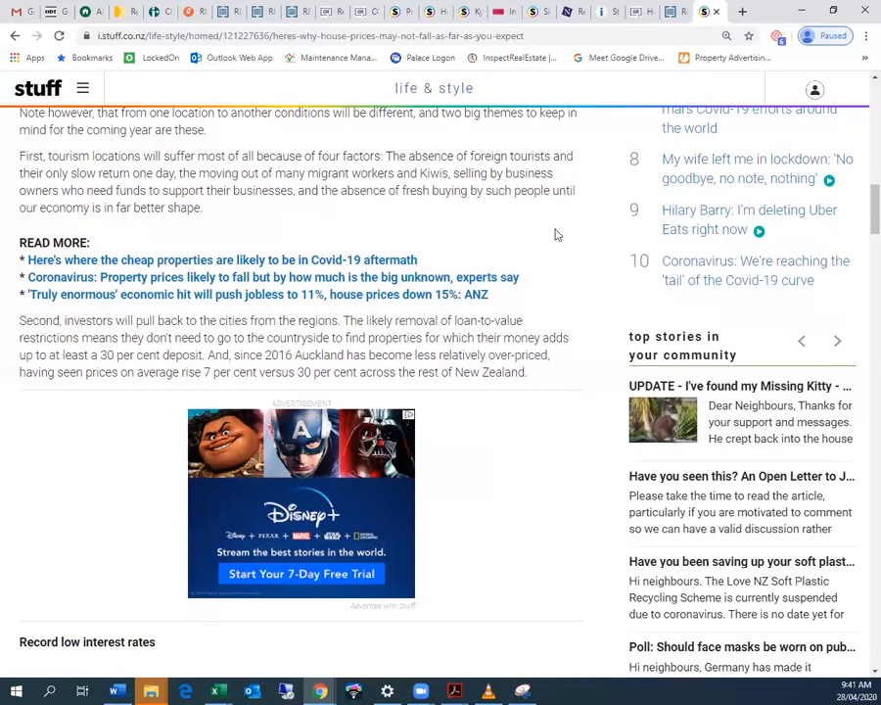
scroll(down, 3)
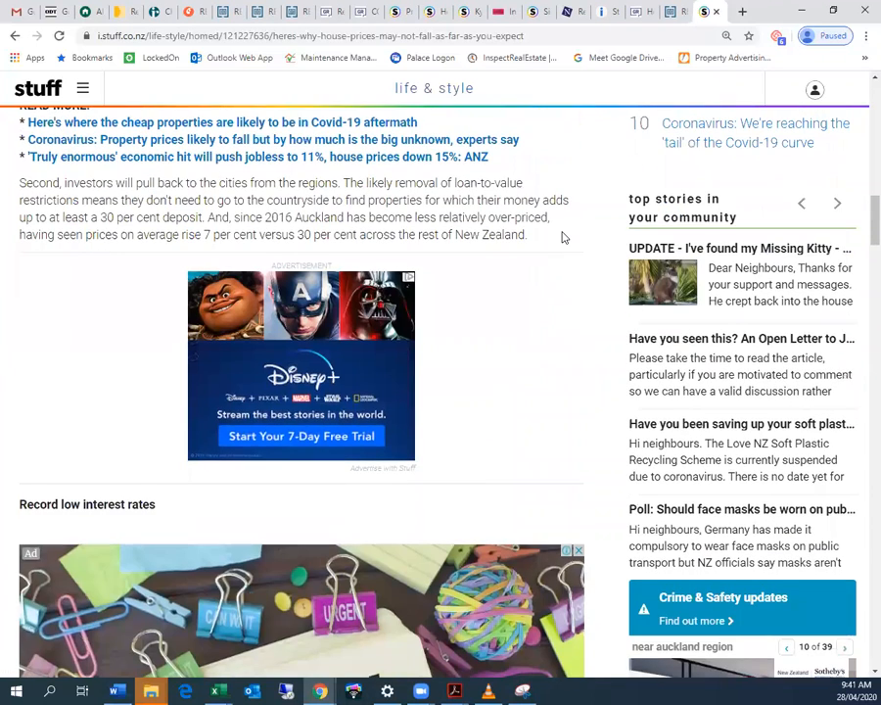
scroll(down, 3)
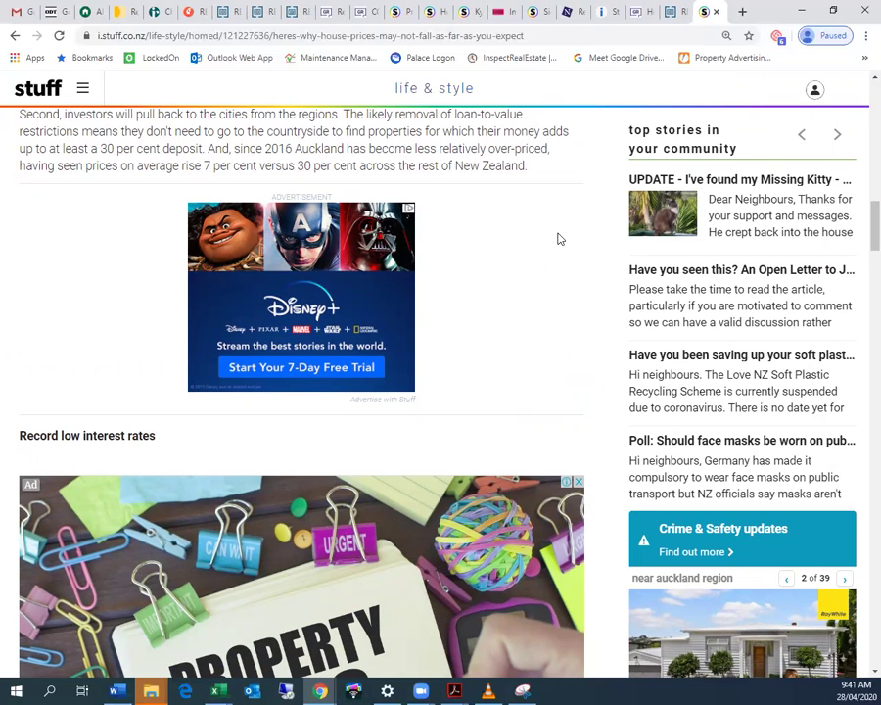
- Advance the property carousel through four listings near the Auckland region
click(844, 578)
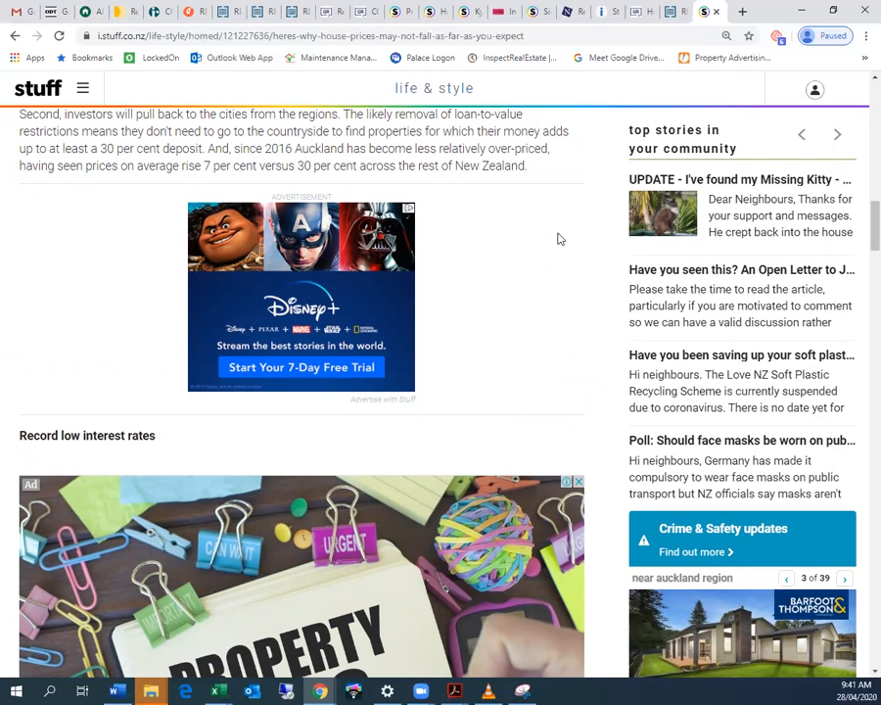
click(846, 578)
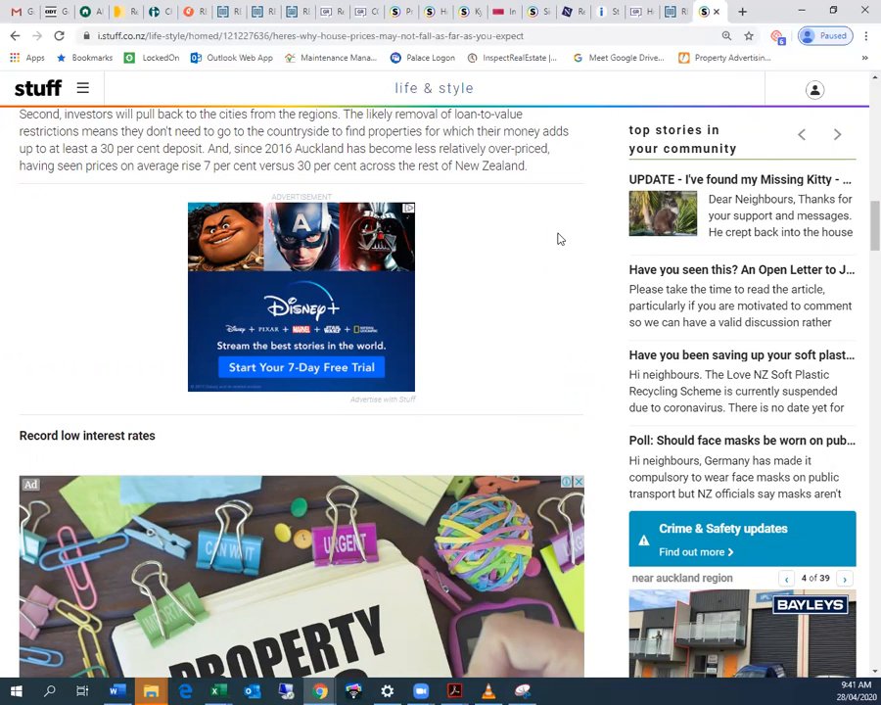
click(844, 577)
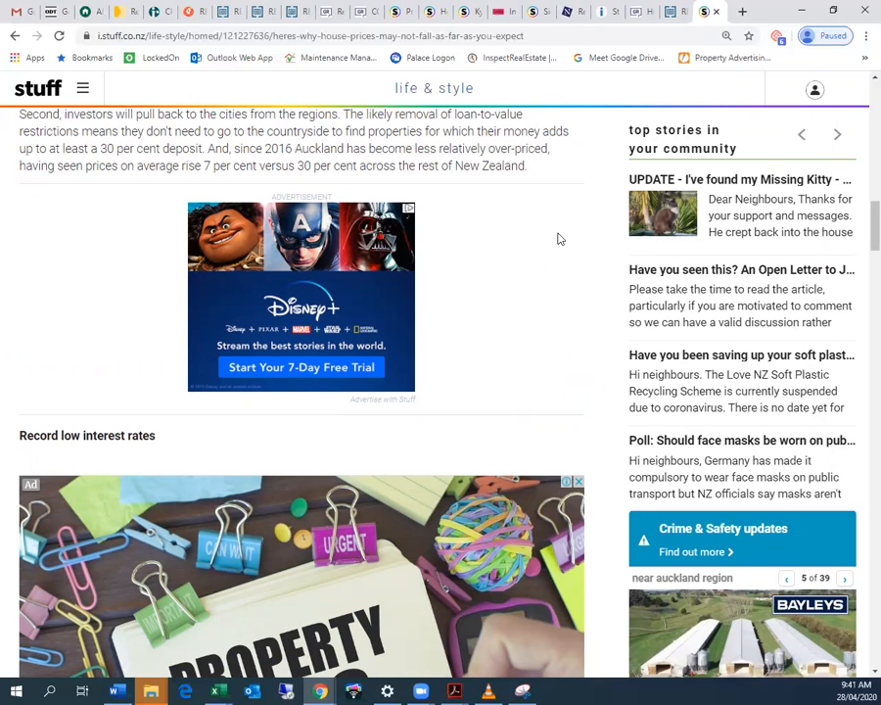
click(845, 578)
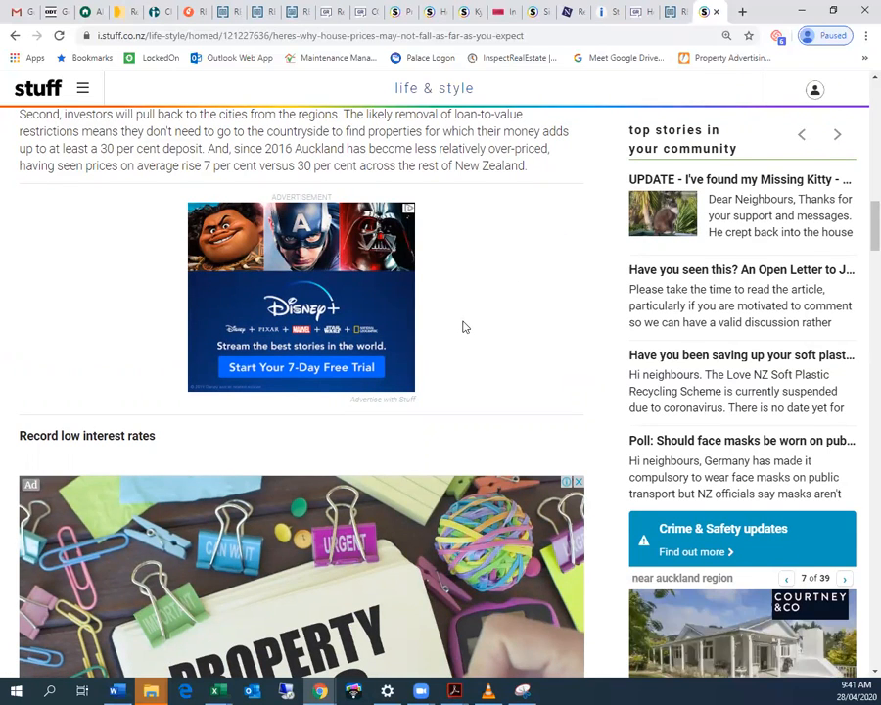
scroll(down, 3)
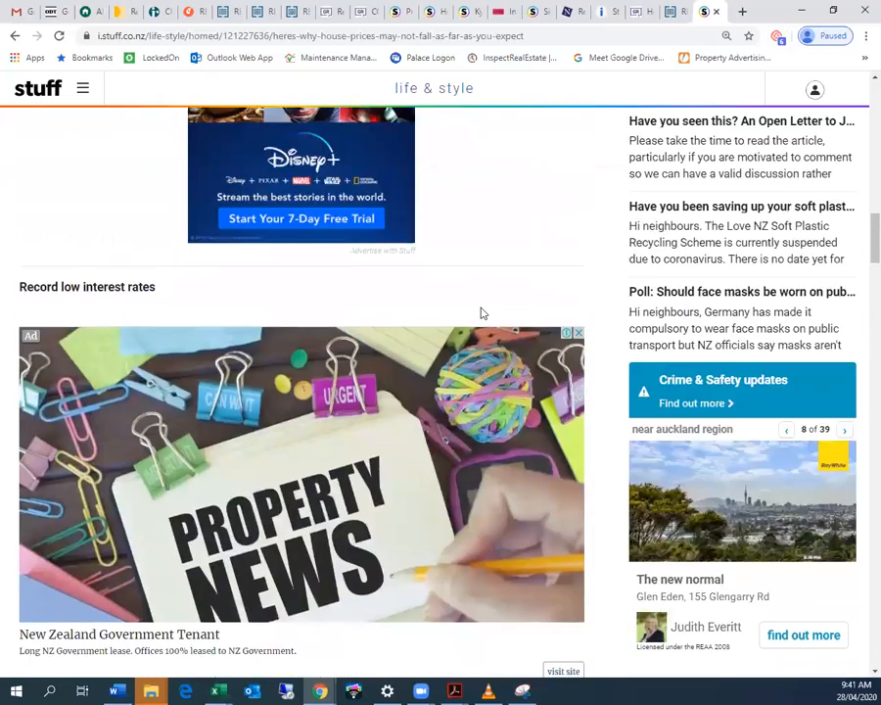
scroll(up, 3)
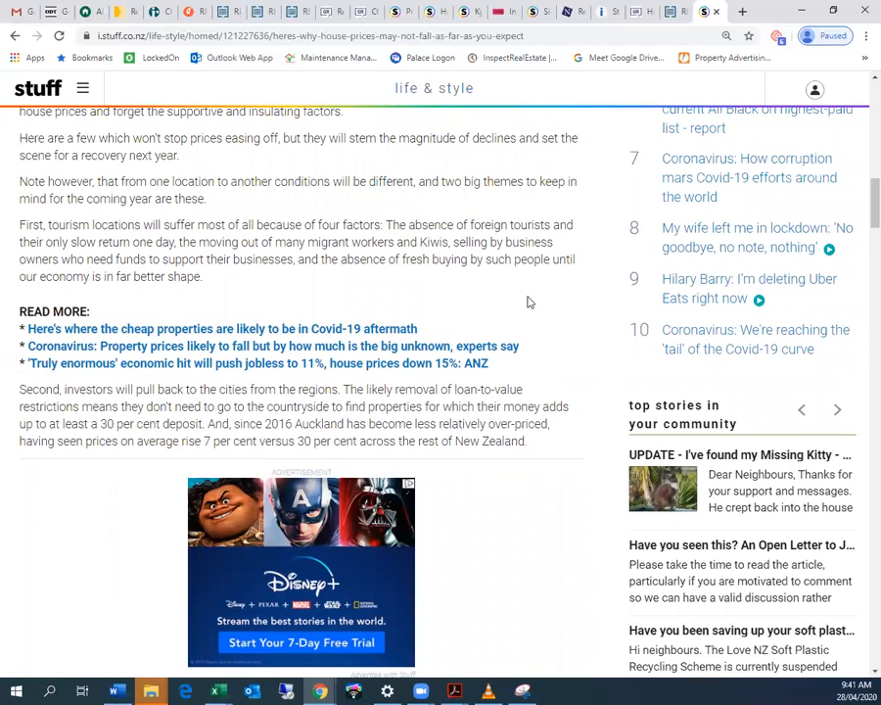
scroll(down, 3)
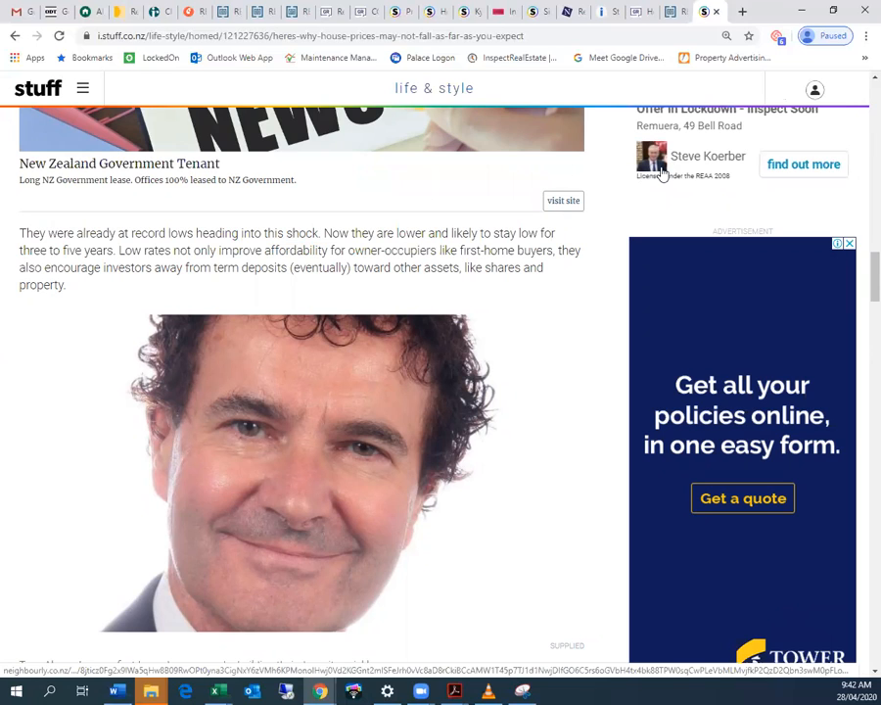
scroll(down, 3)
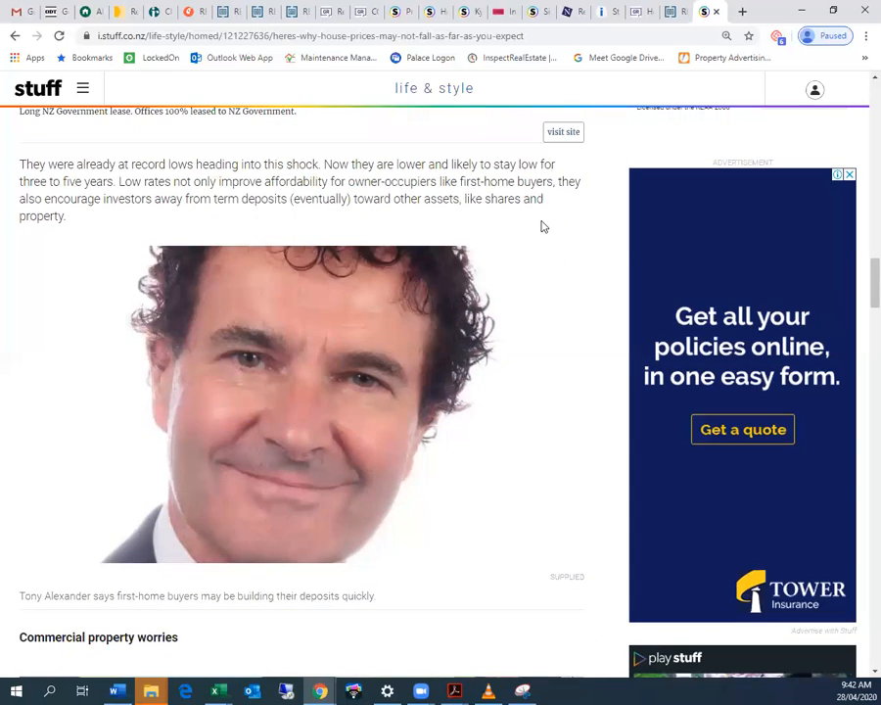
scroll(down, 3)
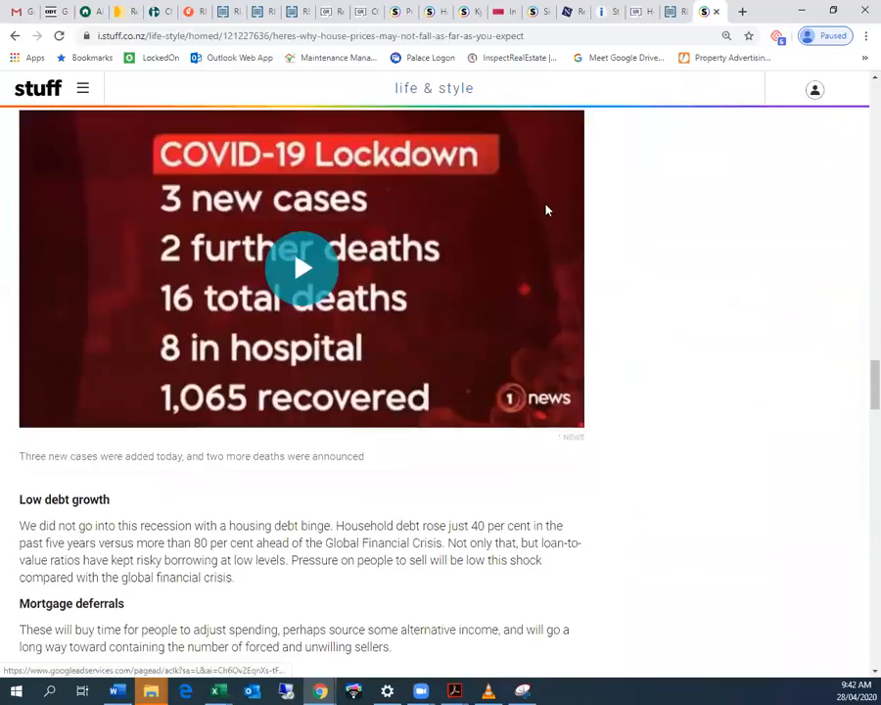
scroll(down, 3)
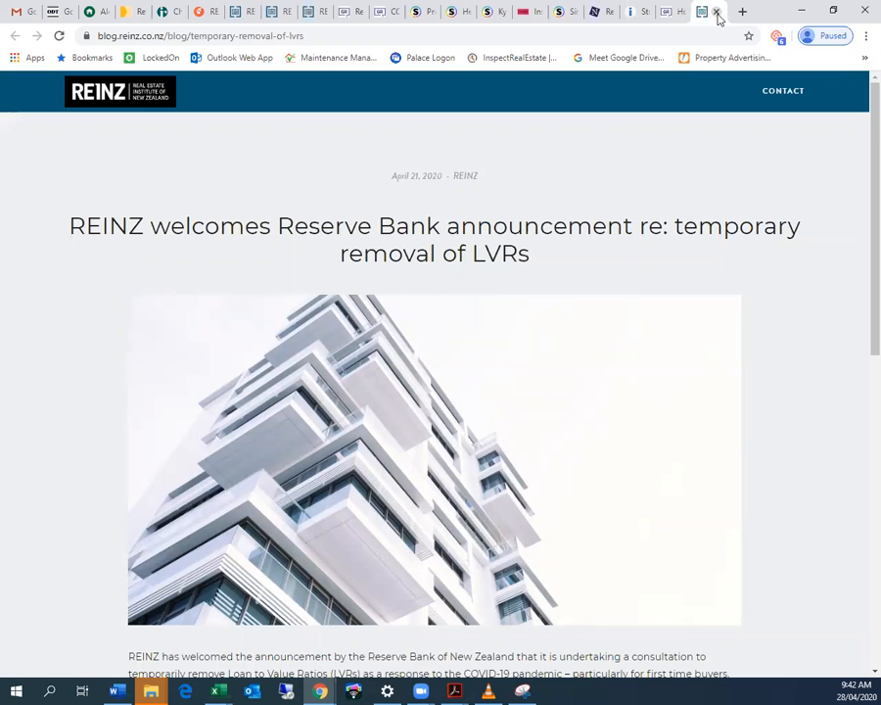
- Scroll the REINZ post on temporary LVR removal to its headline and opening paragraphs
scroll(down, 3)
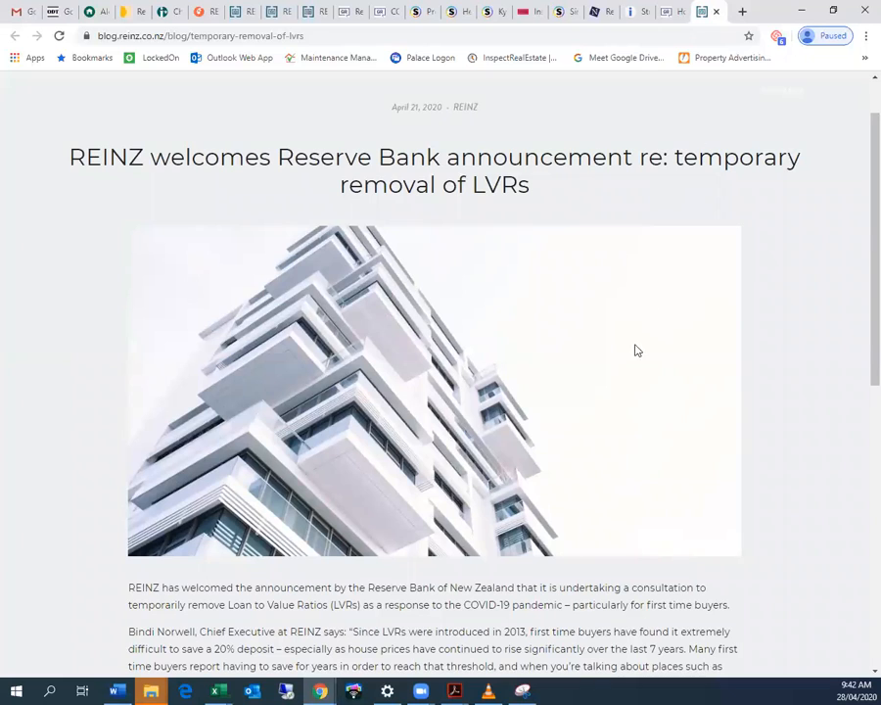
mouse_move(557, 212)
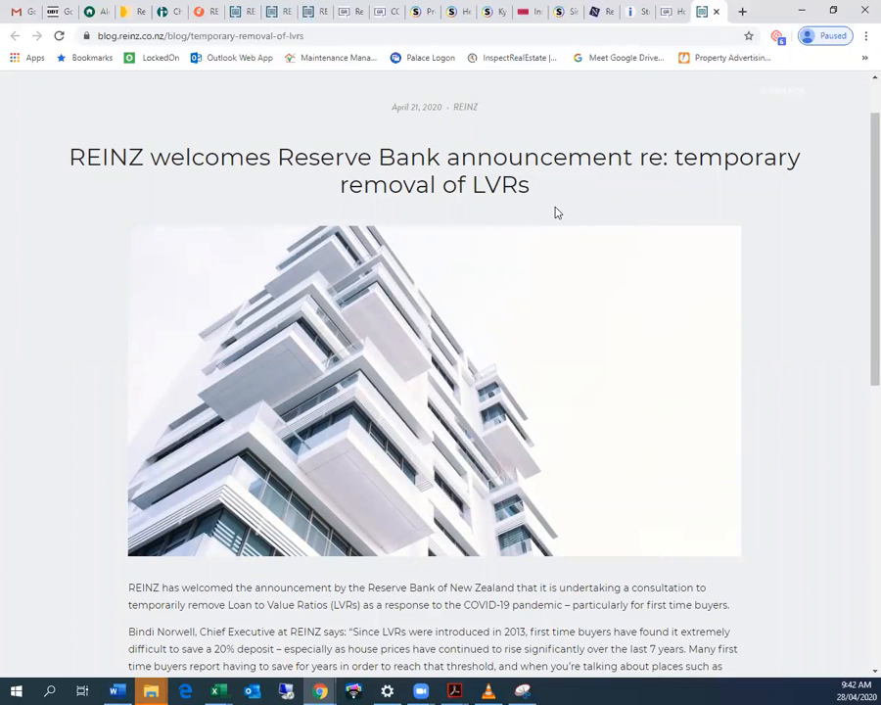
mouse_move(655, 256)
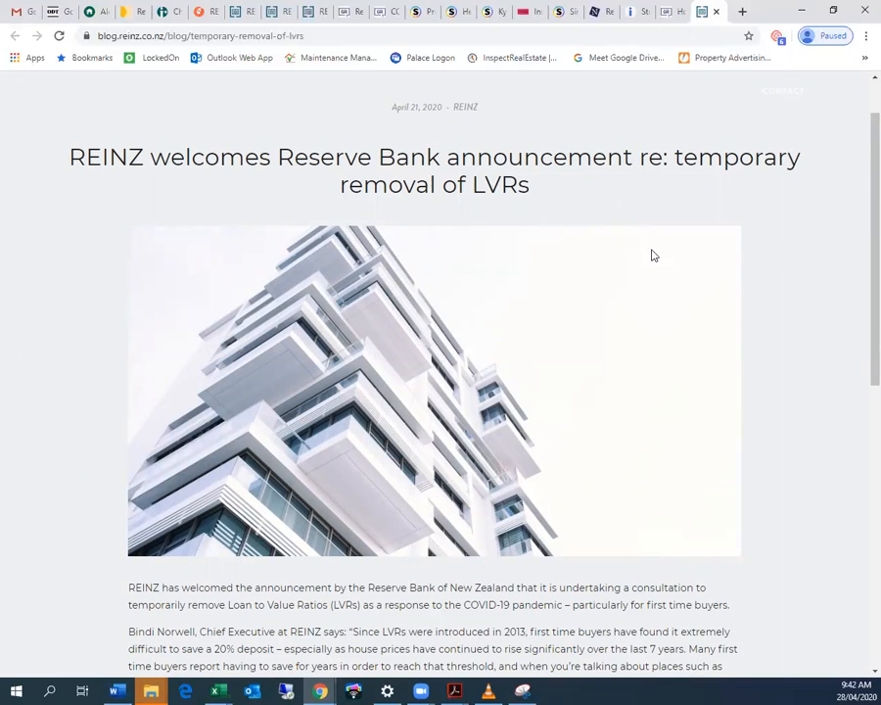
mouse_move(641, 264)
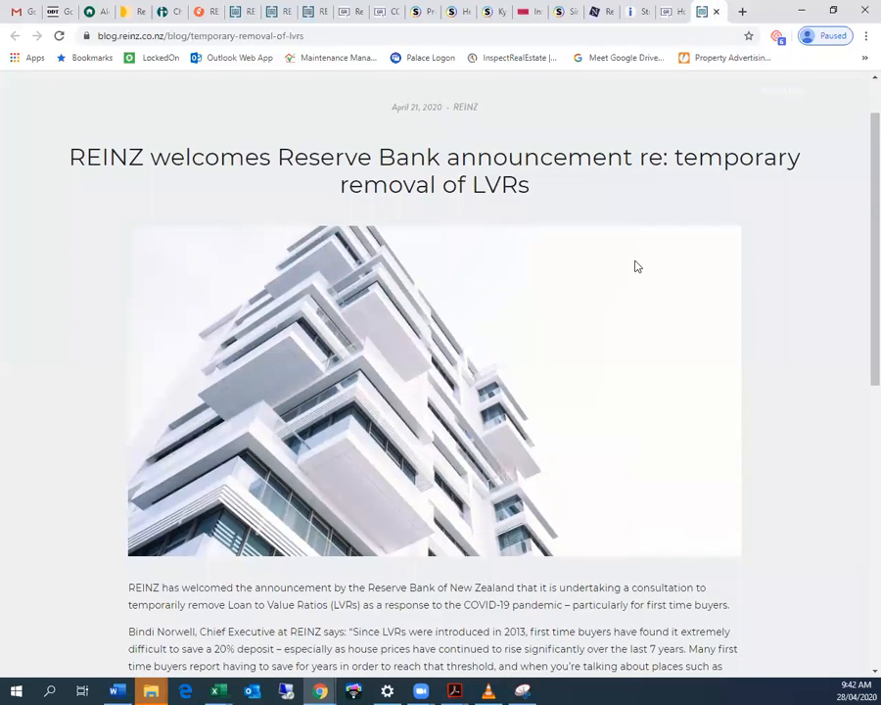
mouse_move(481, 133)
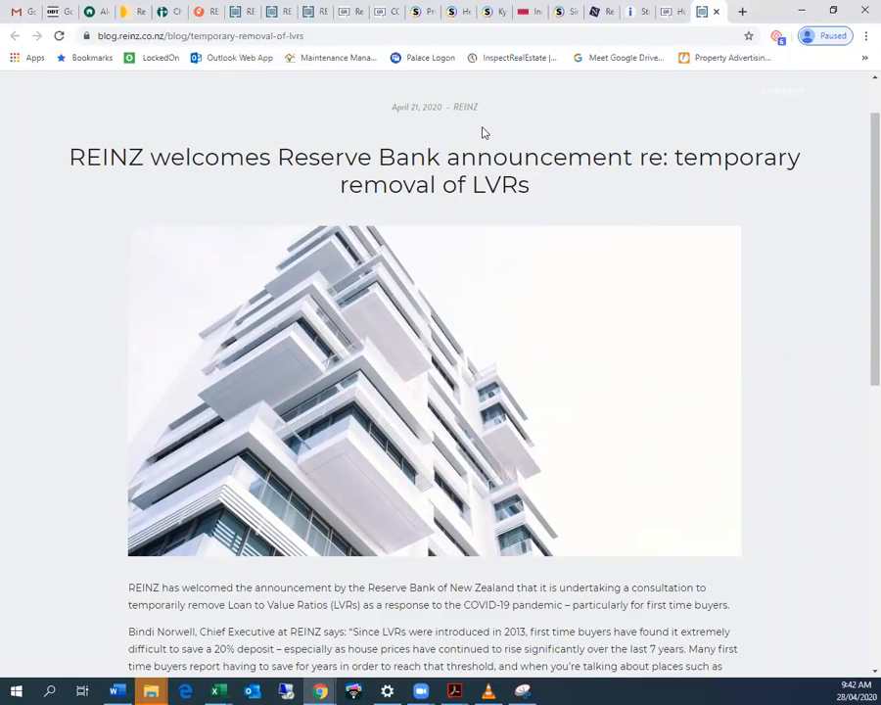
mouse_move(499, 192)
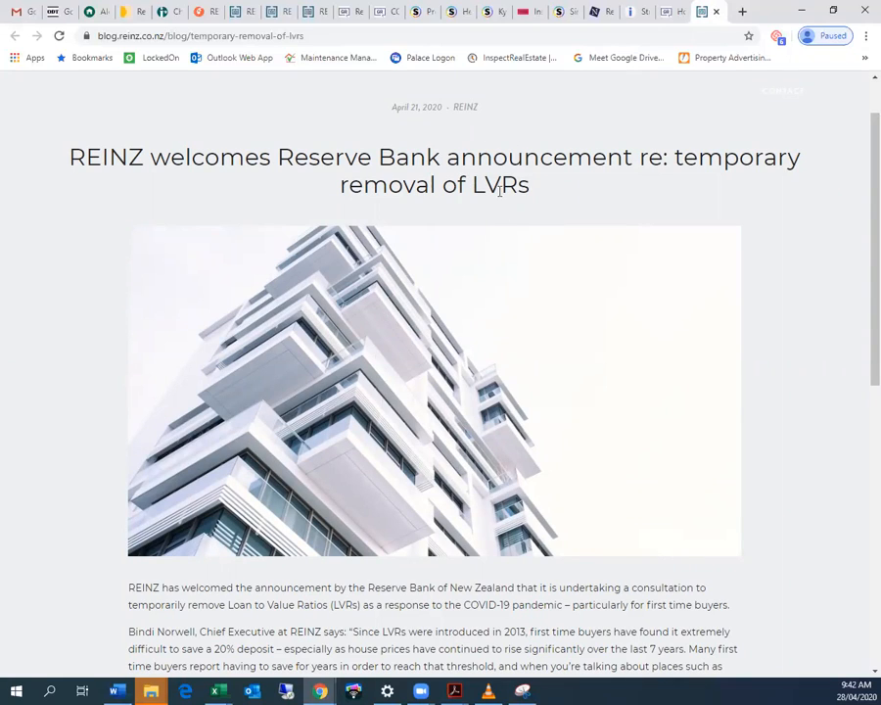
mouse_move(643, 267)
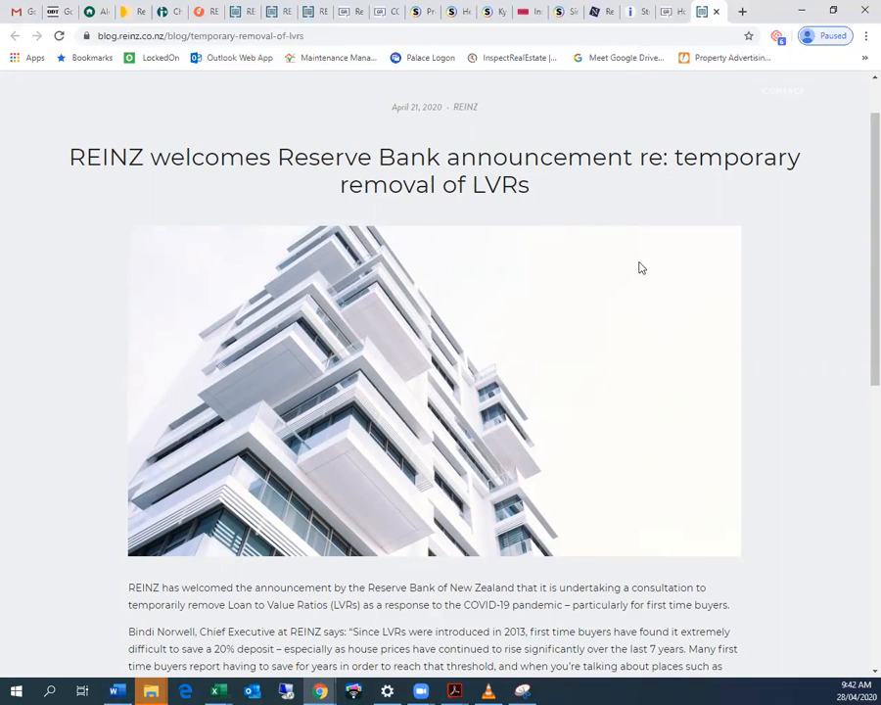
mouse_move(631, 201)
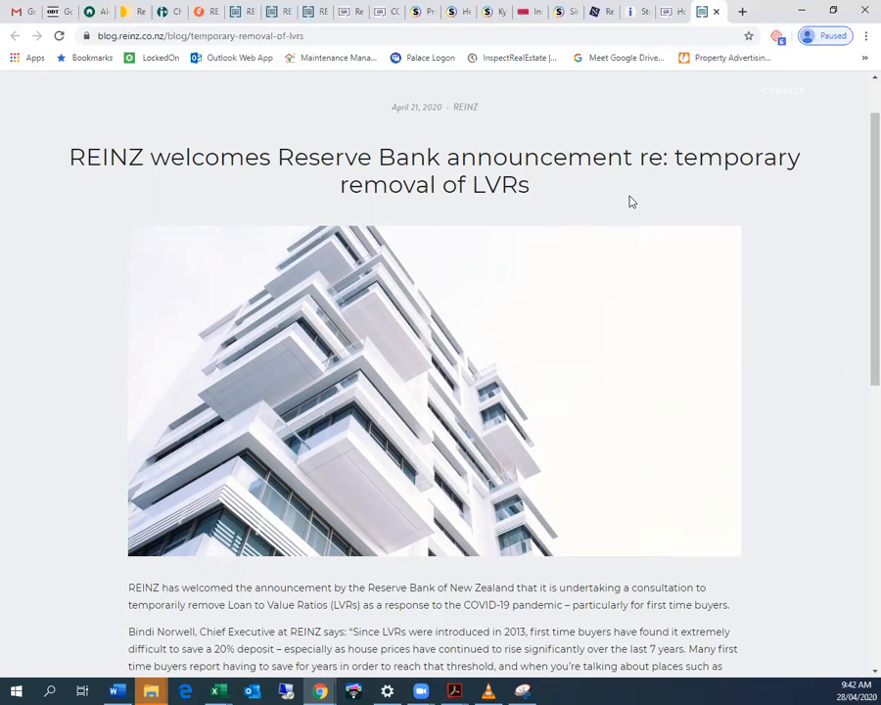
mouse_move(726, 242)
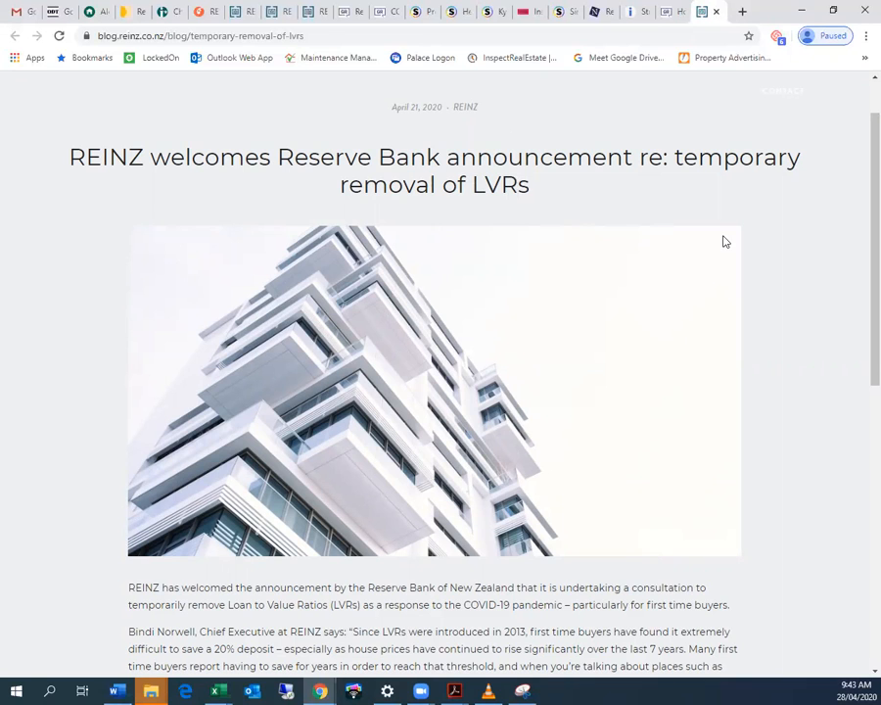
scroll(down, 3)
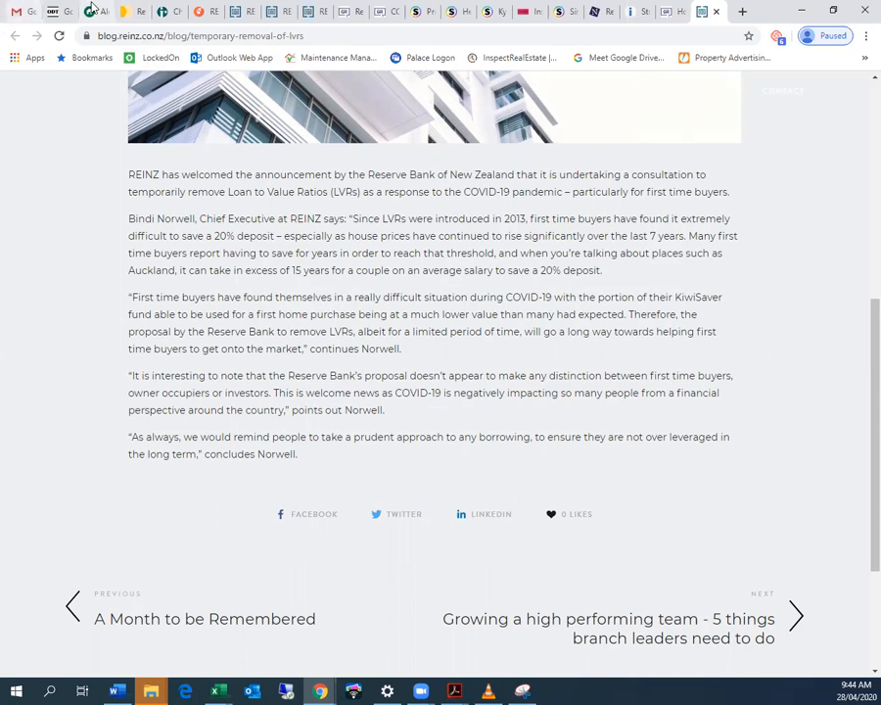
scroll(down, 3)
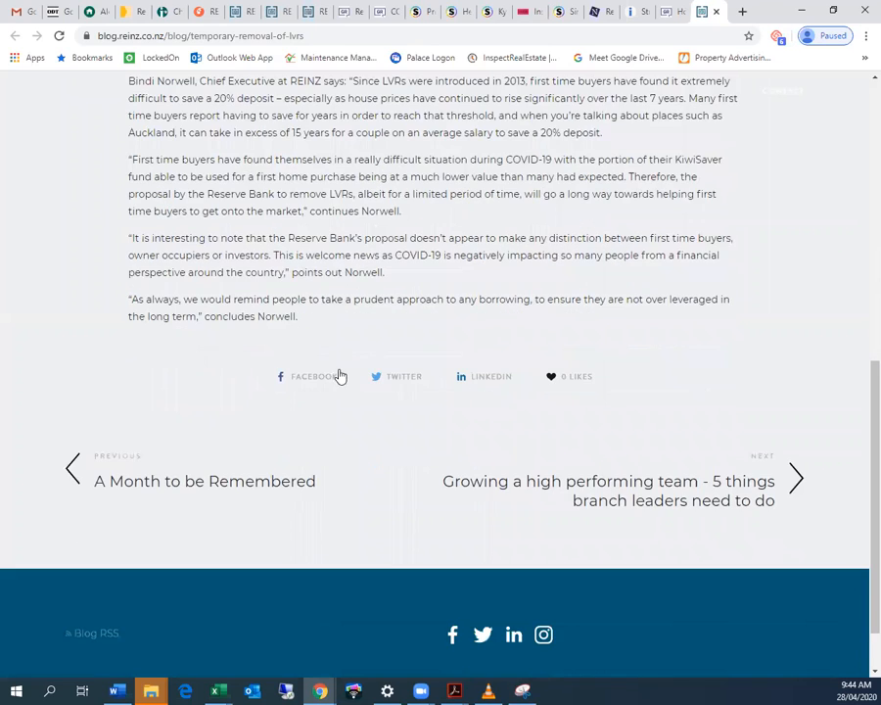
mouse_move(117, 242)
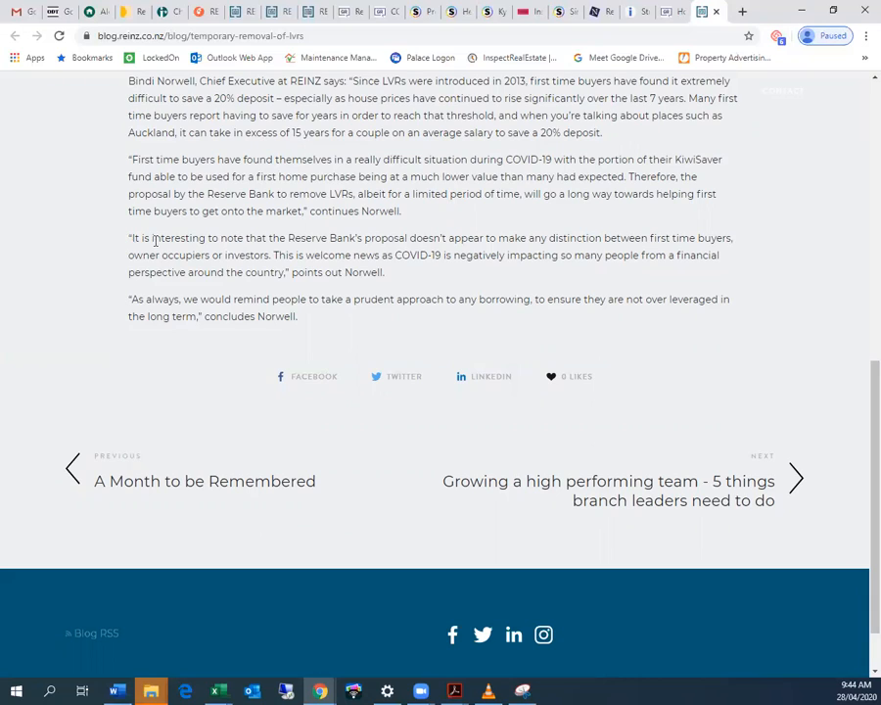
mouse_move(800, 300)
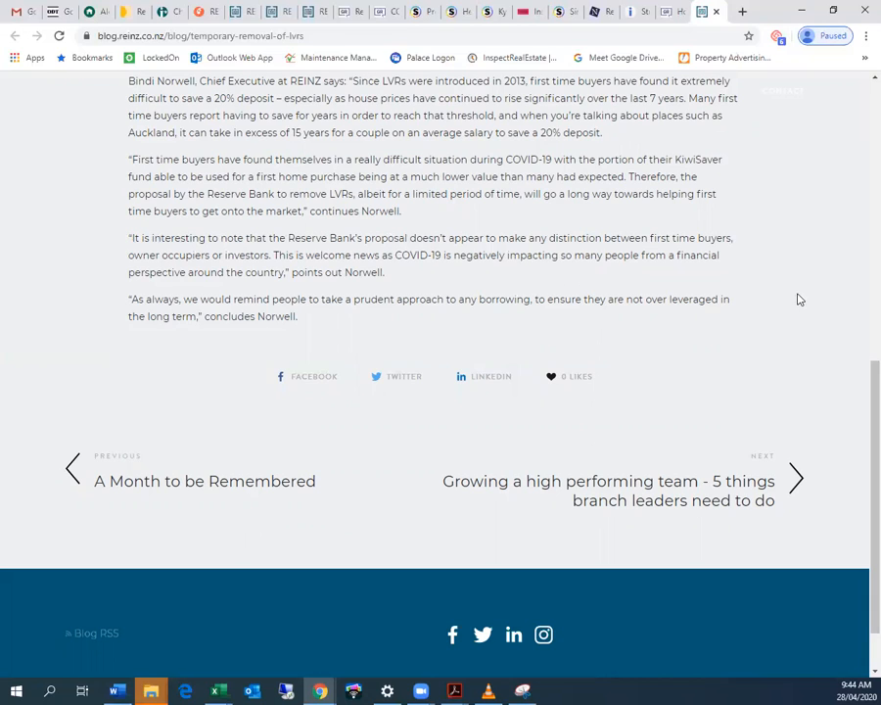
mouse_move(550, 479)
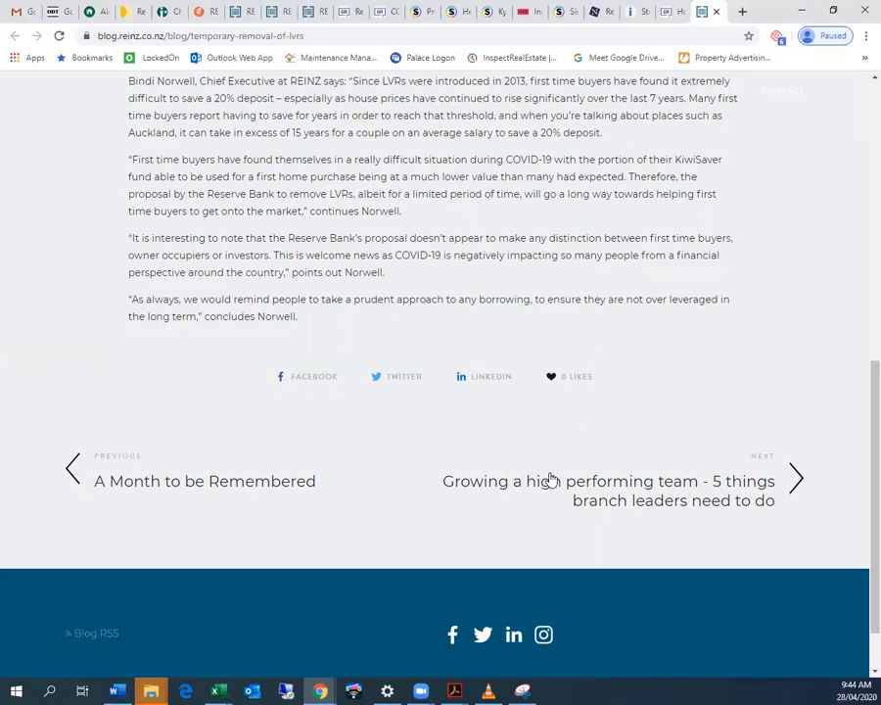
mouse_move(302, 267)
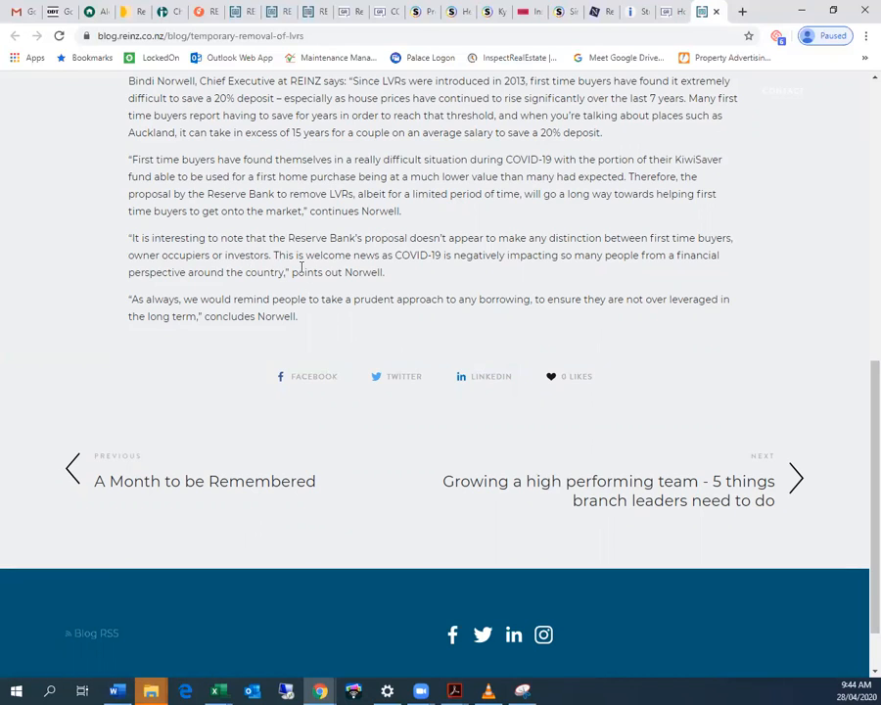
mouse_move(509, 337)
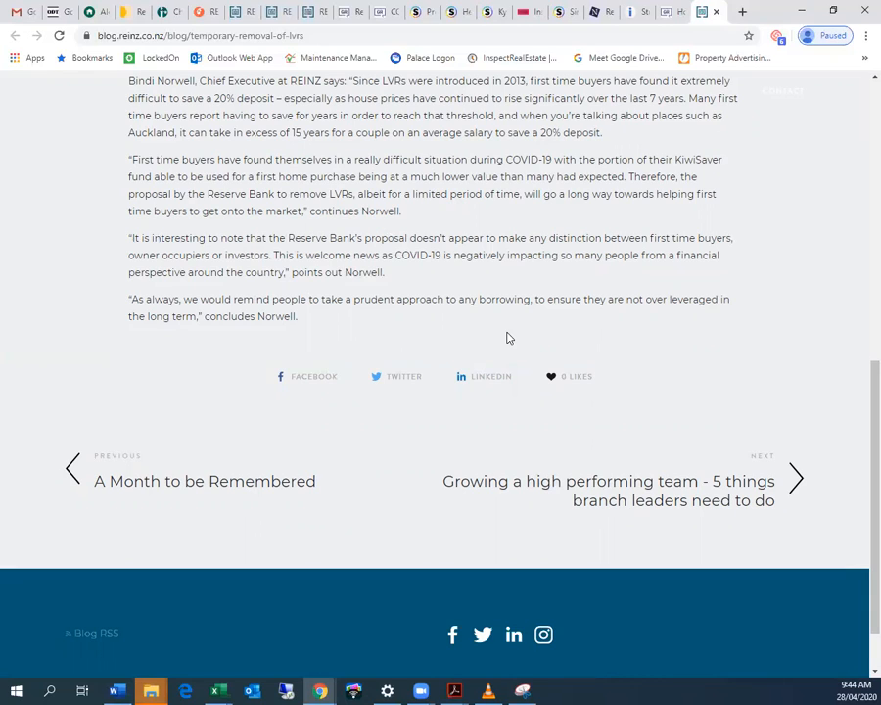
mouse_move(304, 343)
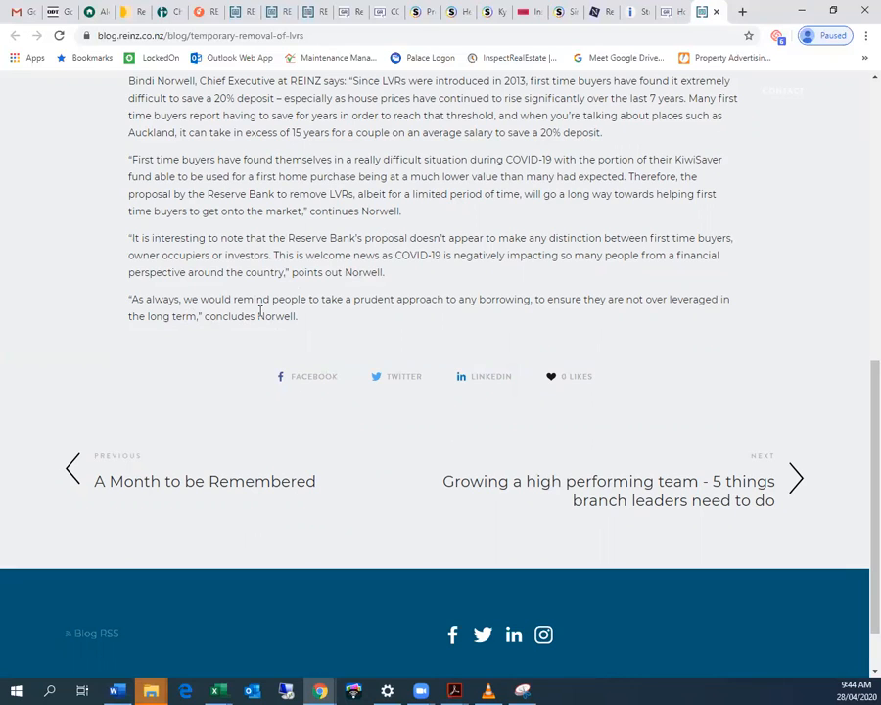
mouse_move(673, 299)
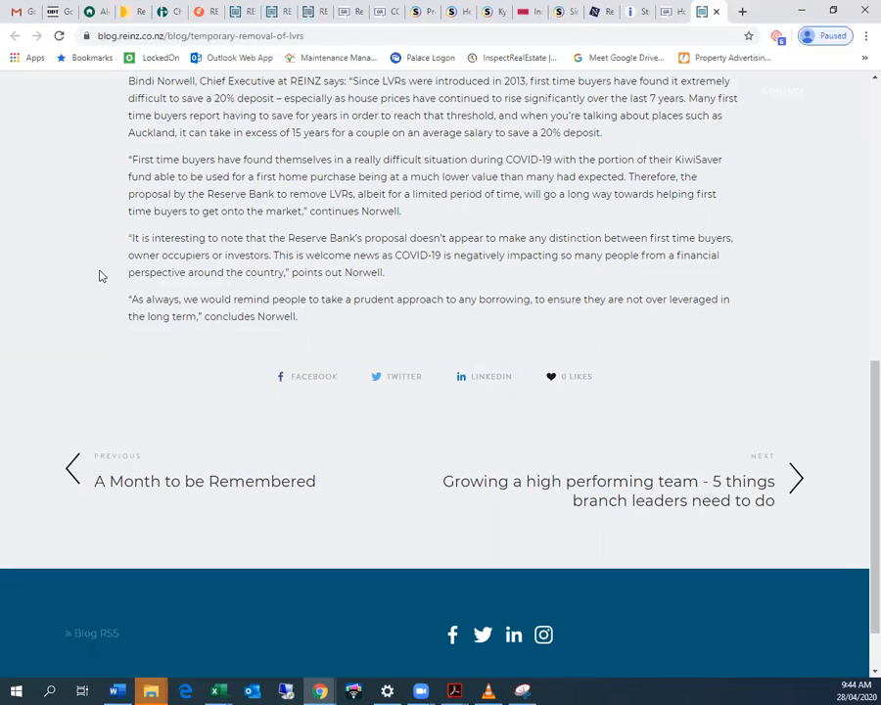
mouse_move(389, 103)
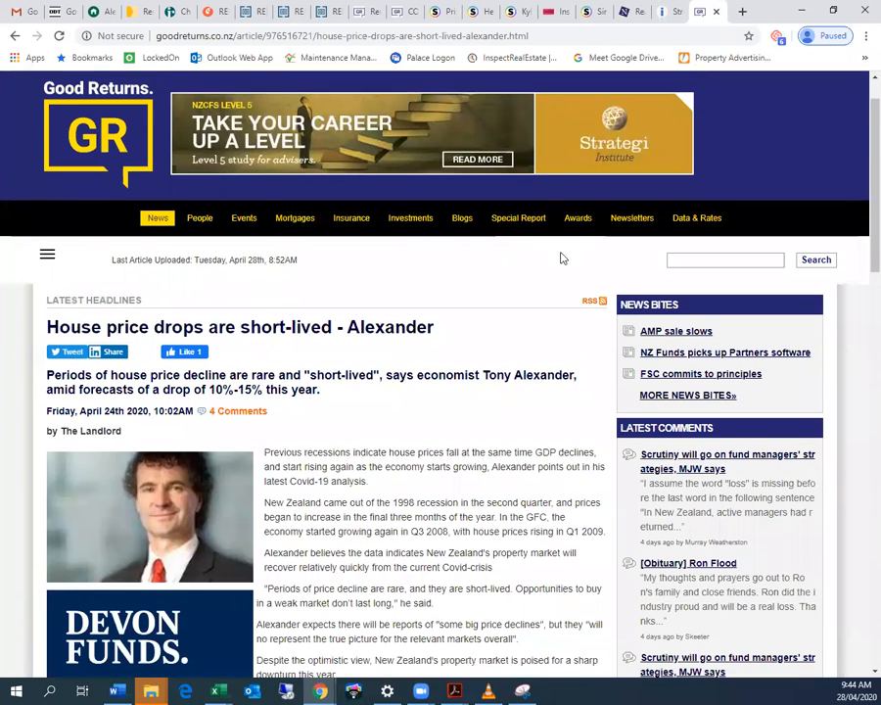
- Scroll up and down through Good Returns' 'House price drops are short-lived - Alexander'
scroll(down, 3)
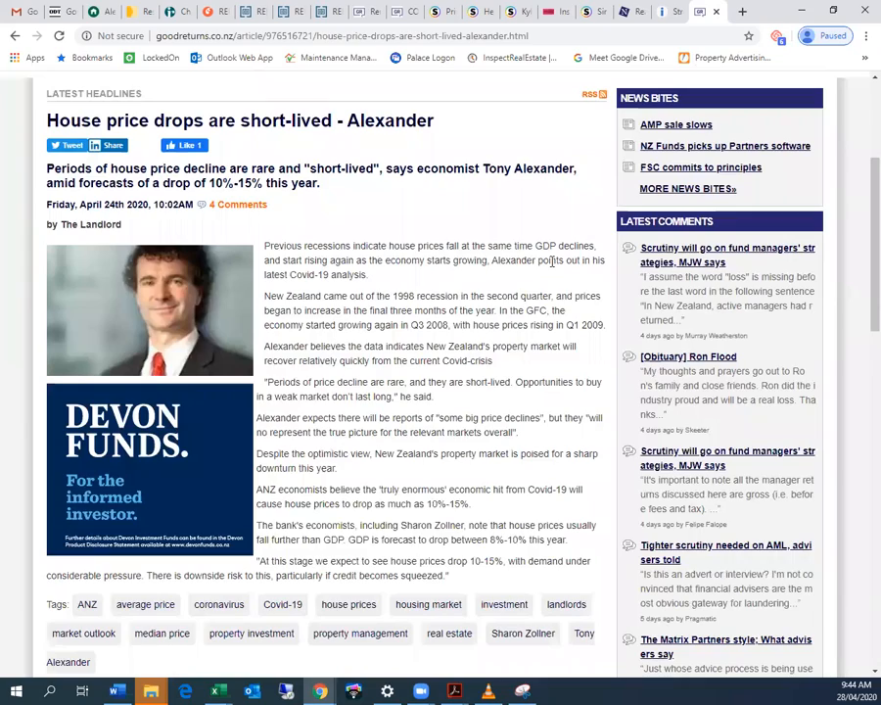
scroll(up, 3)
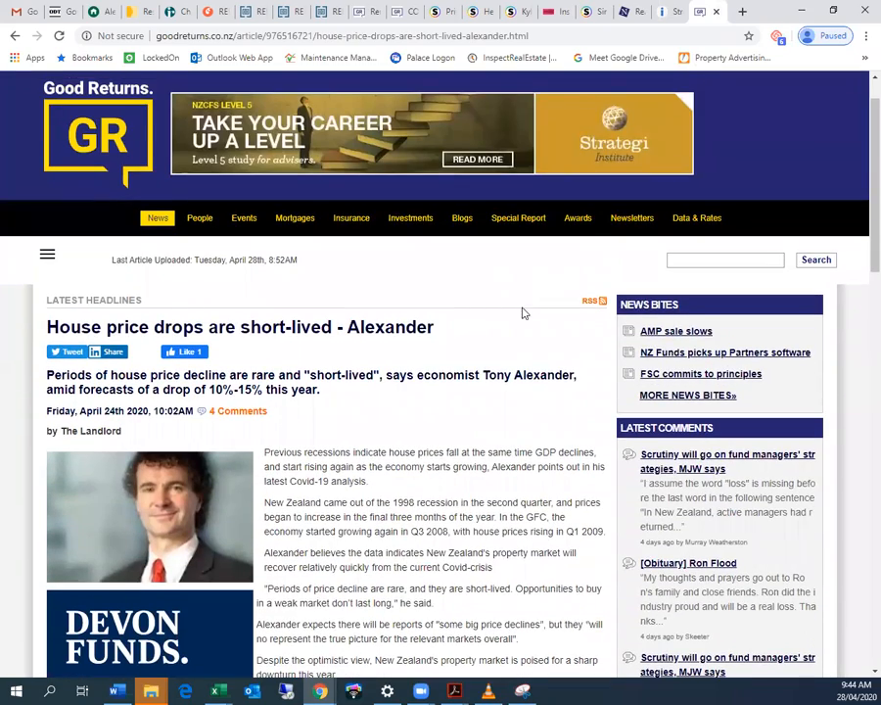
scroll(down, 3)
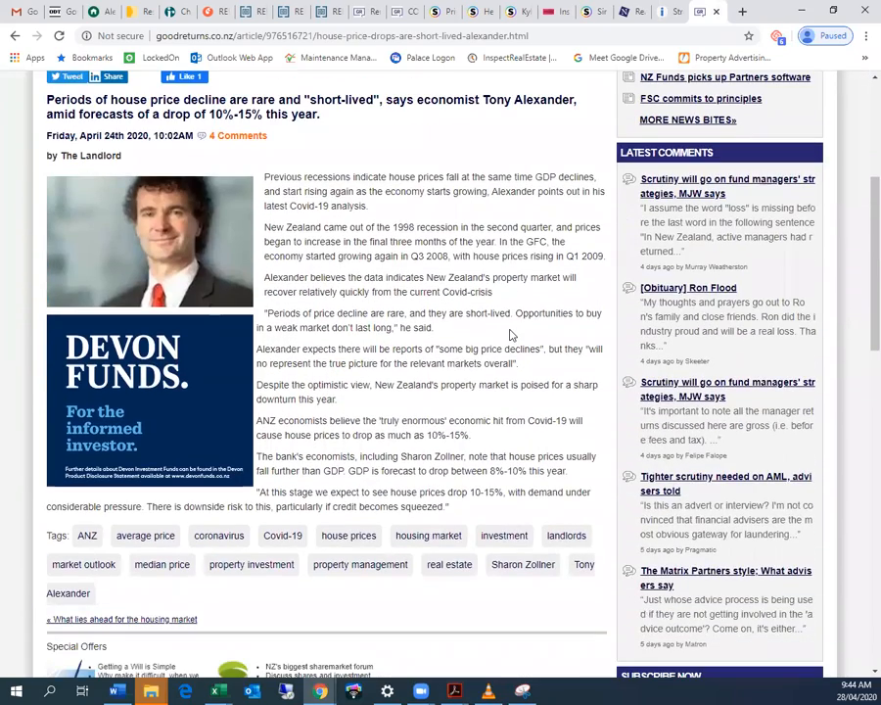
scroll(up, 3)
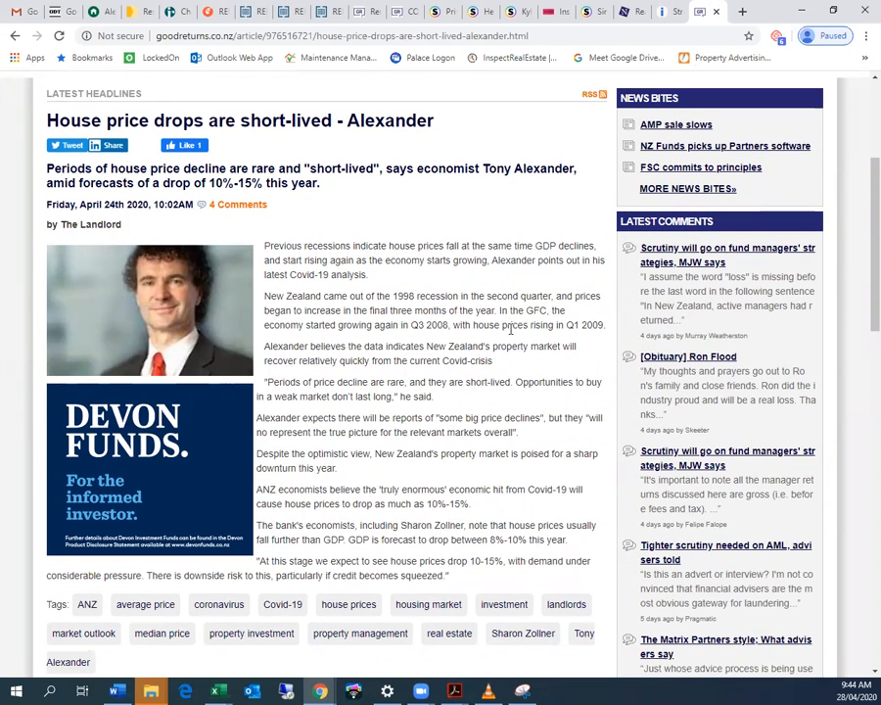
scroll(down, 3)
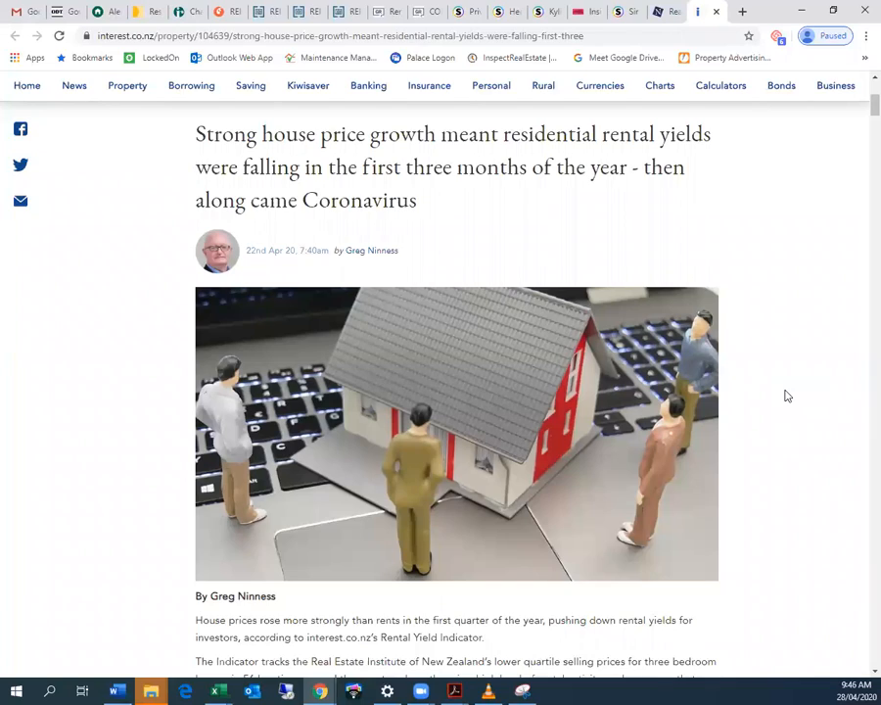
- Scroll the interest.co.nz rental yields article past Auckland's figures to the Wellington section
scroll(up, 3)
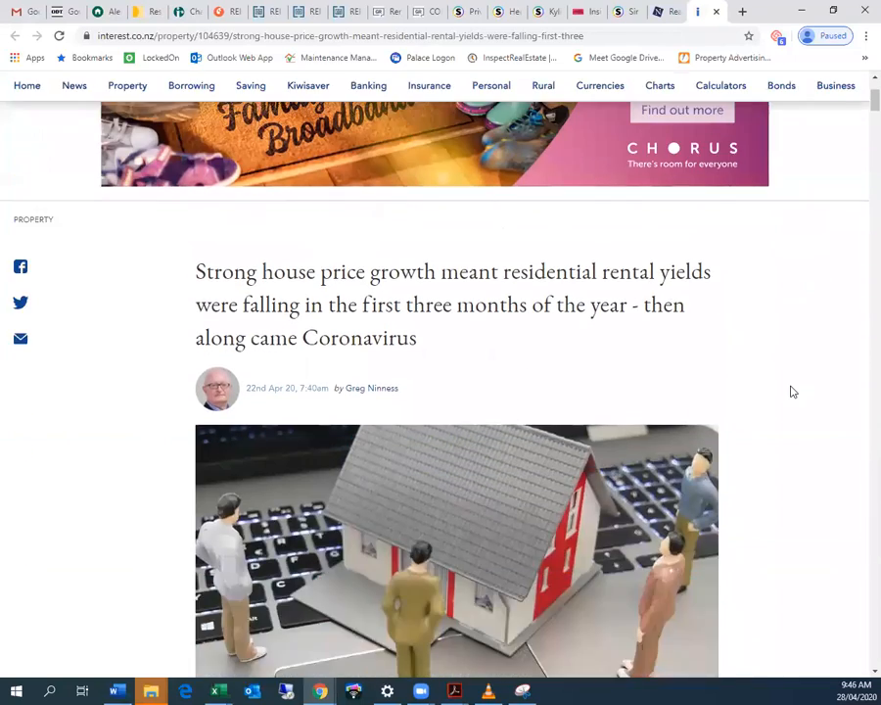
scroll(up, 3)
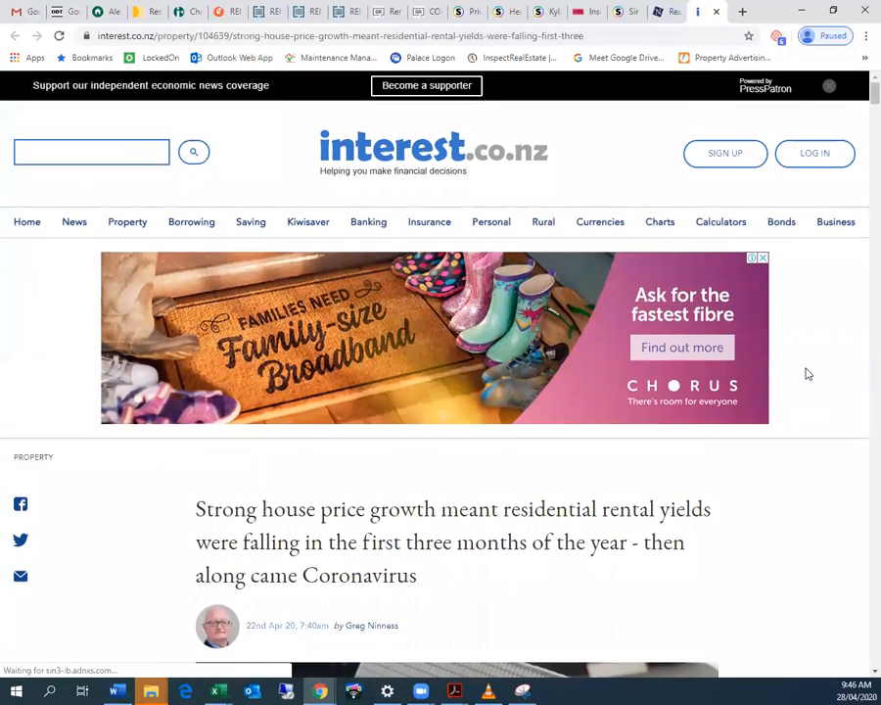
scroll(down, 3)
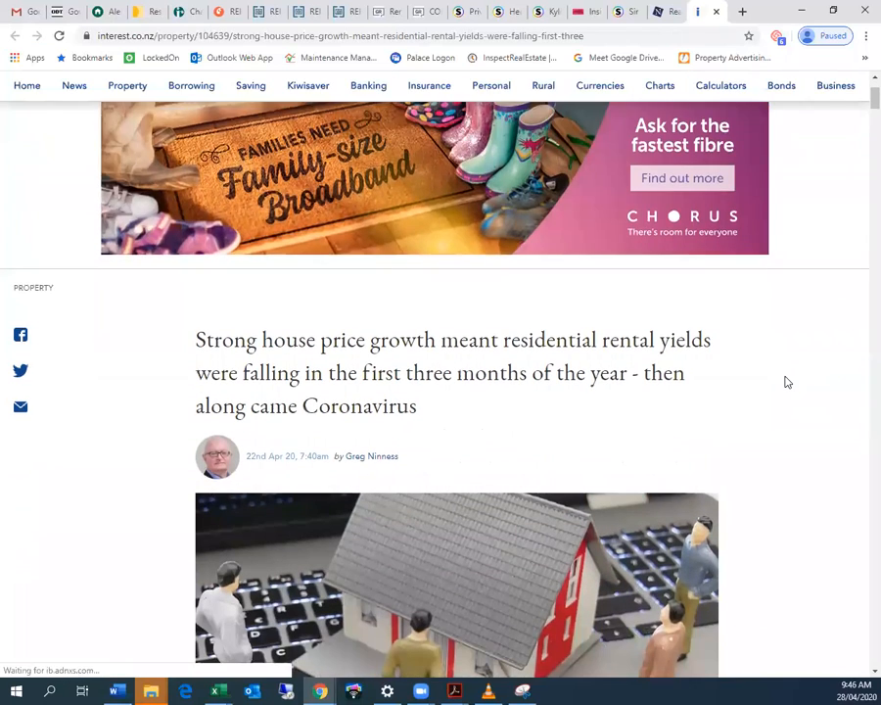
scroll(down, 3)
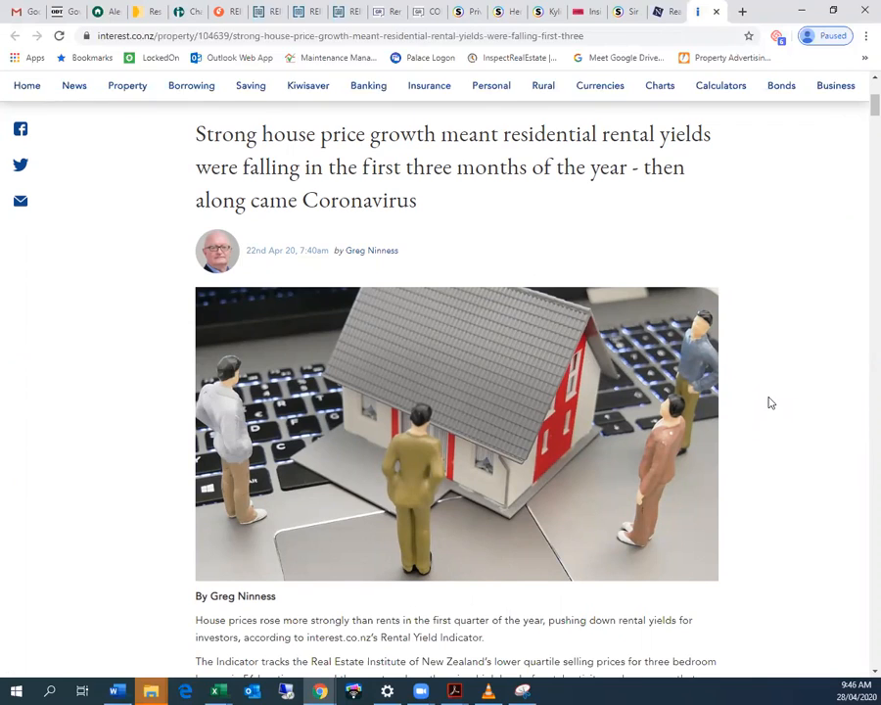
scroll(down, 3)
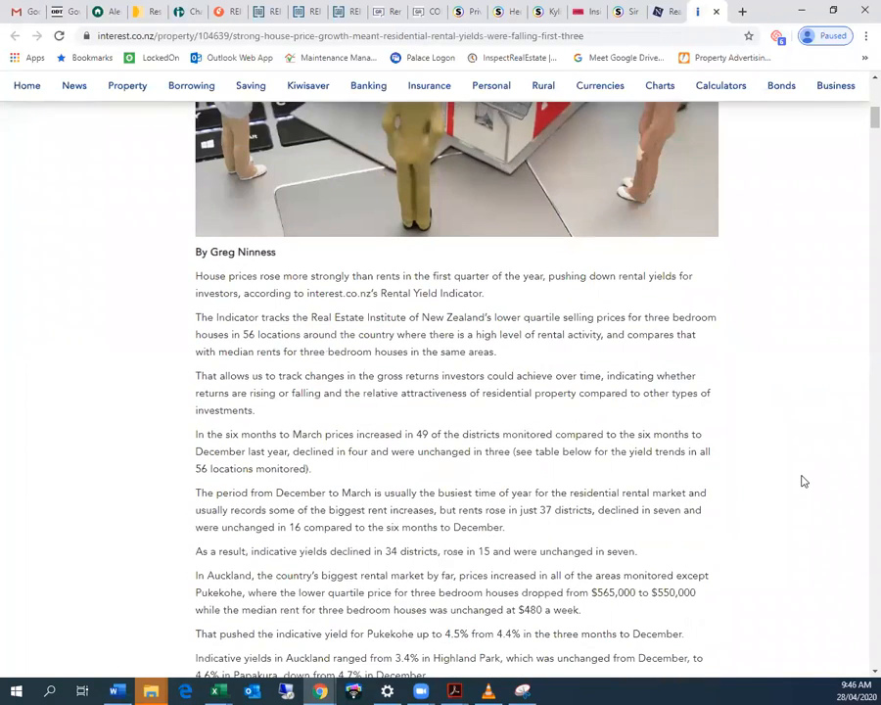
scroll(down, 3)
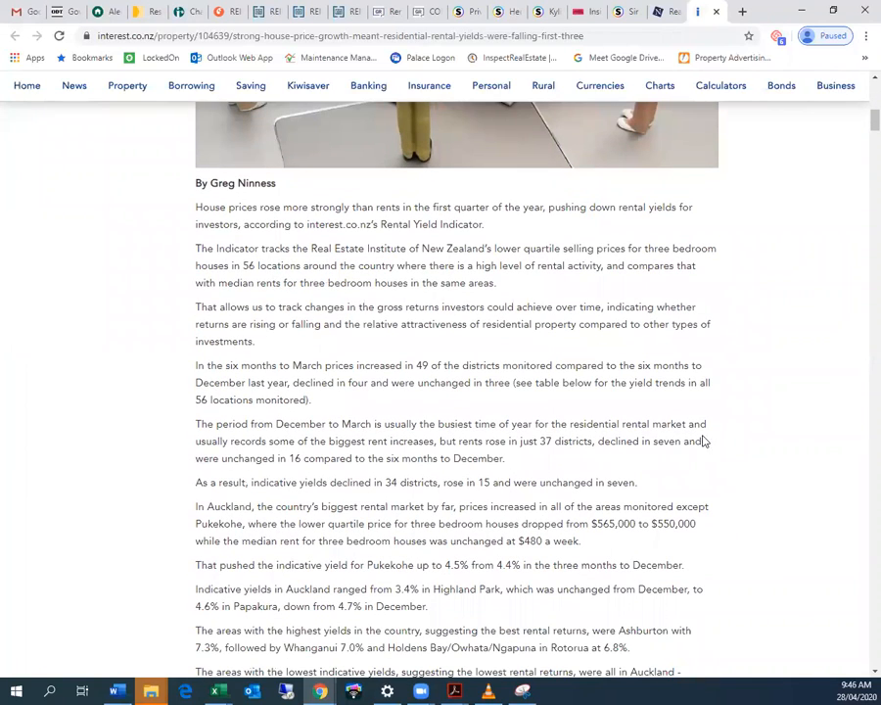
mouse_move(686, 355)
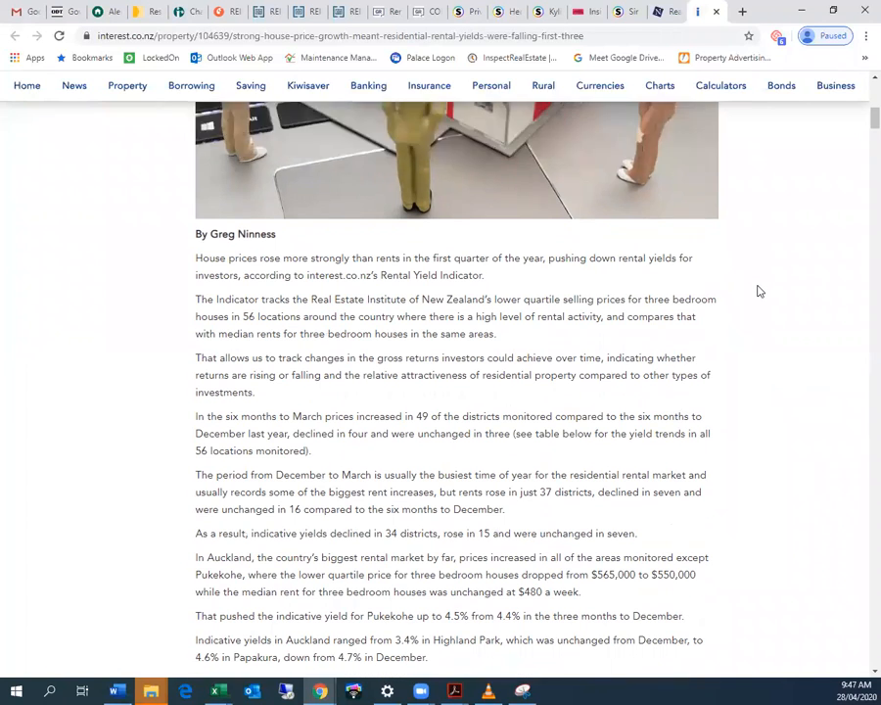
scroll(down, 3)
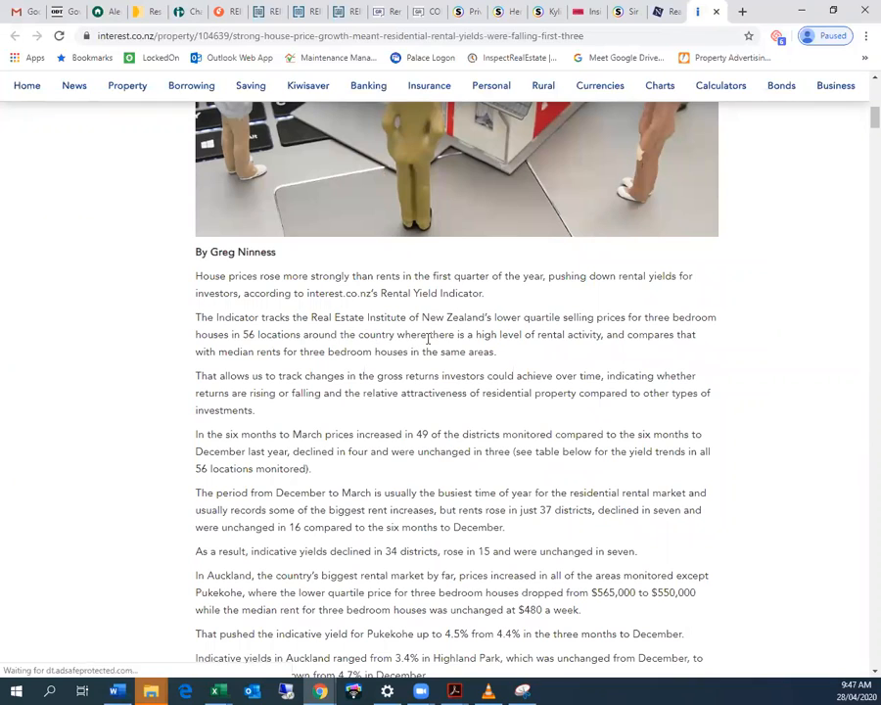
mouse_move(720, 340)
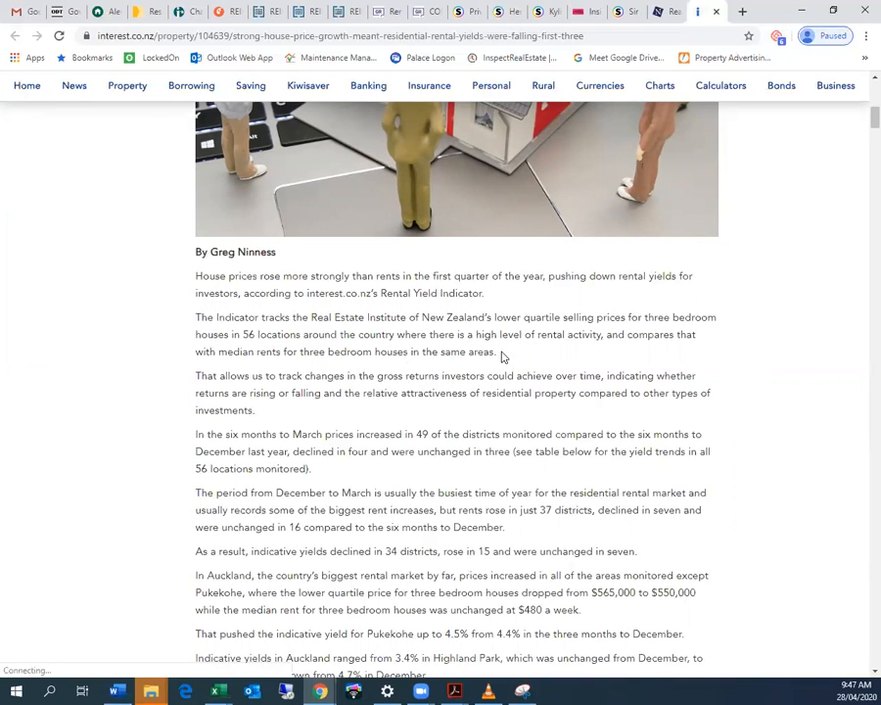
scroll(down, 3)
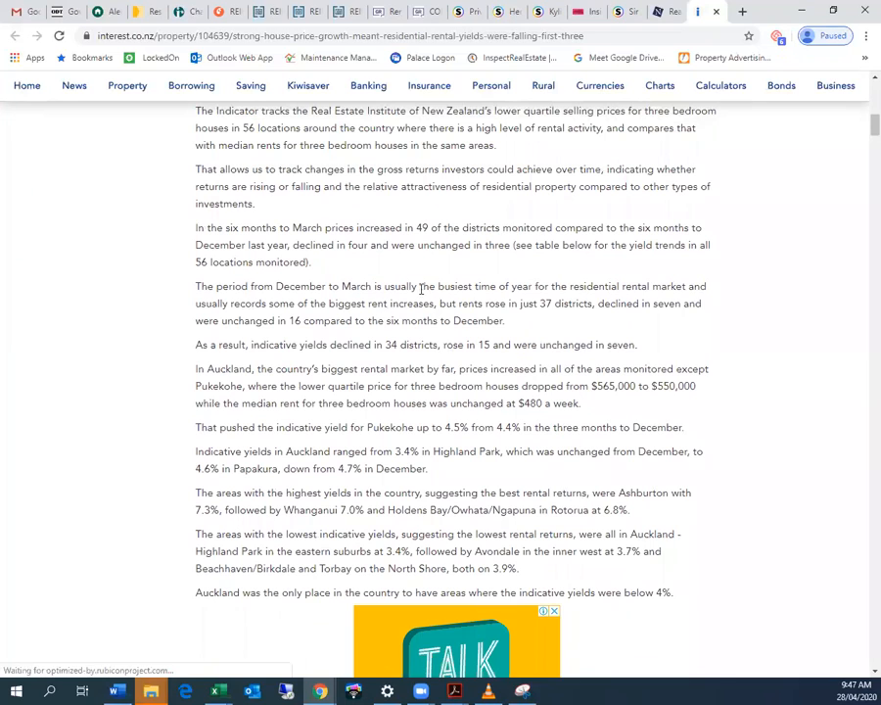
mouse_move(456, 224)
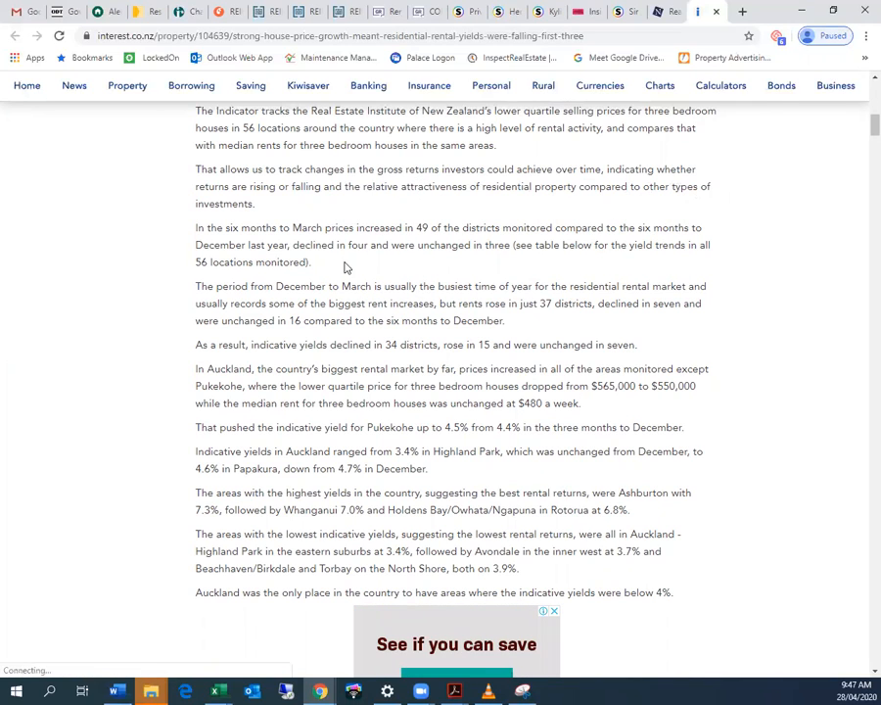
mouse_move(665, 284)
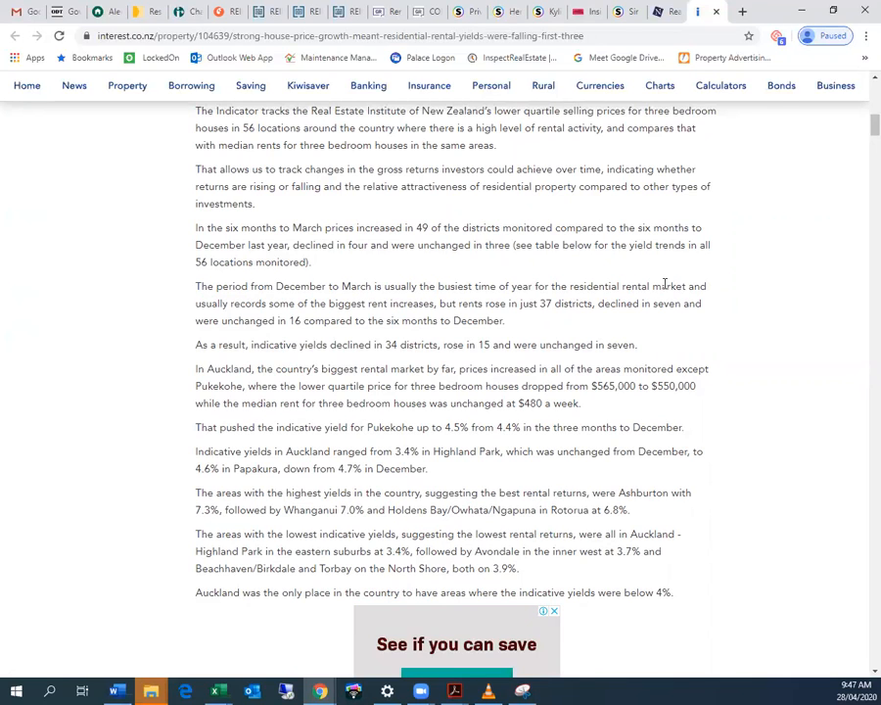
scroll(down, 3)
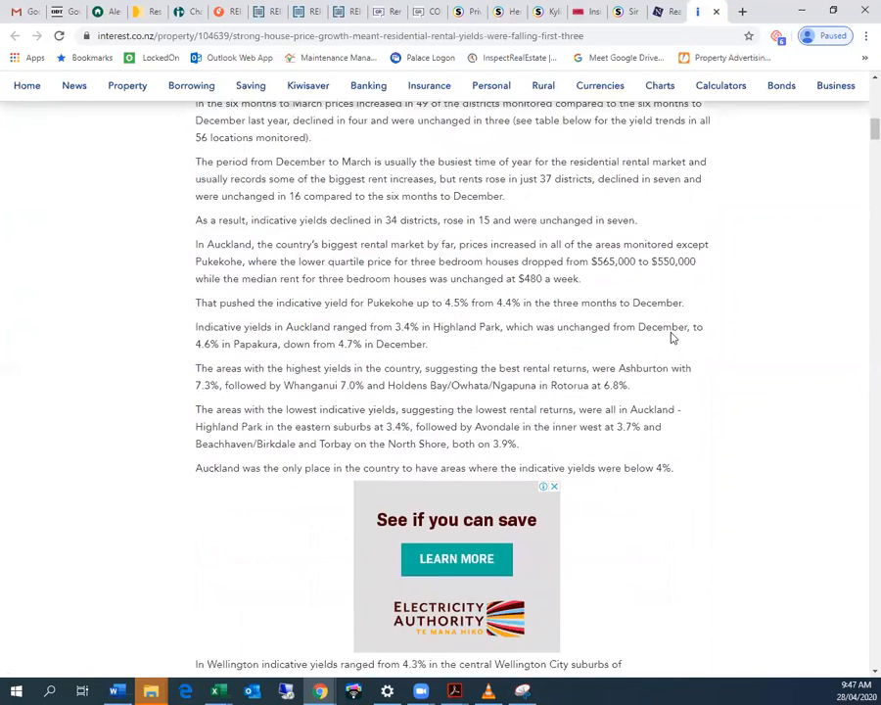
scroll(down, 3)
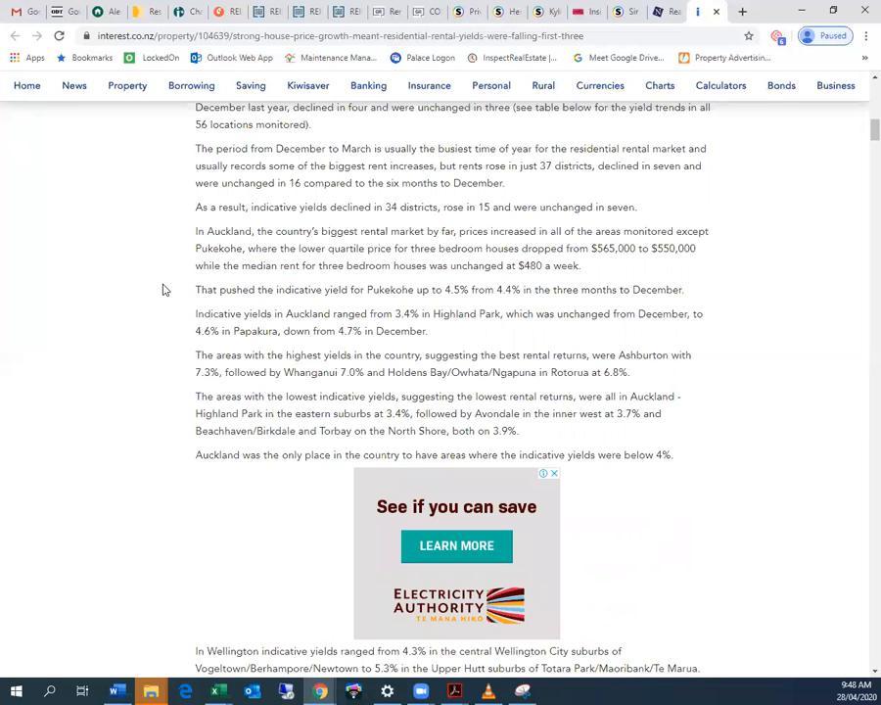
mouse_move(578, 414)
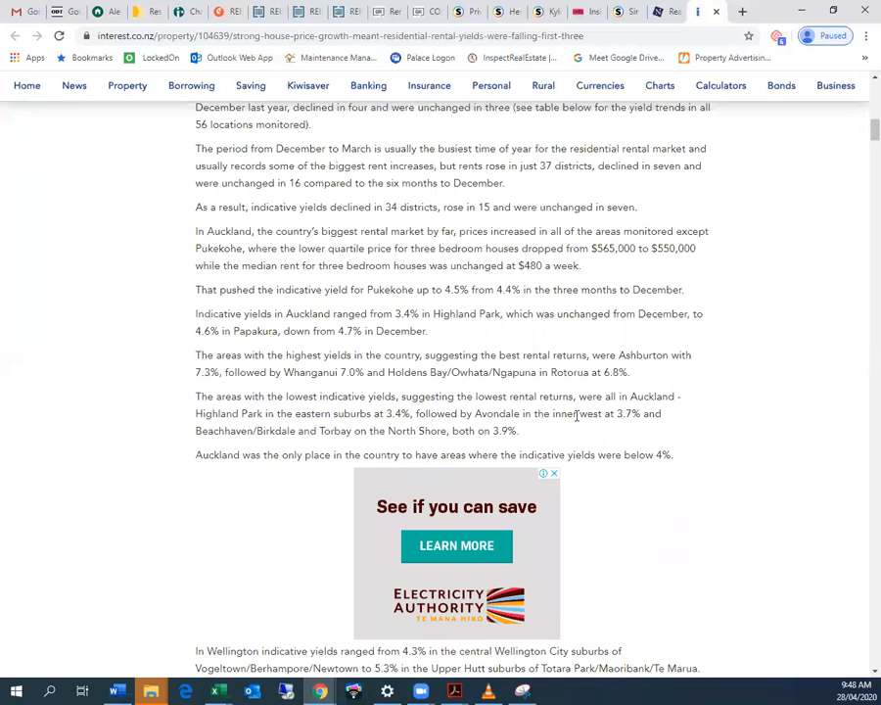
- Check the Rental Yield Indicator table, then close the interest.co.nz tab
scroll(down, 3)
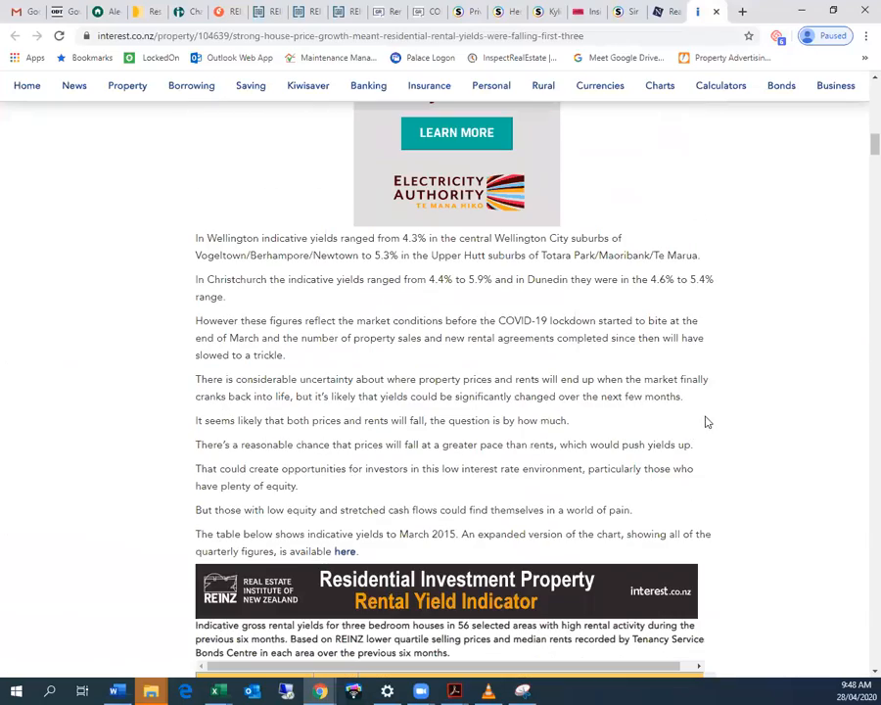
scroll(down, 3)
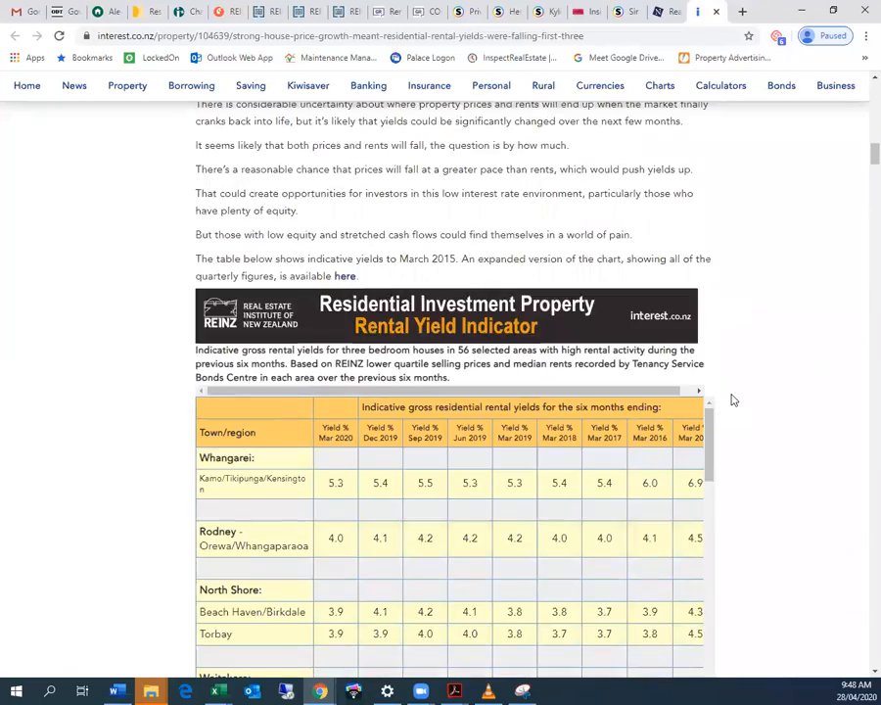
scroll(up, 3)
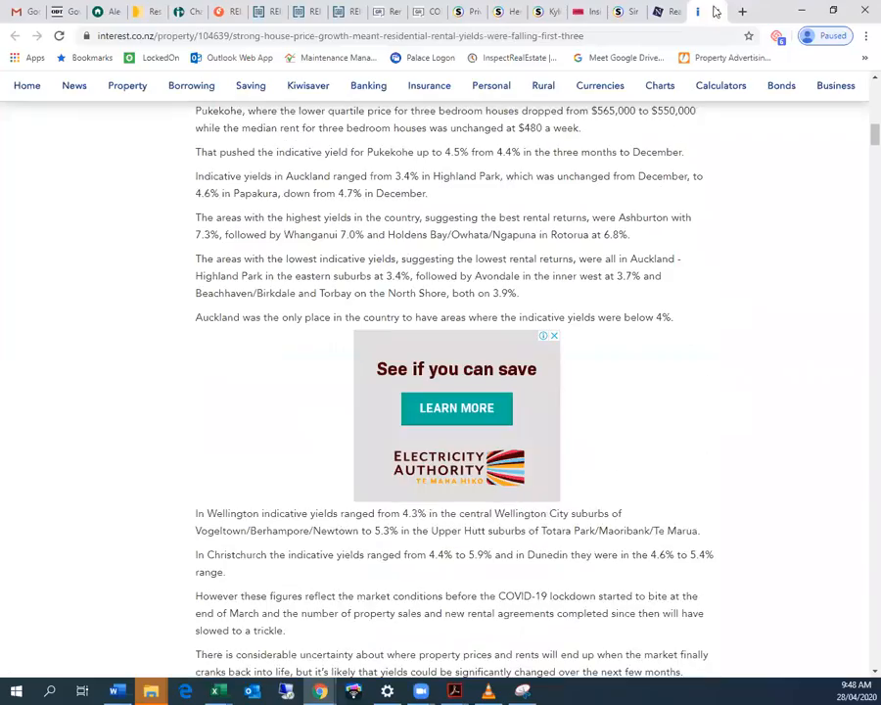
click(696, 11)
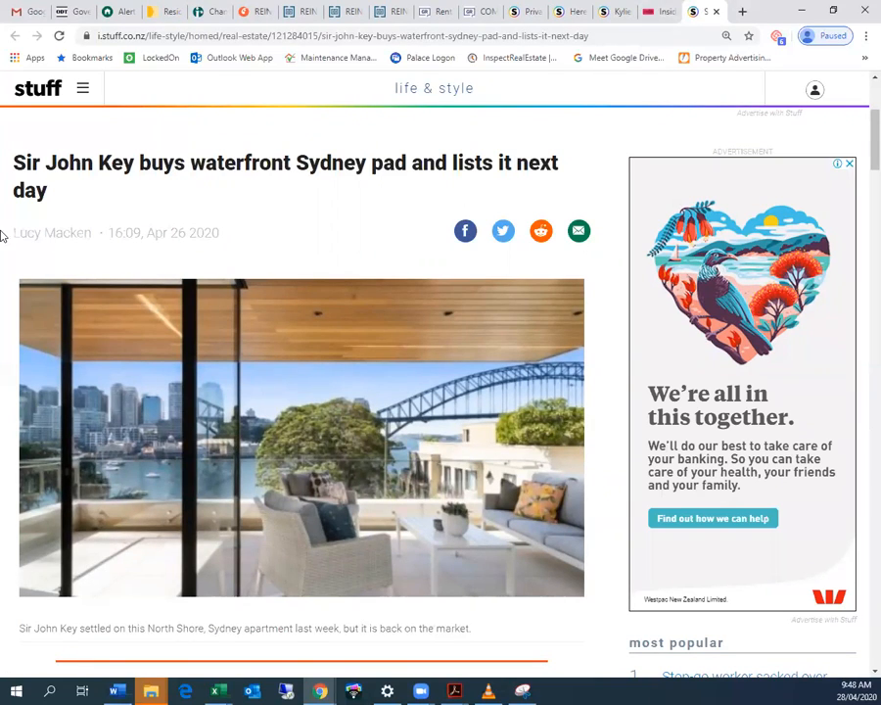
- Read the John Key Sydney apartment story past the video-call photo to the harbour map
scroll(down, 3)
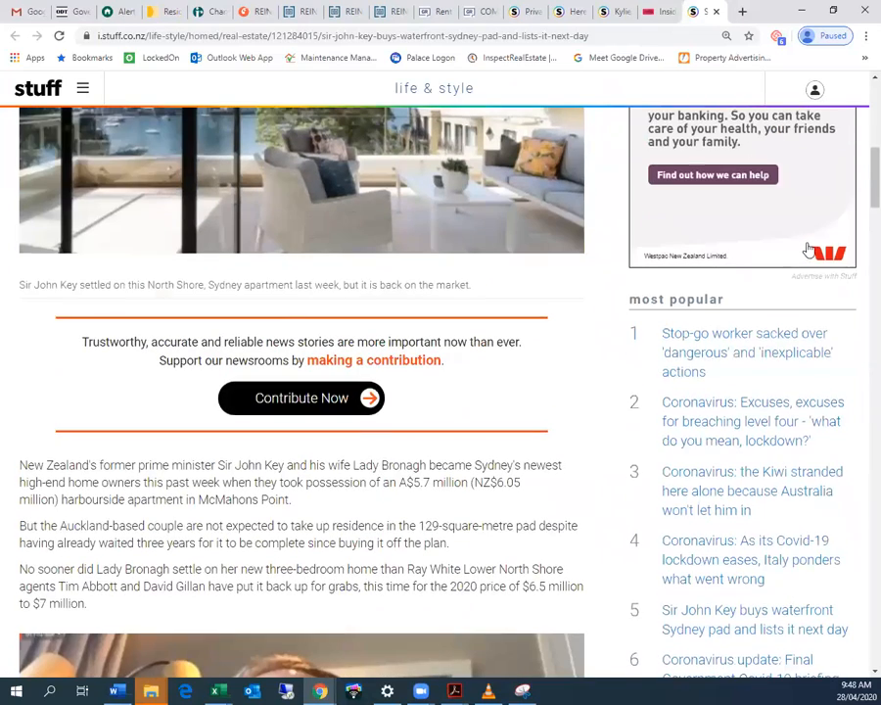
scroll(down, 3)
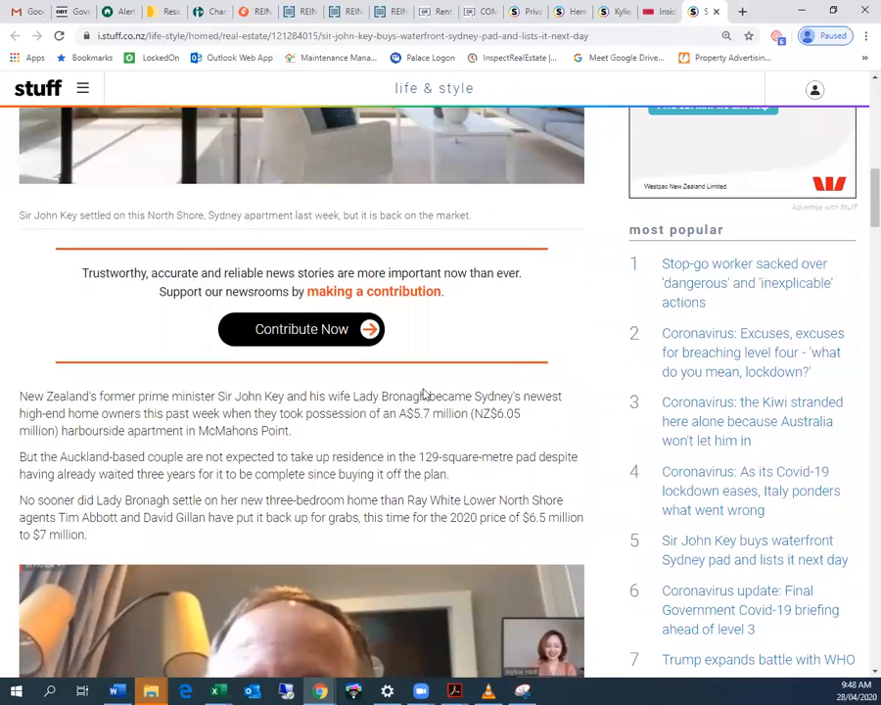
scroll(up, 3)
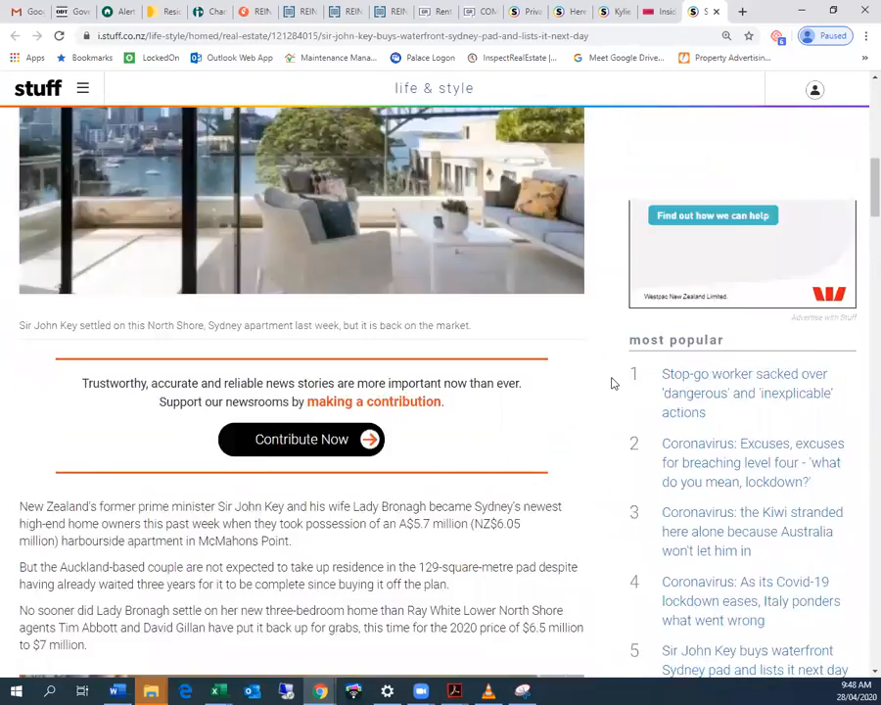
scroll(down, 3)
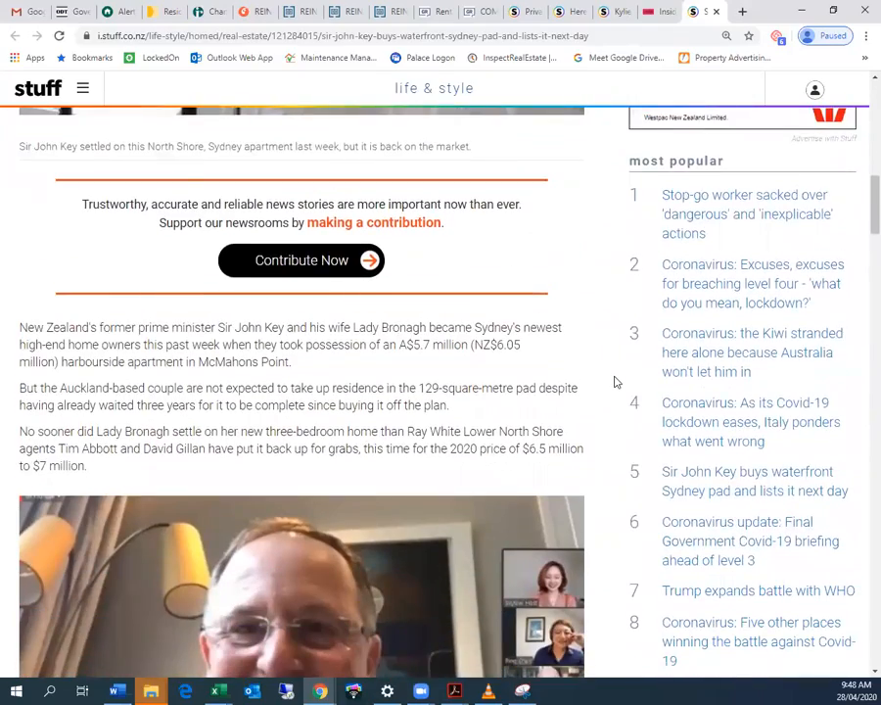
scroll(down, 3)
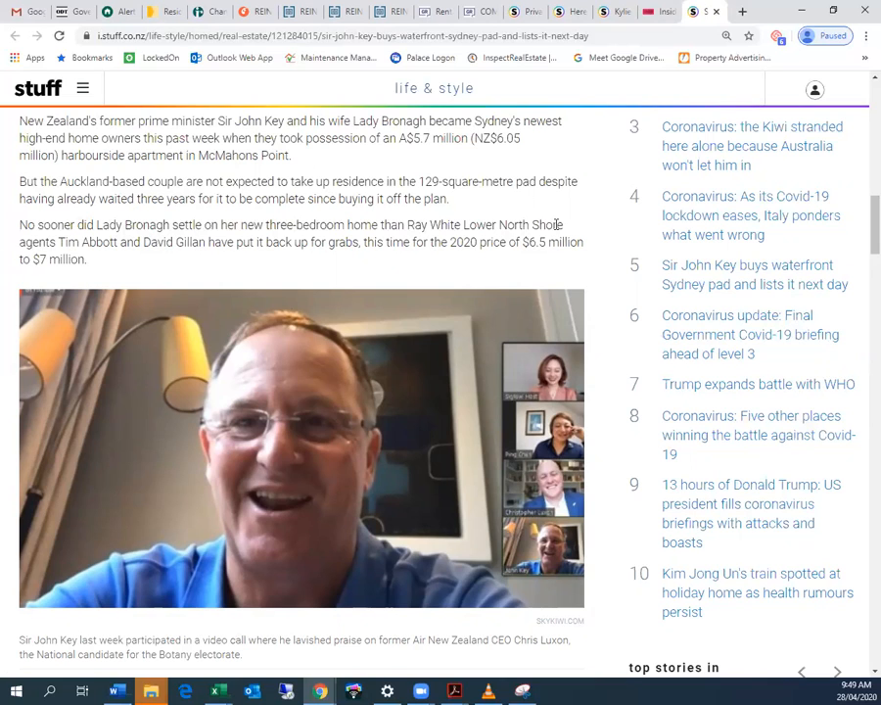
scroll(down, 3)
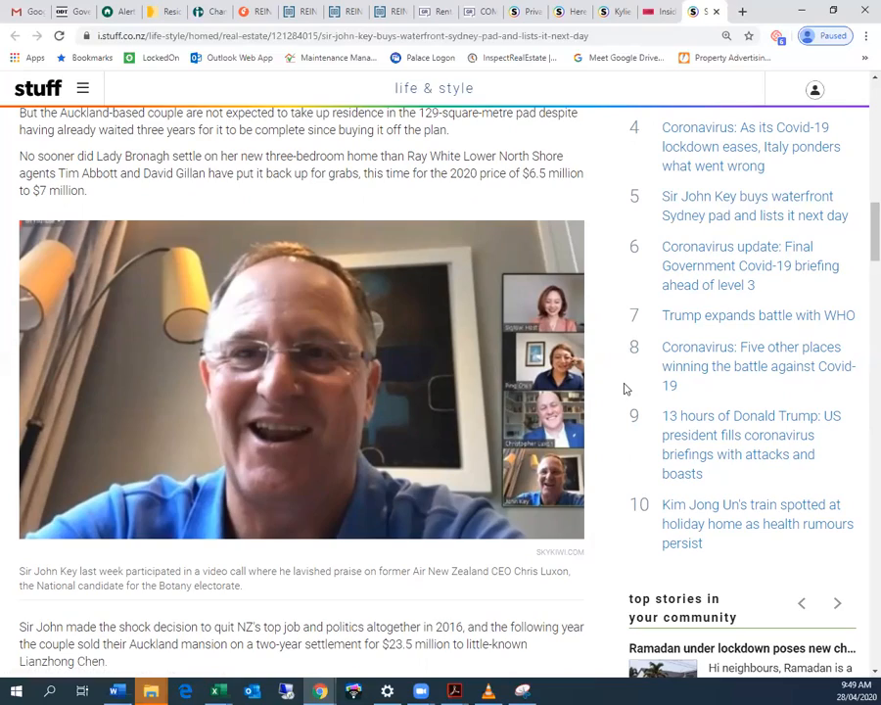
scroll(up, 3)
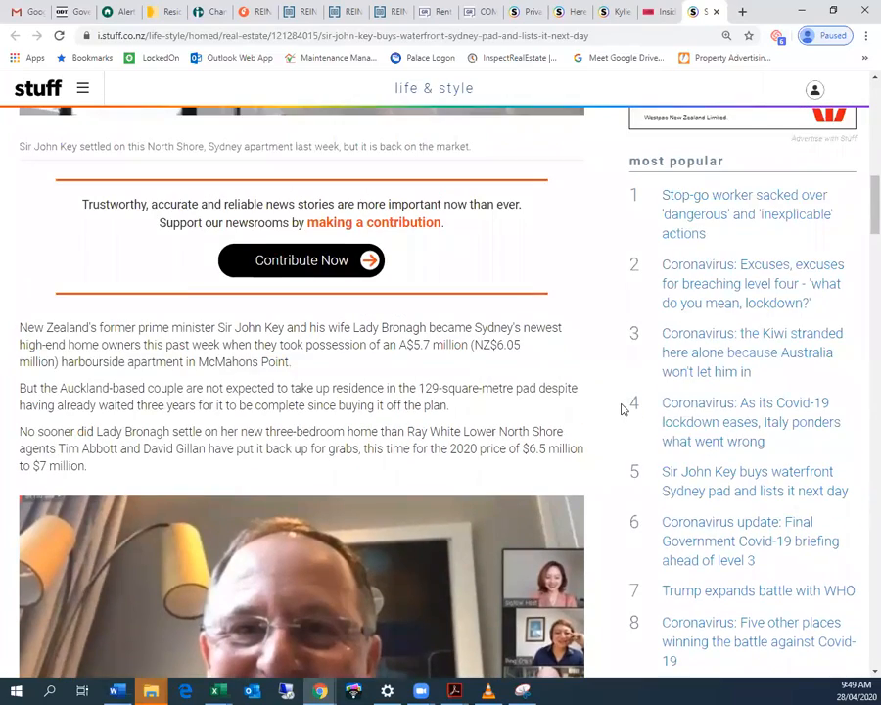
scroll(down, 3)
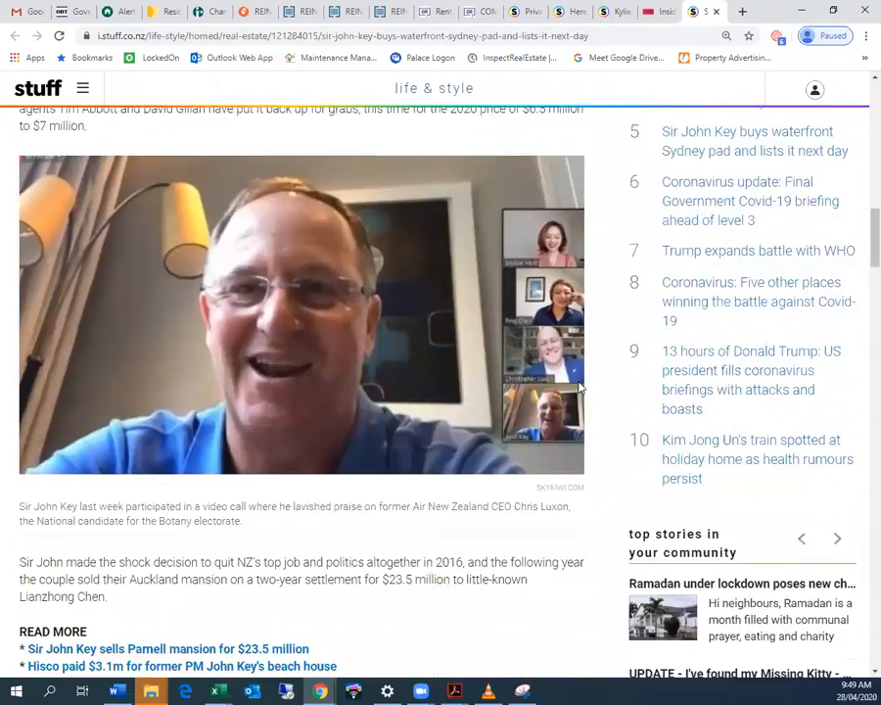
scroll(down, 3)
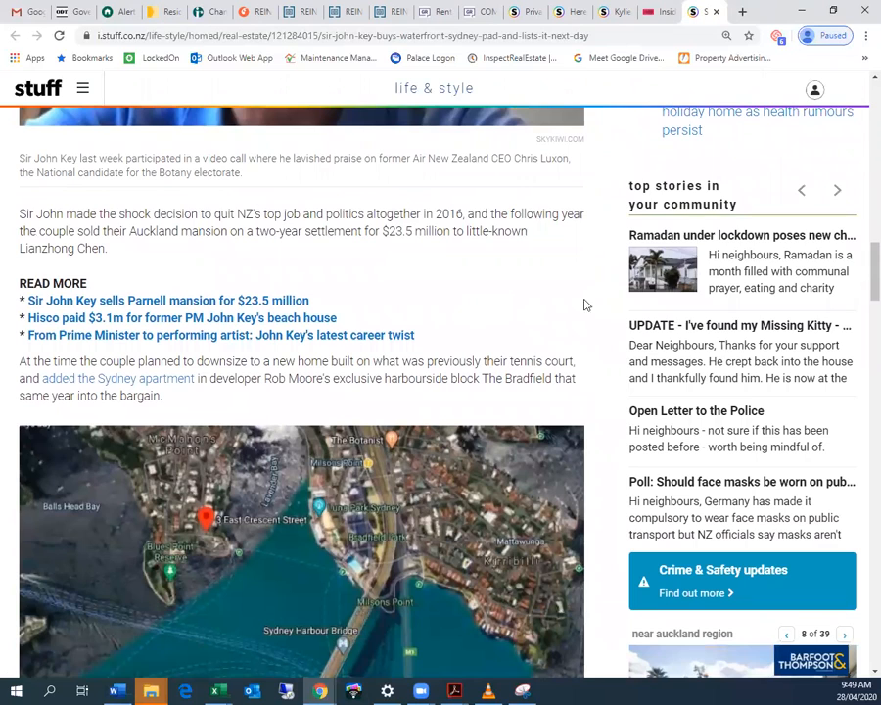
mouse_move(838, 190)
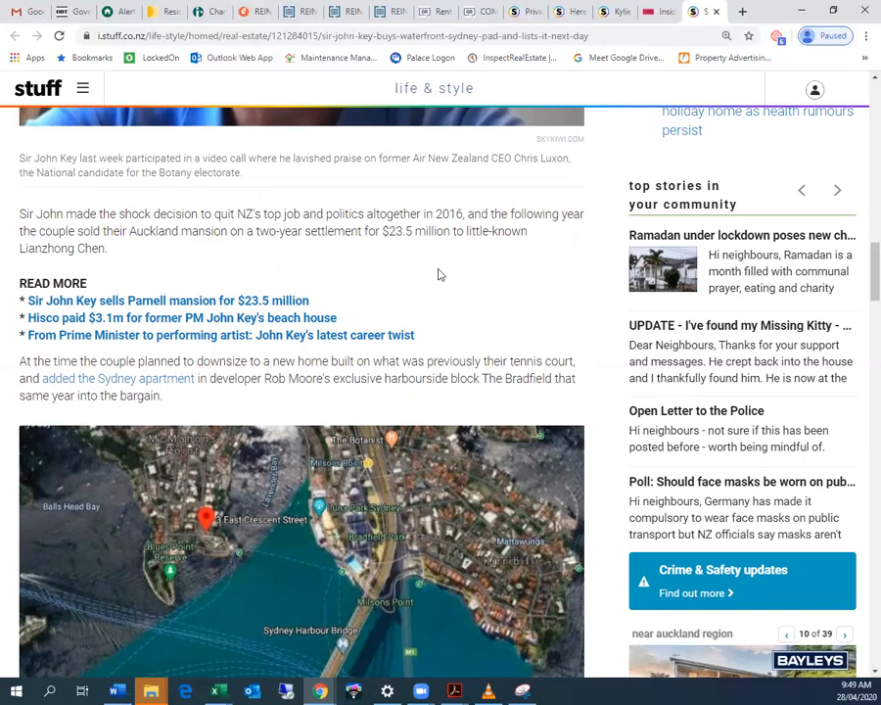
- Read past the map, ads and Parnell mansion photo into 'more from stuff'
scroll(down, 3)
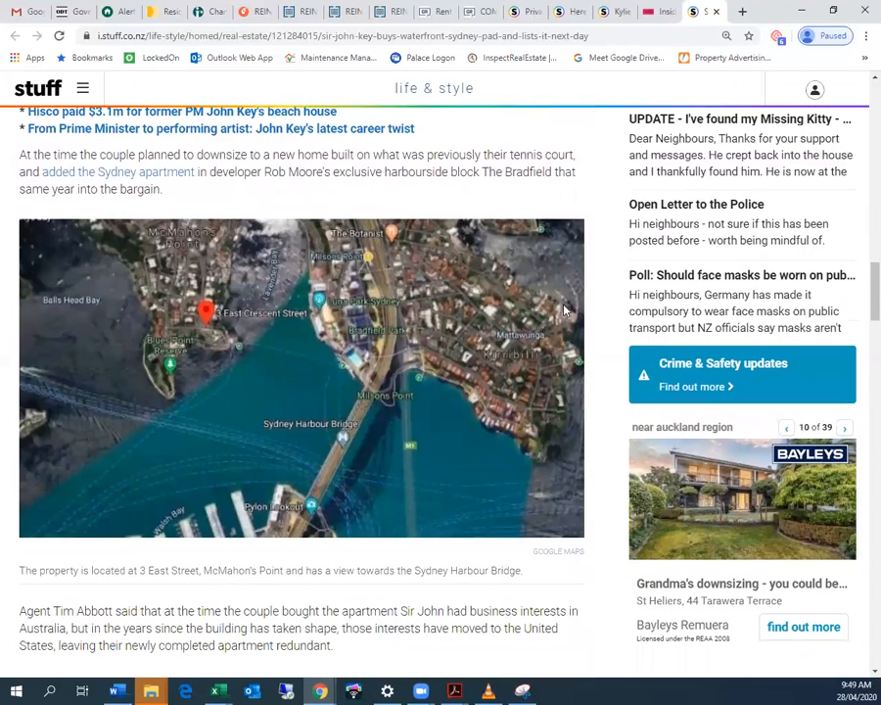
mouse_move(387, 169)
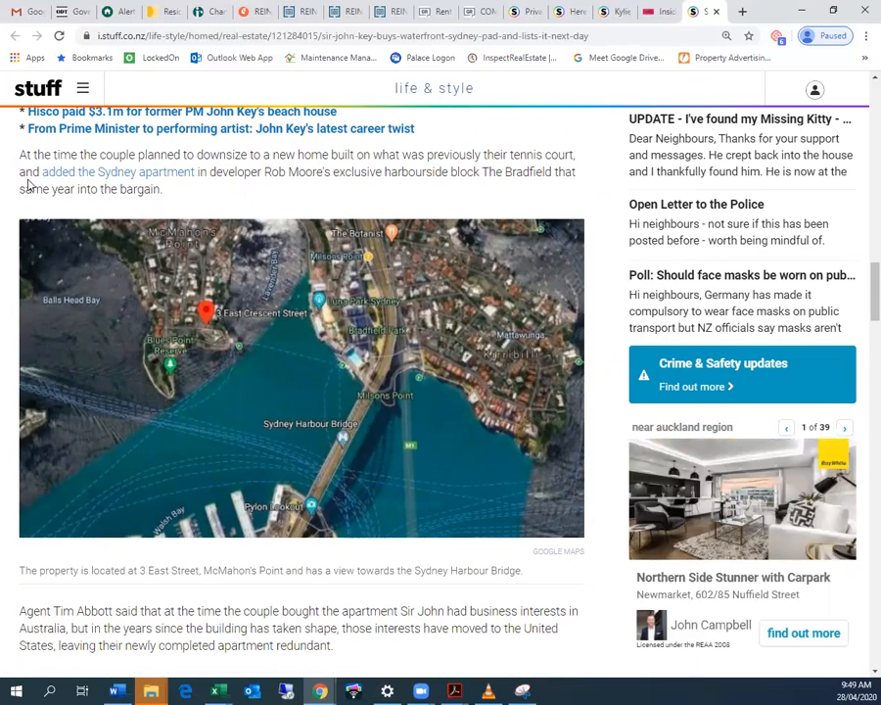
mouse_move(278, 186)
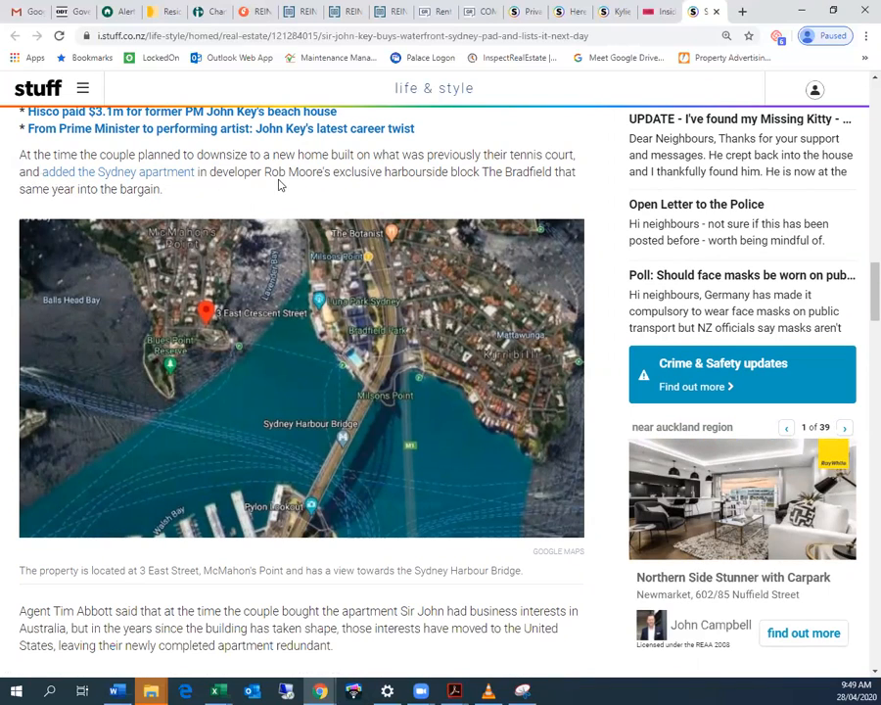
click(845, 427)
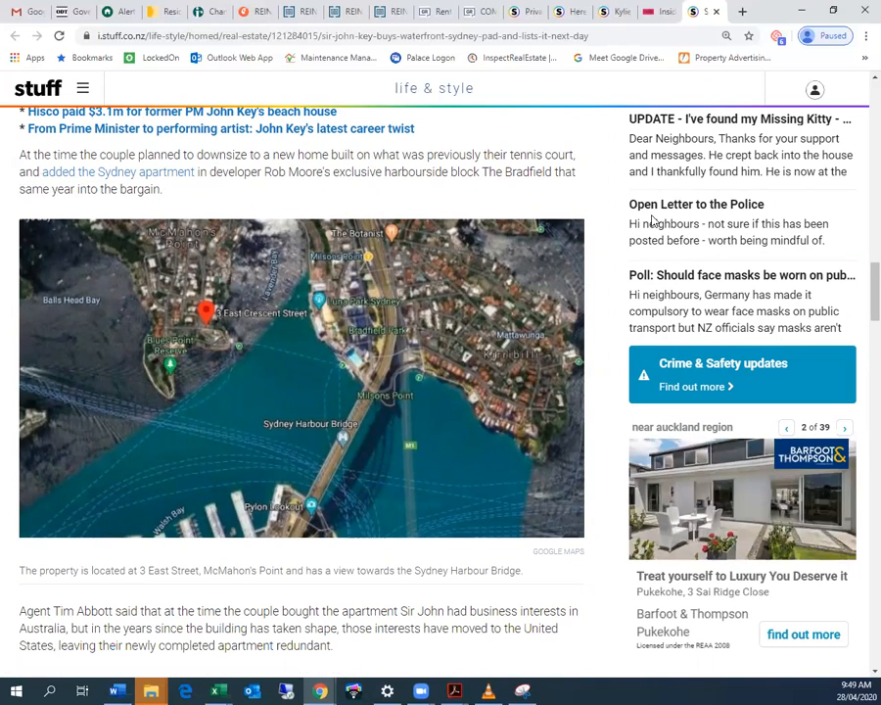
scroll(down, 3)
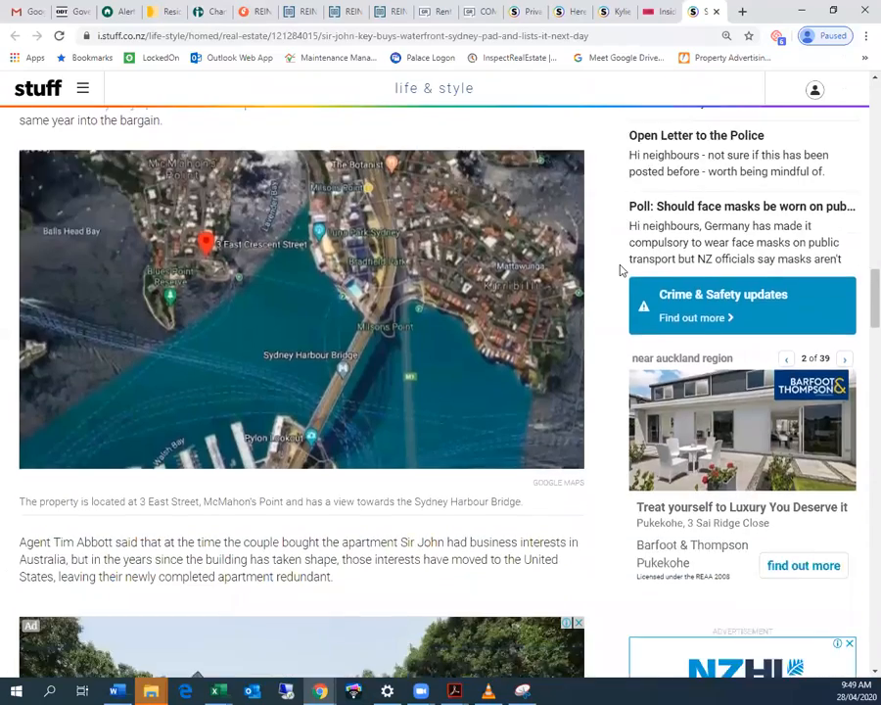
scroll(down, 3)
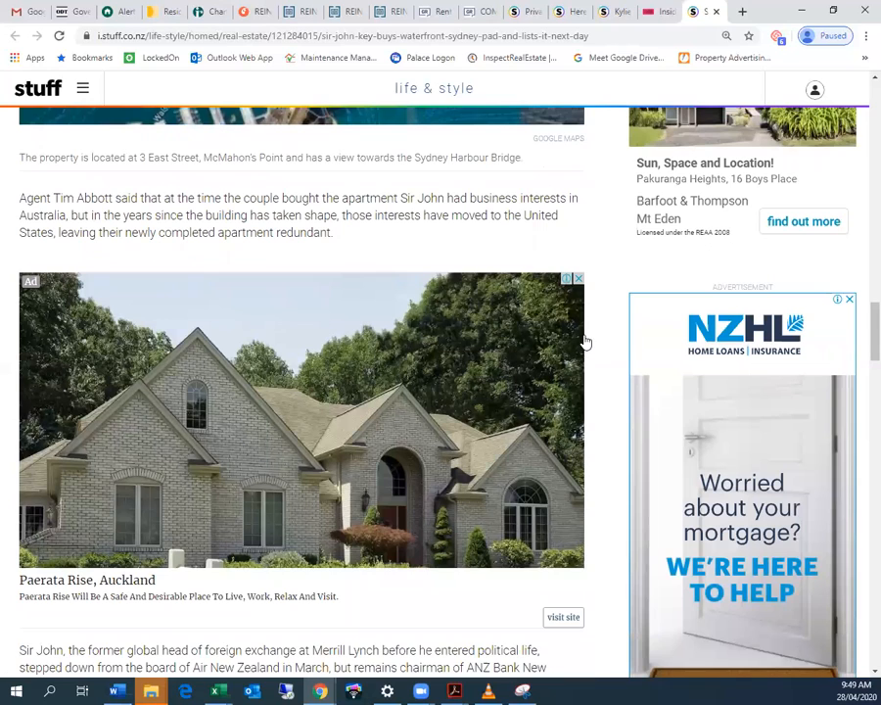
scroll(down, 3)
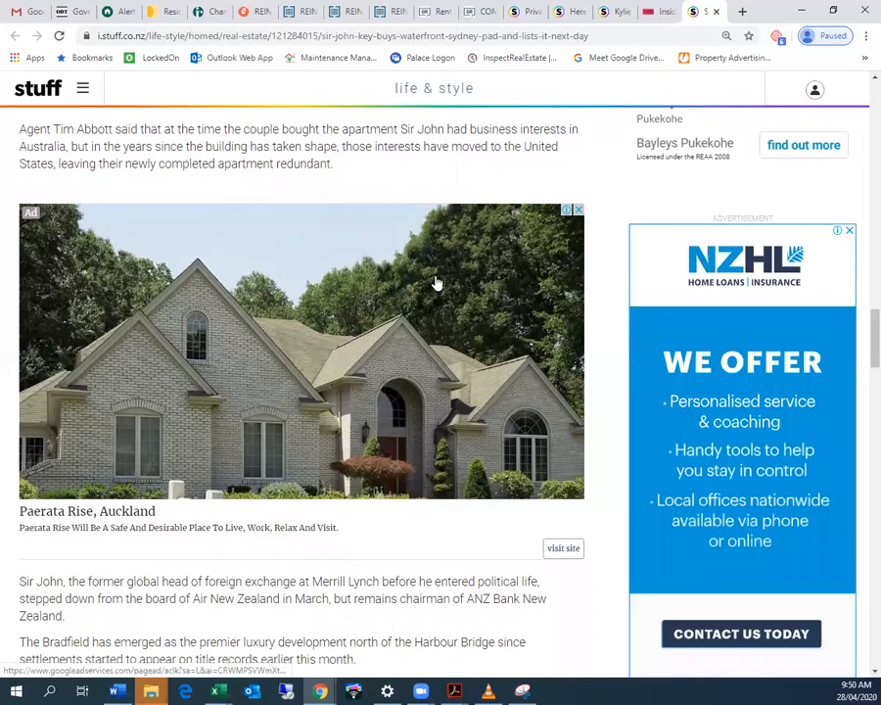
mouse_move(601, 264)
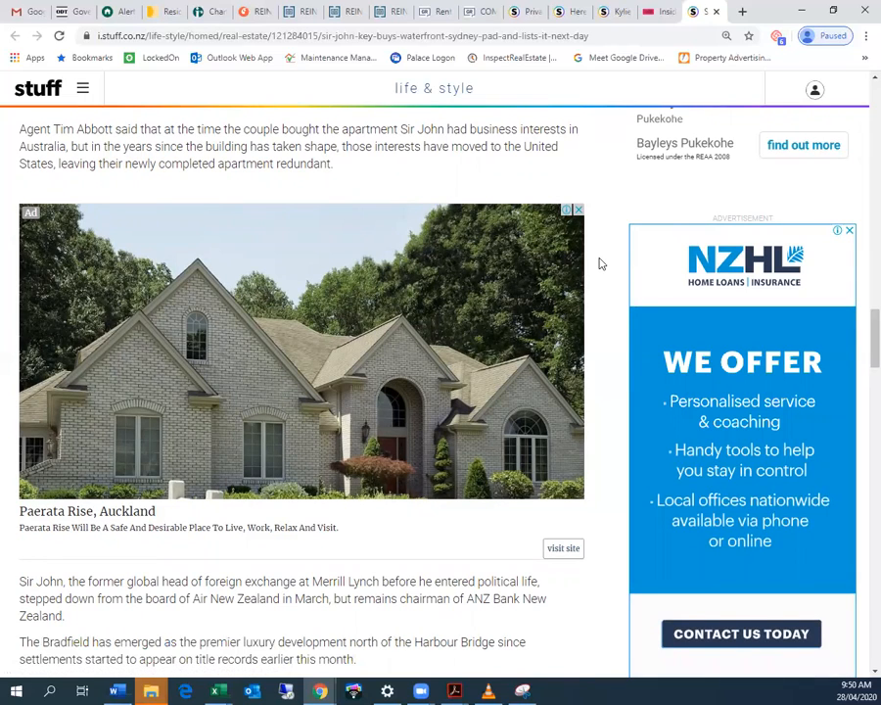
scroll(down, 3)
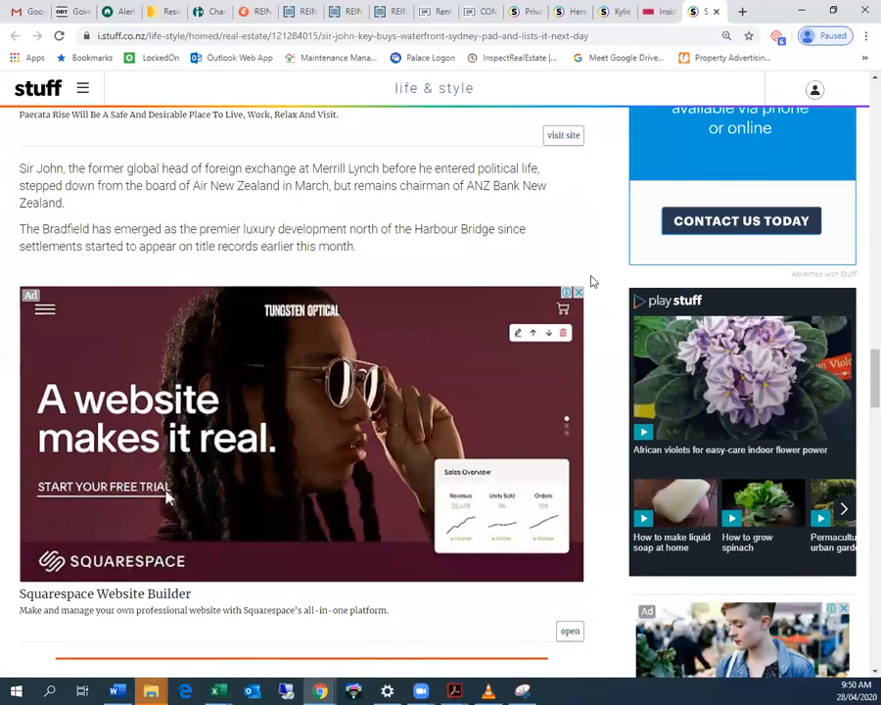
scroll(down, 3)
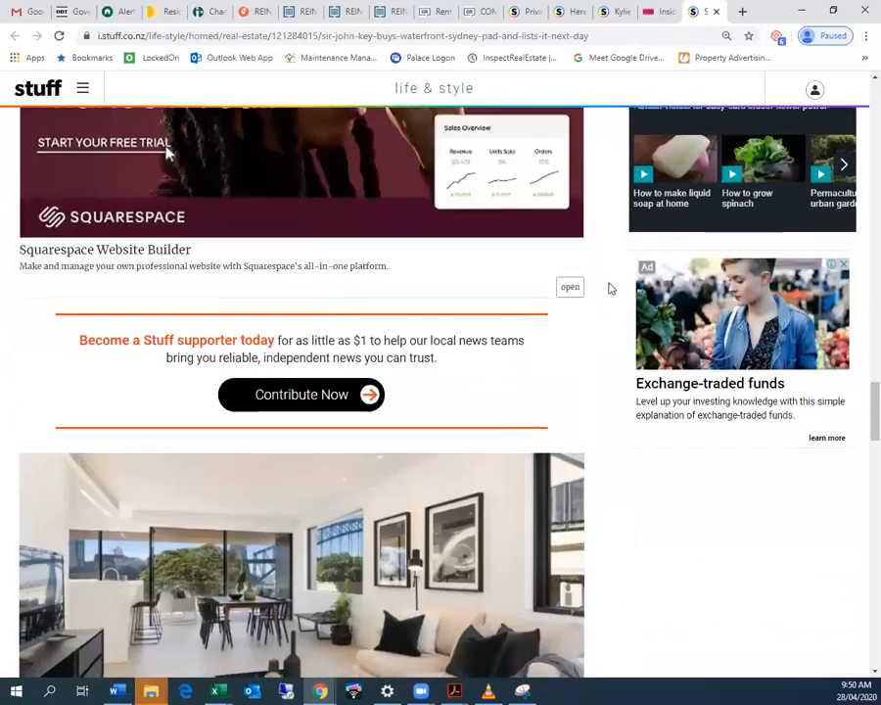
scroll(down, 3)
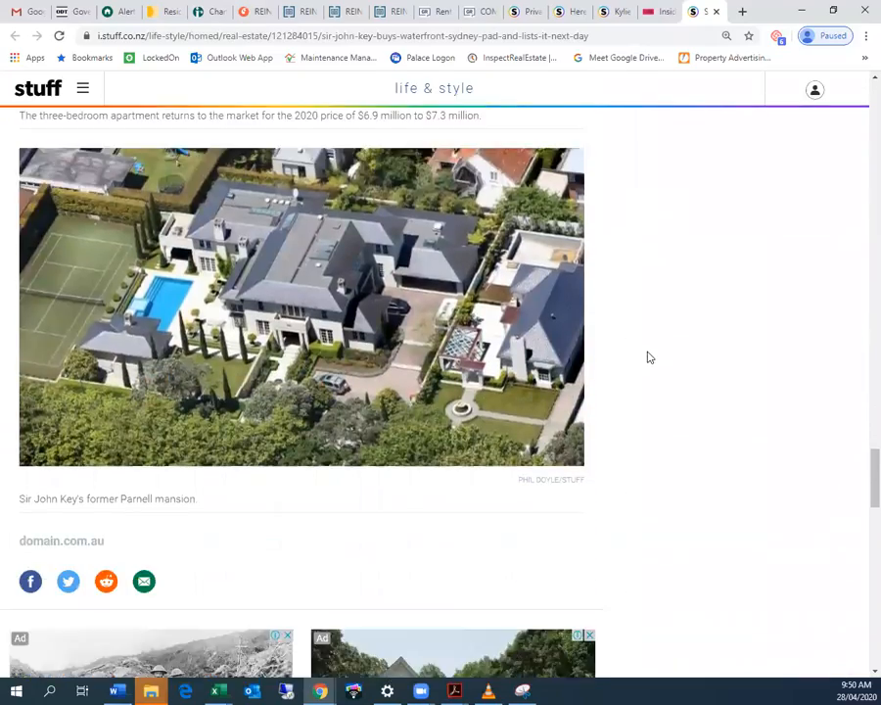
scroll(down, 3)
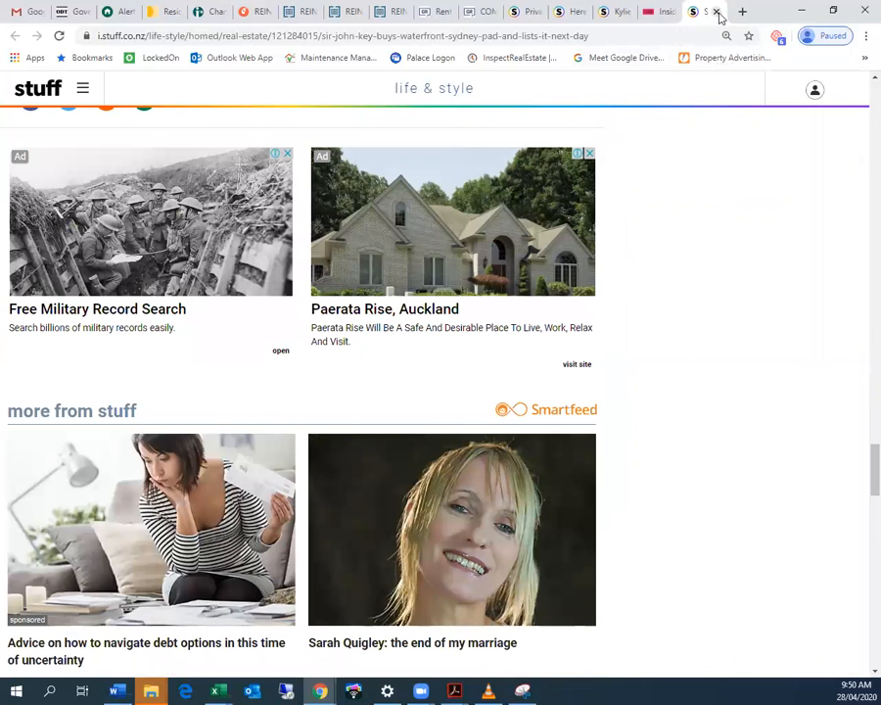
- Close the John Key tab and bring up the Kylie Jenner $36 million estate article
click(697, 11)
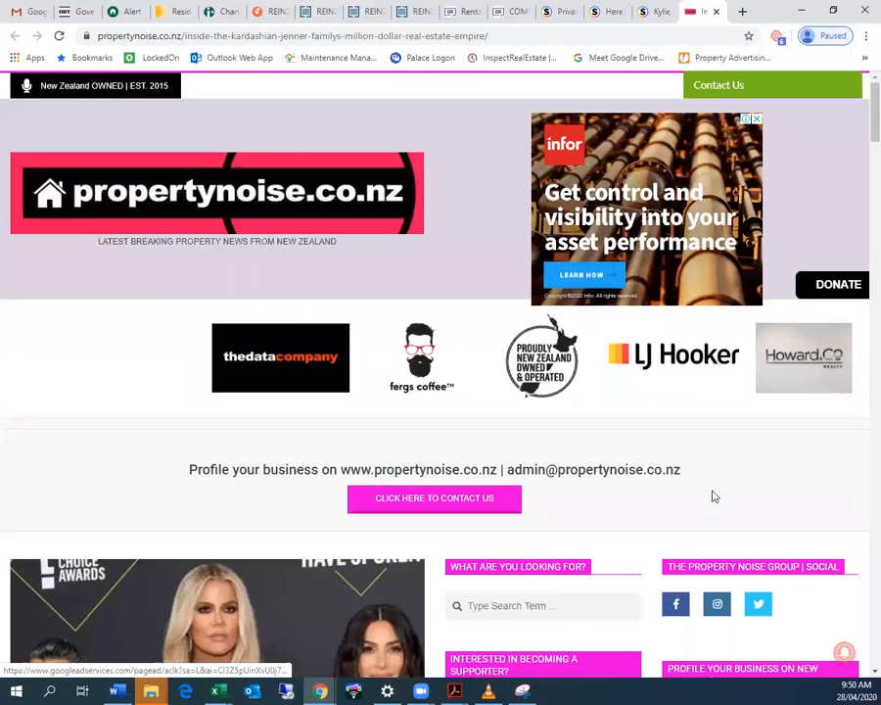
scroll(down, 3)
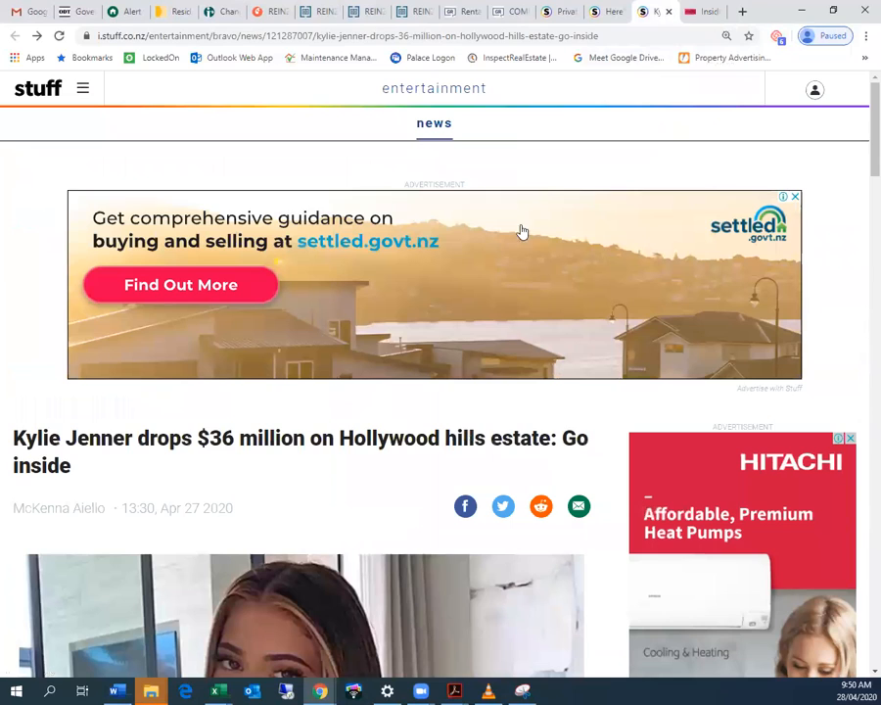
- Read the Kylie Jenner Hollywood hills estate article on Stuff to its end
scroll(down, 3)
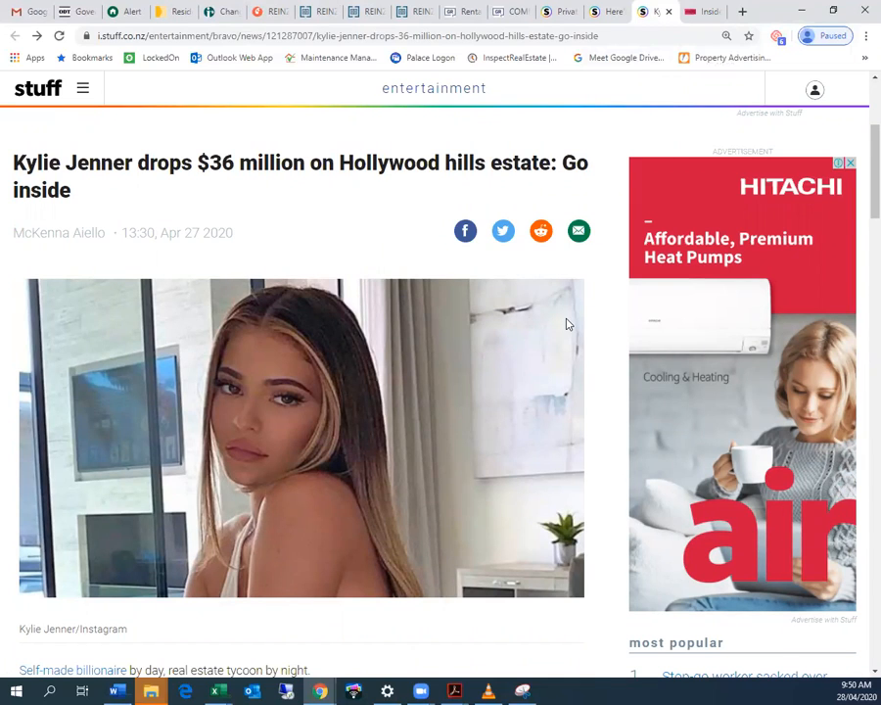
mouse_move(611, 277)
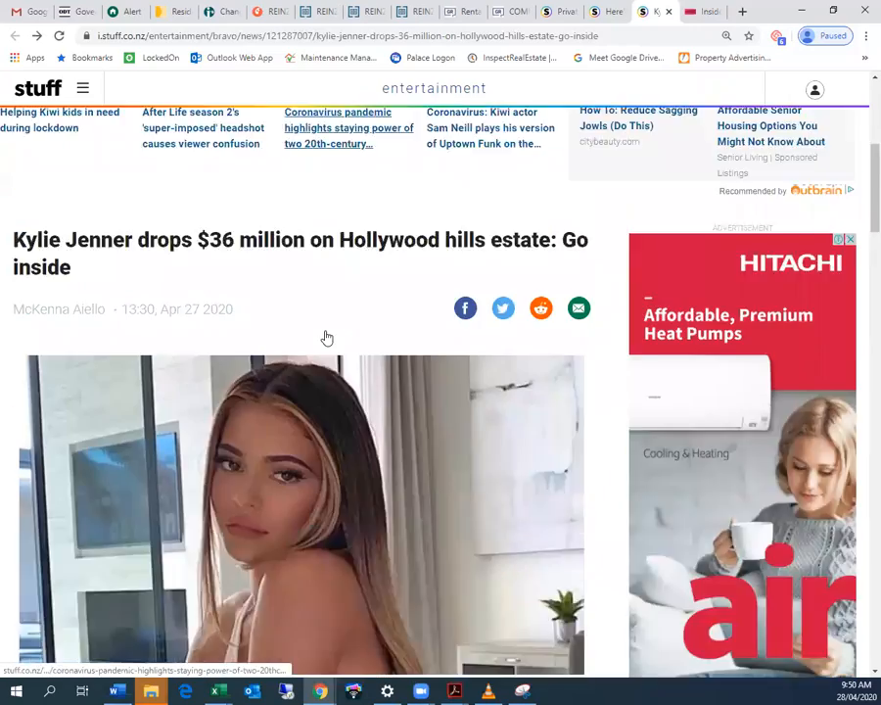
scroll(down, 3)
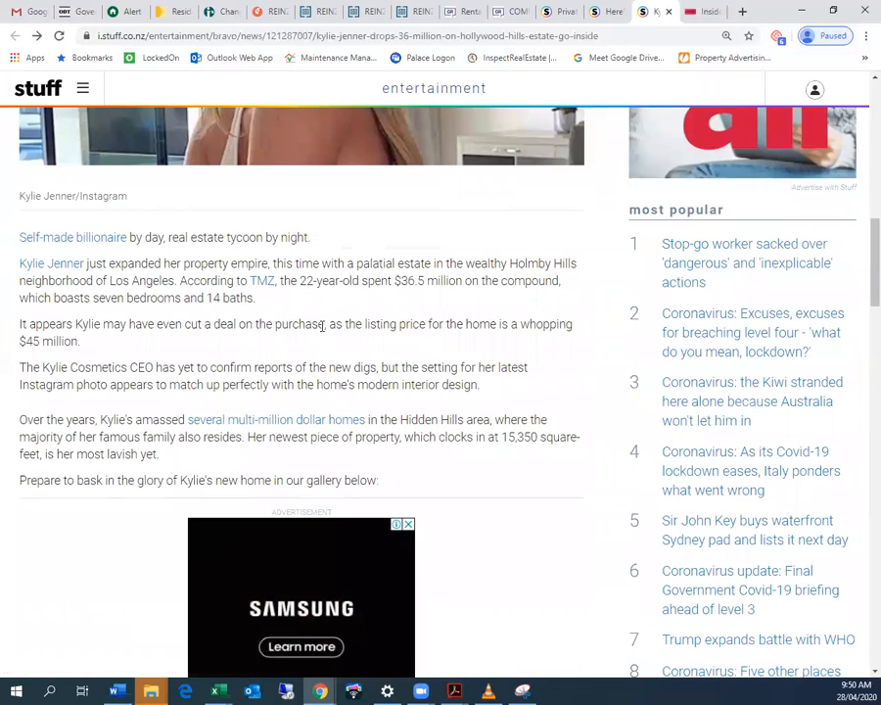
scroll(up, 3)
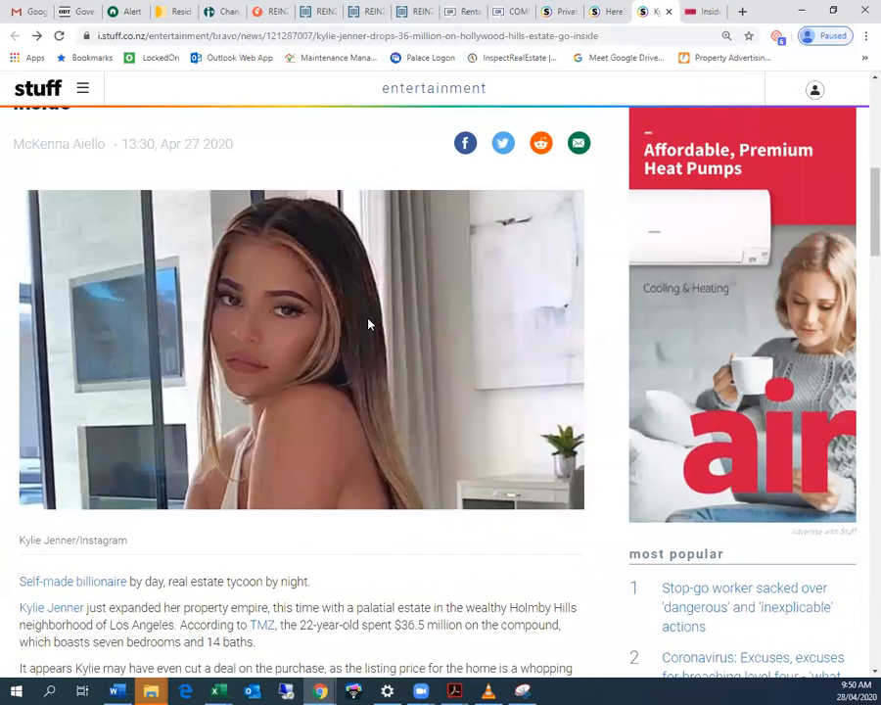
scroll(down, 3)
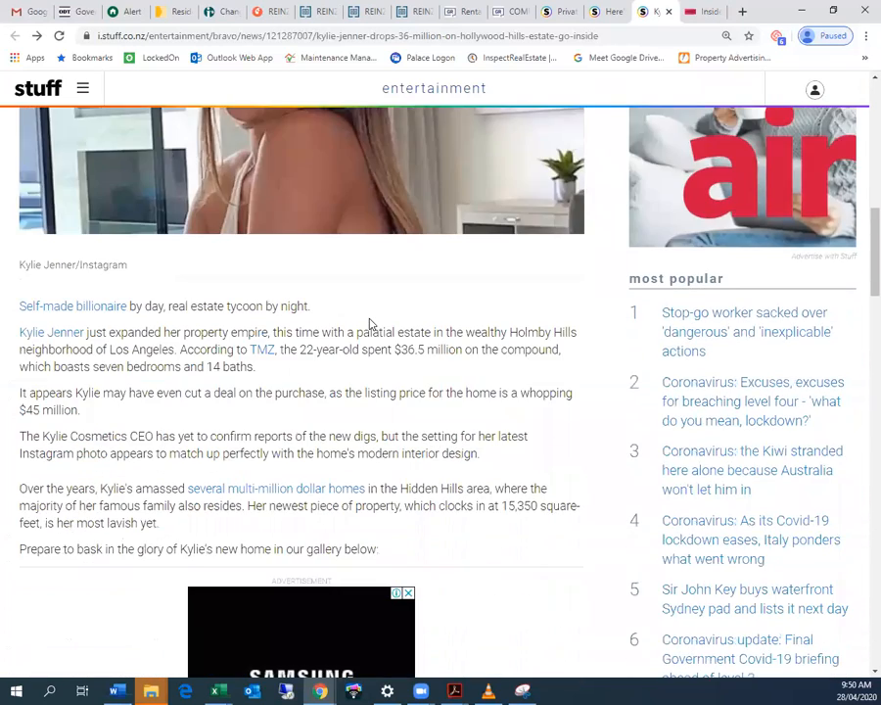
scroll(down, 3)
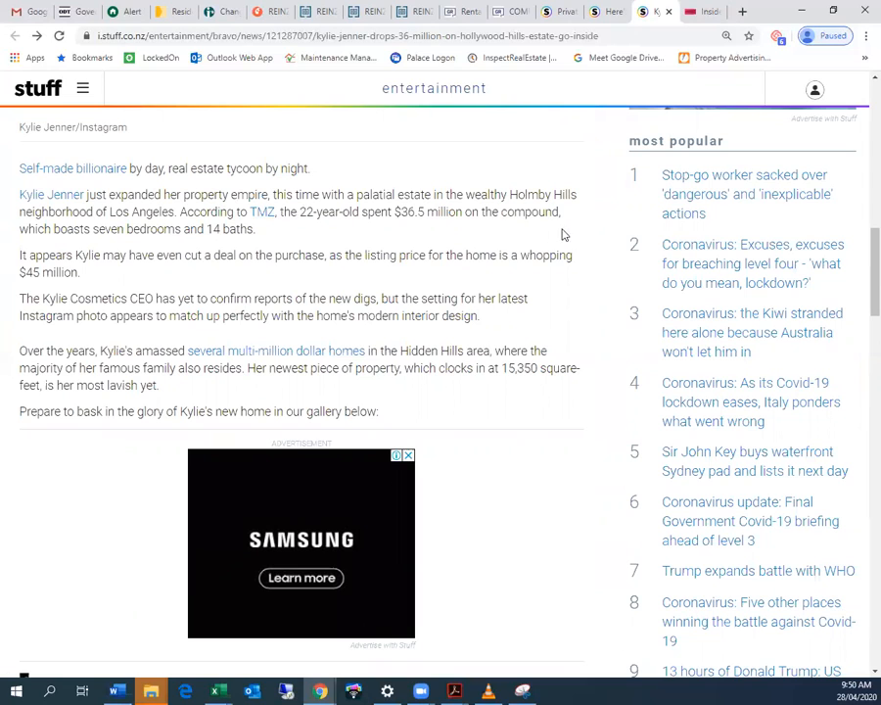
scroll(down, 3)
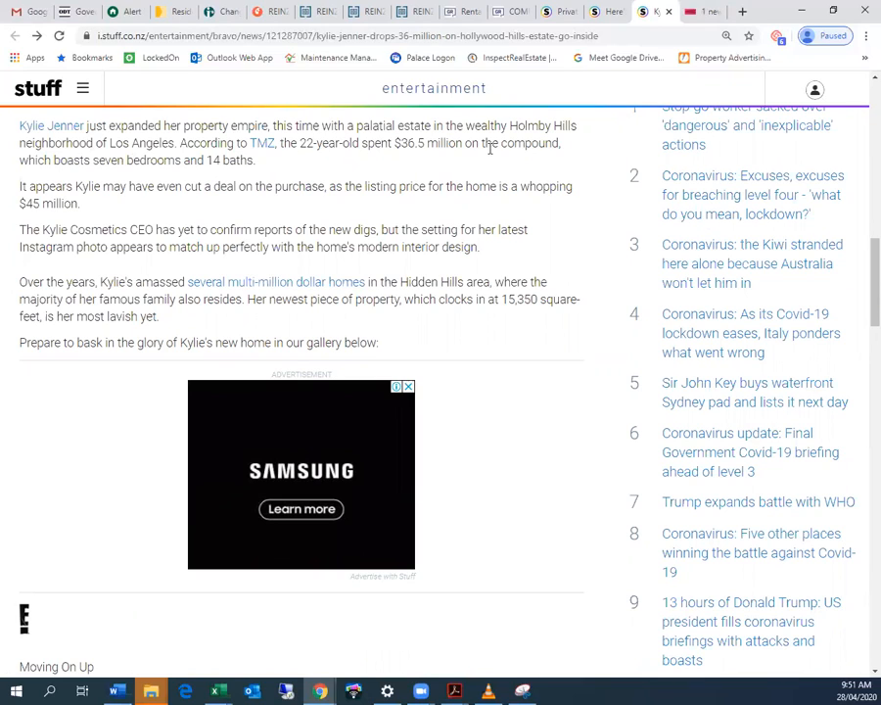
mouse_move(576, 150)
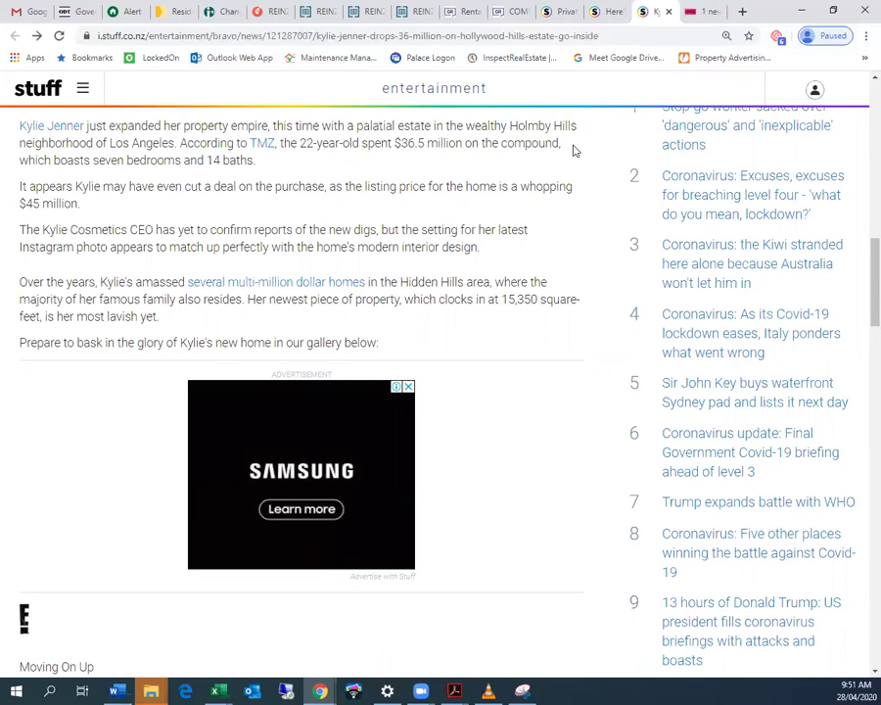
mouse_move(152, 180)
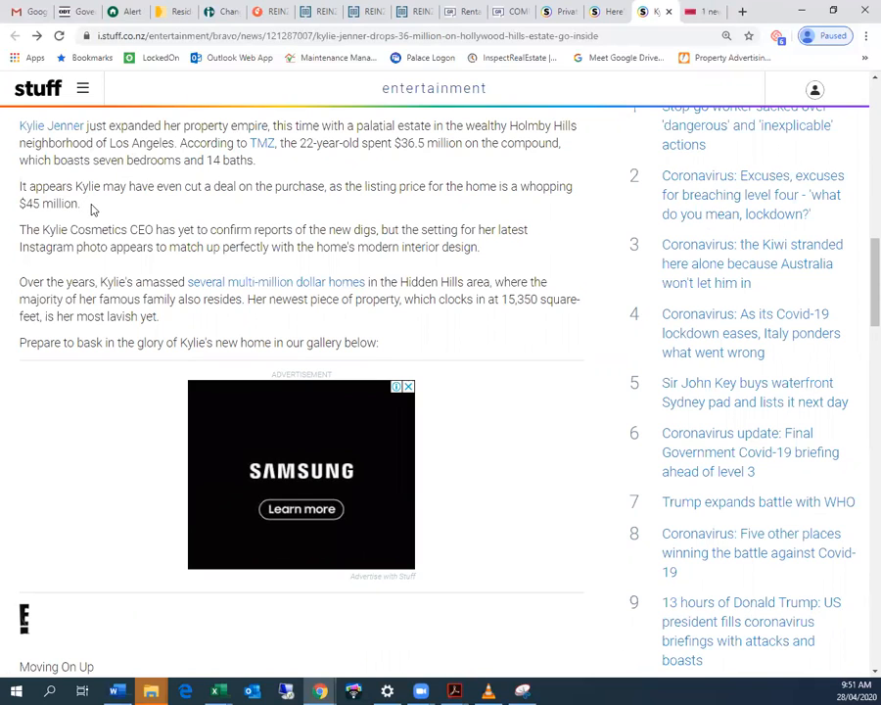
mouse_move(215, 209)
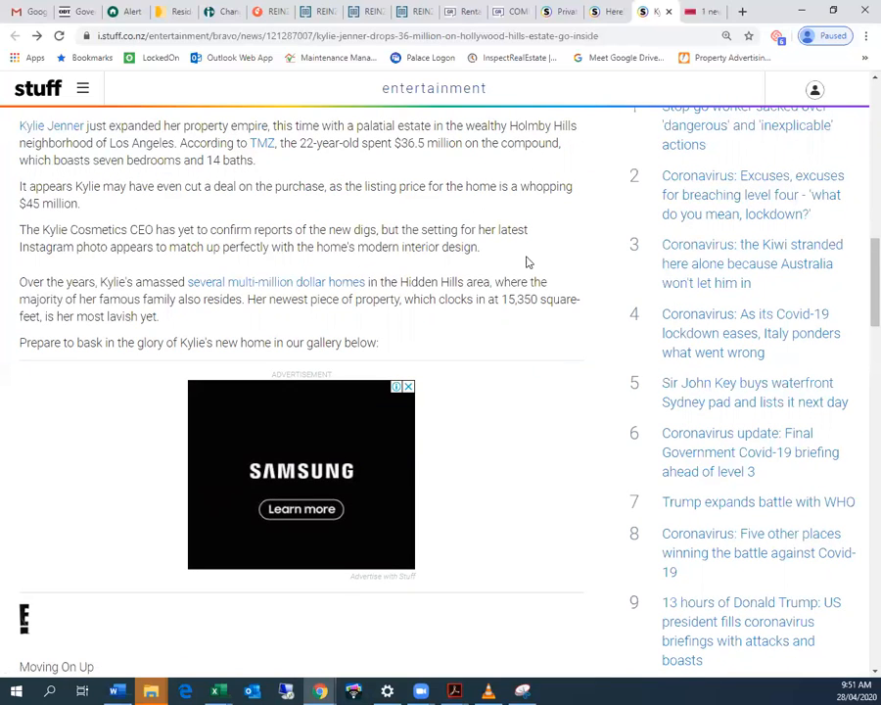
mouse_move(578, 225)
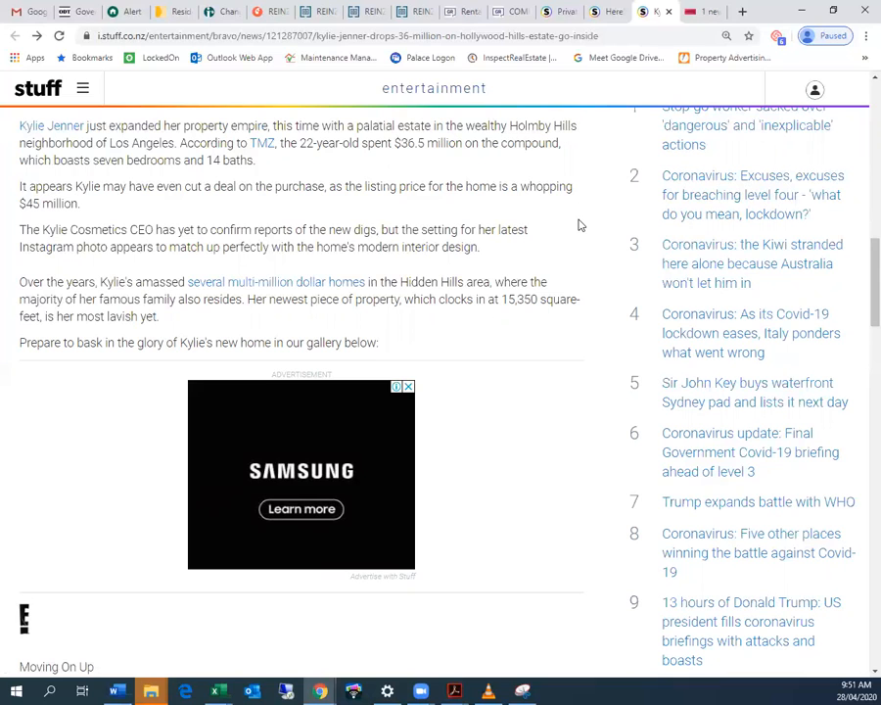
scroll(down, 3)
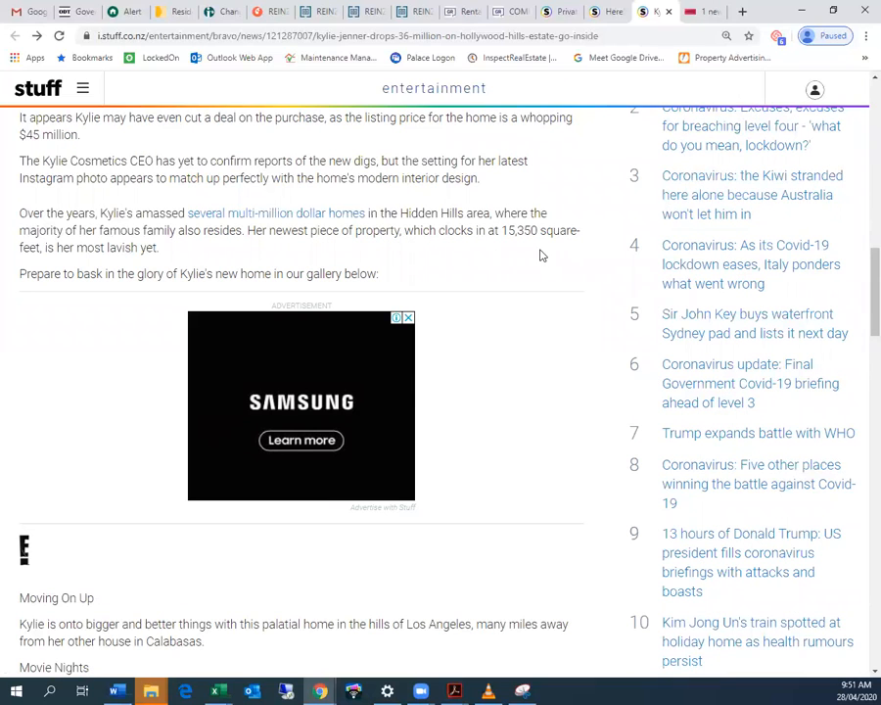
mouse_move(532, 175)
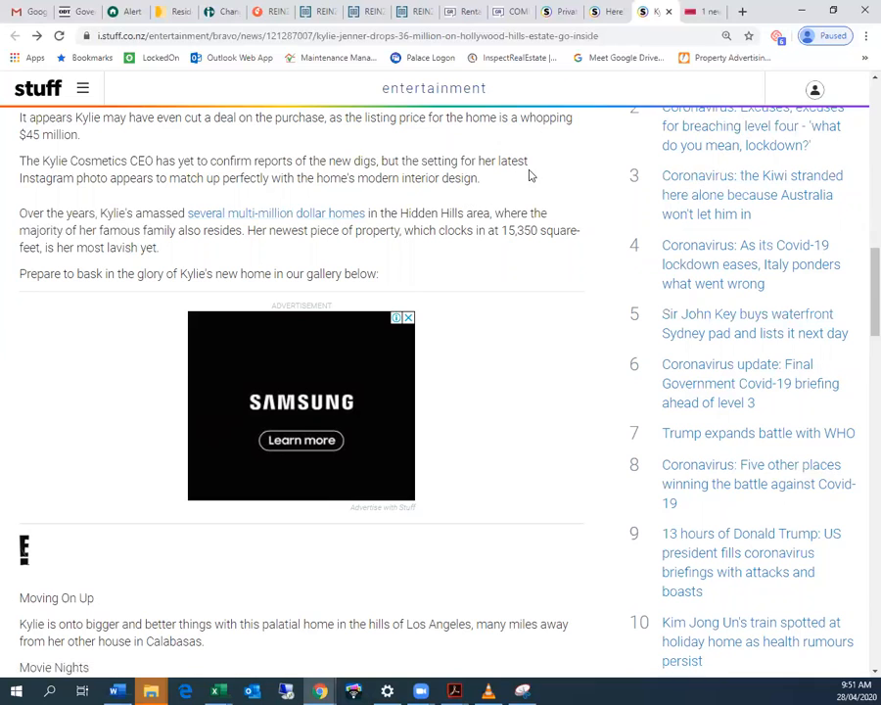
mouse_move(554, 179)
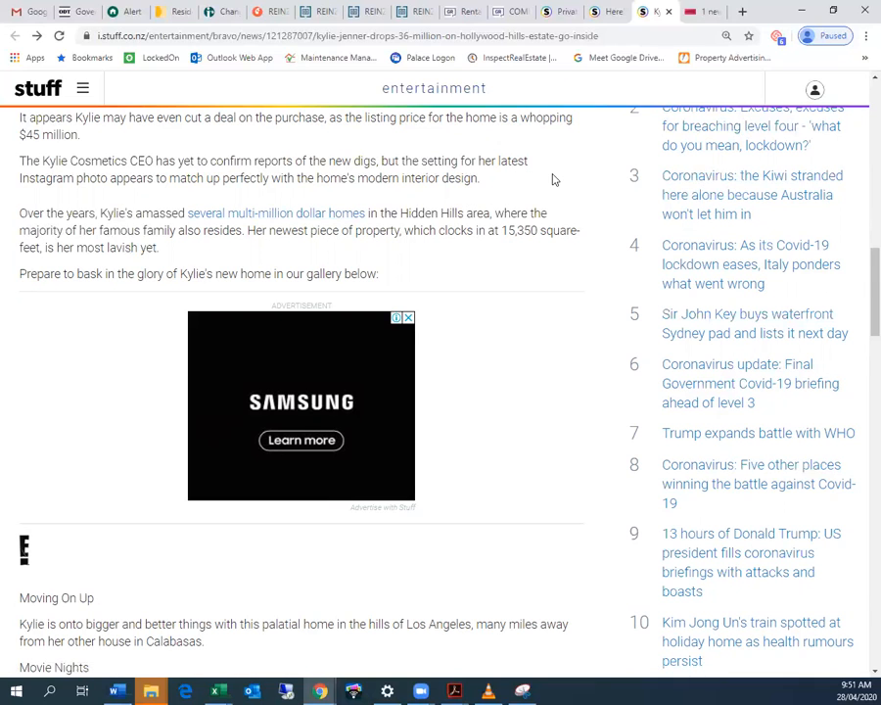
scroll(down, 3)
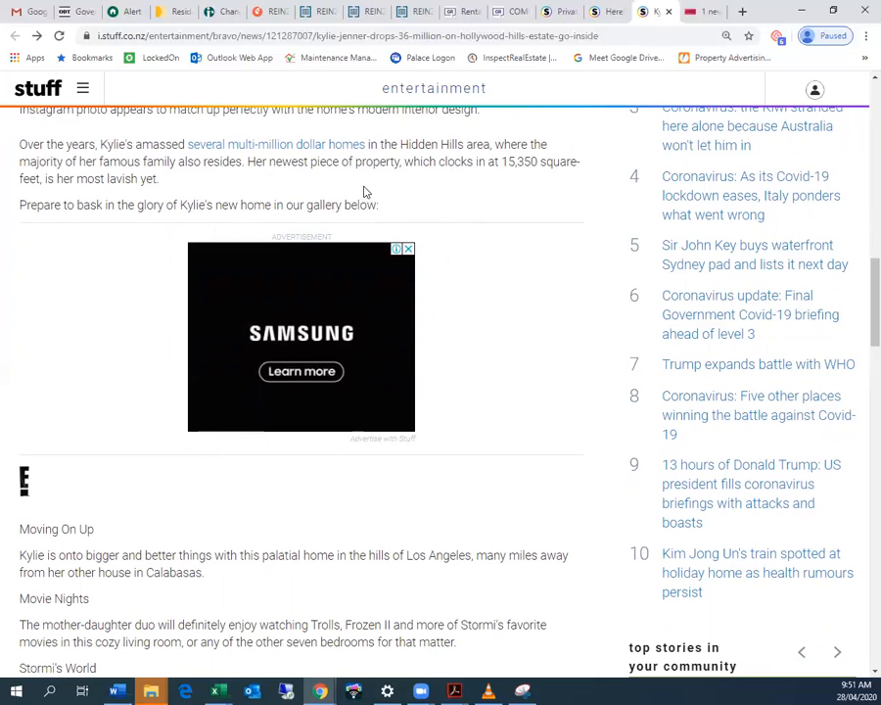
mouse_move(176, 184)
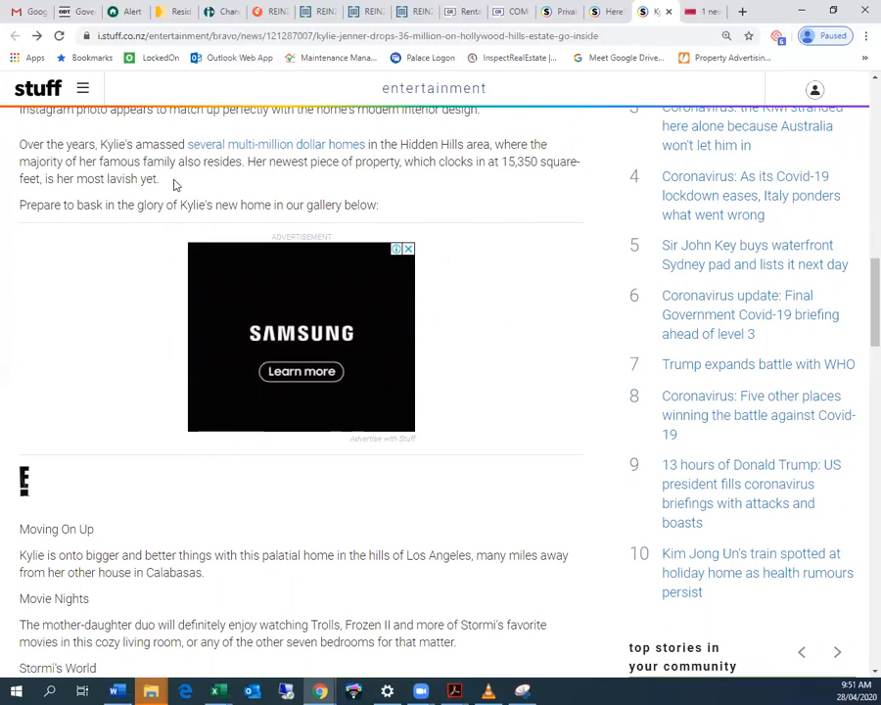
mouse_move(363, 179)
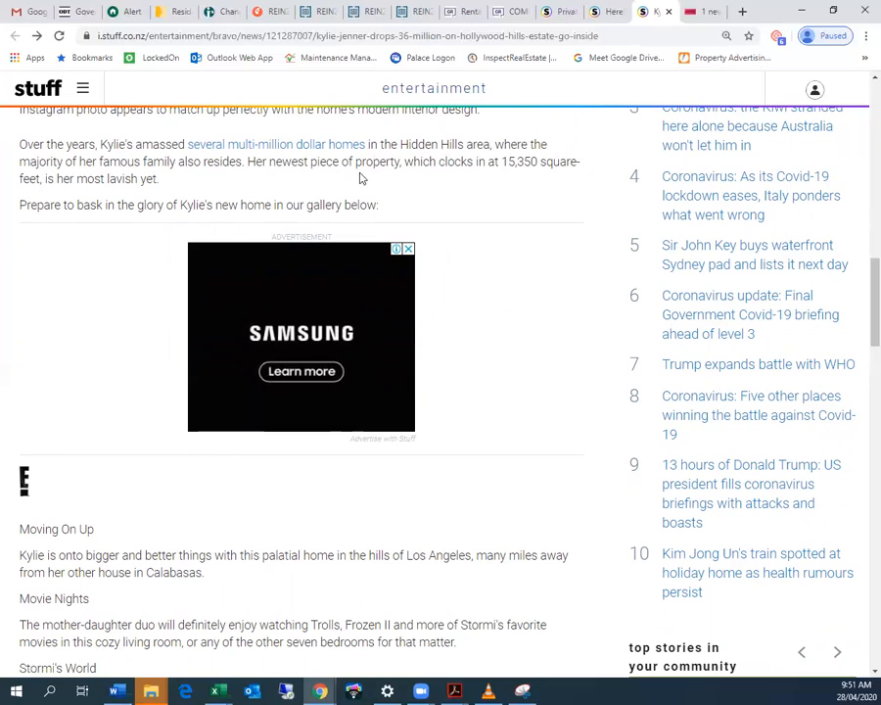
mouse_move(285, 184)
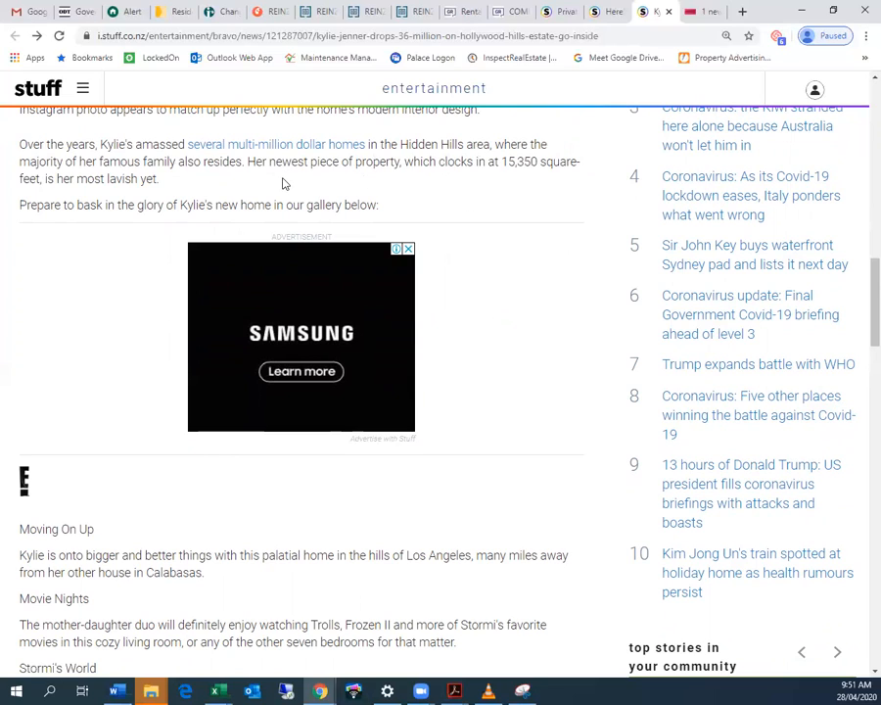
mouse_move(463, 199)
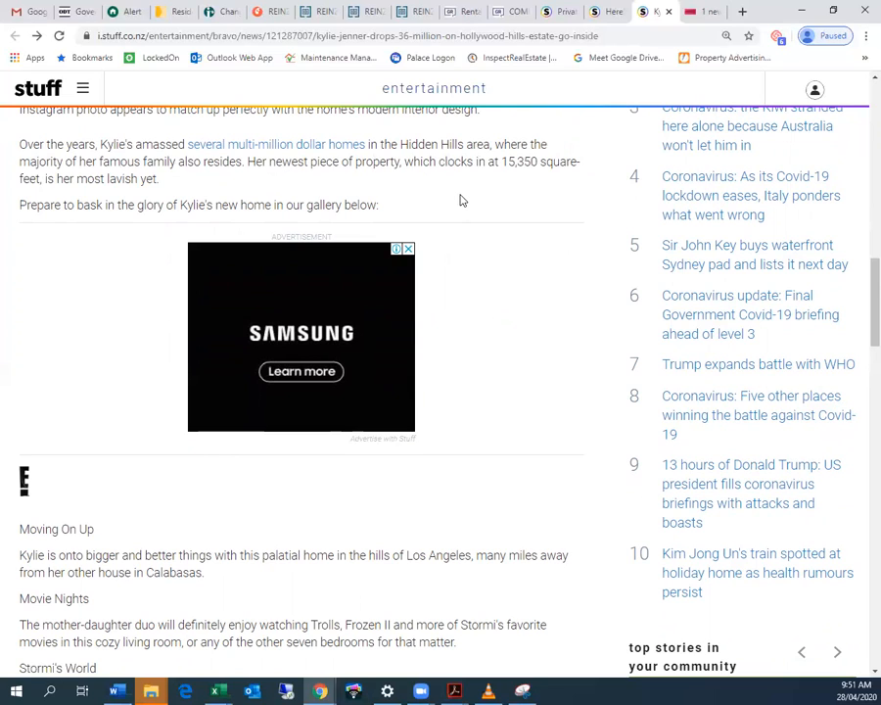
mouse_move(506, 211)
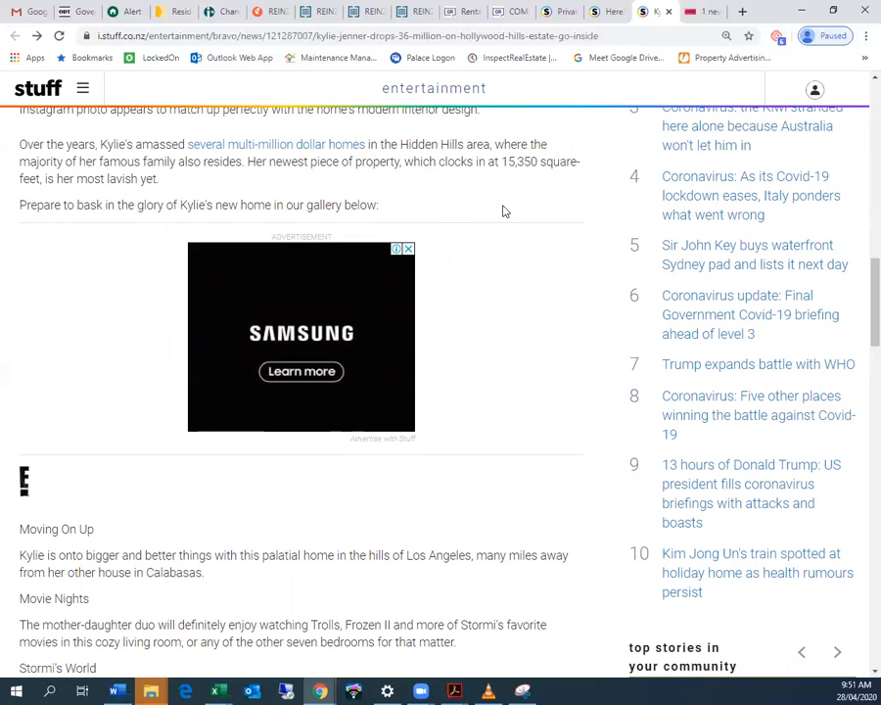
scroll(down, 3)
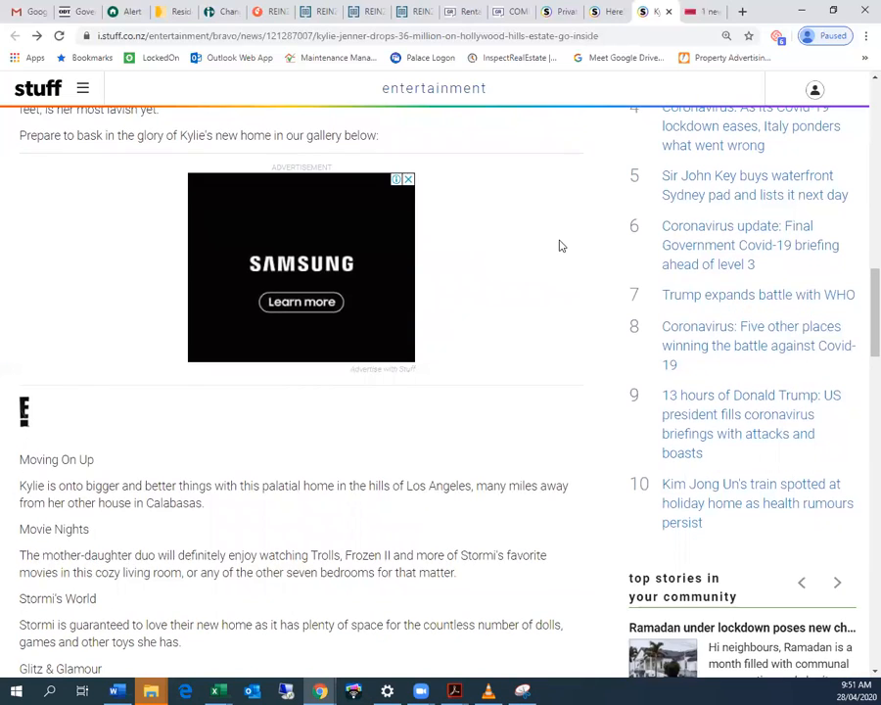
scroll(down, 3)
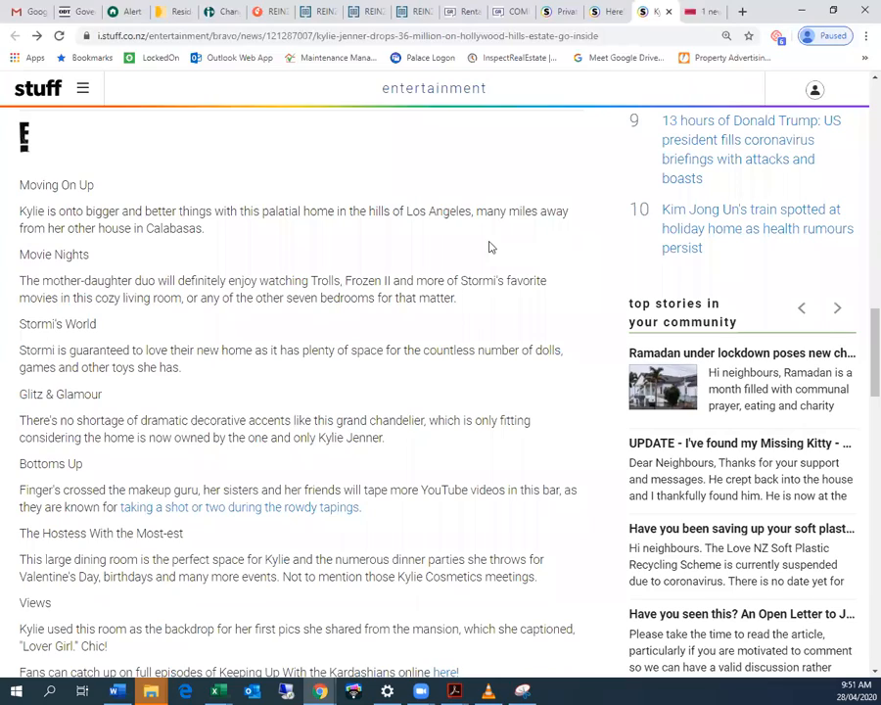
scroll(down, 3)
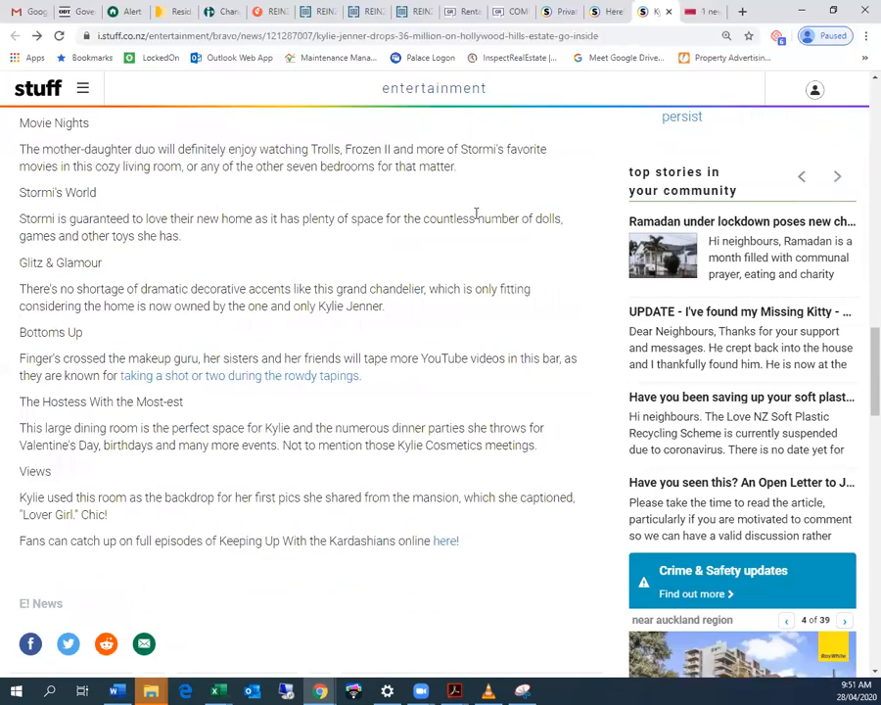
scroll(down, 3)
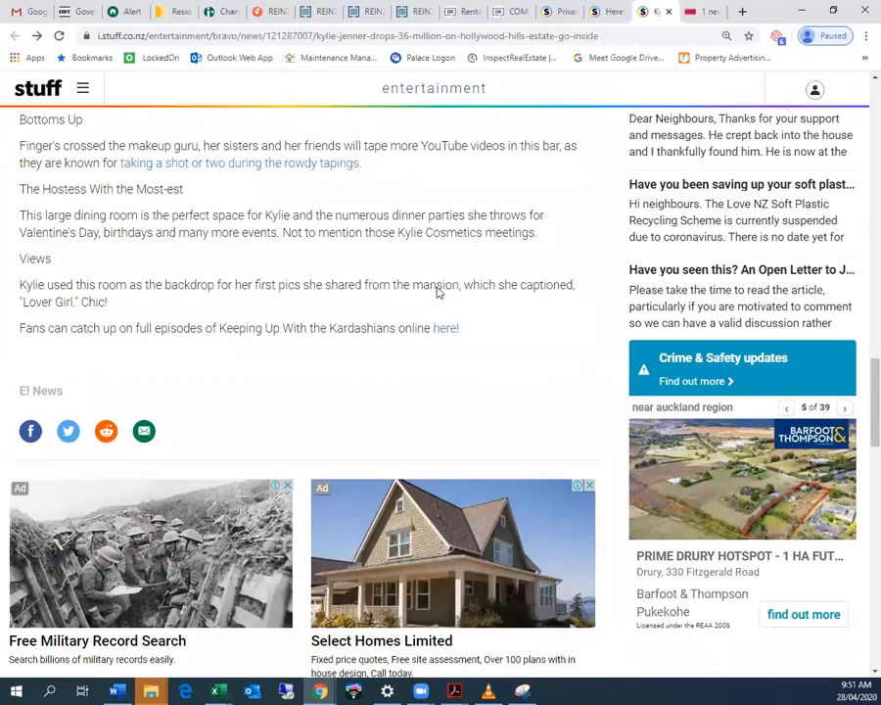
scroll(up, 3)
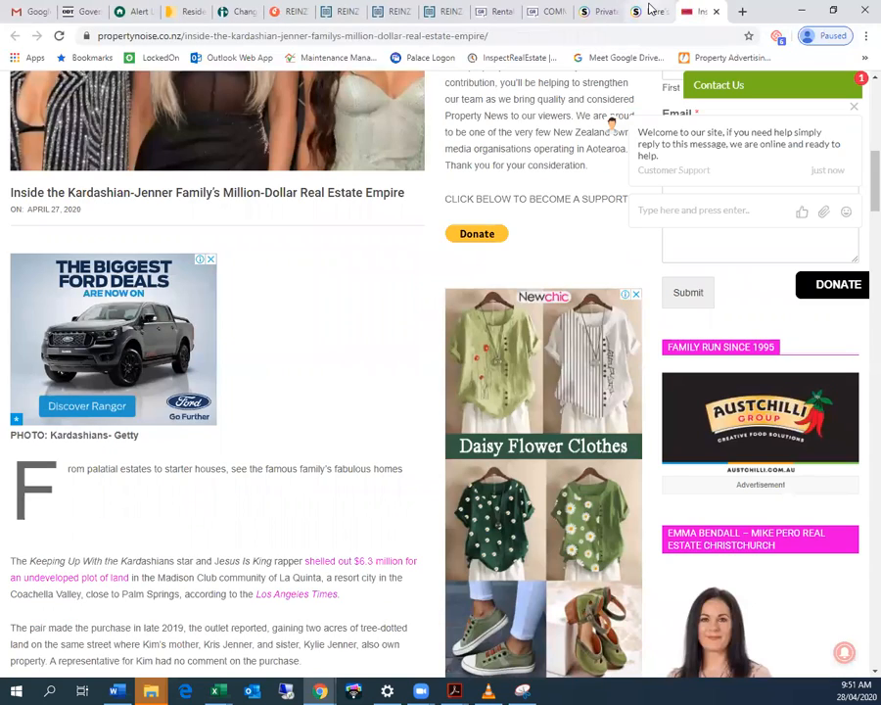
- Switch tabs and read the level three private viewings article past Norwell's comments
click(702, 11)
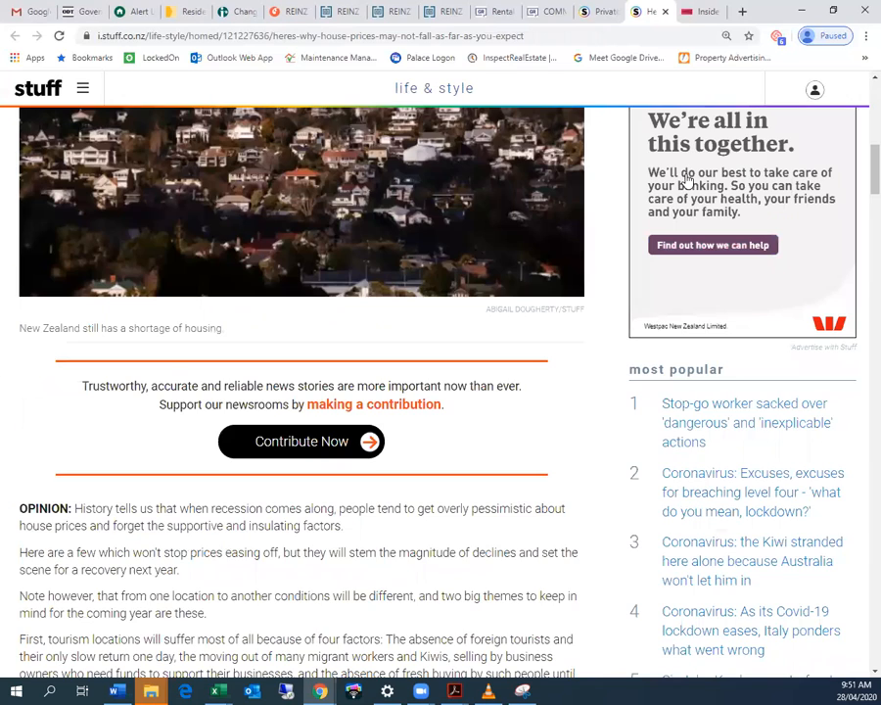
scroll(down, 3)
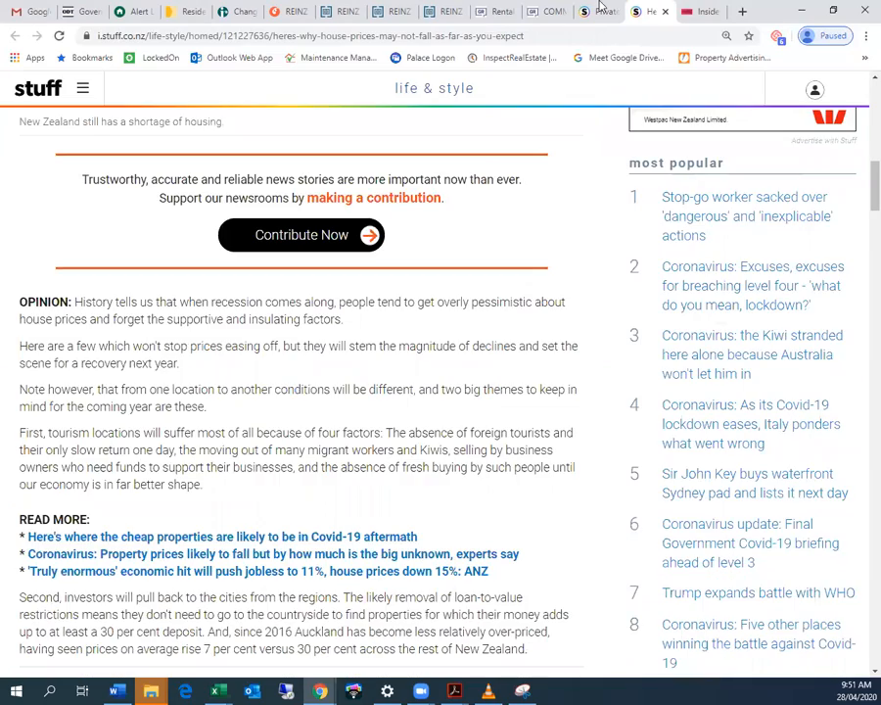
scroll(up, 3)
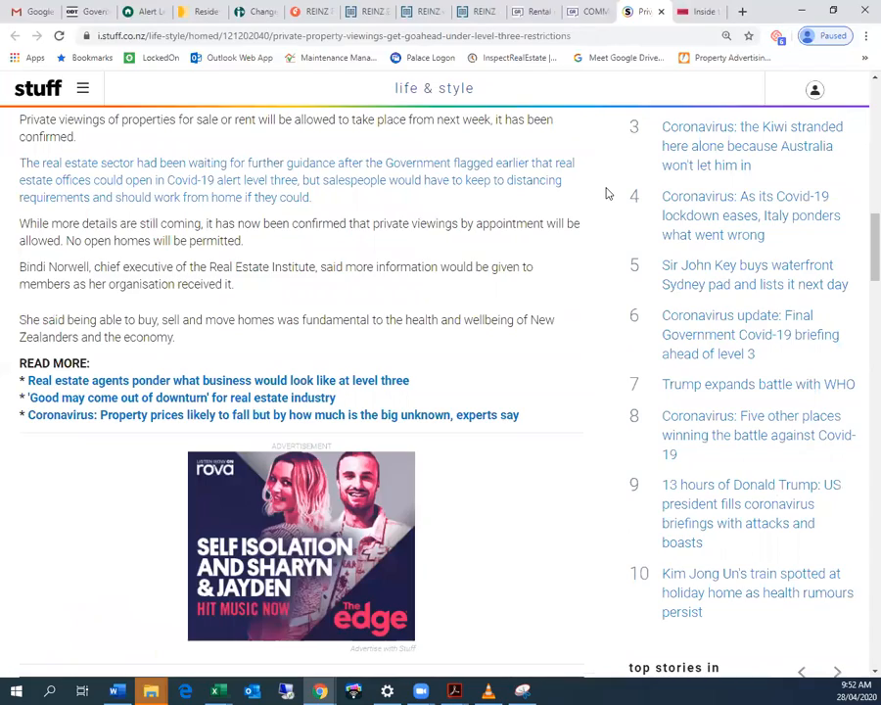
scroll(up, 3)
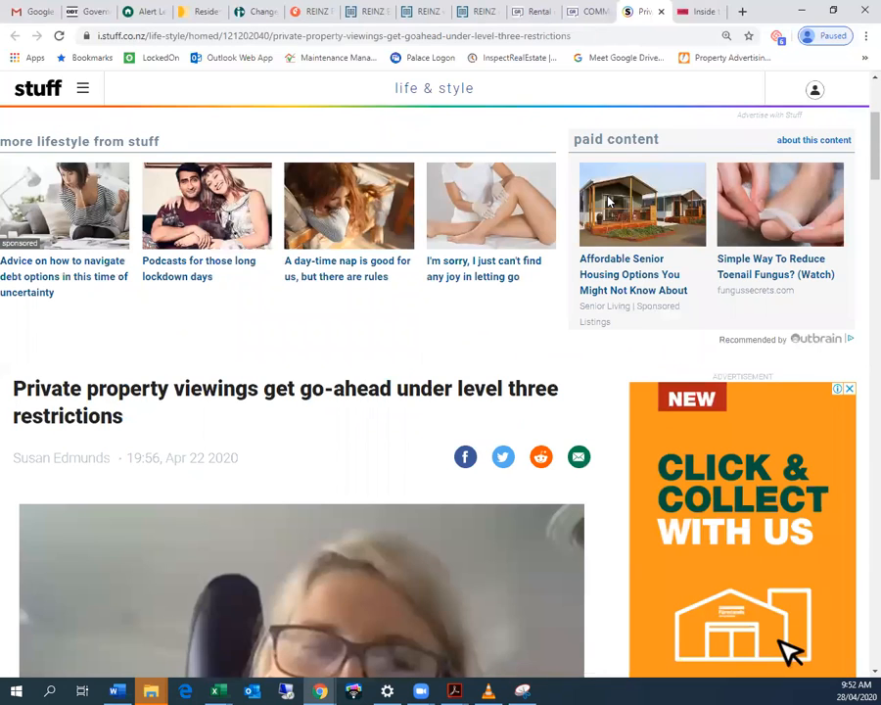
scroll(down, 3)
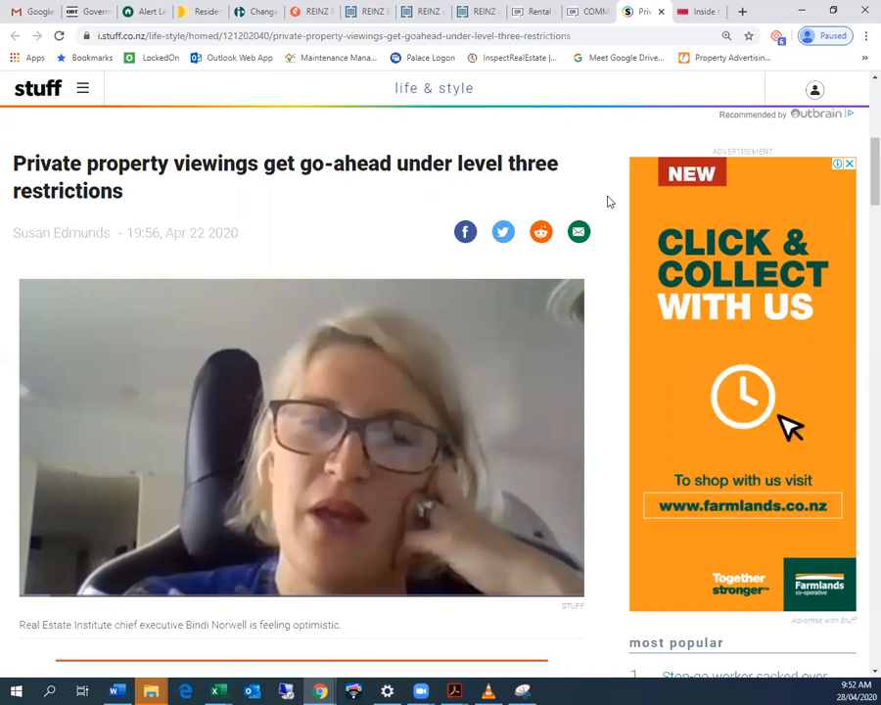
scroll(down, 3)
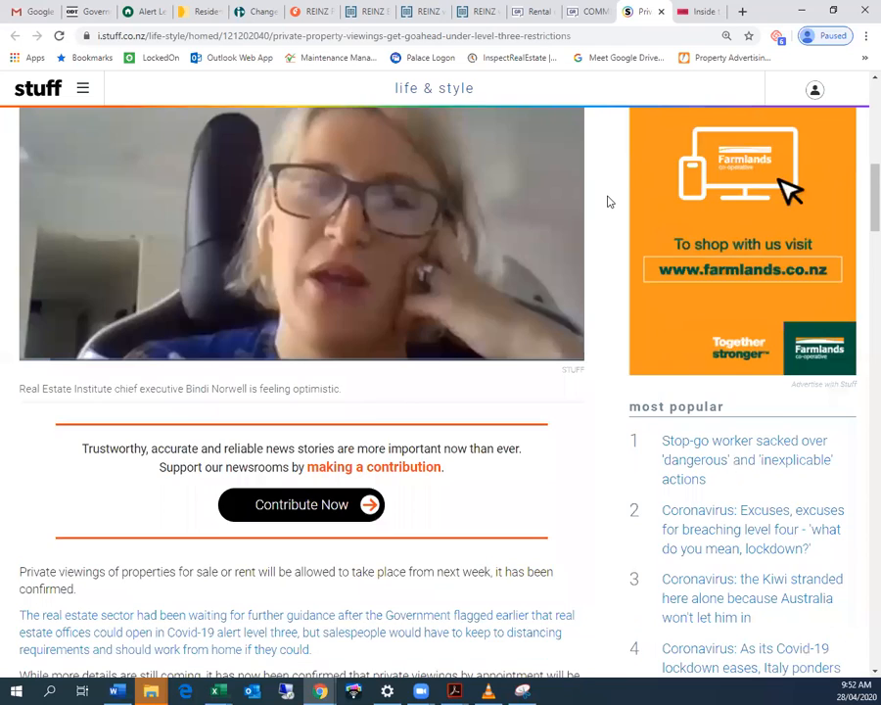
scroll(up, 3)
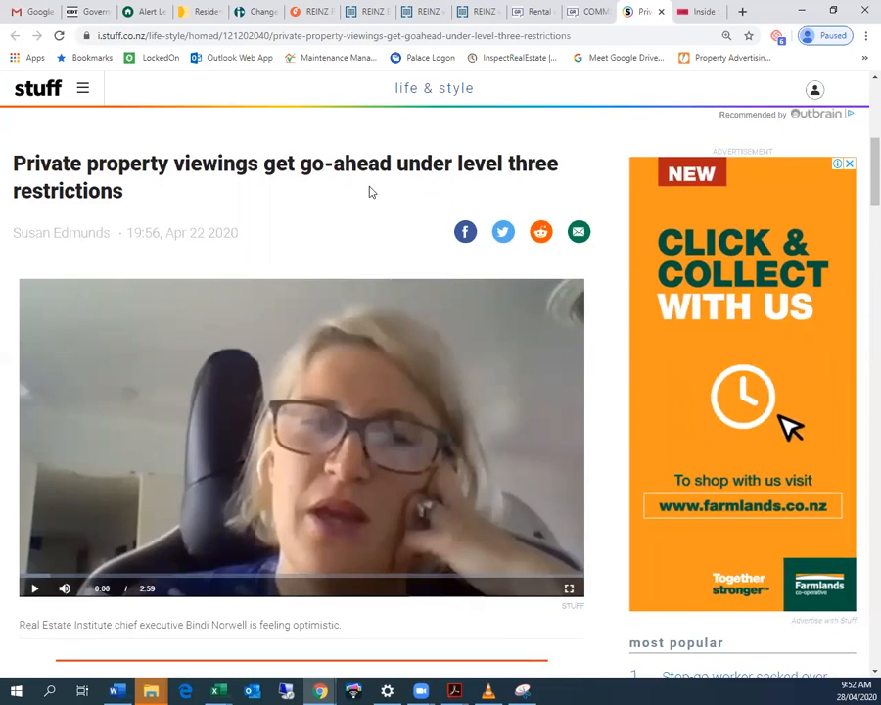
scroll(down, 3)
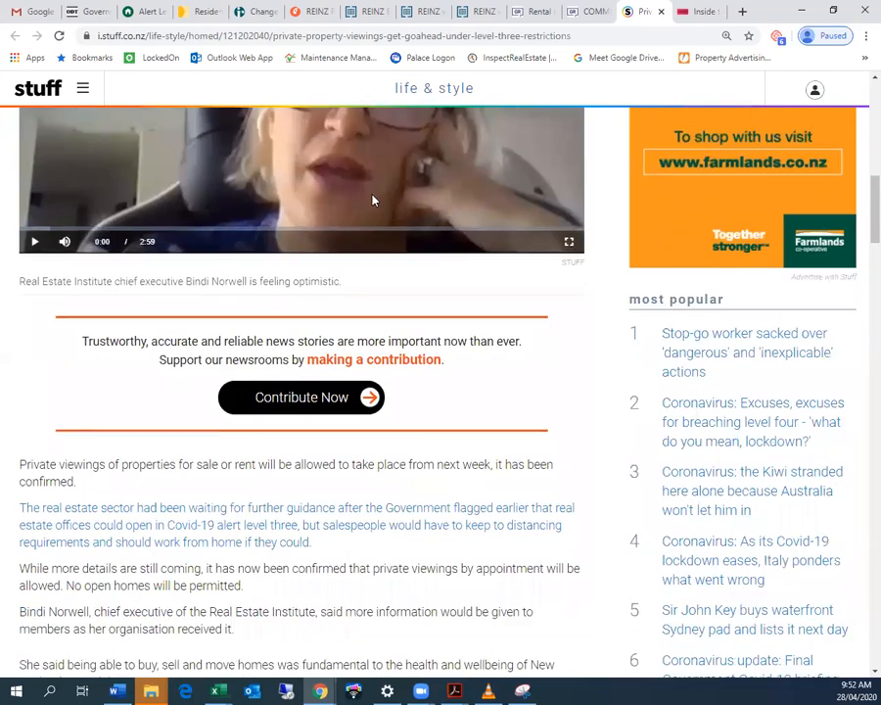
scroll(down, 3)
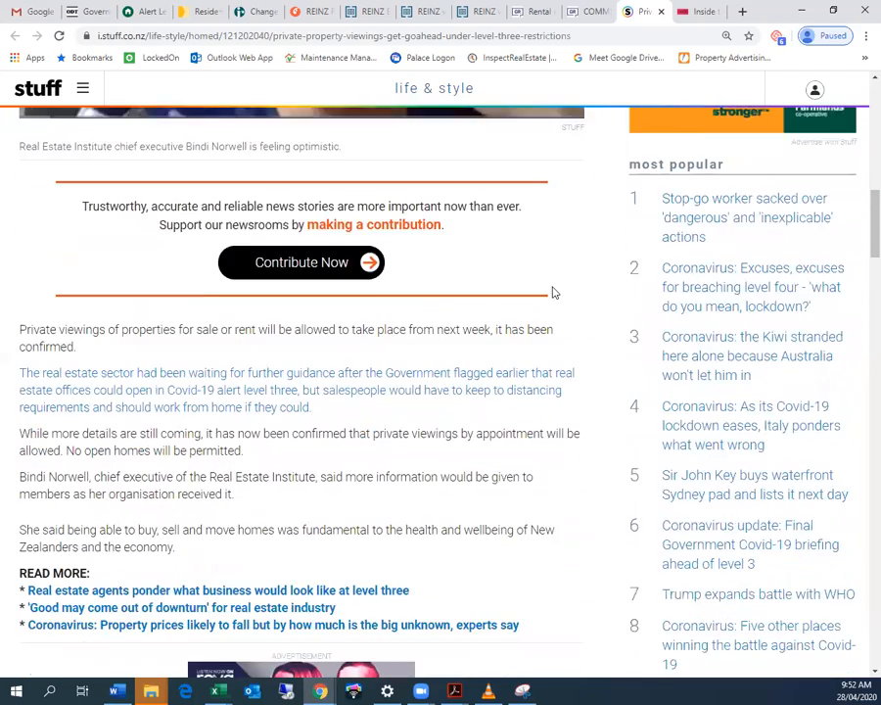
scroll(down, 3)
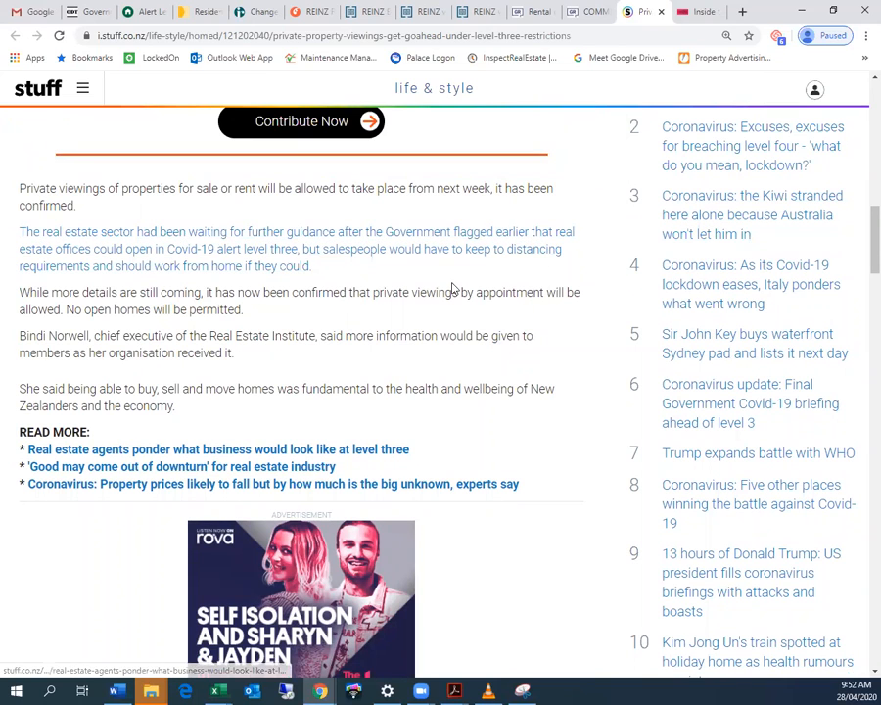
scroll(down, 3)
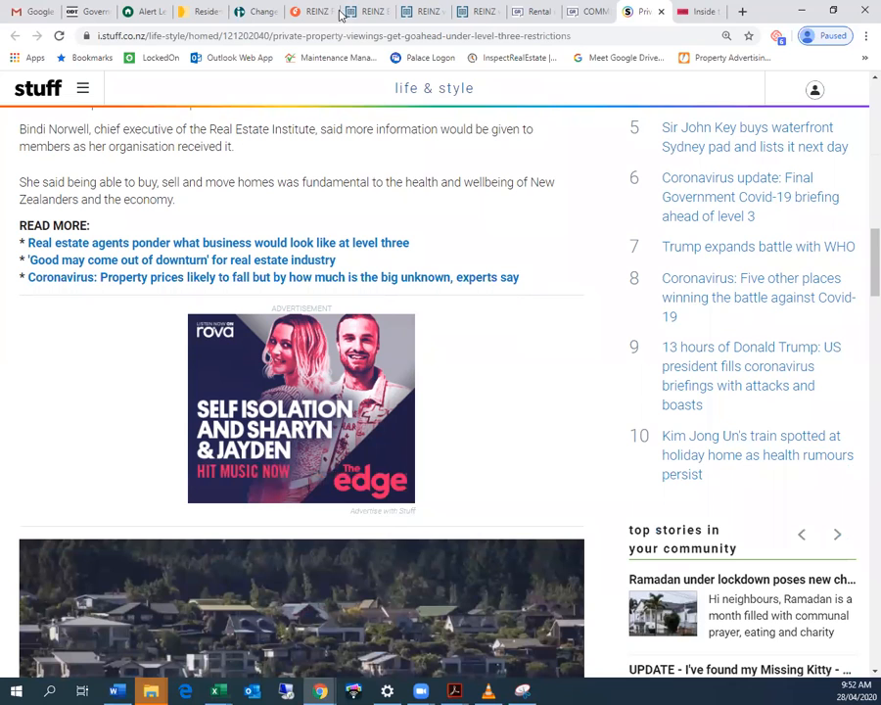
- Read the REINZ post welcoming Alert Level 3 private viewings through Norwell's quotes
click(367, 10)
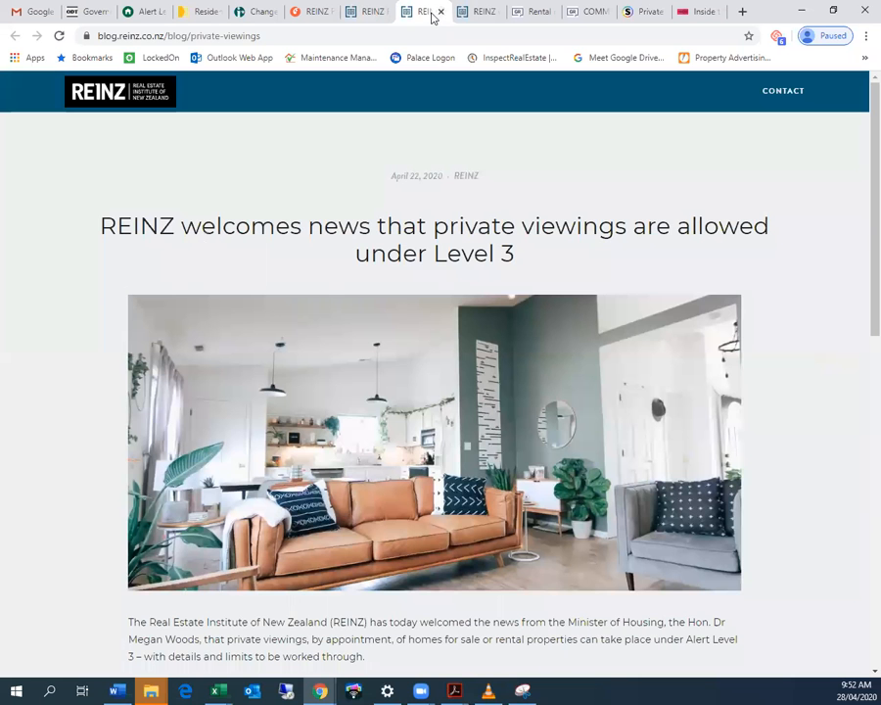
scroll(down, 3)
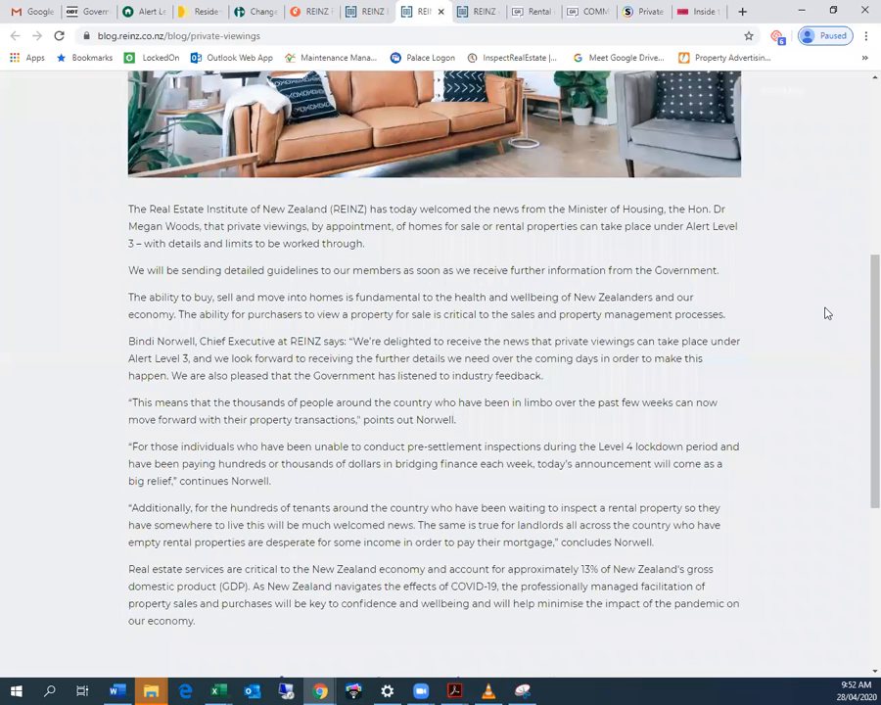
mouse_move(819, 309)
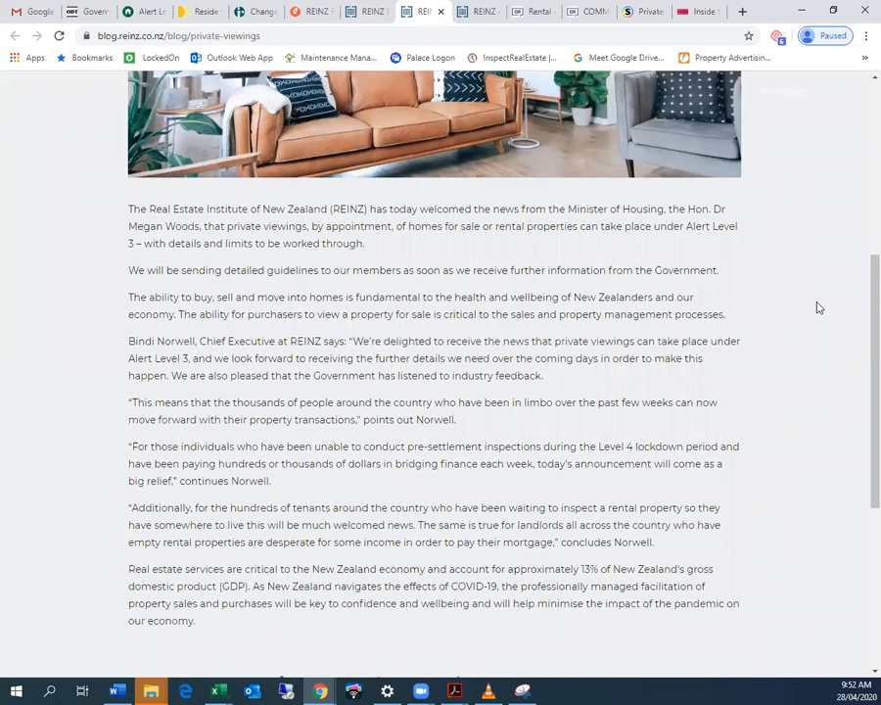
mouse_move(792, 314)
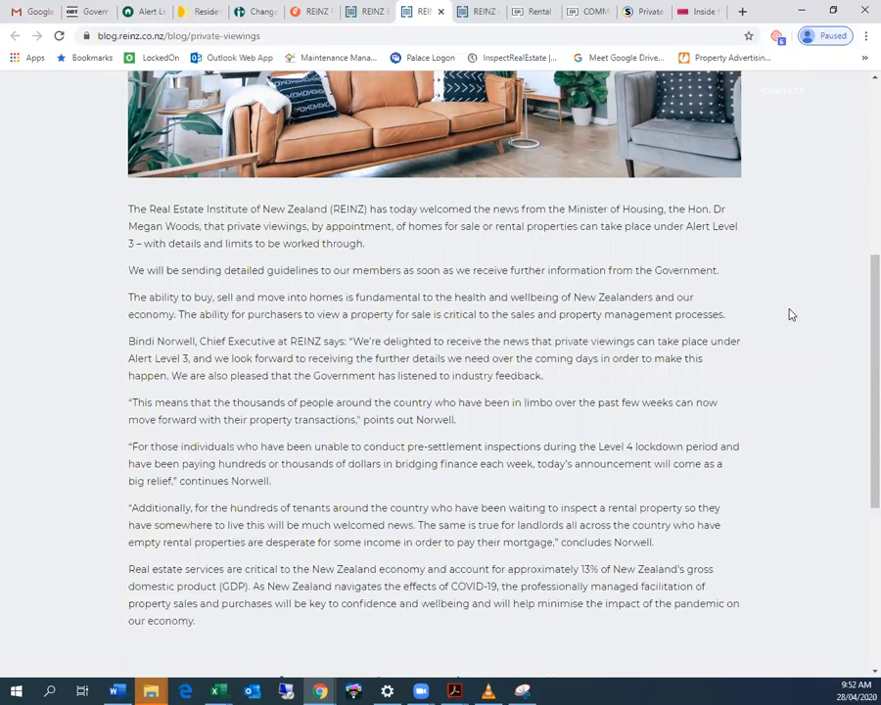
mouse_move(626, 284)
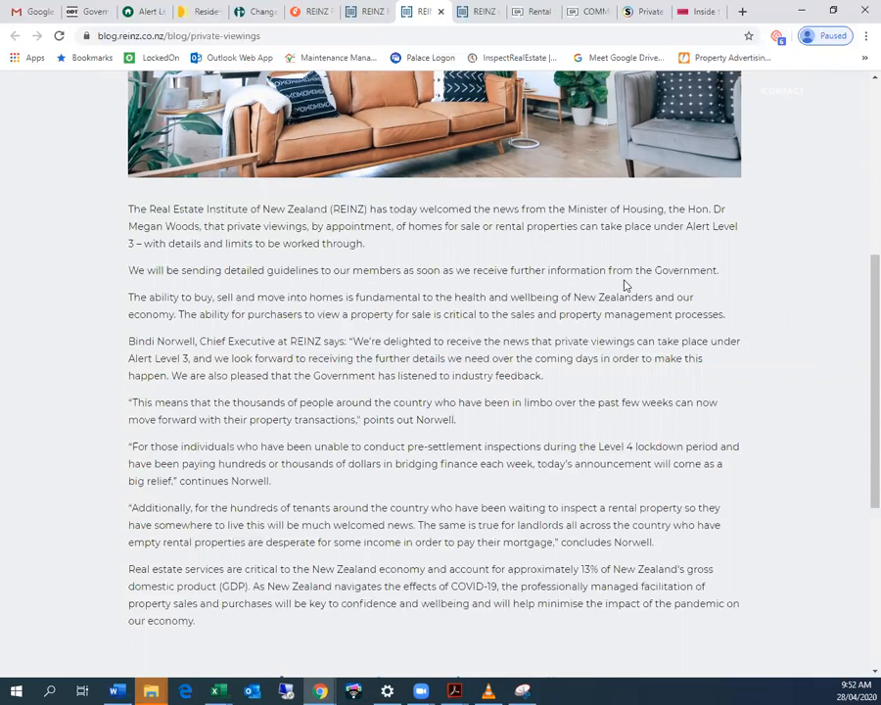
scroll(down, 3)
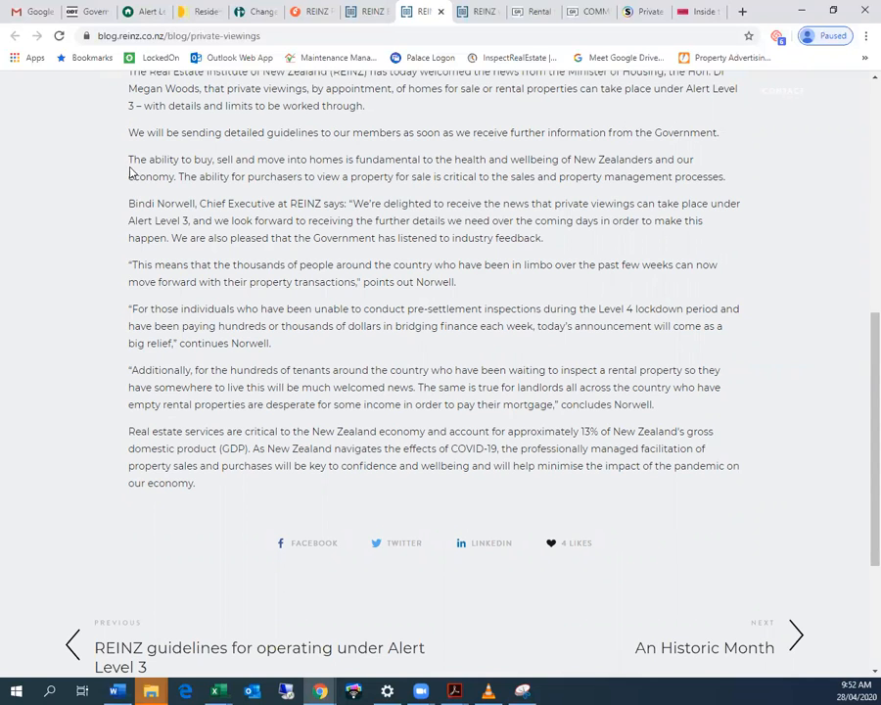
scroll(down, 3)
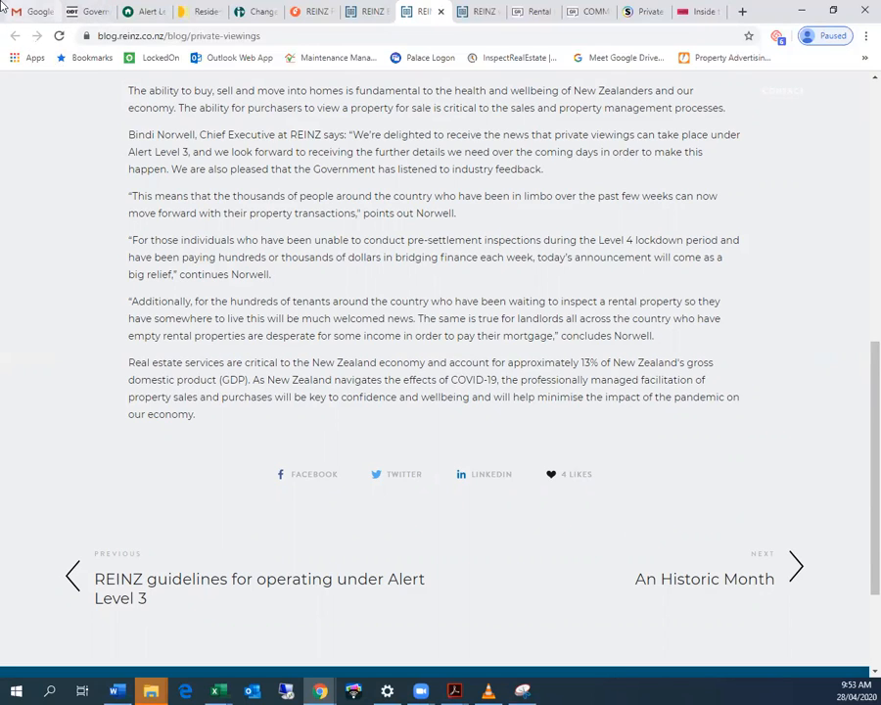
mouse_move(475, 213)
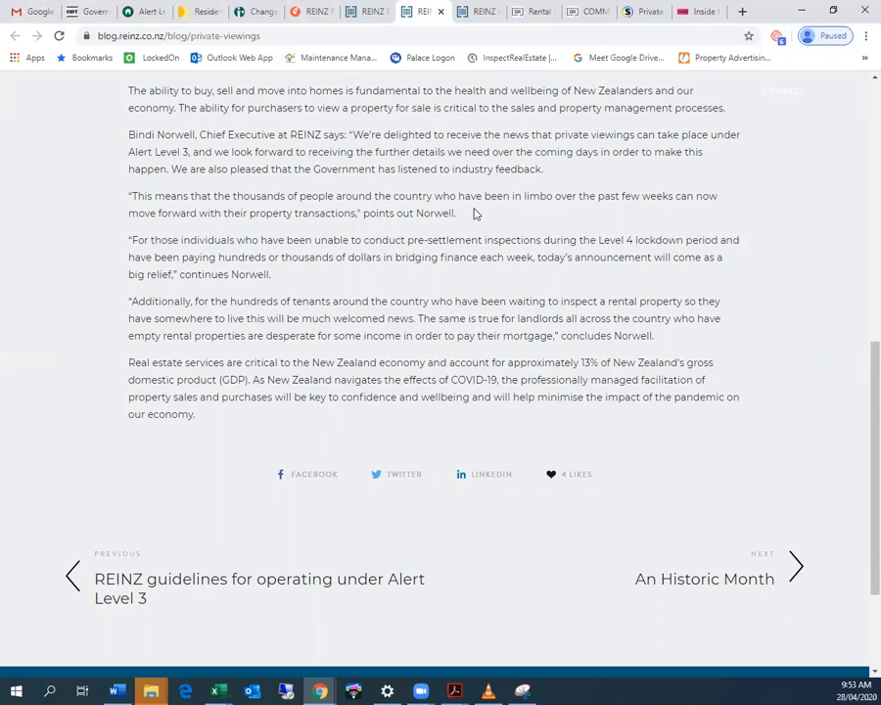
mouse_move(537, 246)
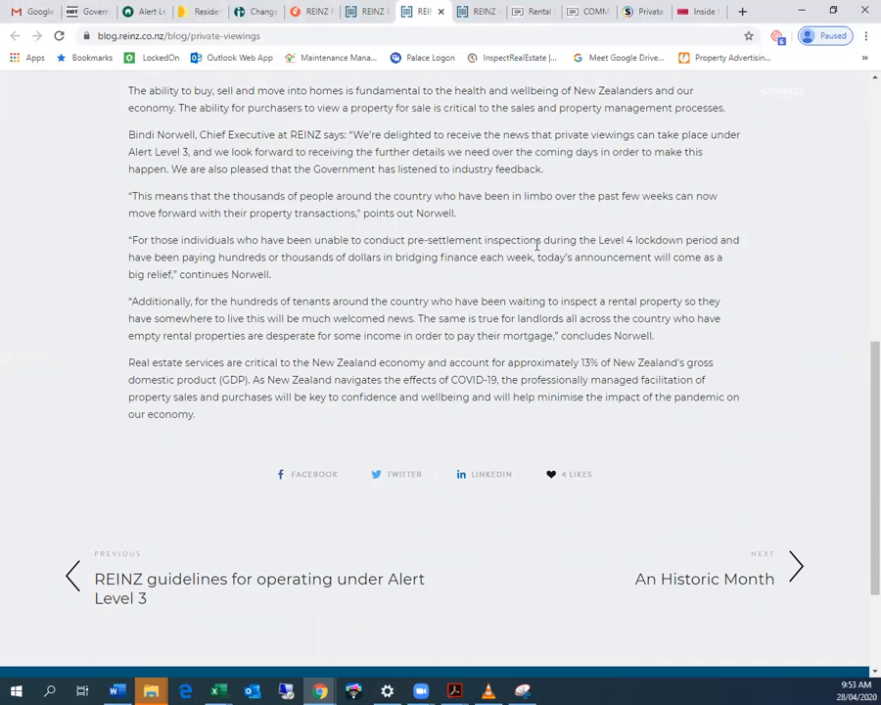
scroll(down, 3)
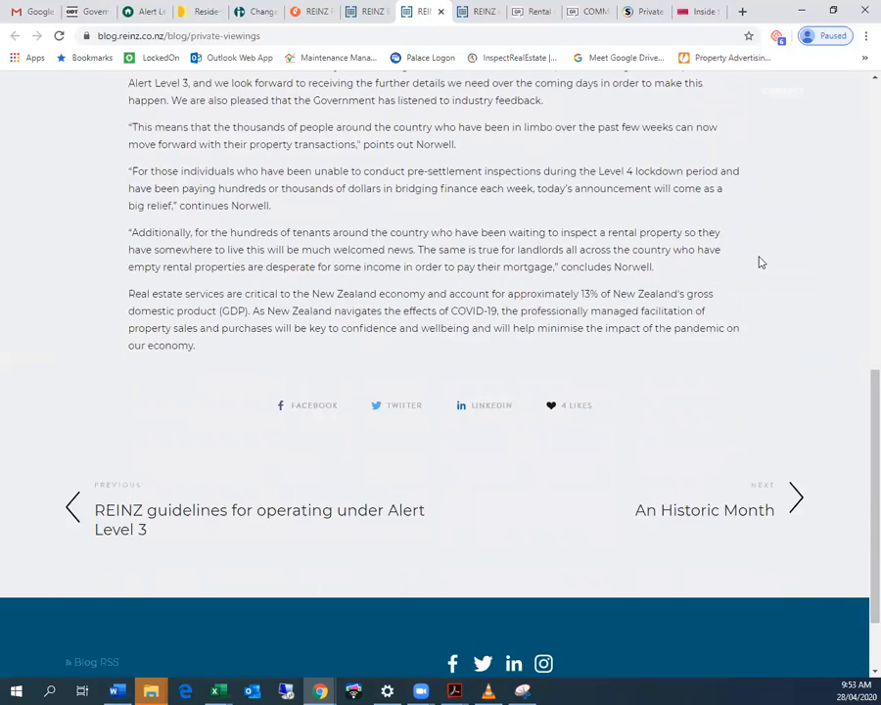
scroll(up, 3)
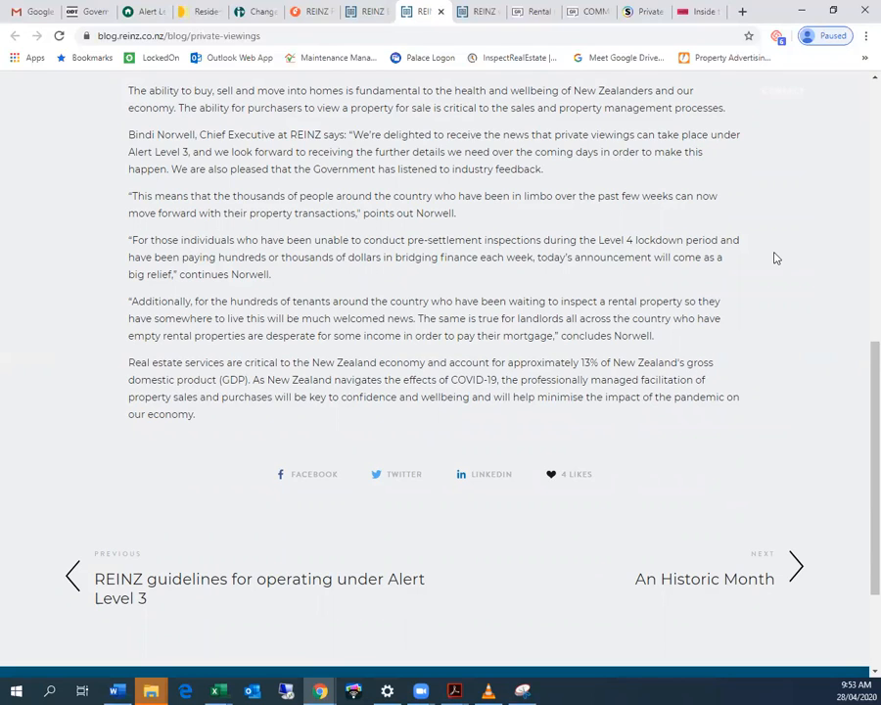
mouse_move(455, 333)
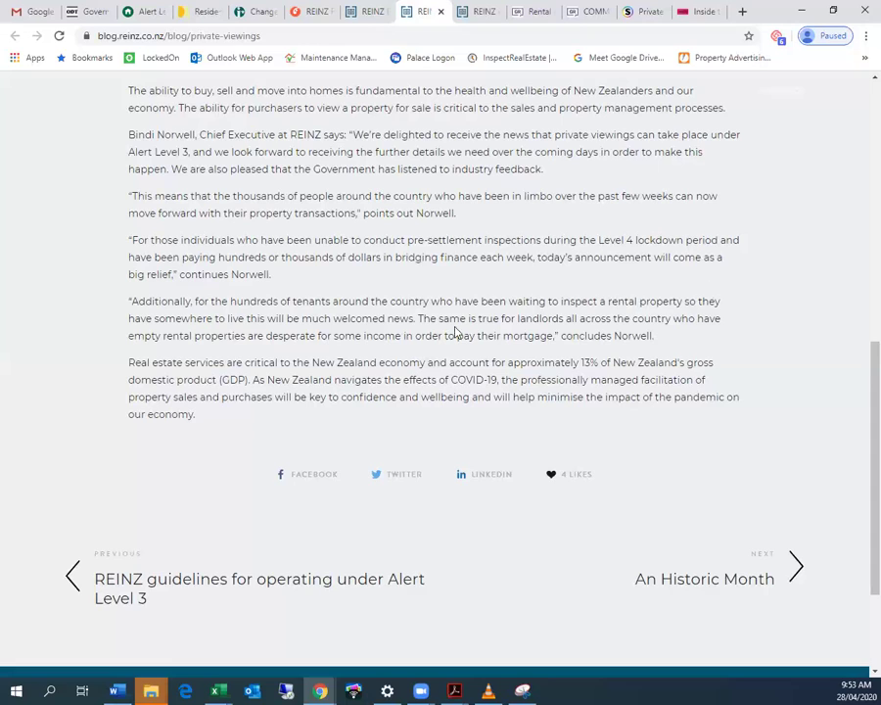
mouse_move(150, 375)
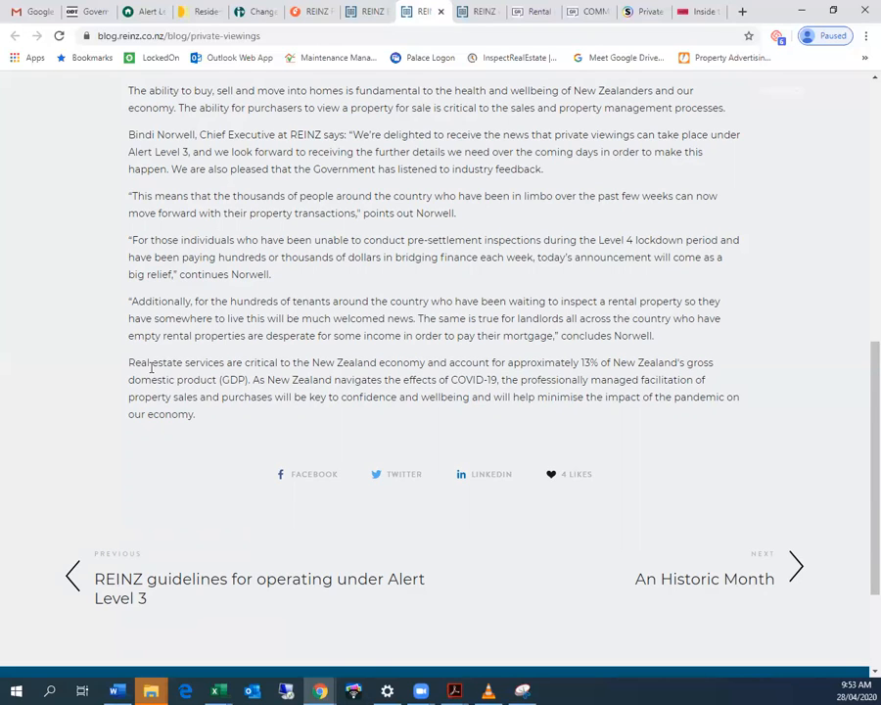
mouse_move(274, 333)
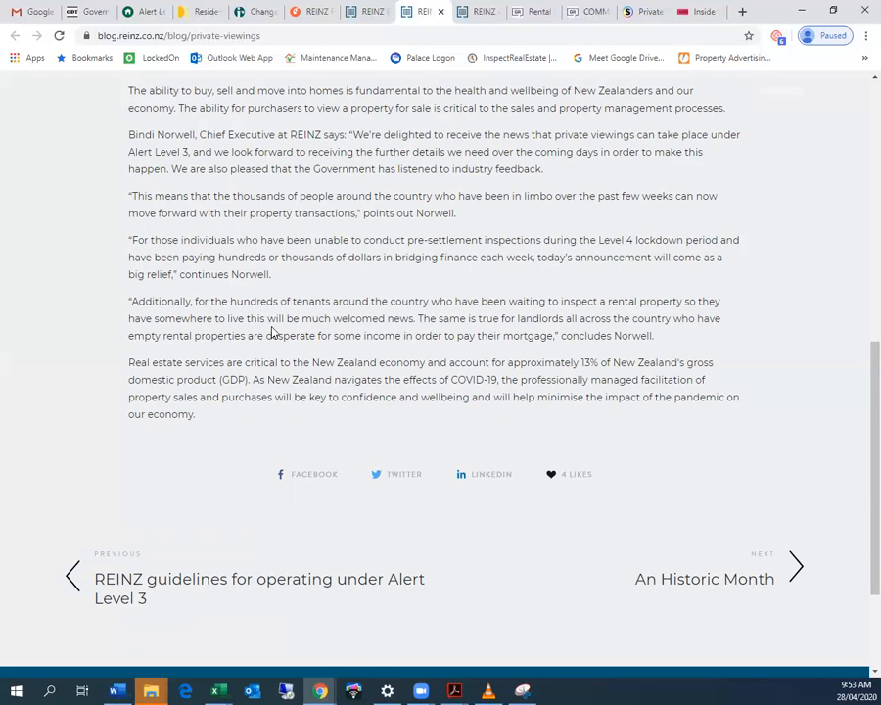
mouse_move(685, 380)
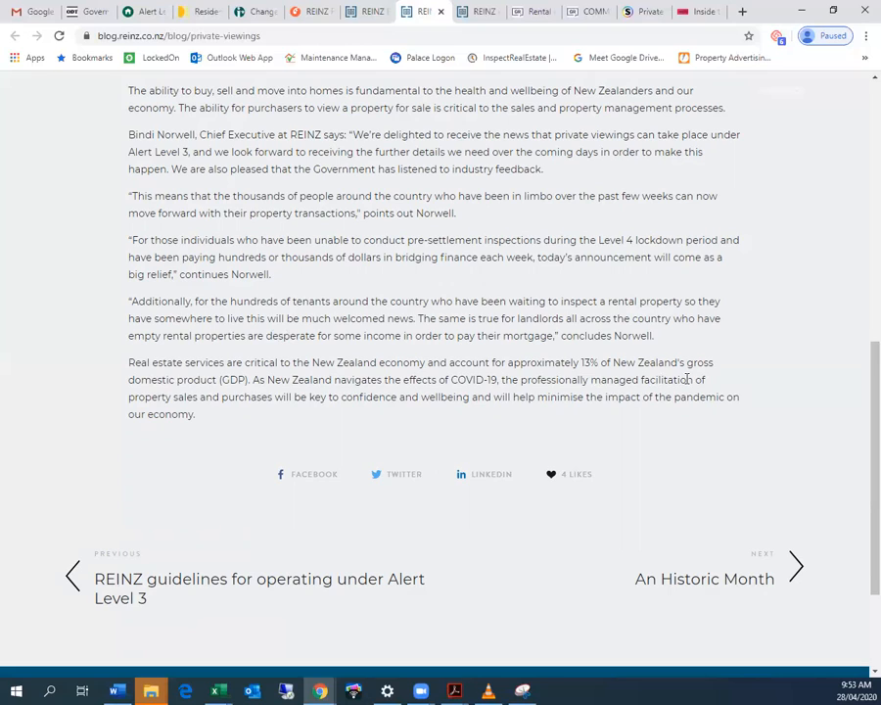
mouse_move(281, 356)
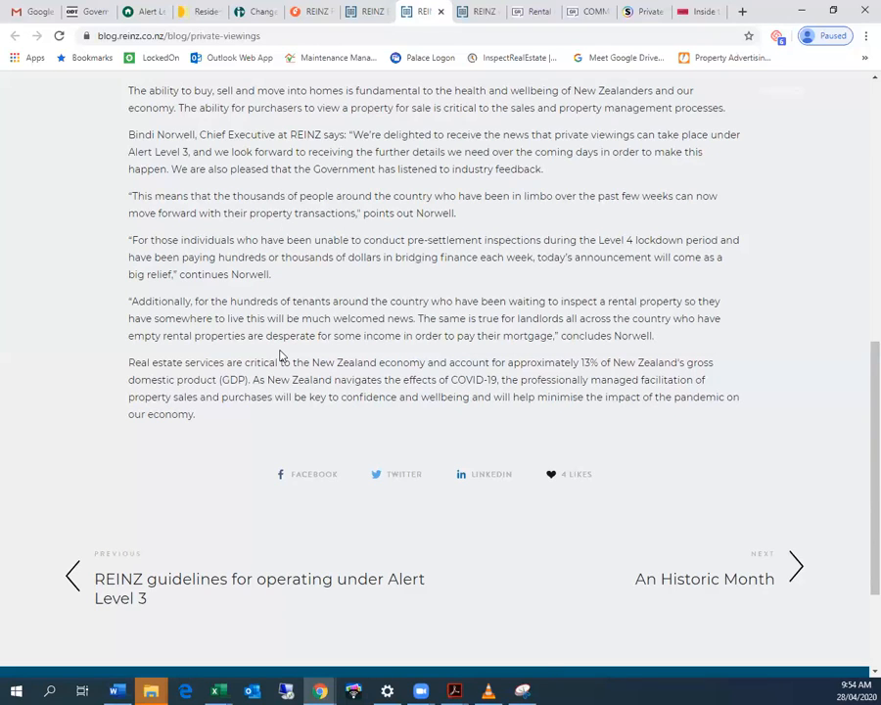
mouse_move(690, 418)
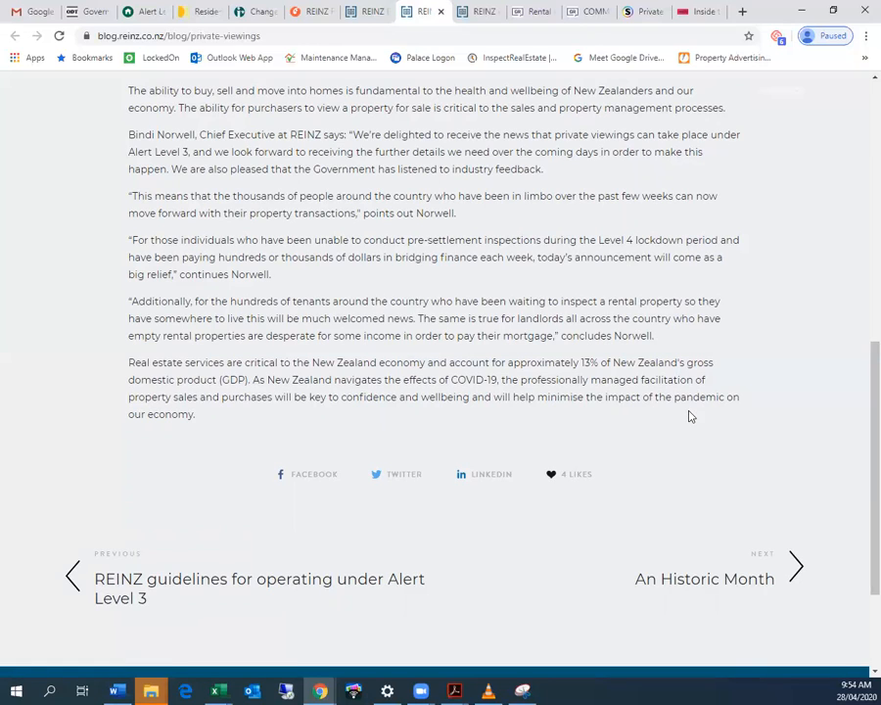
mouse_move(620, 421)
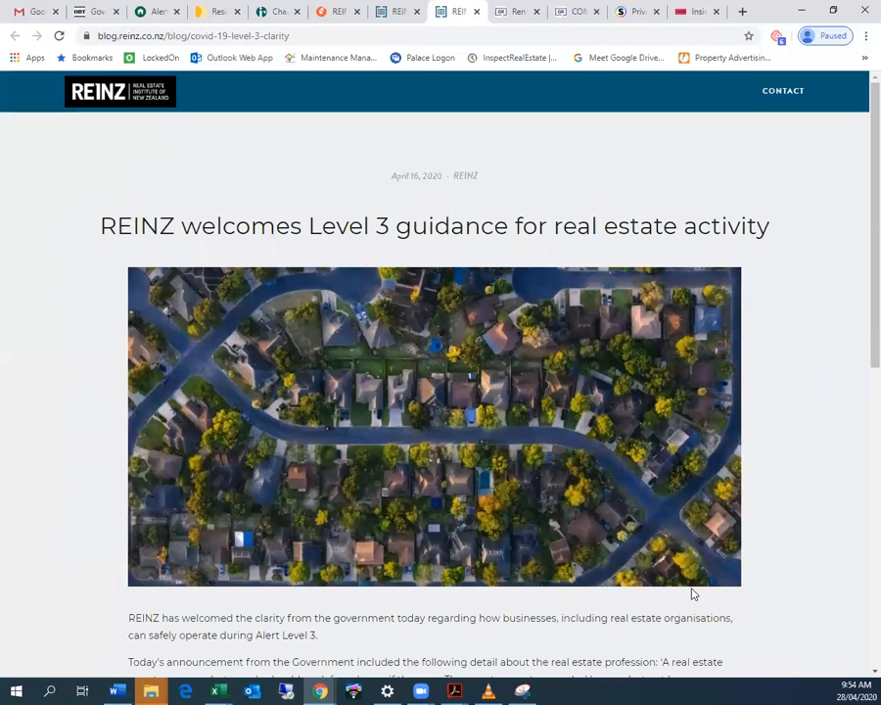
- Finish the REINZ Level 3 guidance post and close its tab
scroll(down, 3)
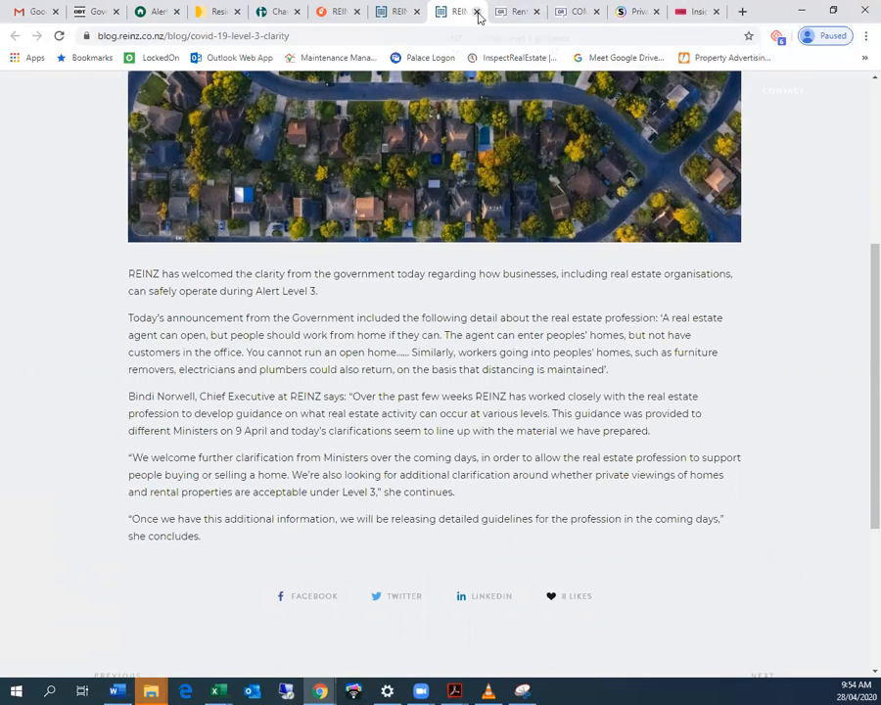
click(478, 11)
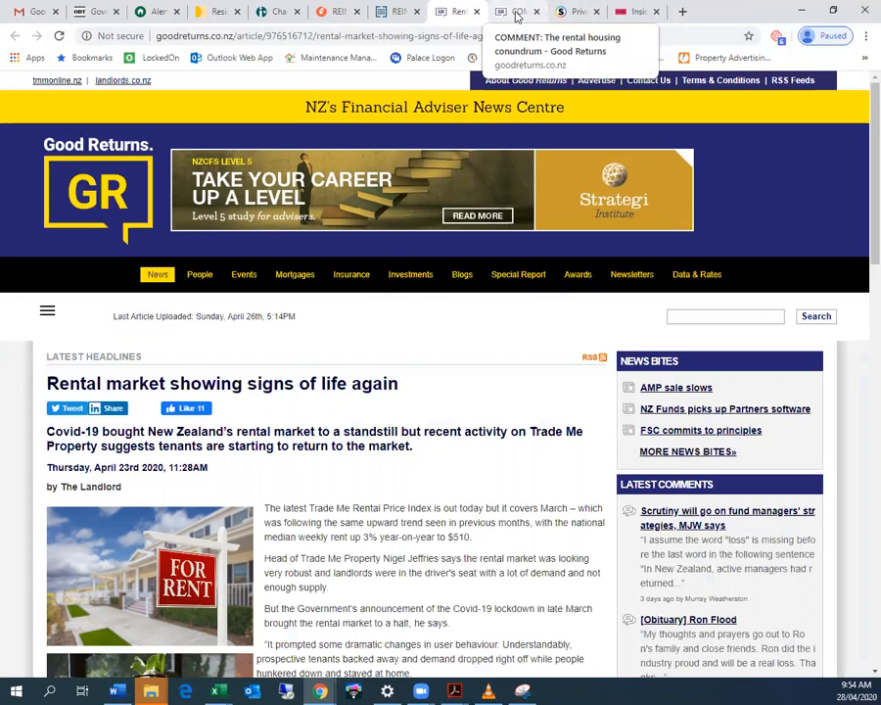
- Close the Stuff private viewings story tab
click(517, 10)
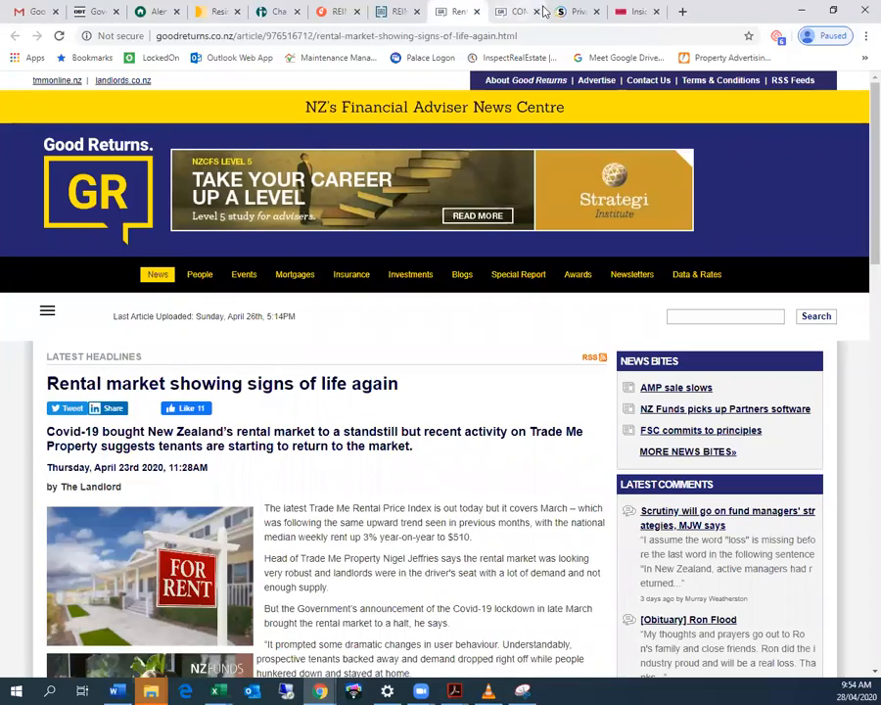
click(569, 11)
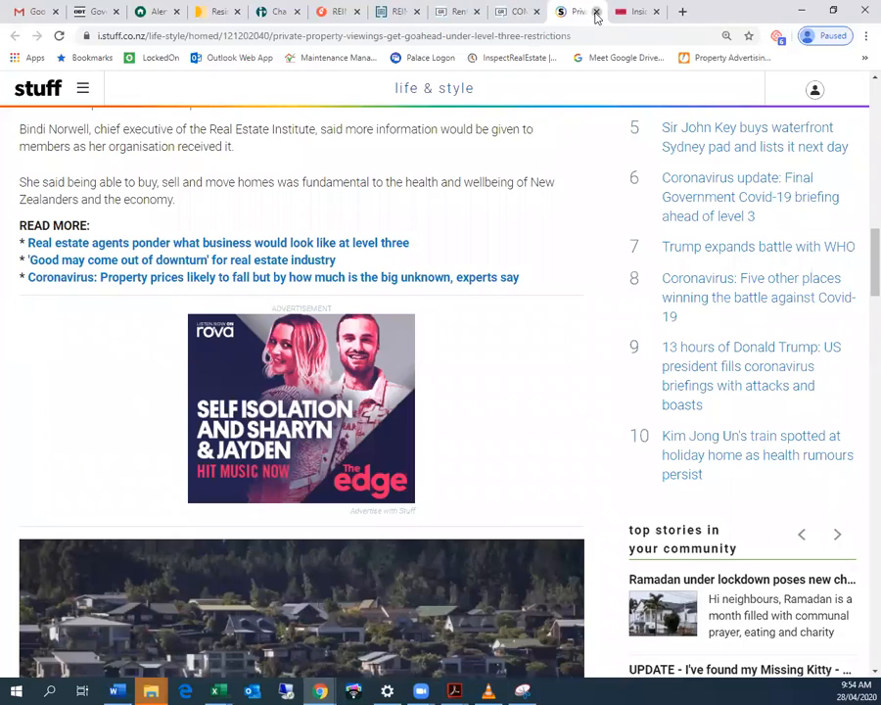
click(544, 11)
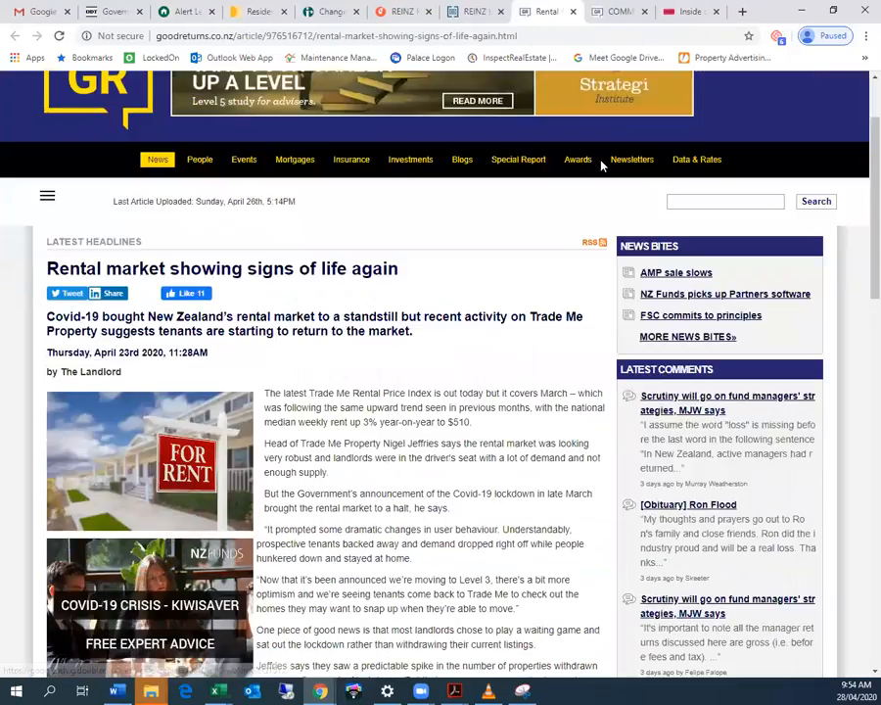
scroll(up, 3)
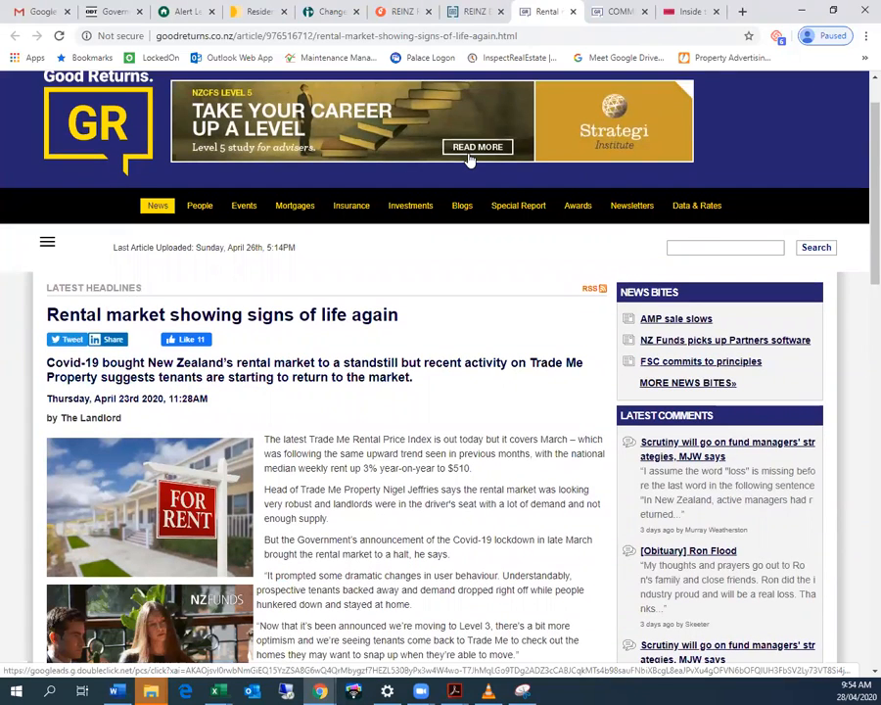
- Read the Good Returns rental market article past Jeffries' outlook to the comments
scroll(down, 3)
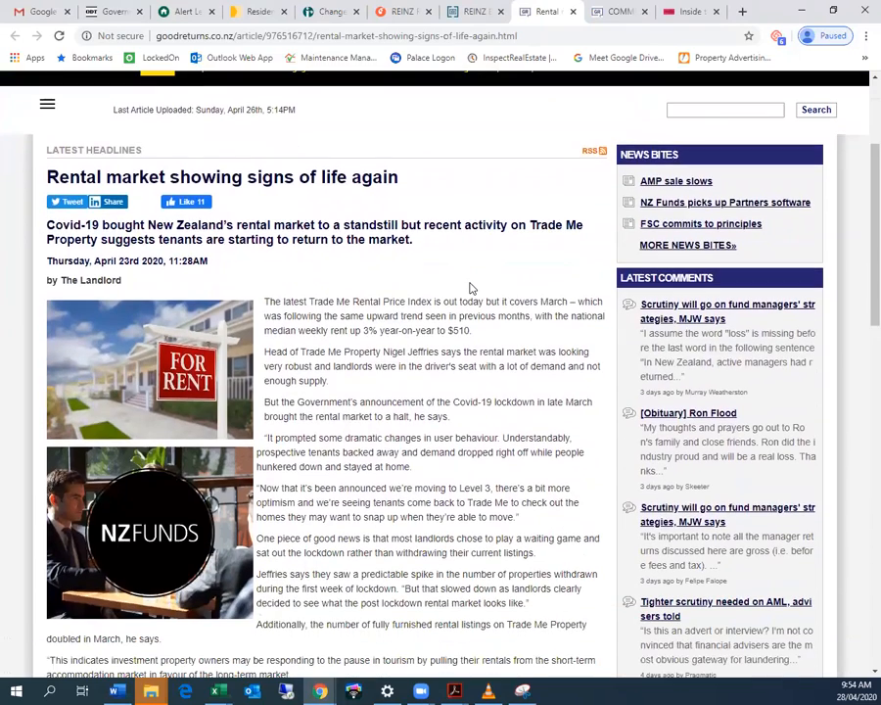
scroll(down, 3)
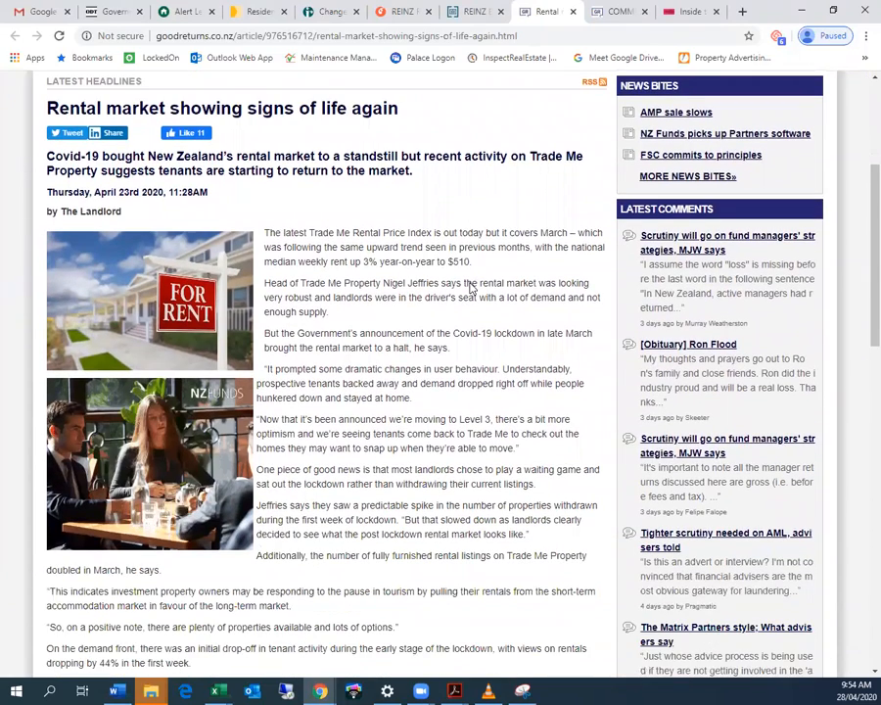
scroll(up, 3)
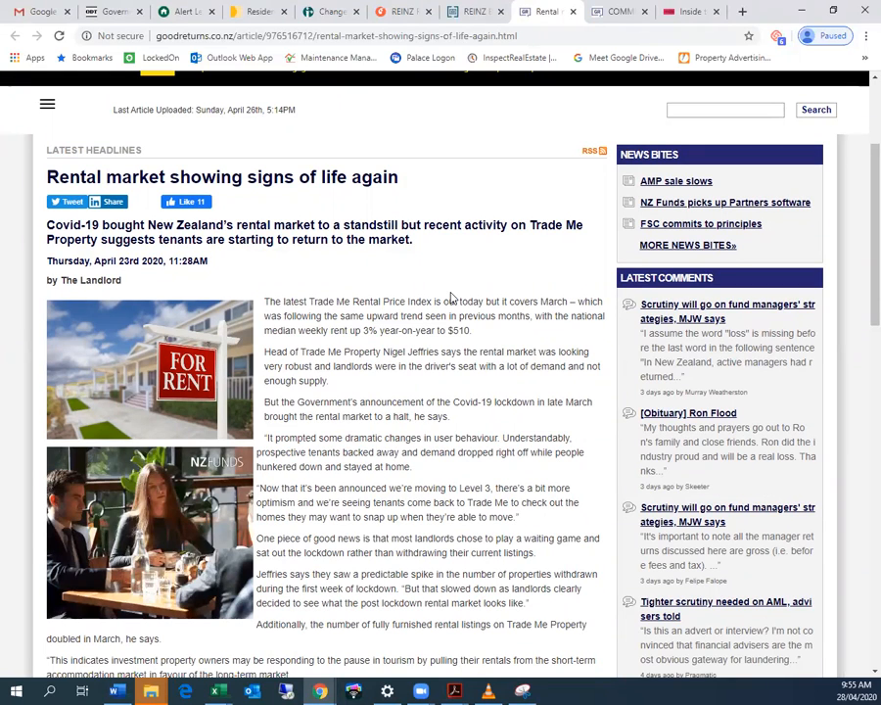
scroll(up, 3)
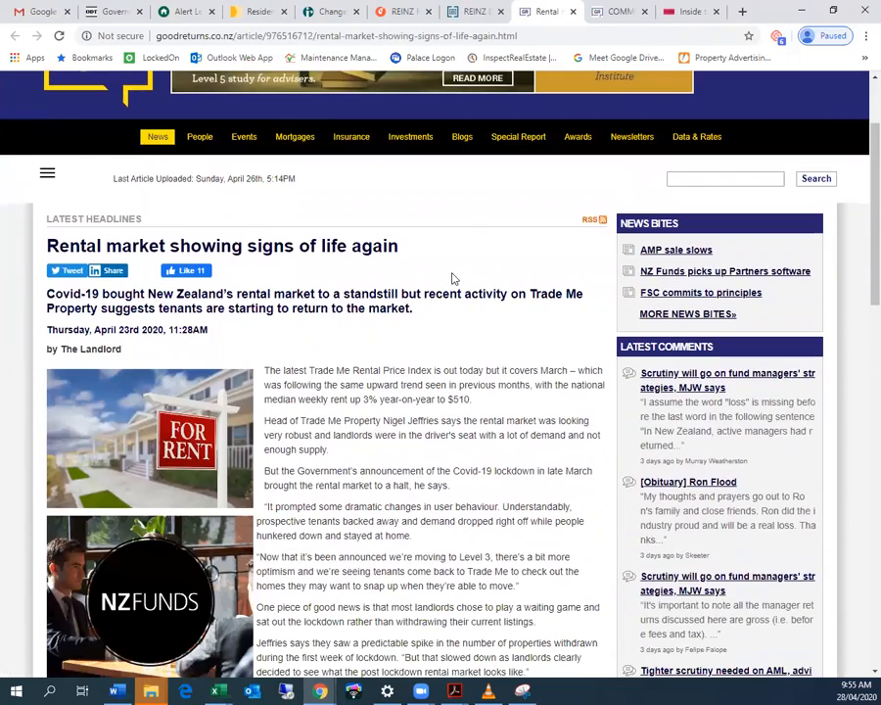
scroll(down, 3)
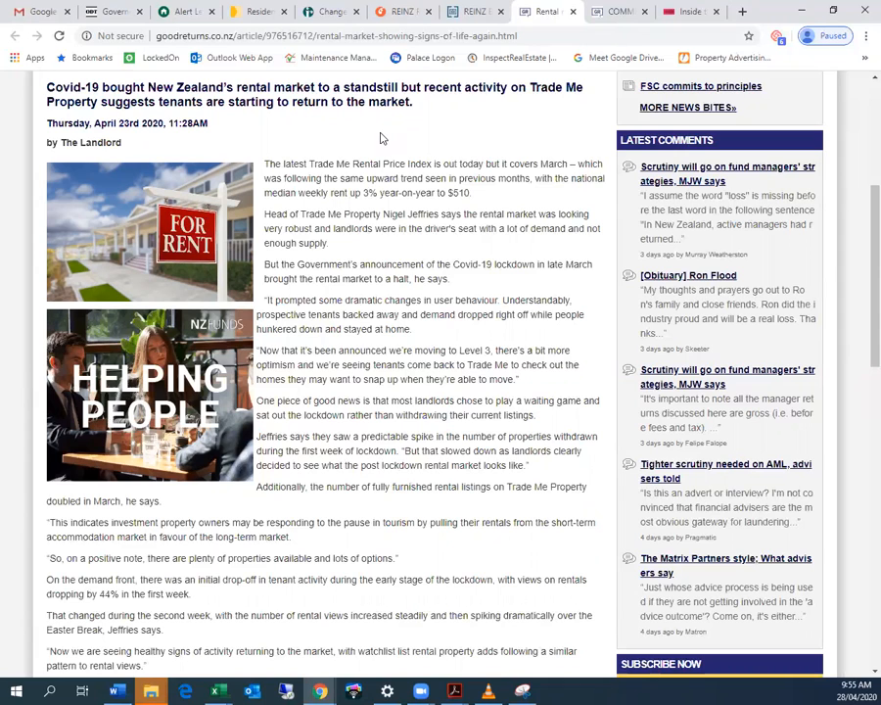
scroll(down, 3)
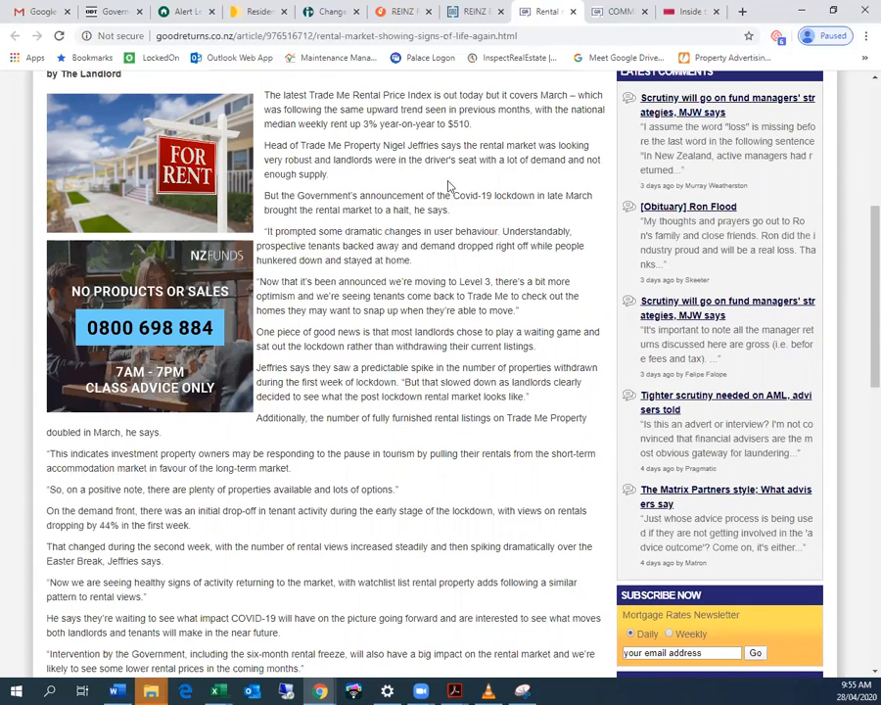
scroll(down, 3)
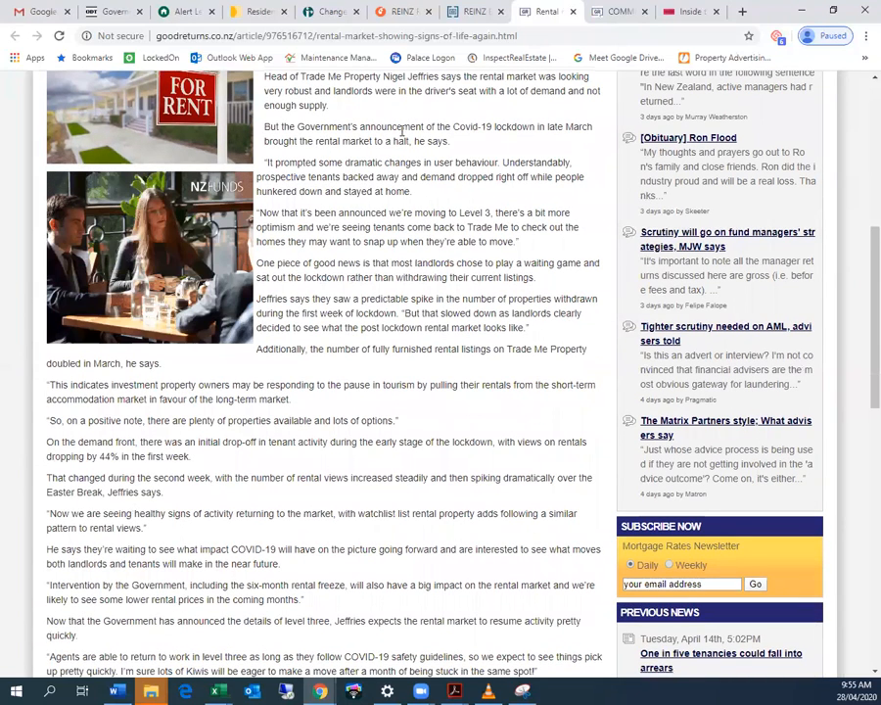
mouse_move(341, 120)
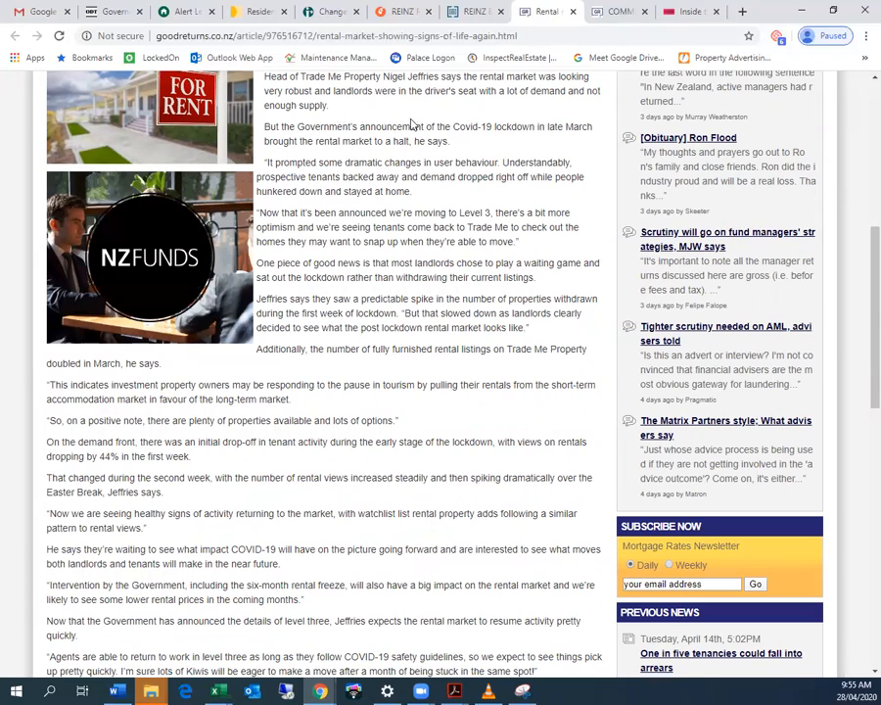
scroll(down, 3)
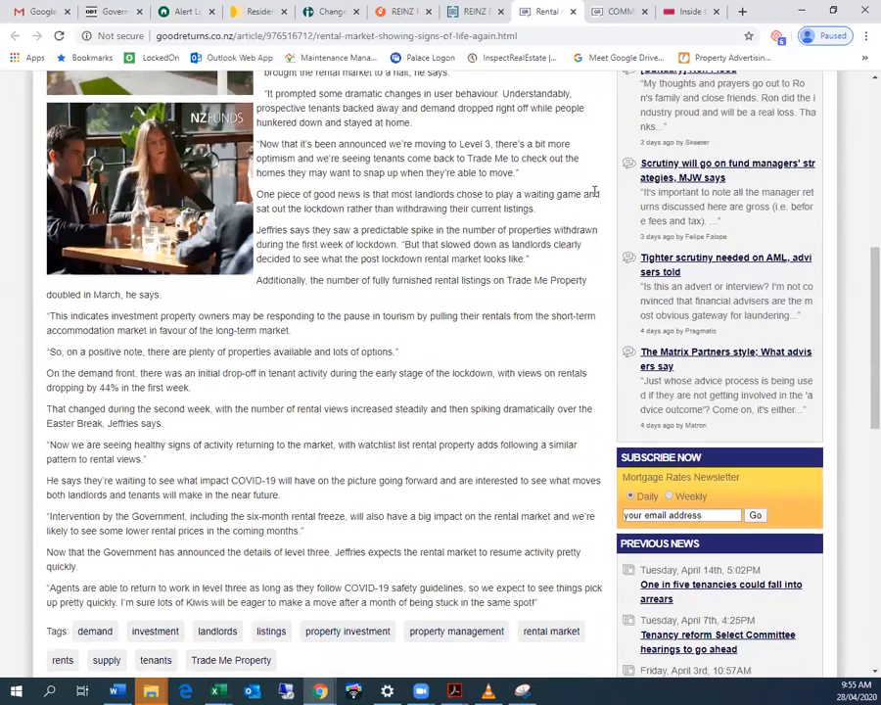
scroll(up, 3)
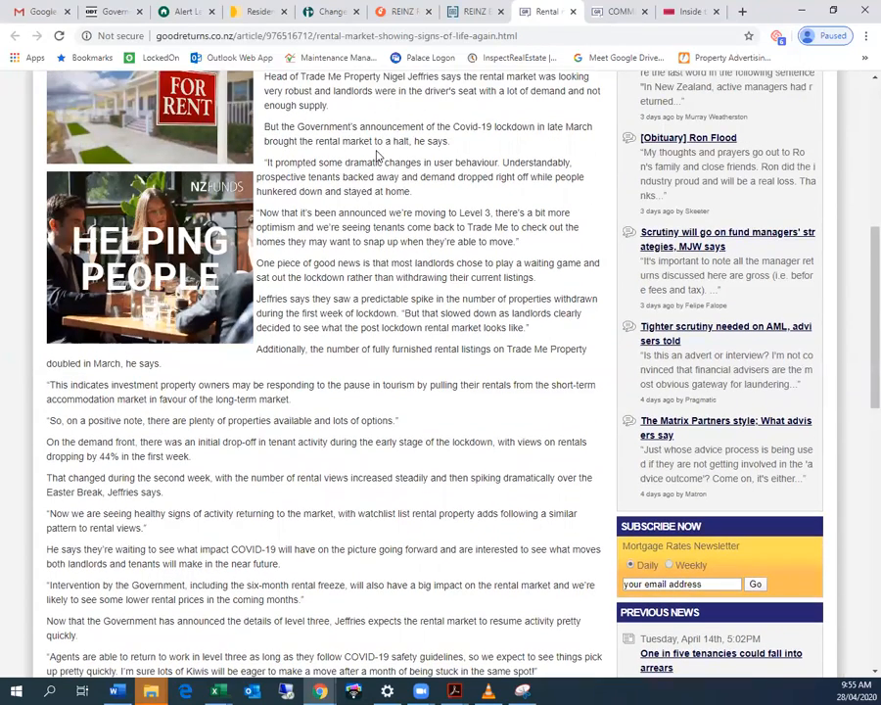
scroll(down, 3)
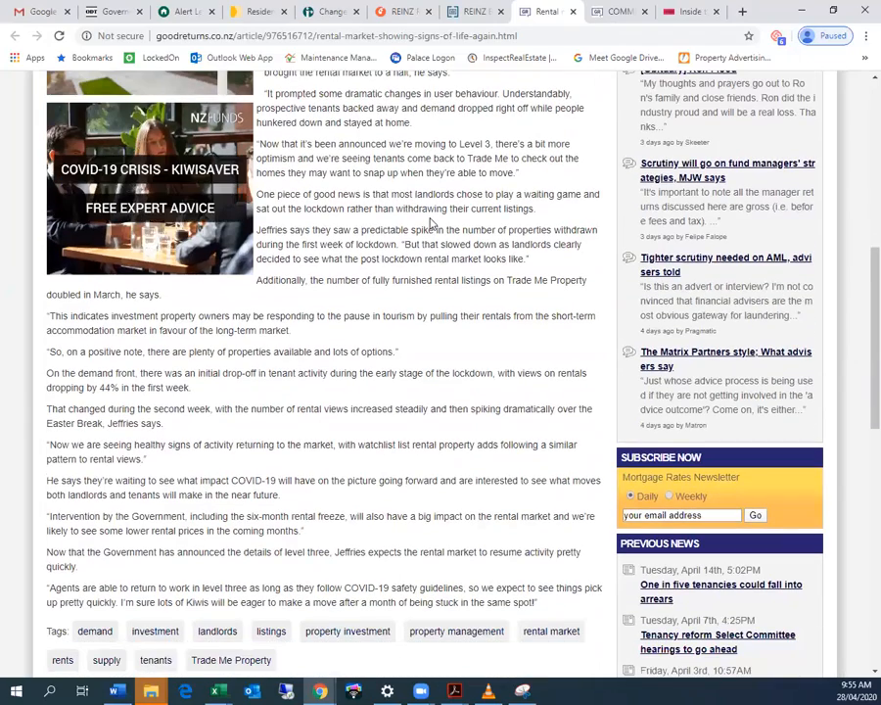
scroll(down, 3)
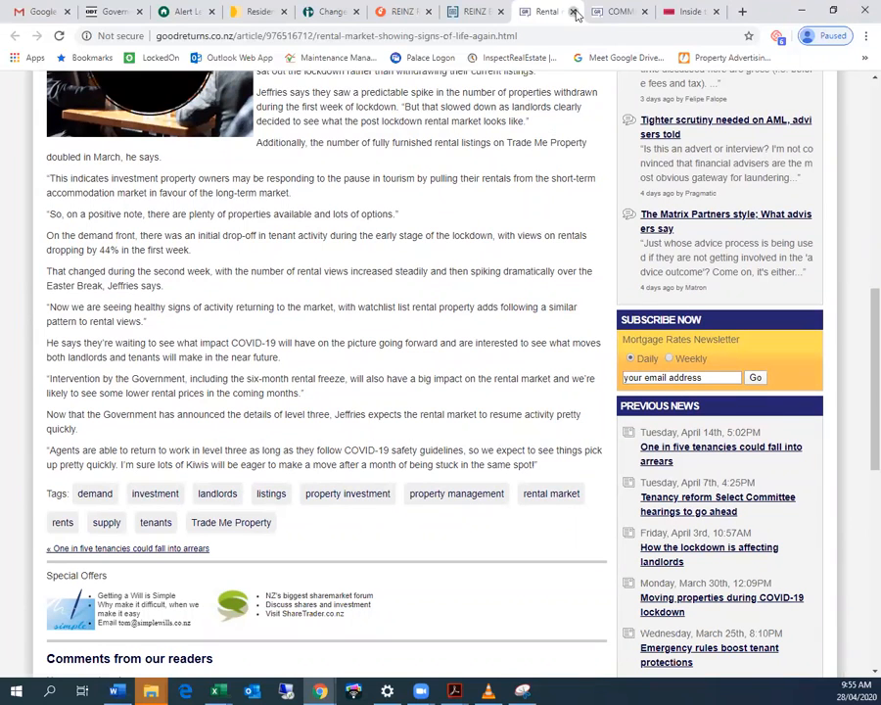
- Close the Good Returns tab and start reading Scoop's REINZ Level 3 guidance release
click(471, 11)
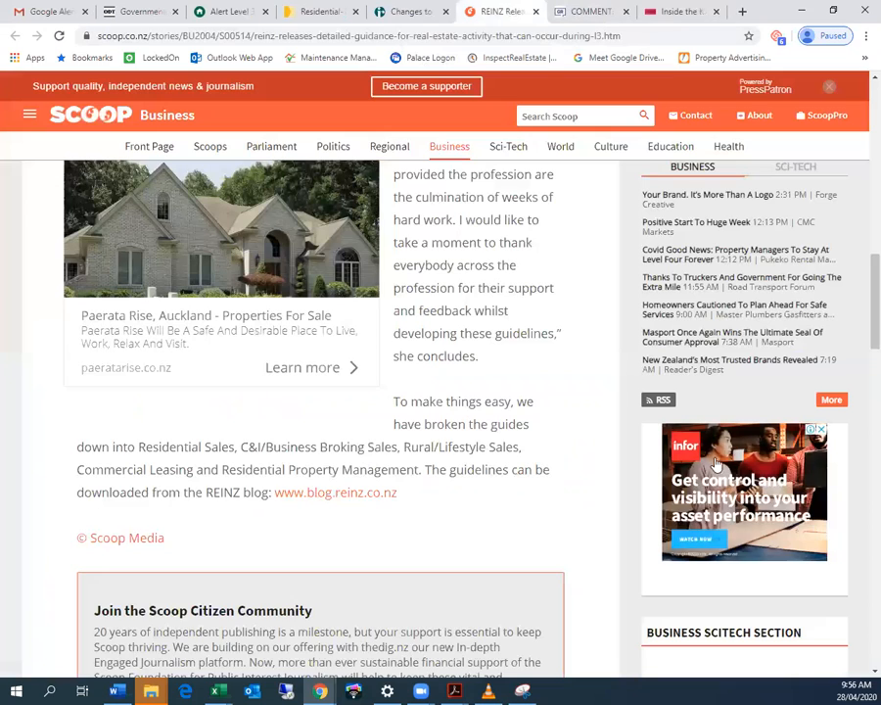
scroll(up, 3)
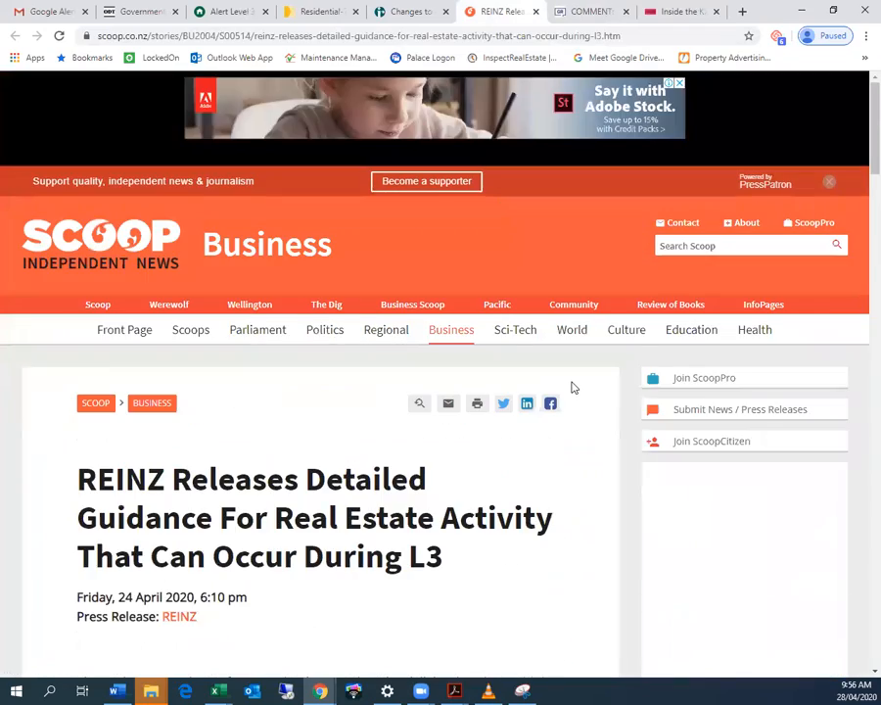
scroll(down, 3)
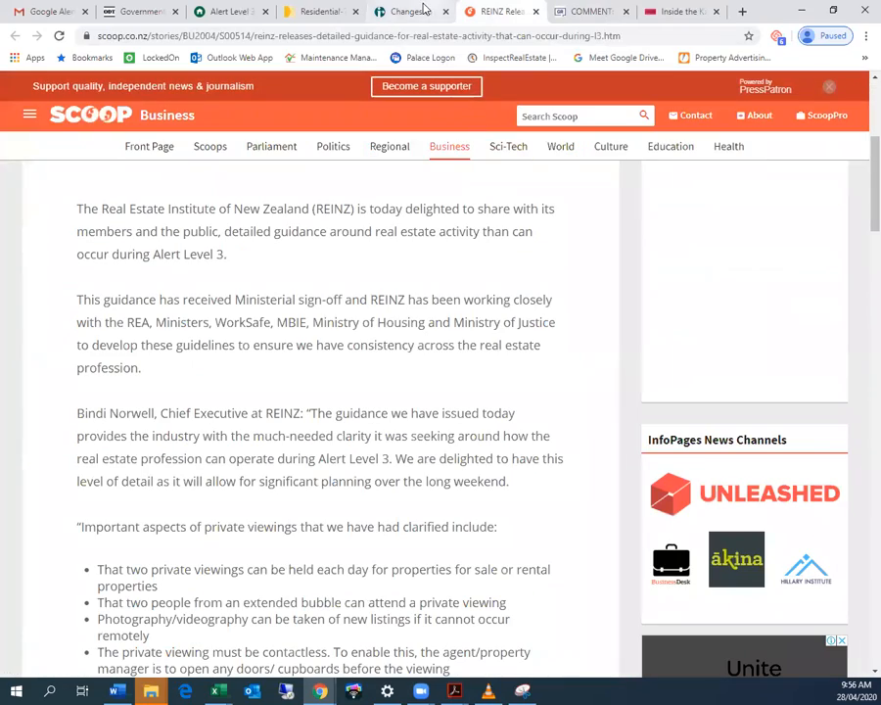
mouse_move(501, 11)
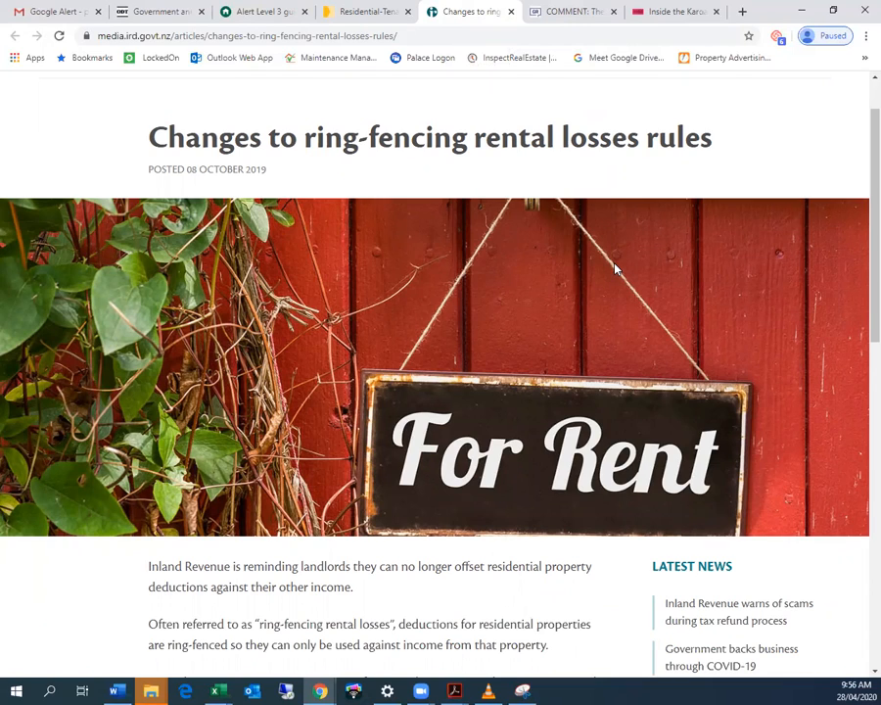
mouse_move(519, 355)
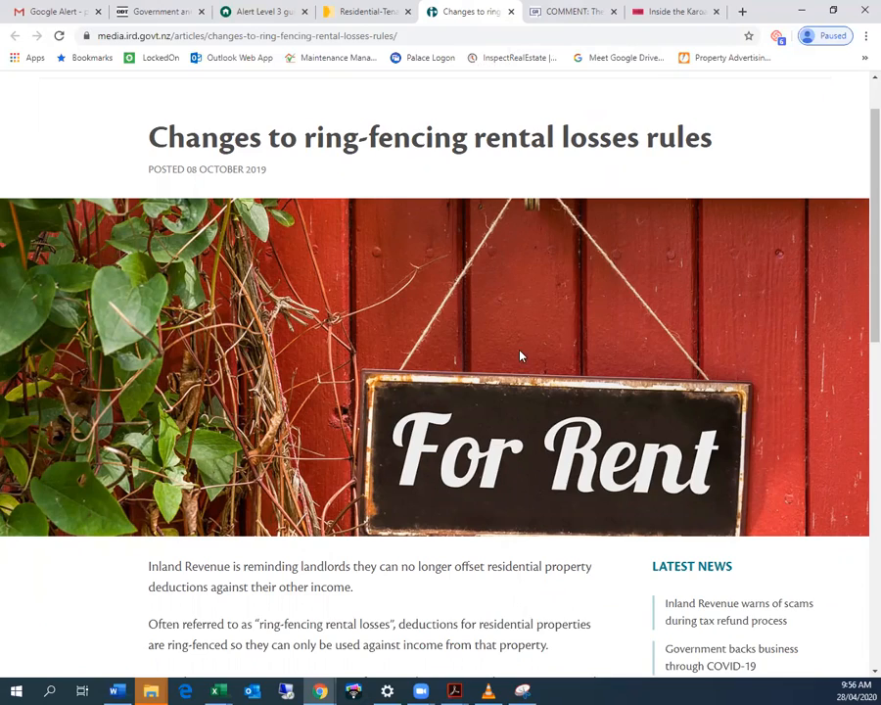
- Read IRD's ring-fencing rental losses article through to its end
scroll(down, 3)
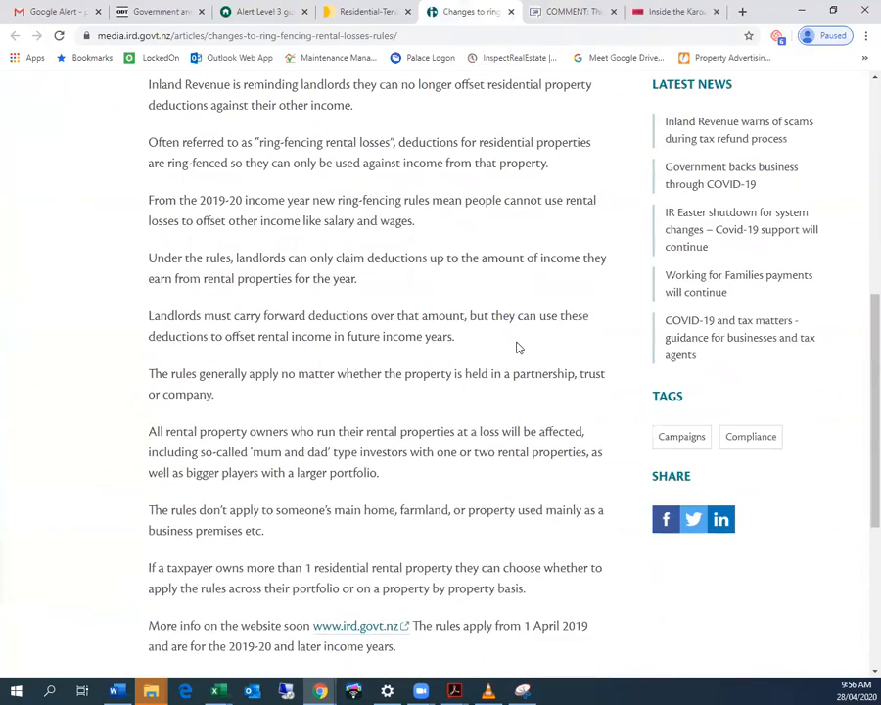
scroll(up, 3)
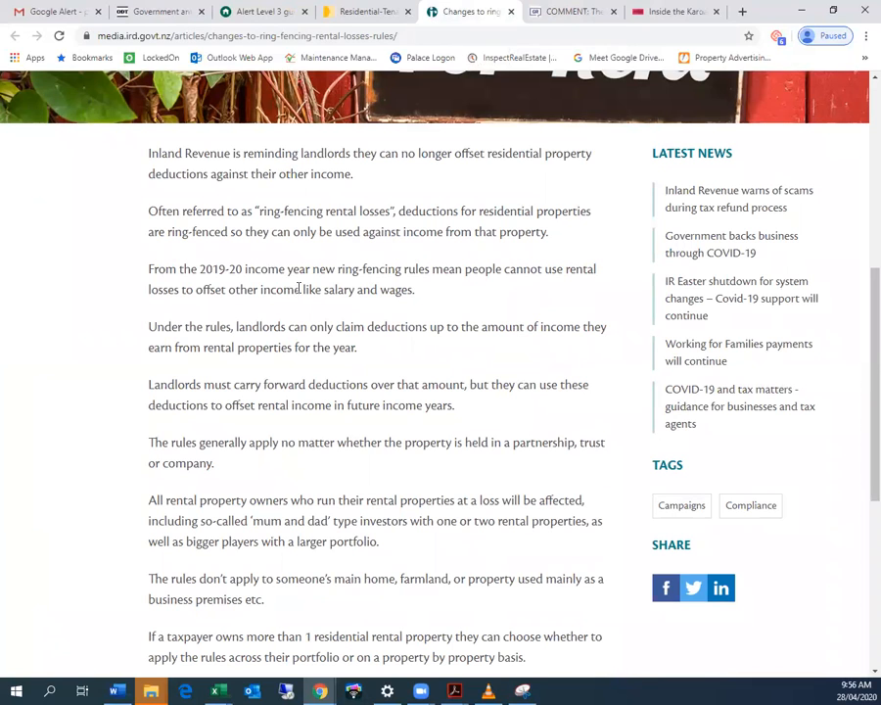
scroll(down, 3)
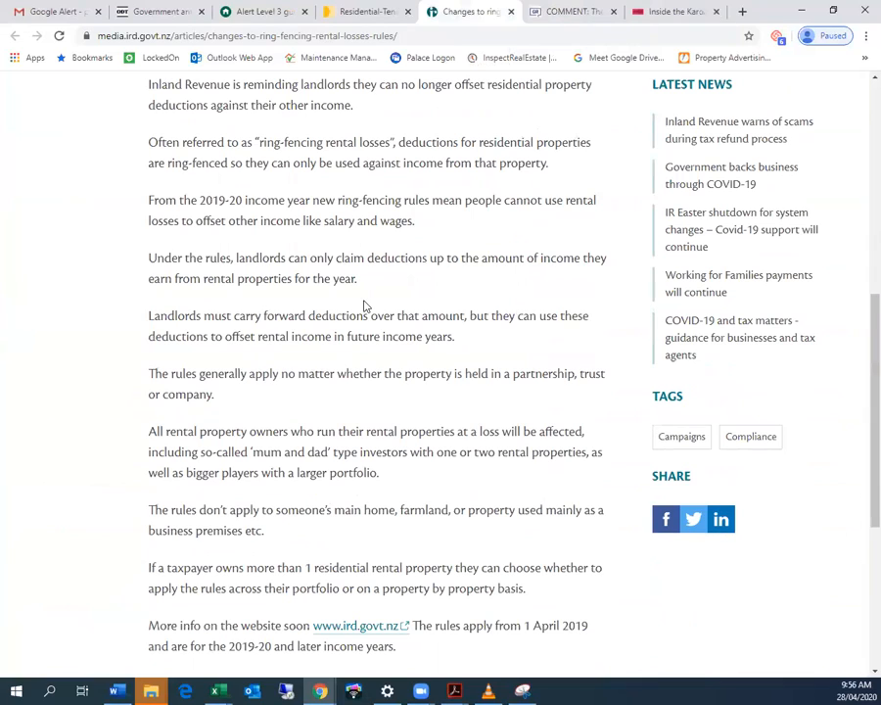
mouse_move(396, 267)
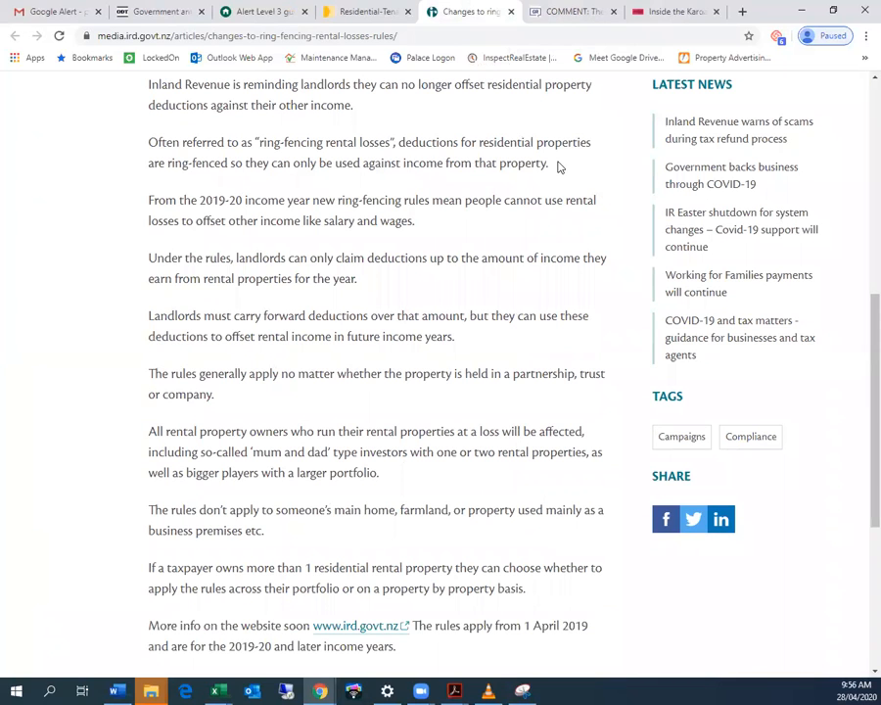
scroll(down, 3)
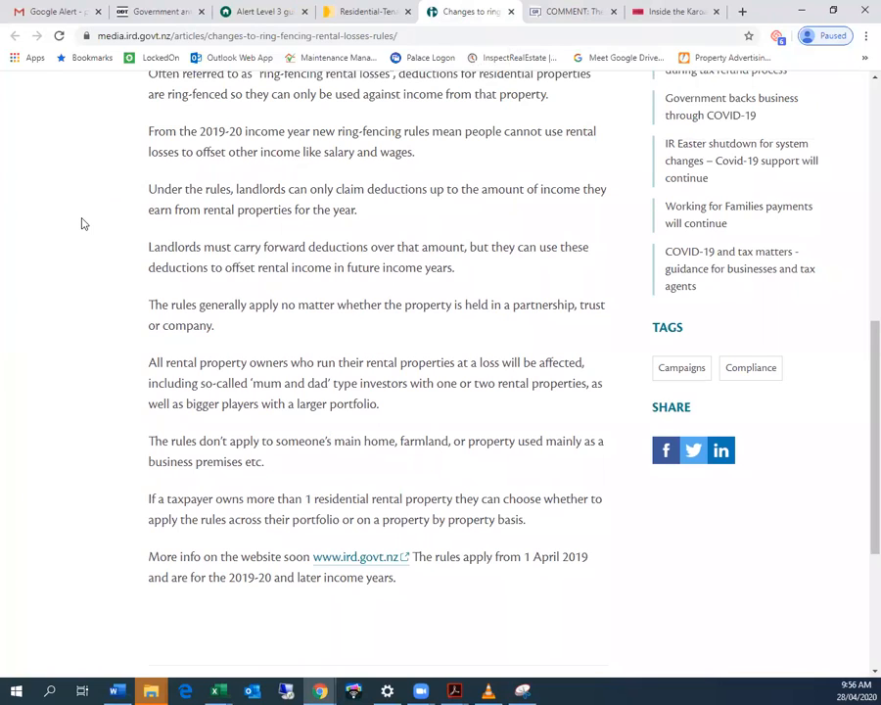
scroll(down, 3)
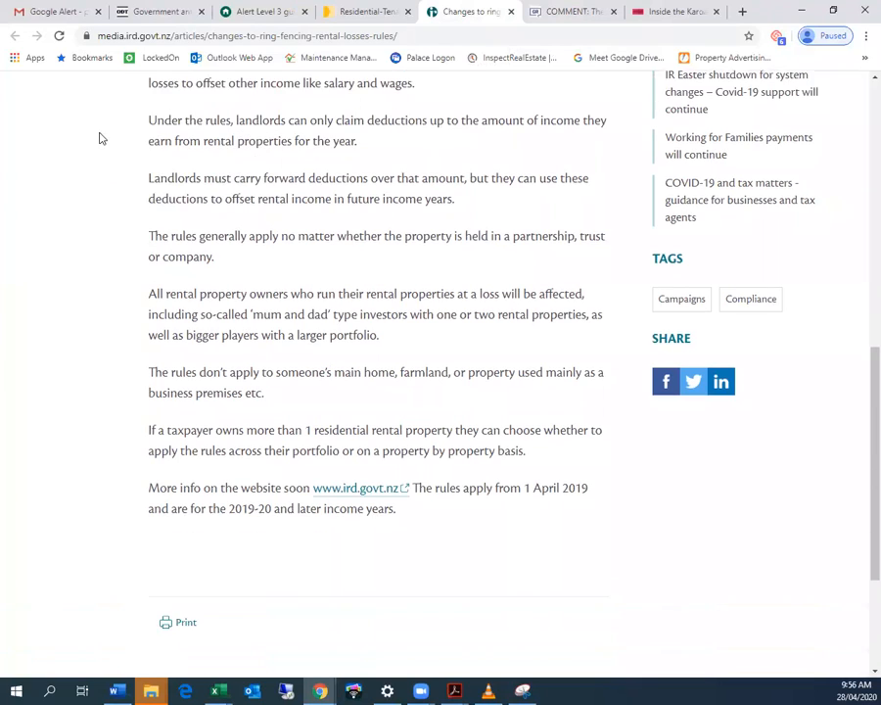
scroll(up, 3)
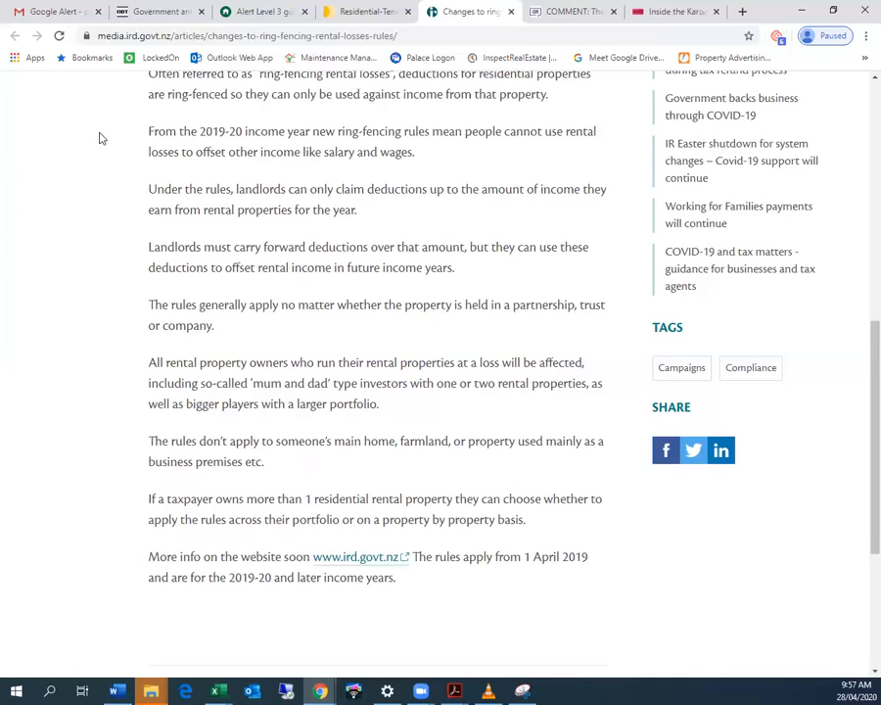
mouse_move(138, 211)
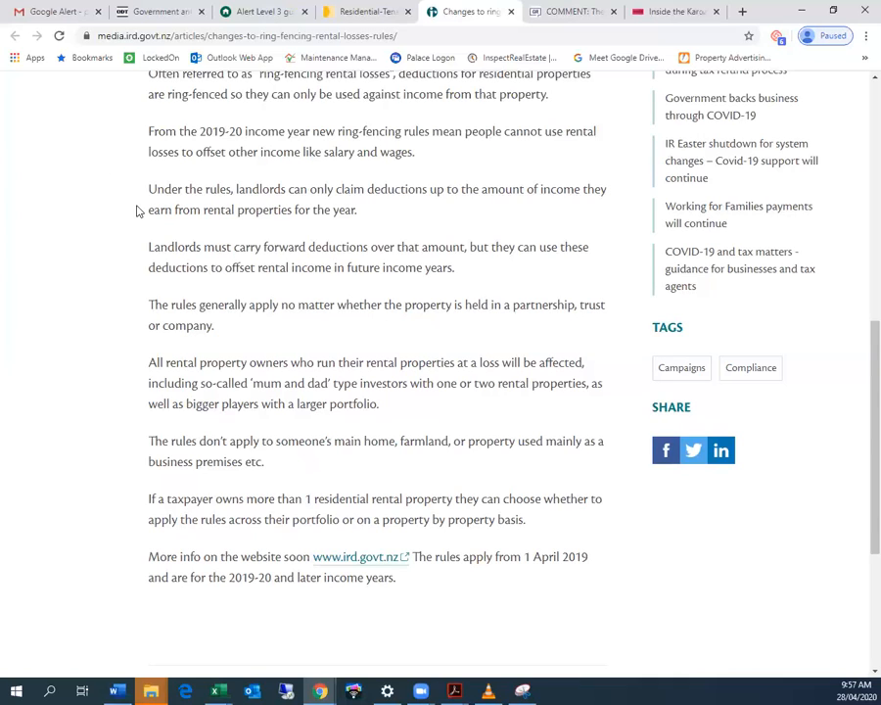
mouse_move(217, 233)
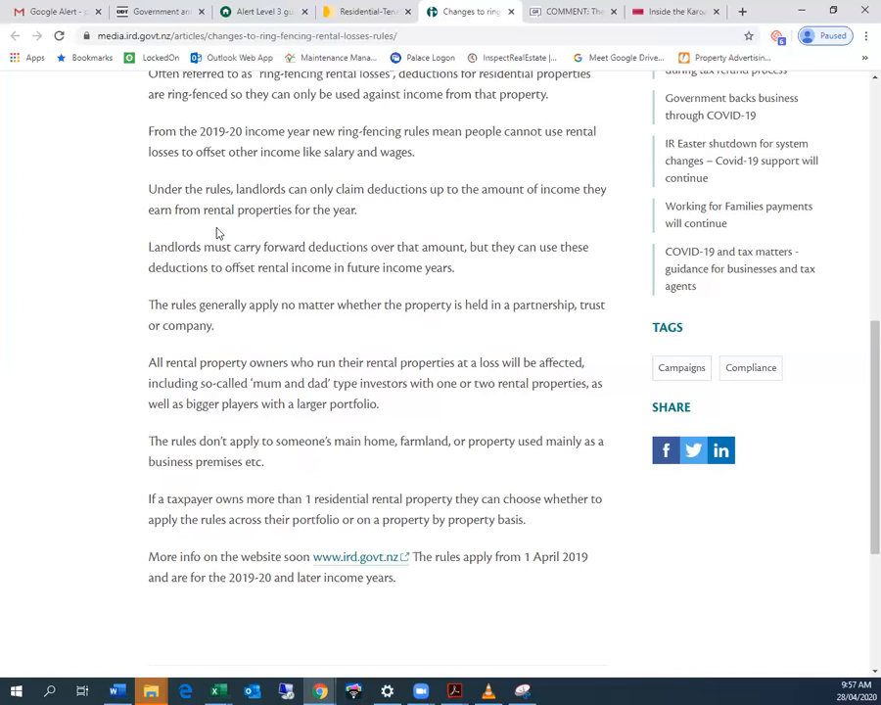
mouse_move(440, 233)
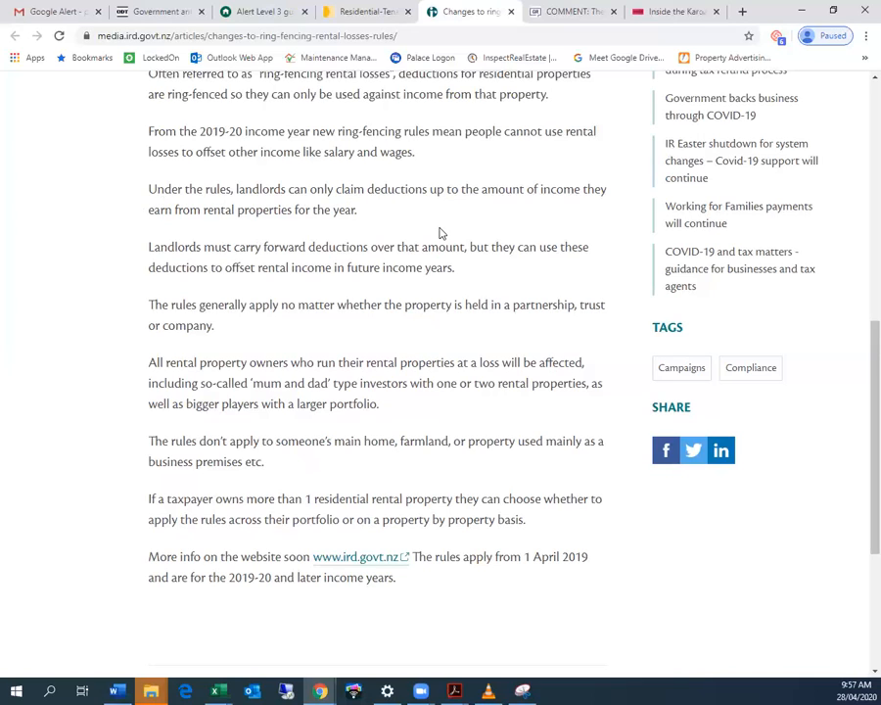
mouse_move(223, 147)
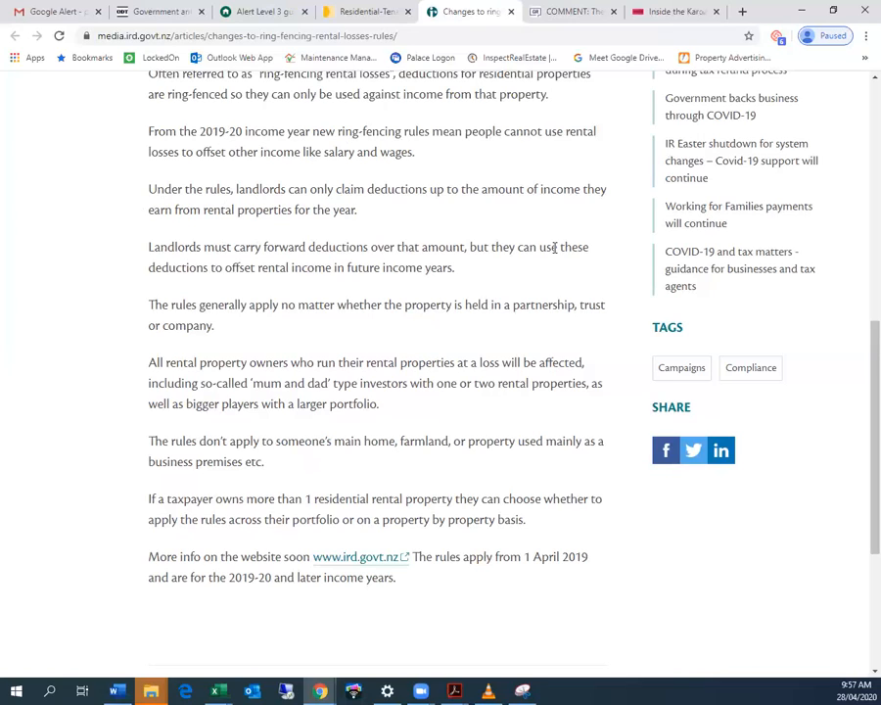
mouse_move(500, 182)
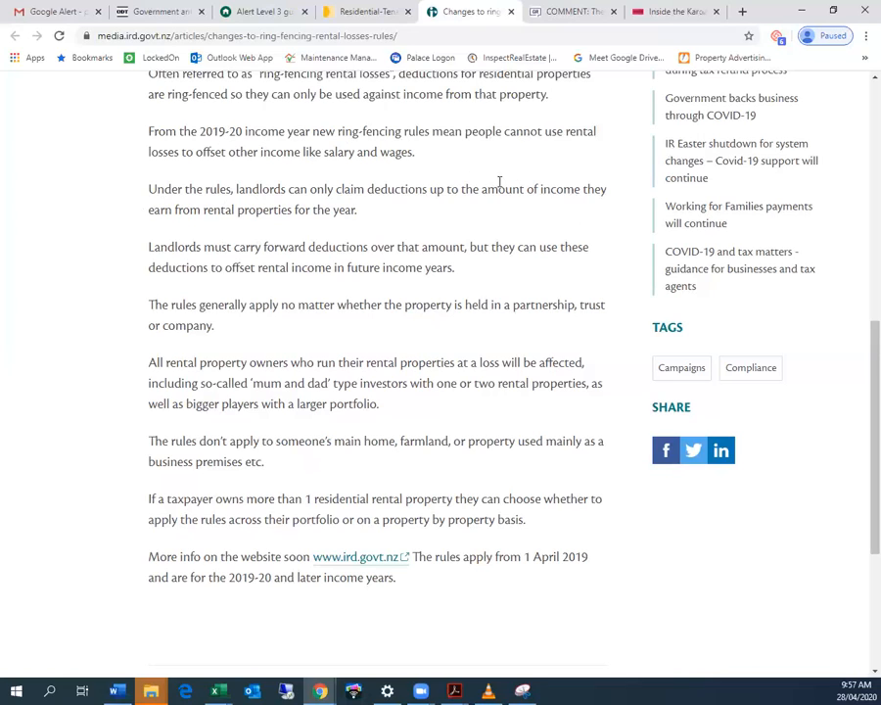
scroll(down, 3)
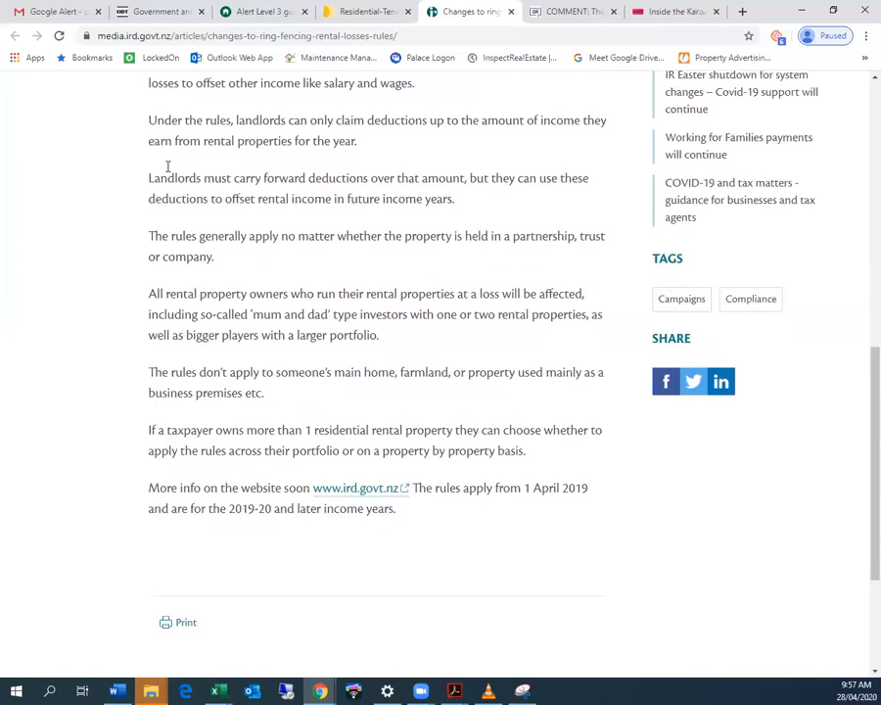
mouse_move(141, 119)
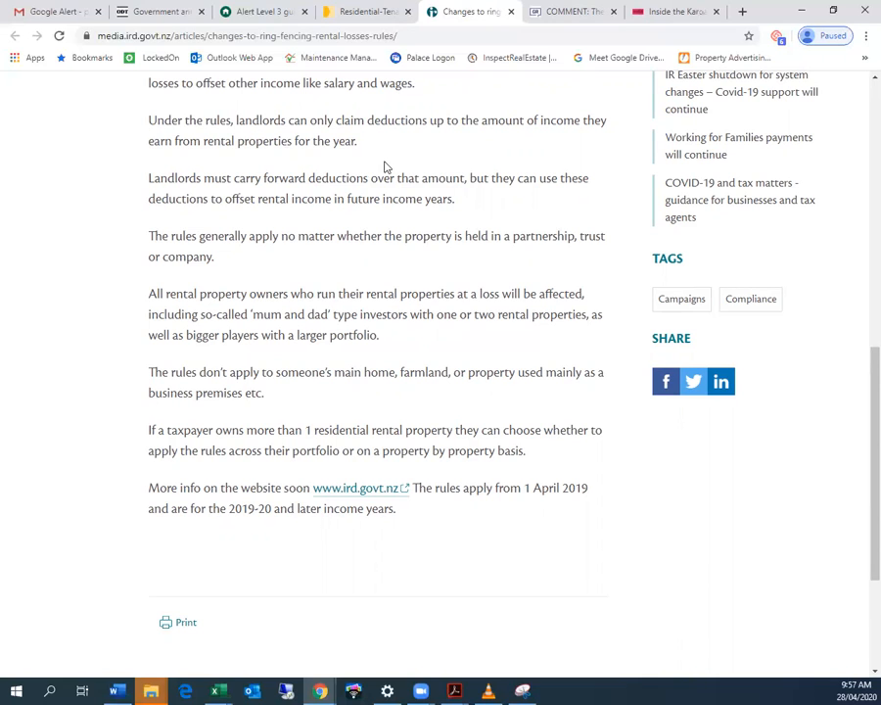
scroll(down, 3)
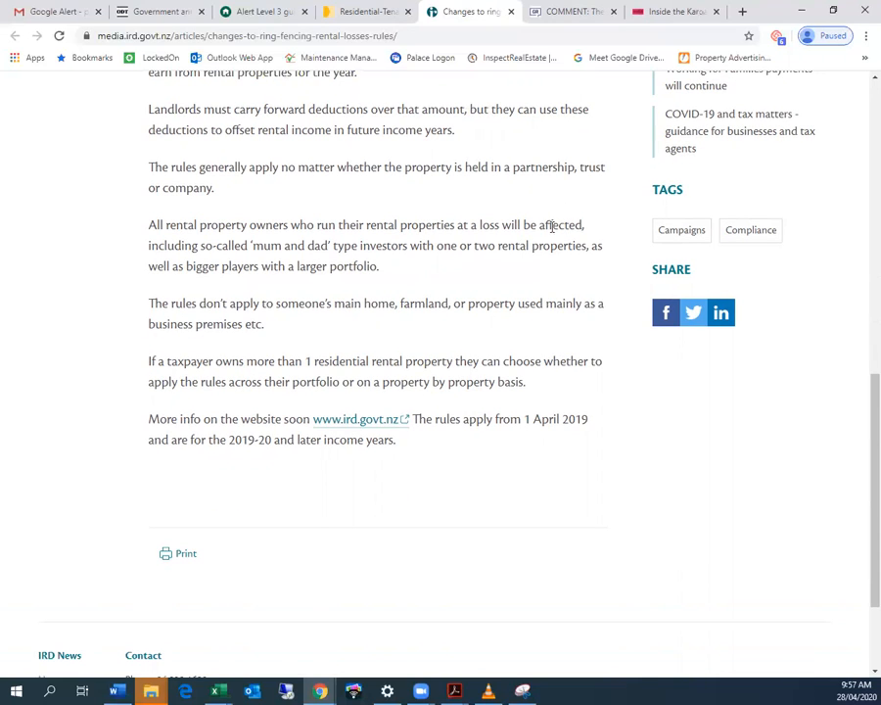
mouse_move(230, 174)
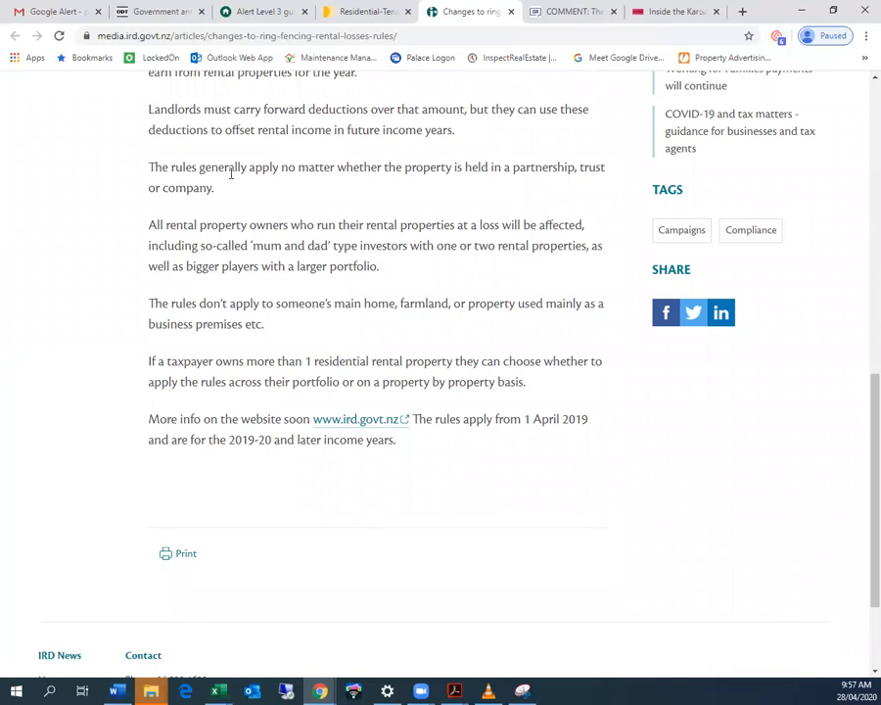
mouse_move(600, 138)
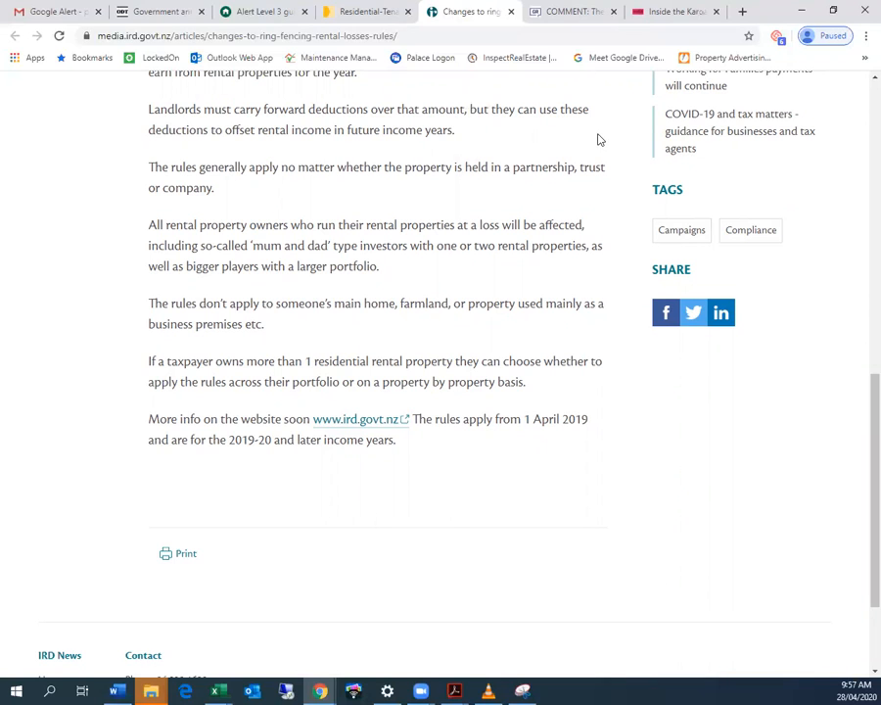
mouse_move(274, 137)
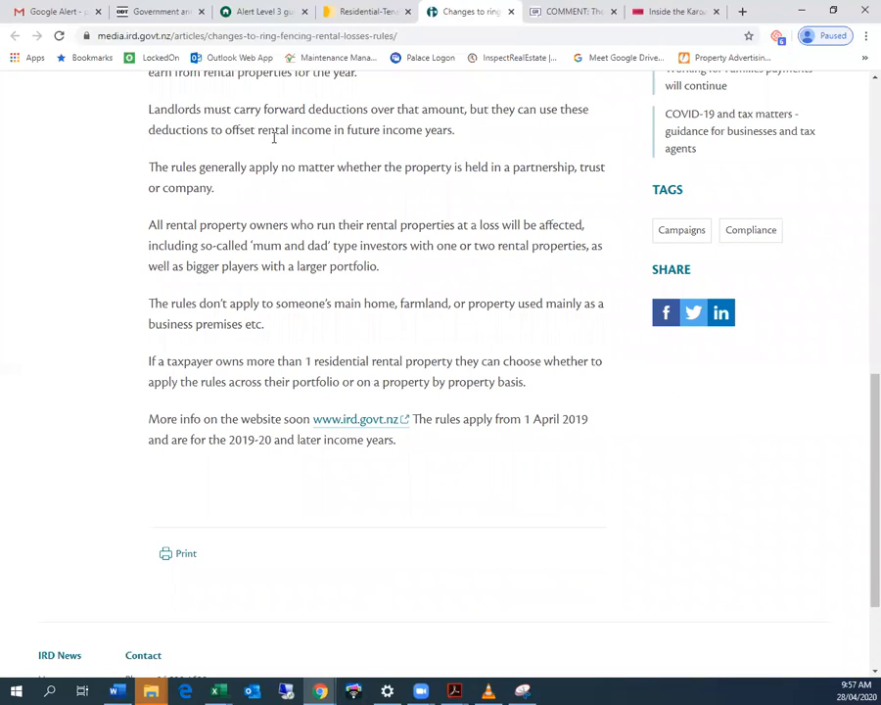
mouse_move(544, 221)
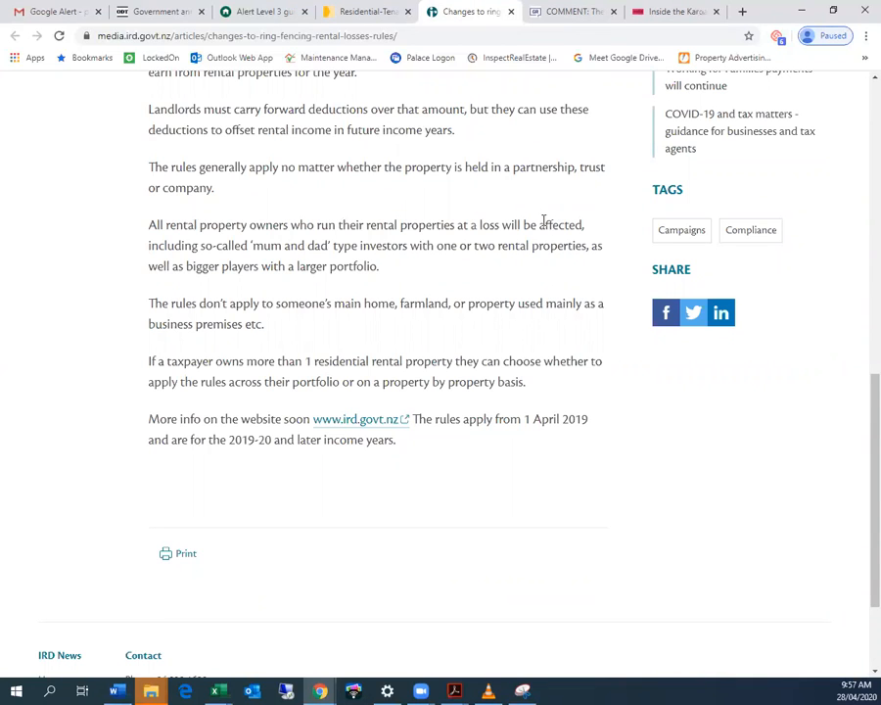
scroll(down, 3)
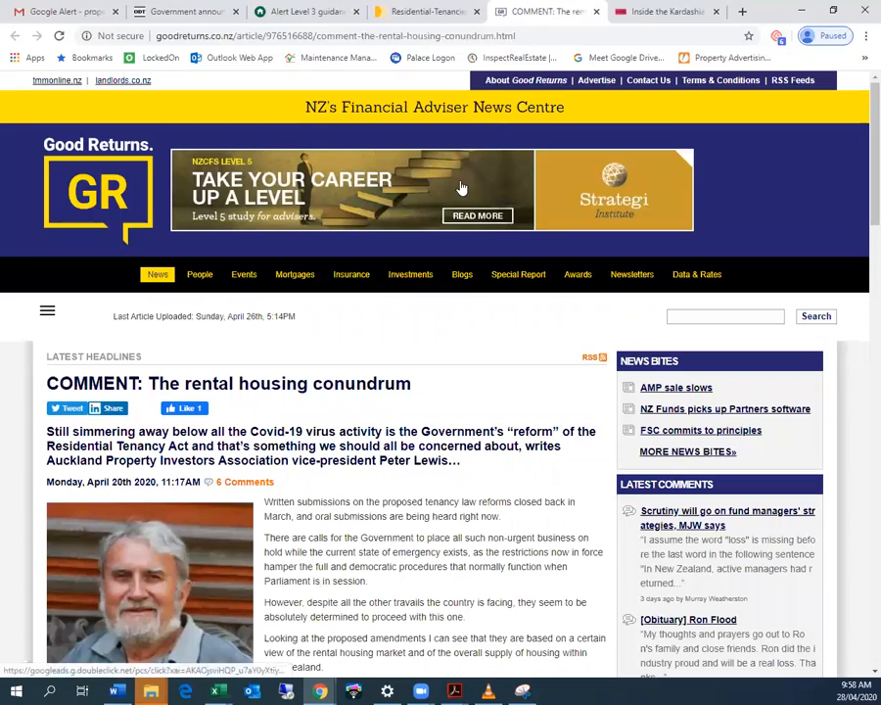
mouse_move(426, 11)
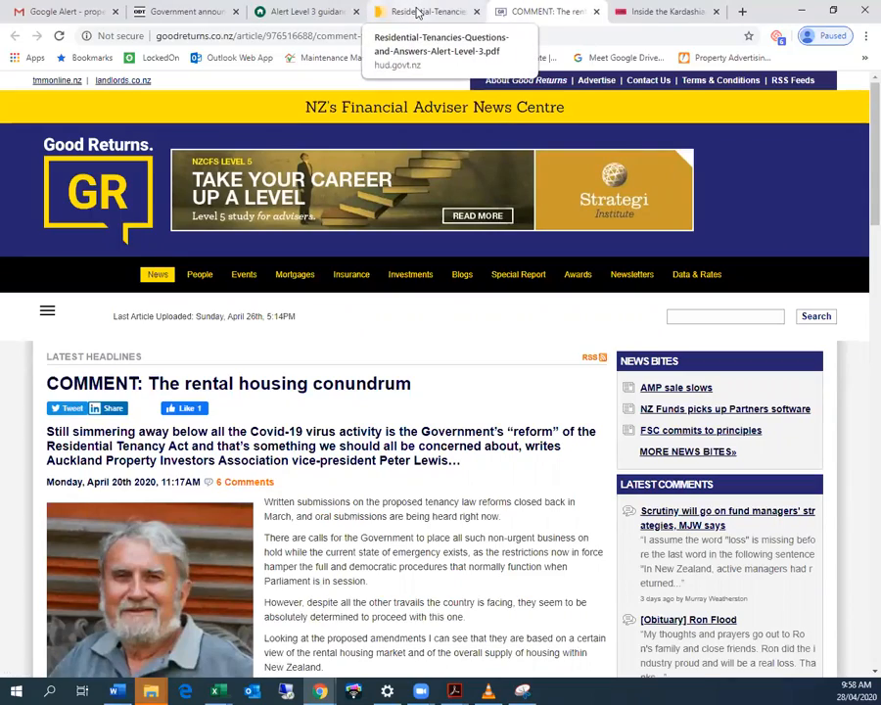
click(426, 11)
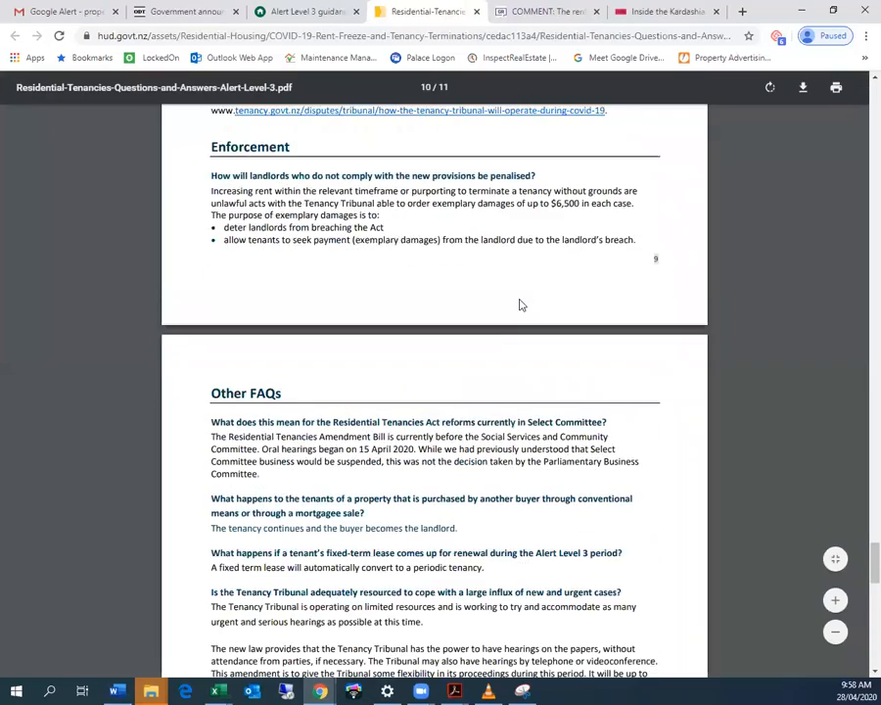
scroll(up, 3)
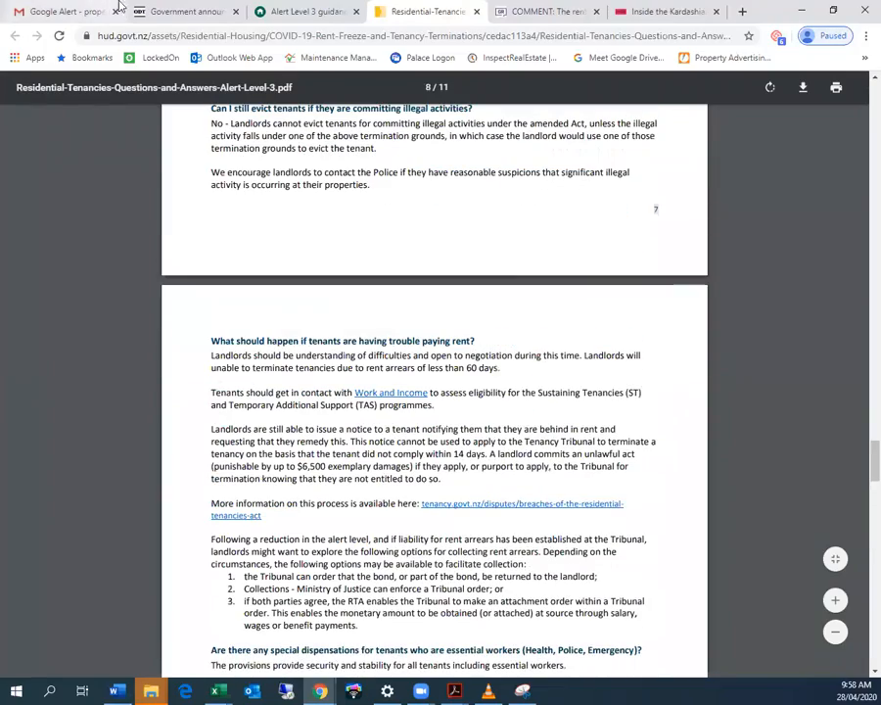
click(303, 11)
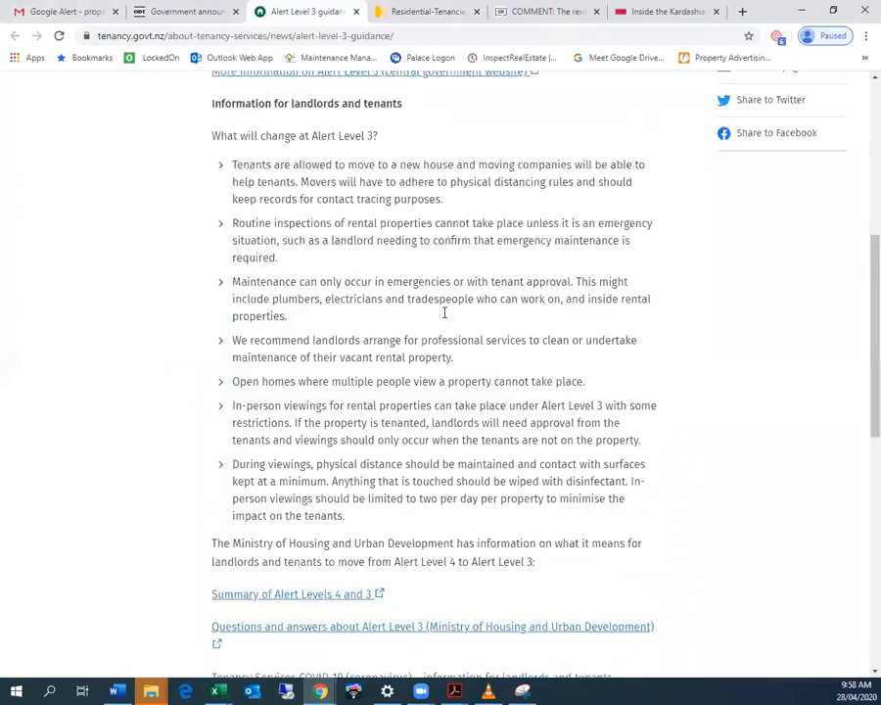
scroll(up, 3)
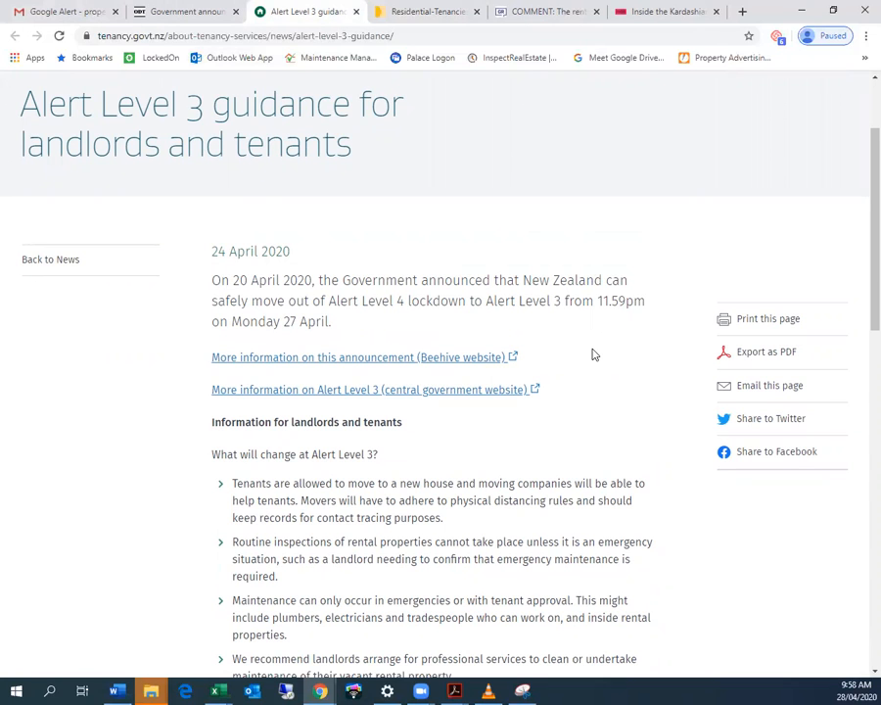
scroll(down, 3)
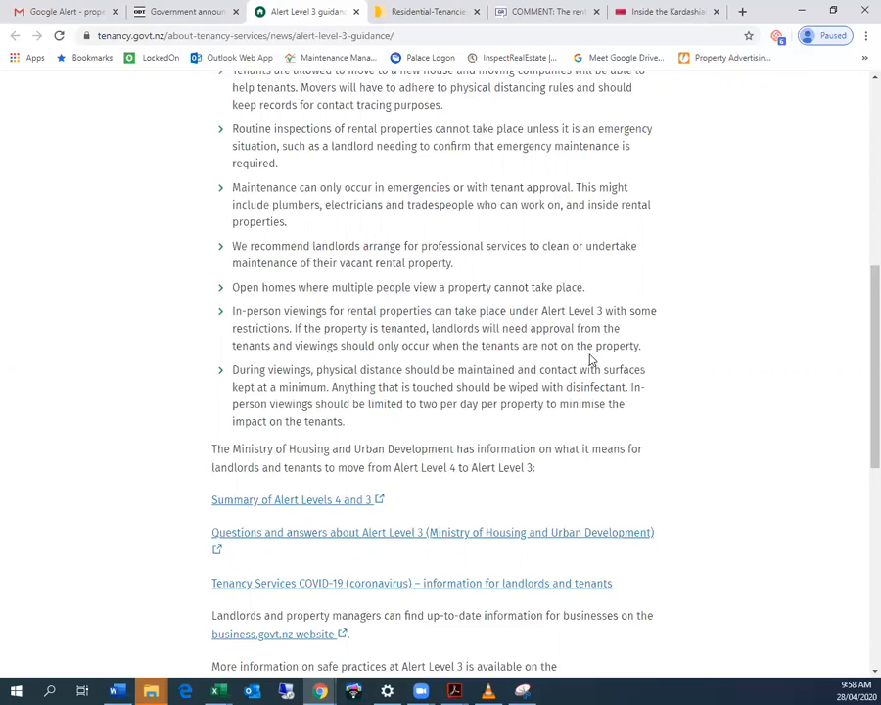
scroll(up, 3)
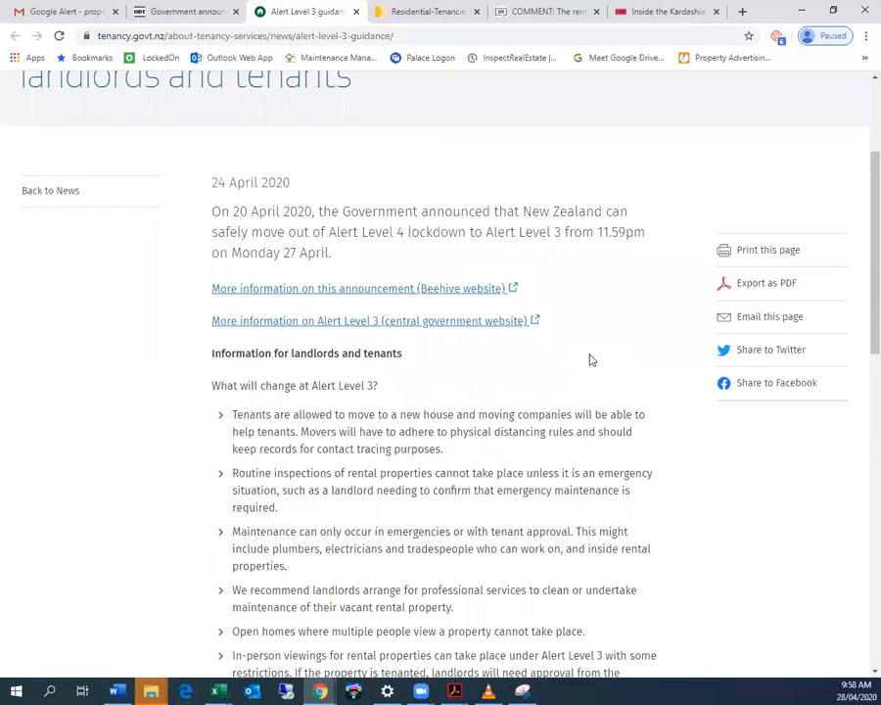
scroll(down, 3)
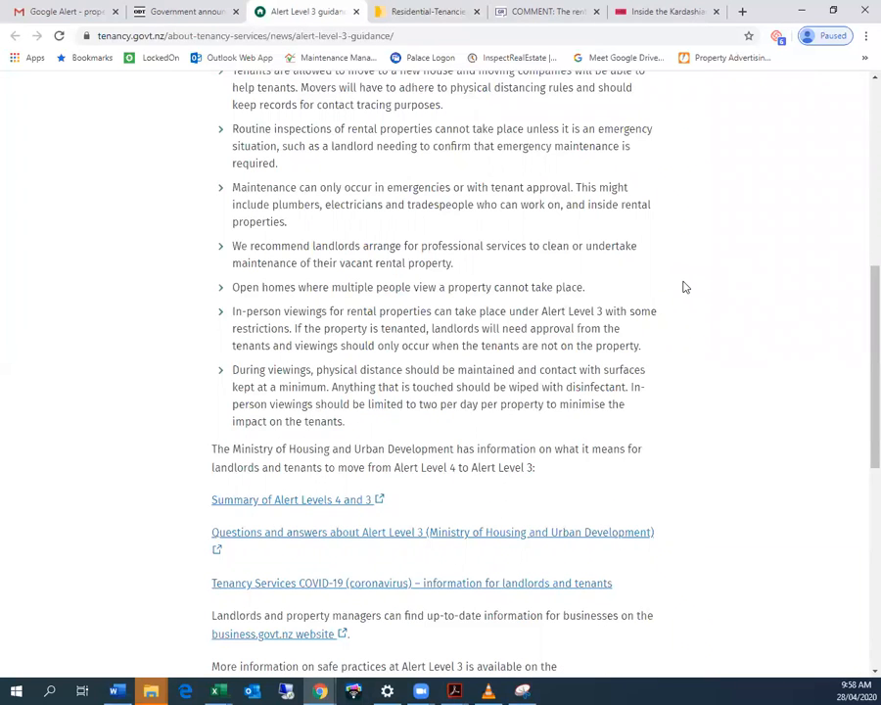
mouse_move(690, 282)
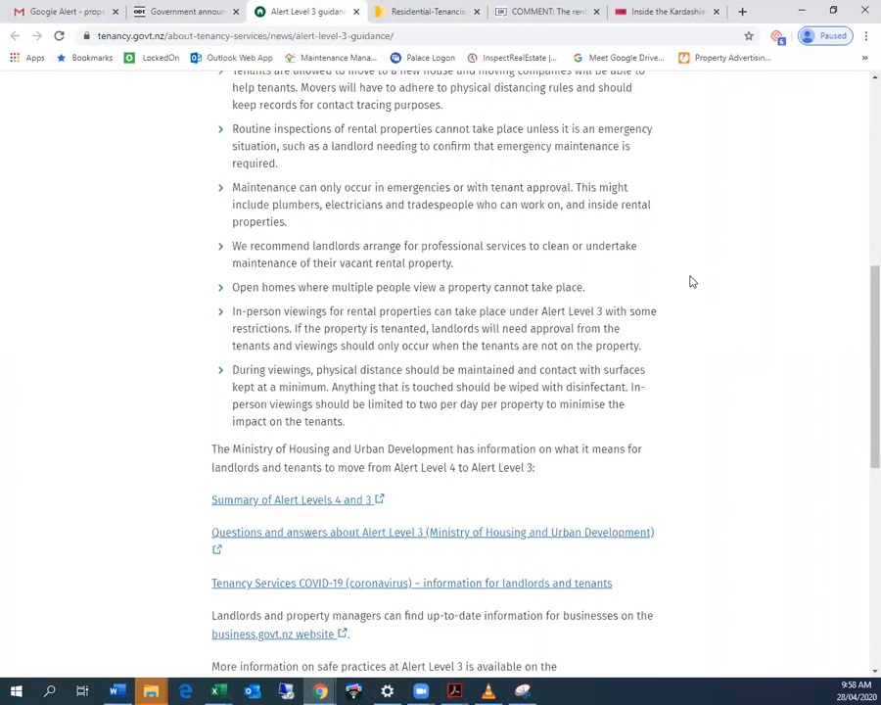
scroll(down, 3)
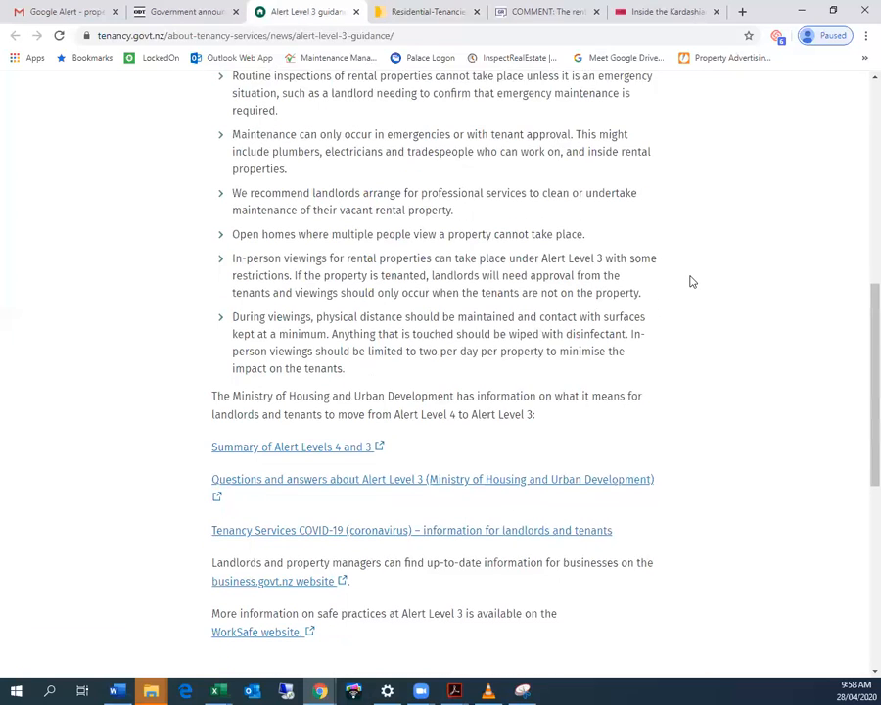
scroll(down, 3)
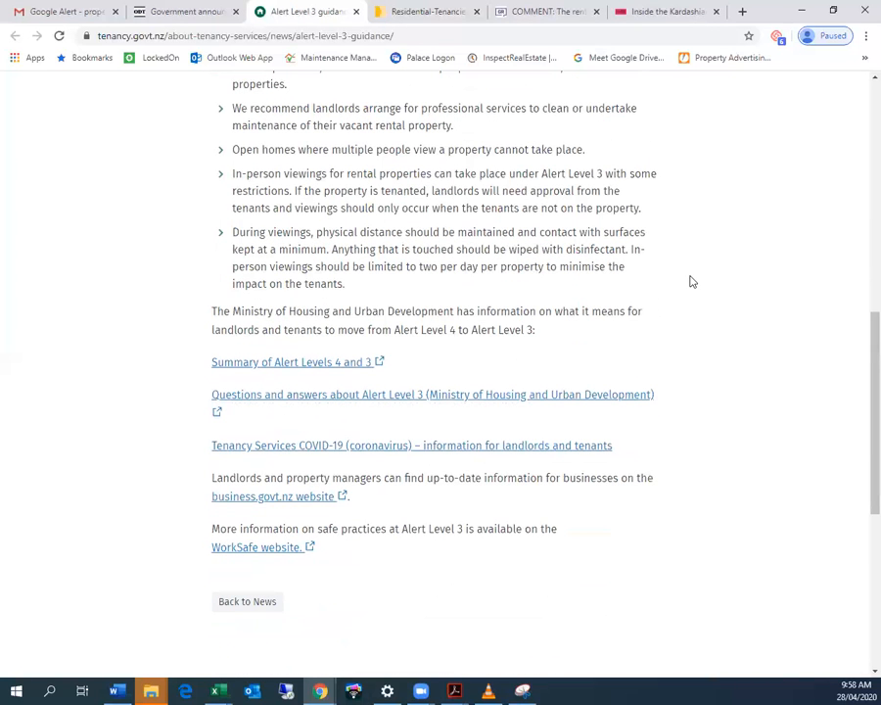
mouse_move(700, 268)
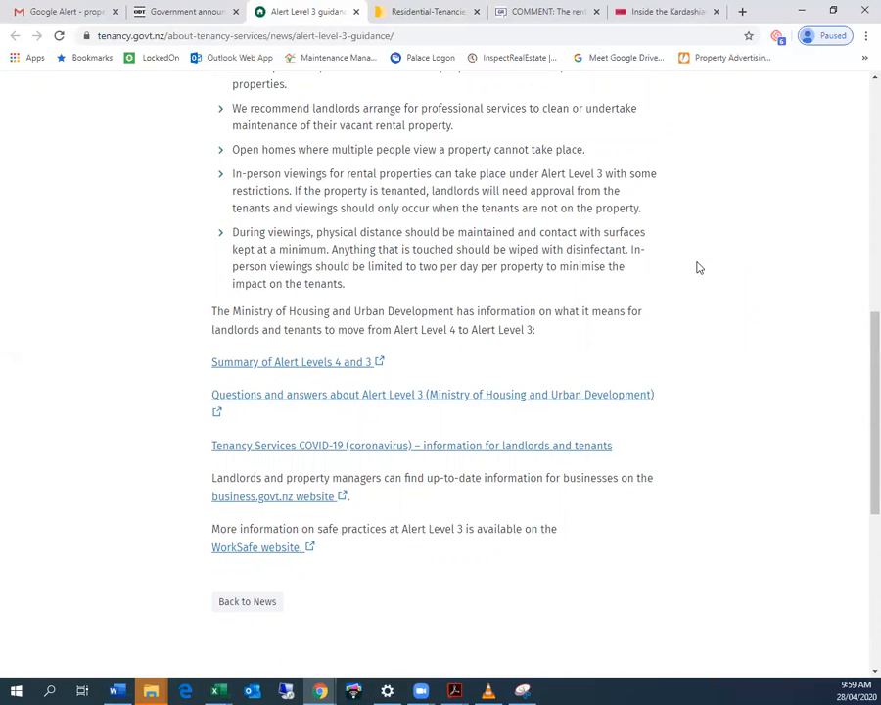
mouse_move(724, 203)
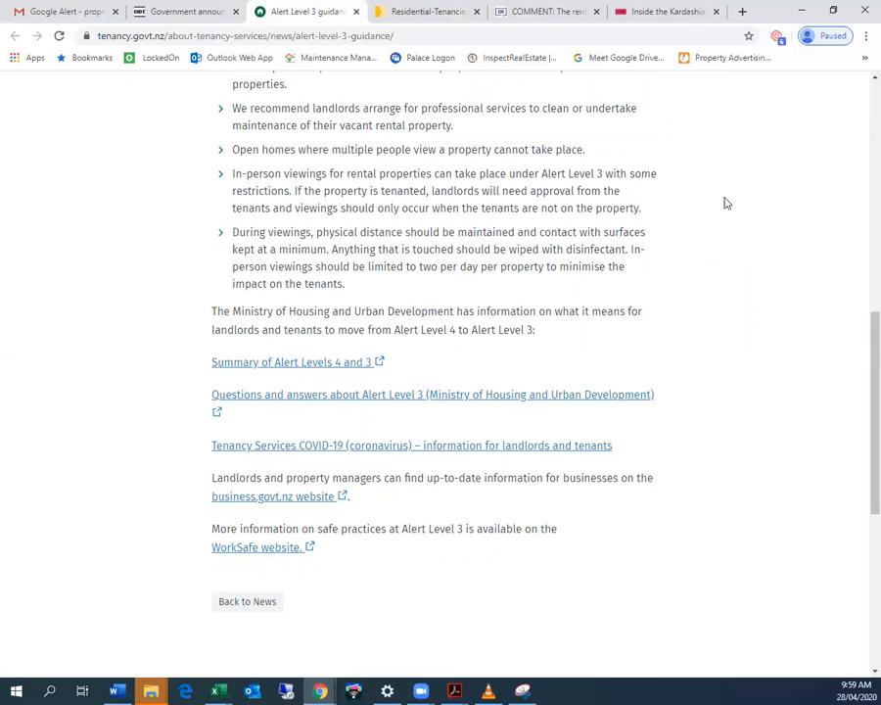
scroll(down, 3)
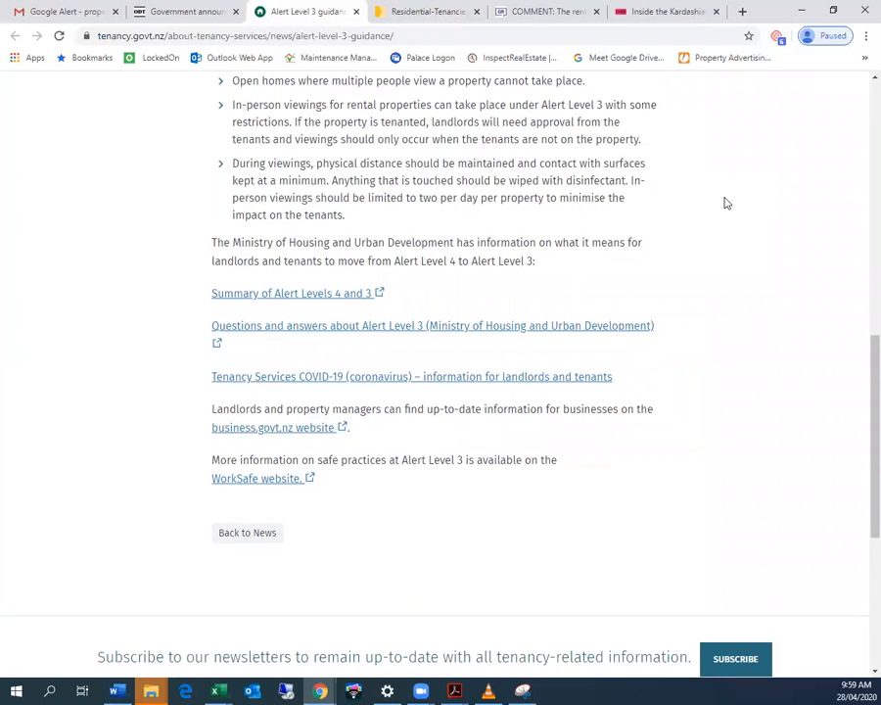
scroll(up, 3)
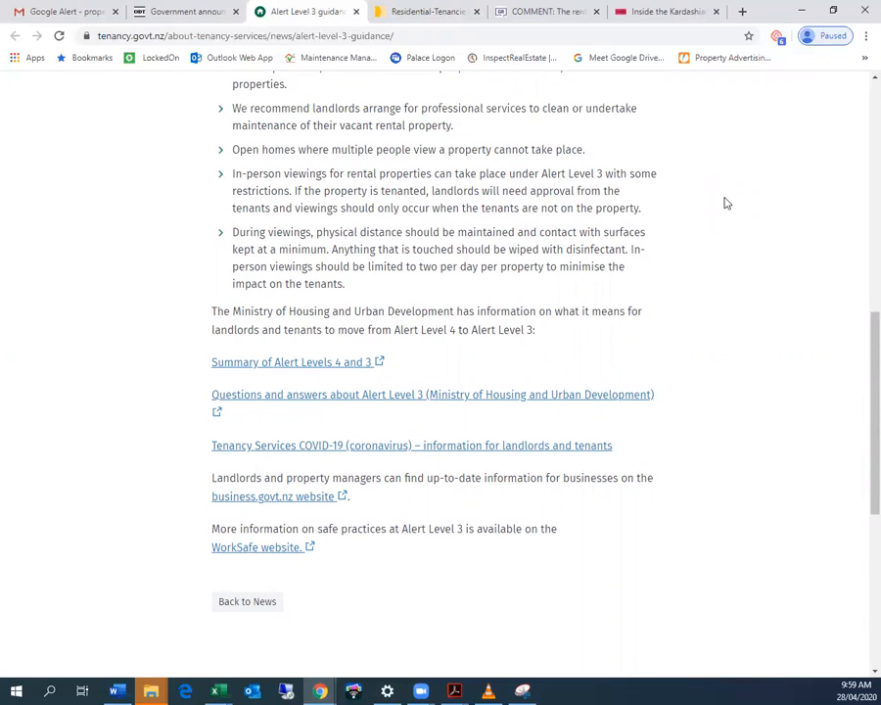
mouse_move(627, 299)
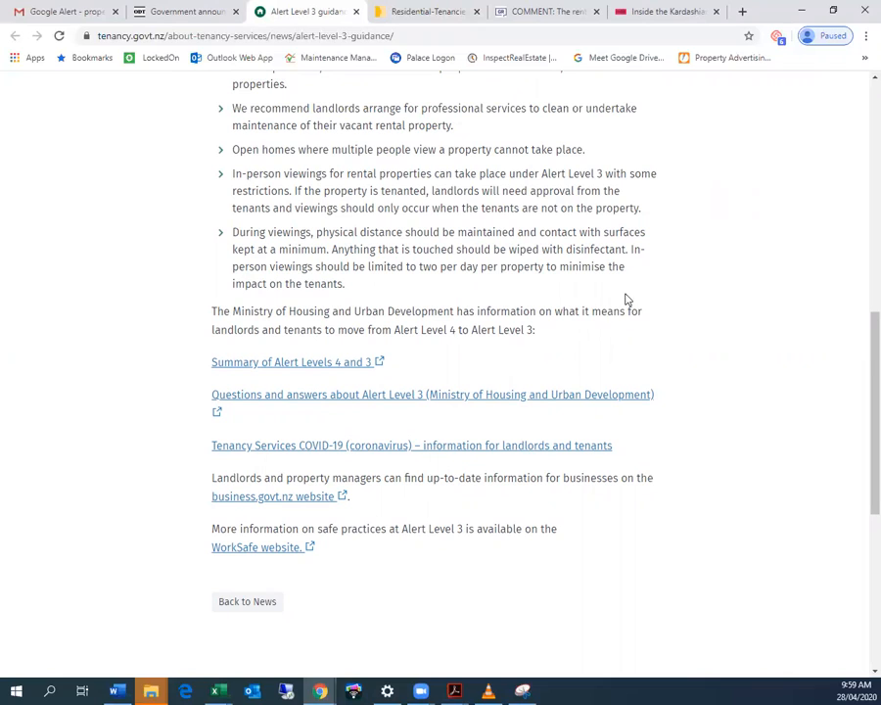
mouse_move(620, 287)
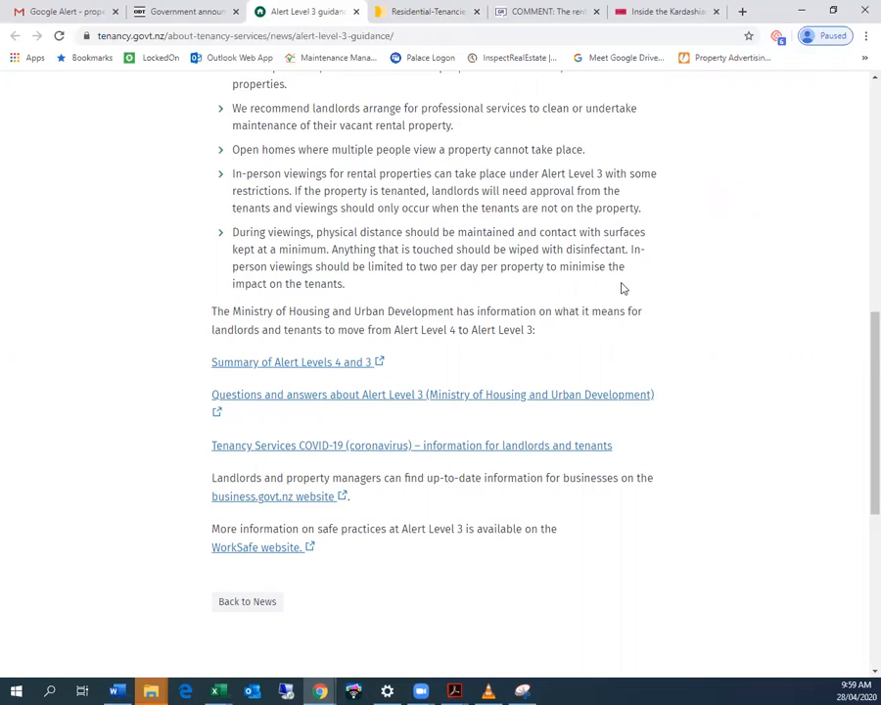
mouse_move(340, 90)
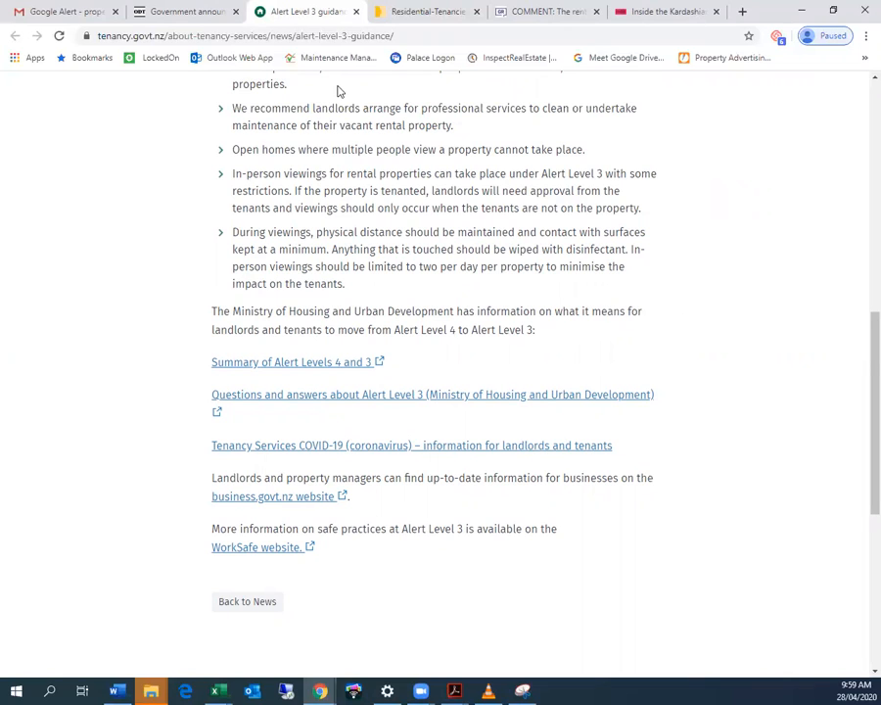
mouse_move(313, 11)
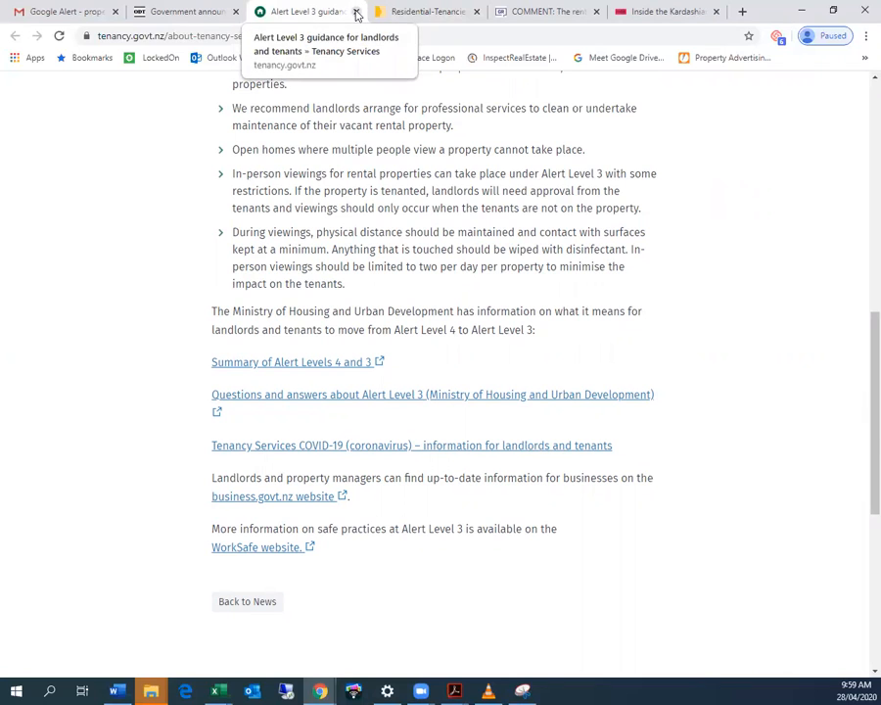
- Close the Alert Level 3 guidance tab and return to the top of the Residential Tenancies PDF
click(357, 11)
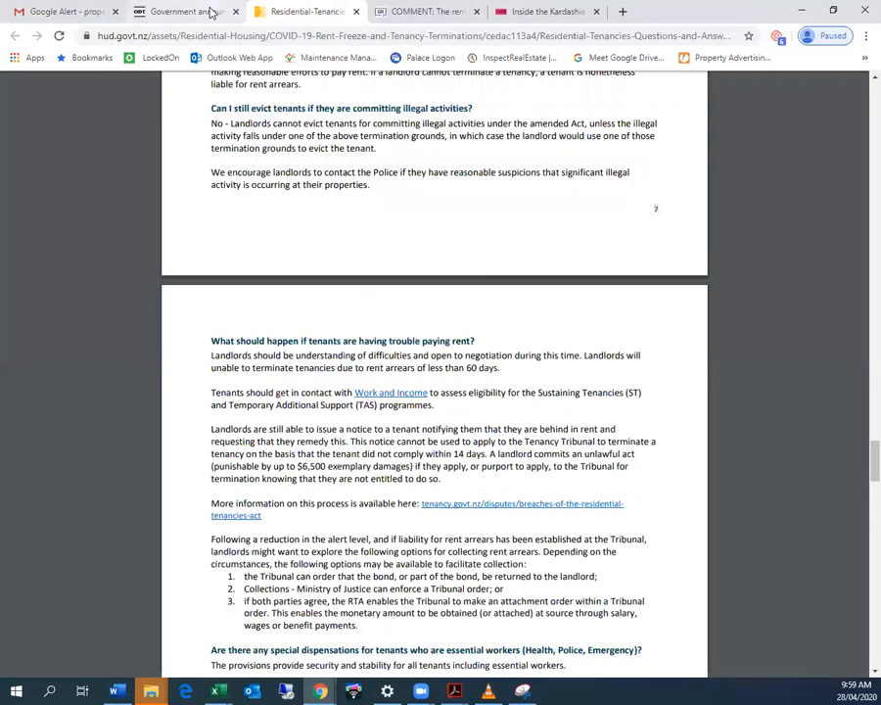
click(191, 11)
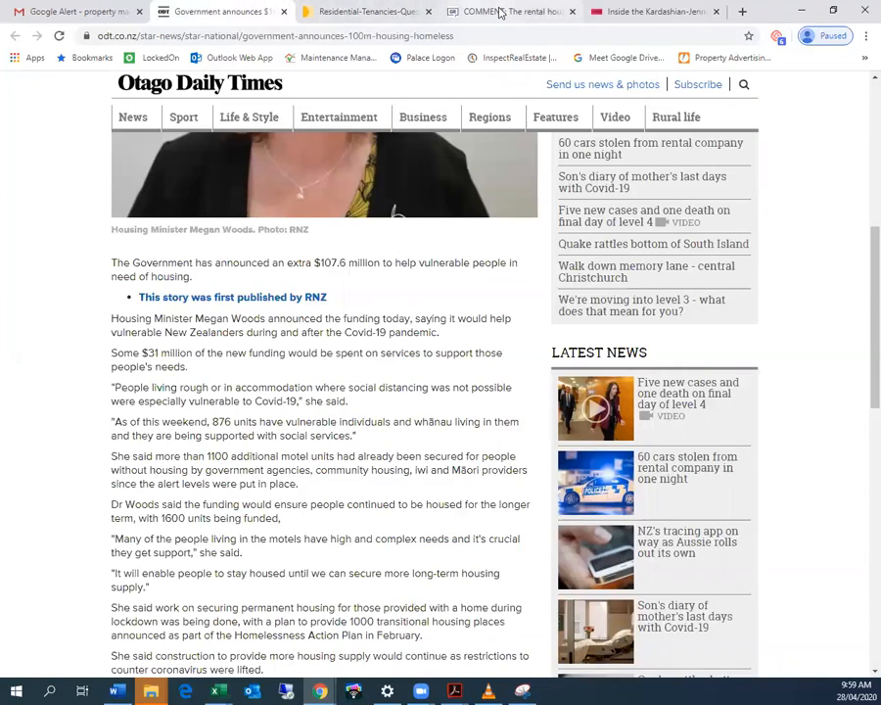
click(362, 11)
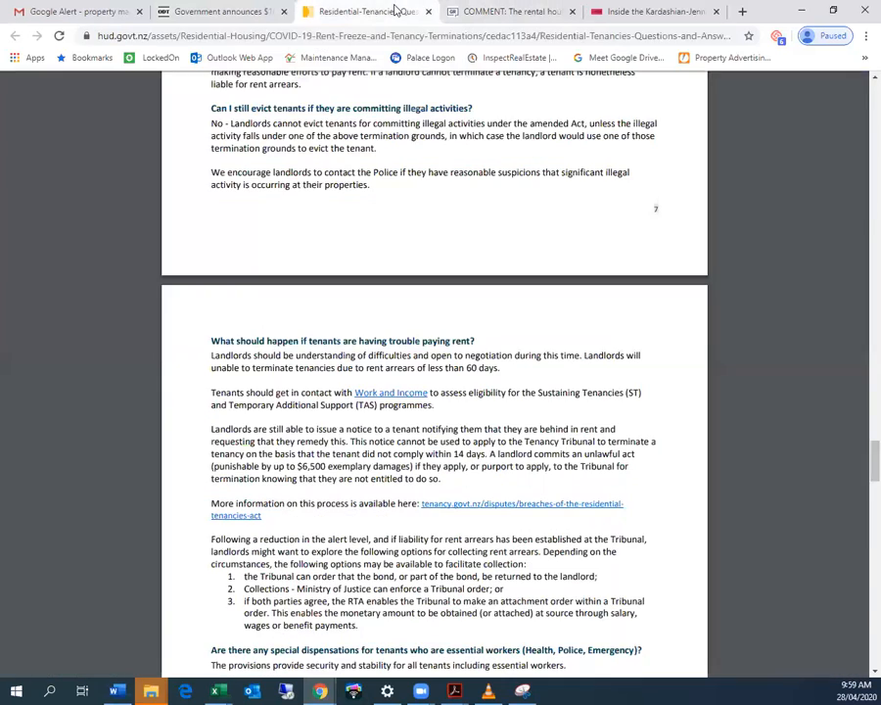
scroll(up, 3)
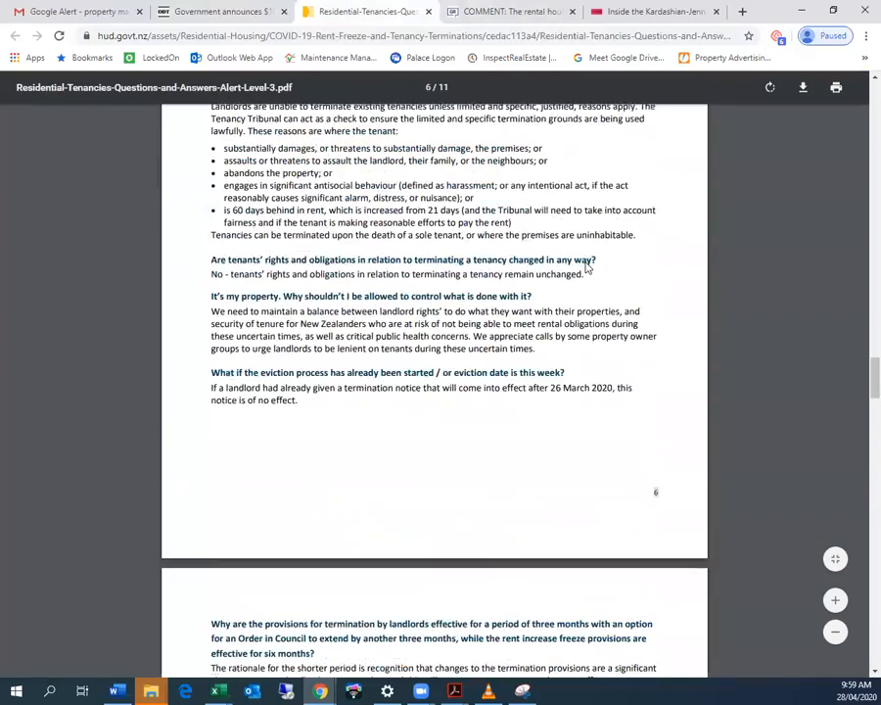
scroll(up, 3)
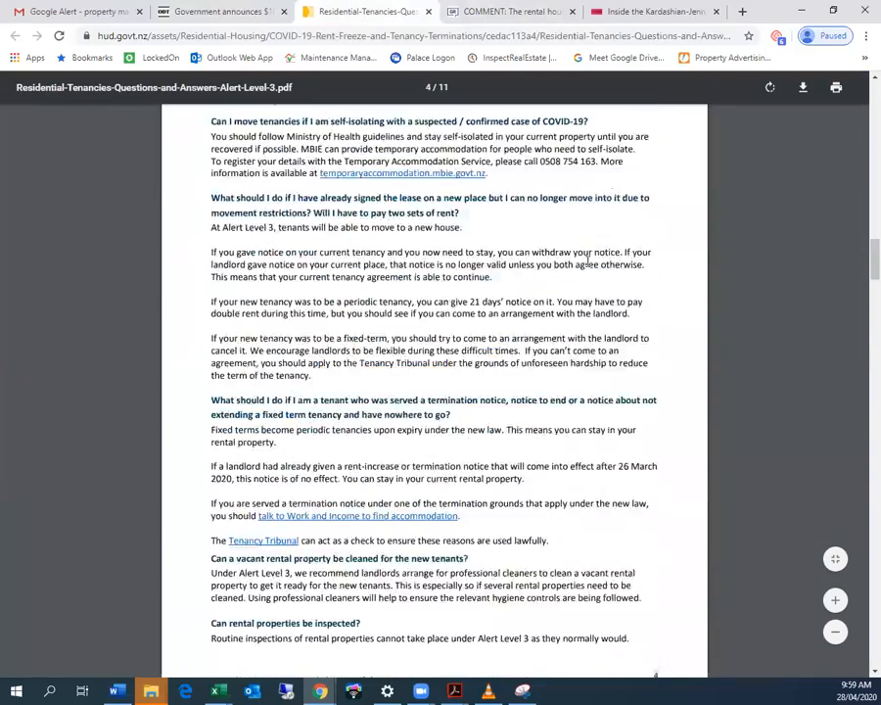
scroll(up, 3)
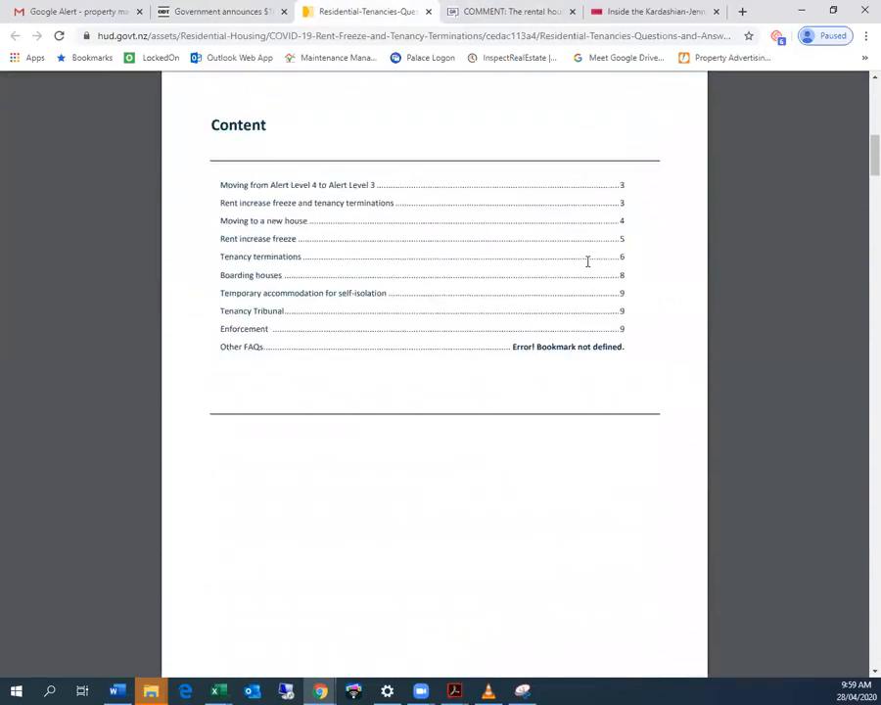
scroll(up, 3)
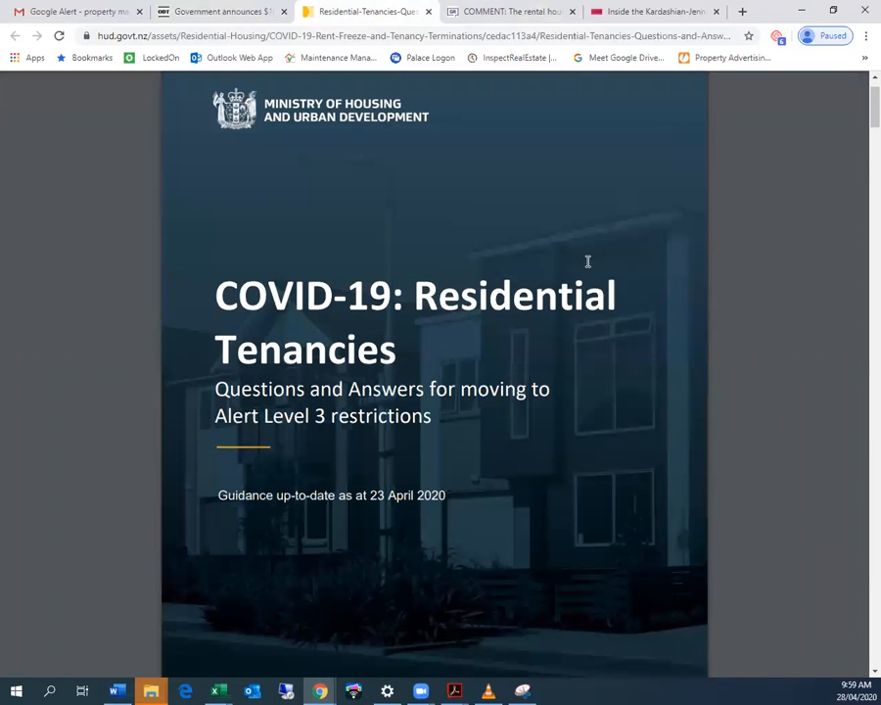
- Read down through the tenancies Q&A PDF to page 9's Tenancy Tribunal section
scroll(down, 3)
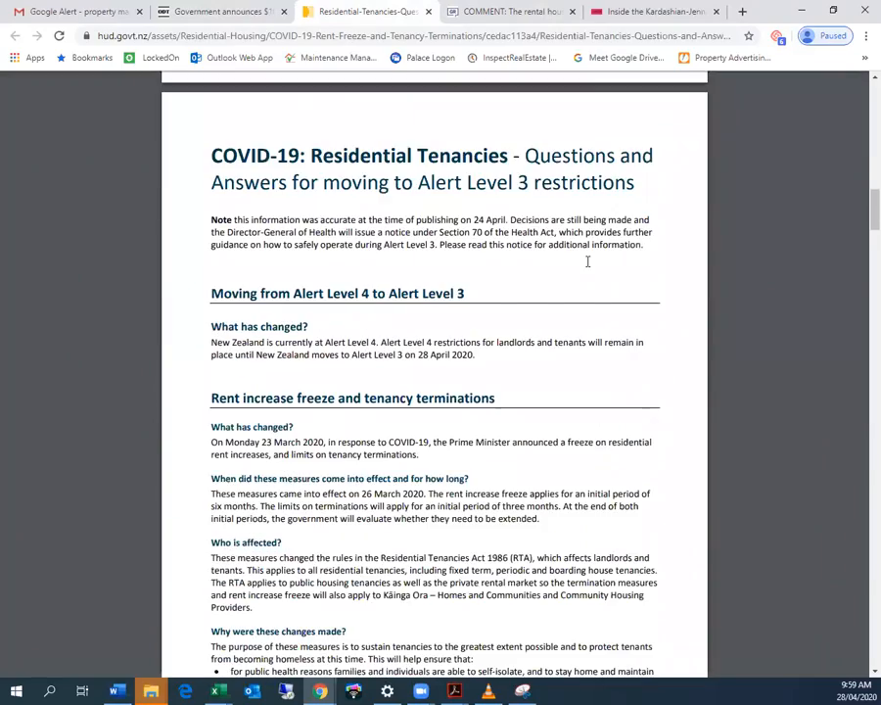
scroll(down, 3)
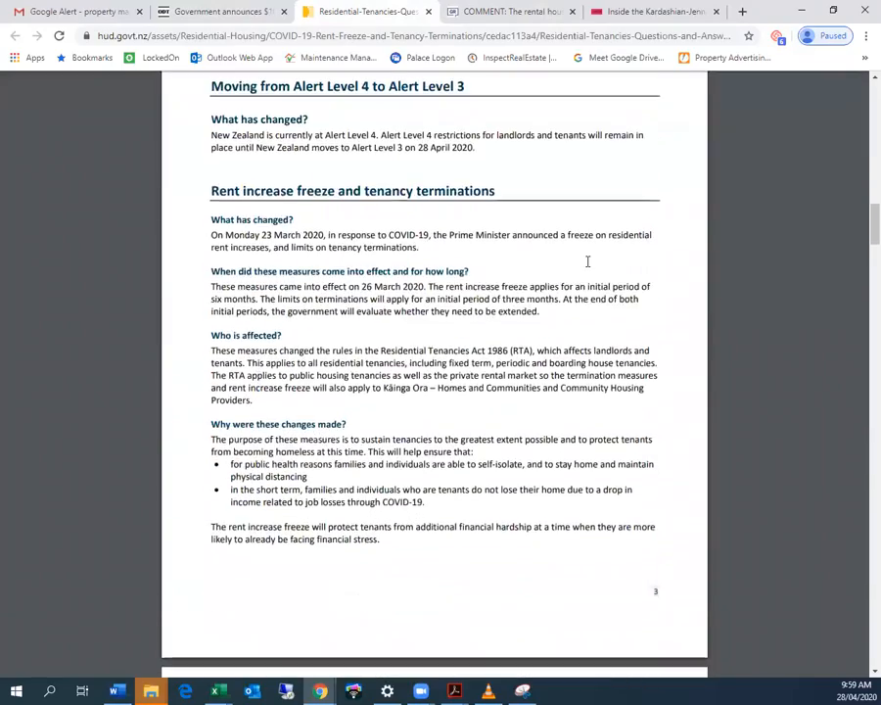
scroll(down, 3)
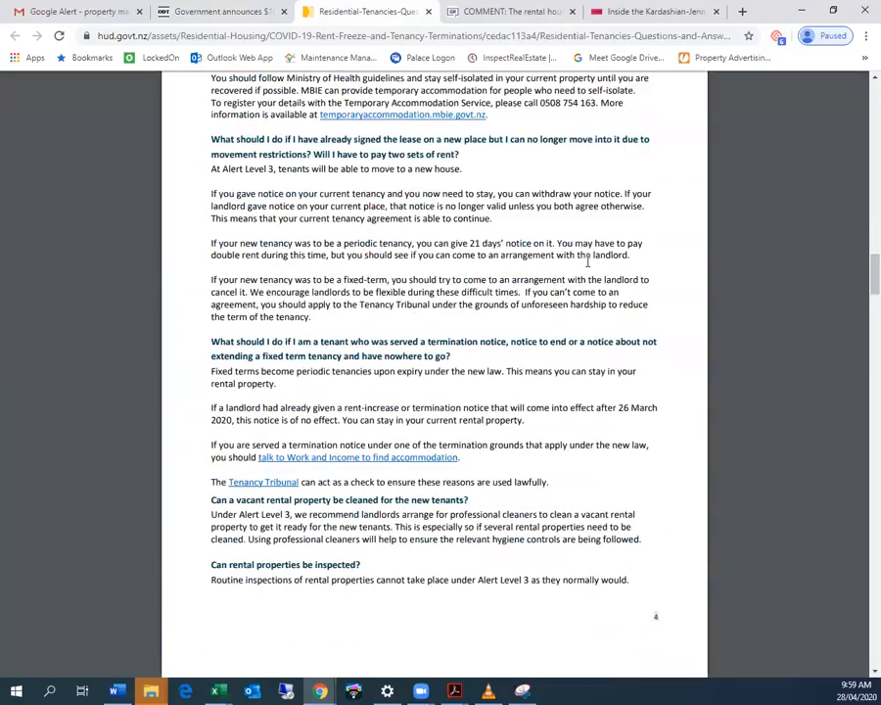
scroll(down, 3)
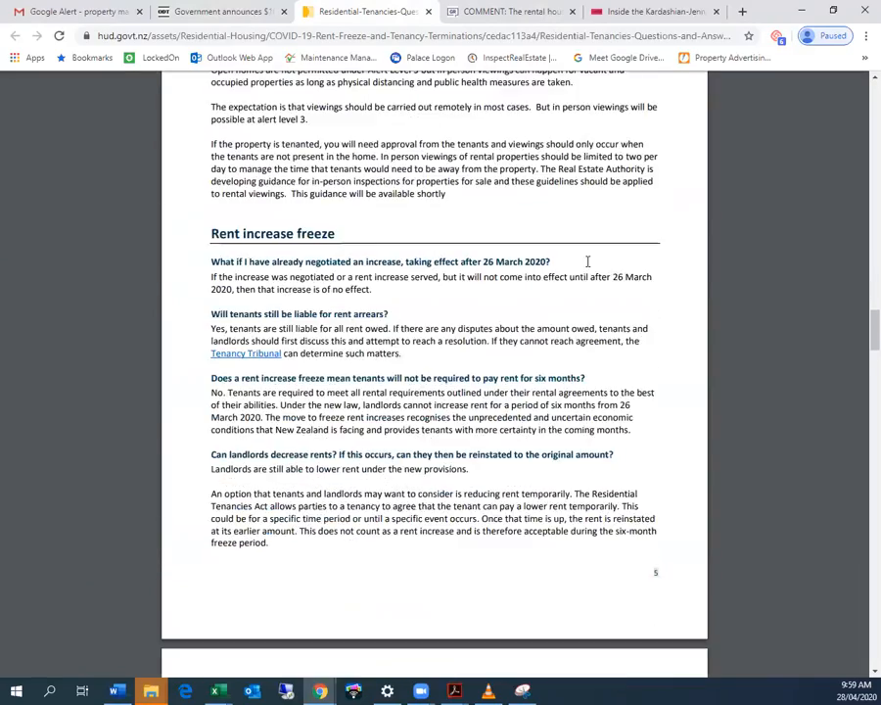
scroll(down, 3)
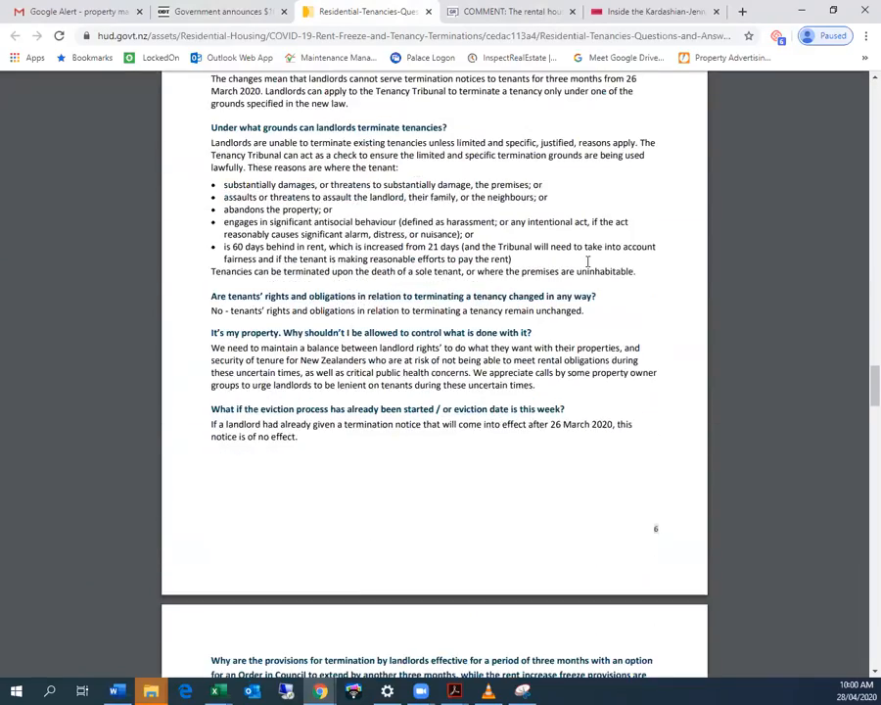
scroll(down, 3)
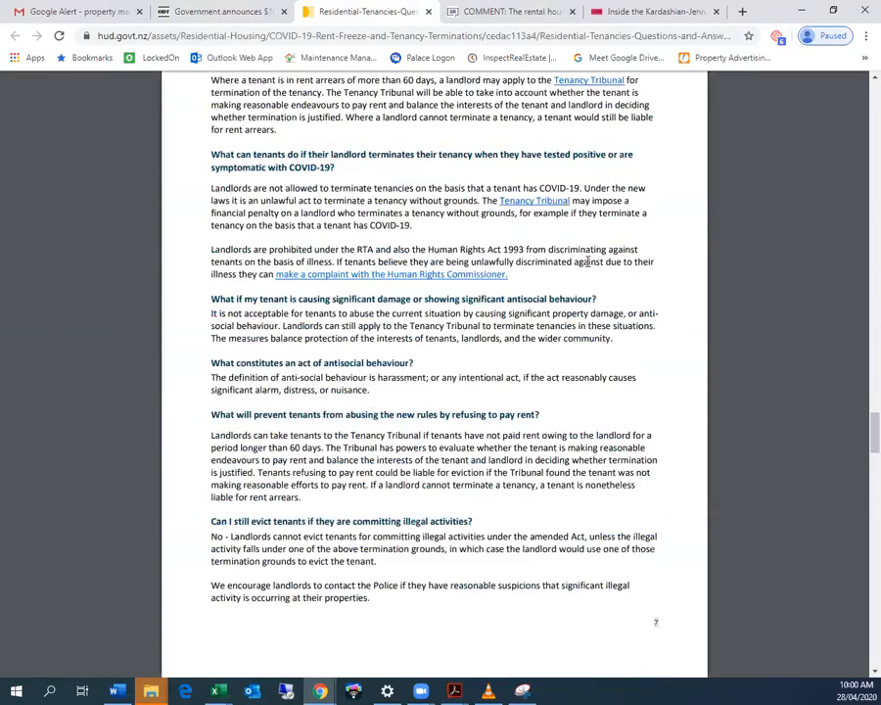
scroll(down, 3)
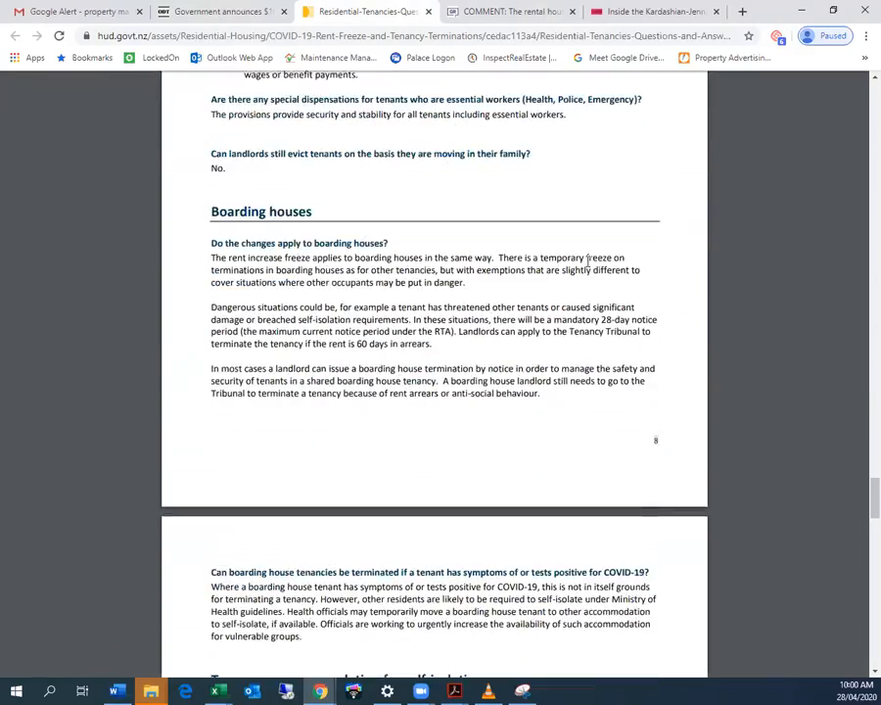
scroll(down, 3)
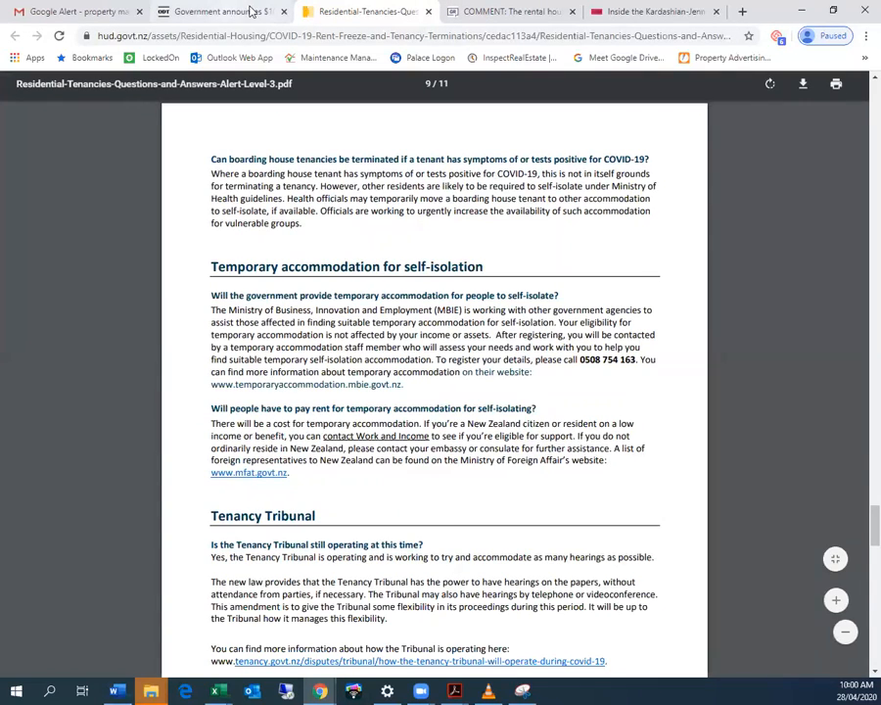
mouse_move(367, 11)
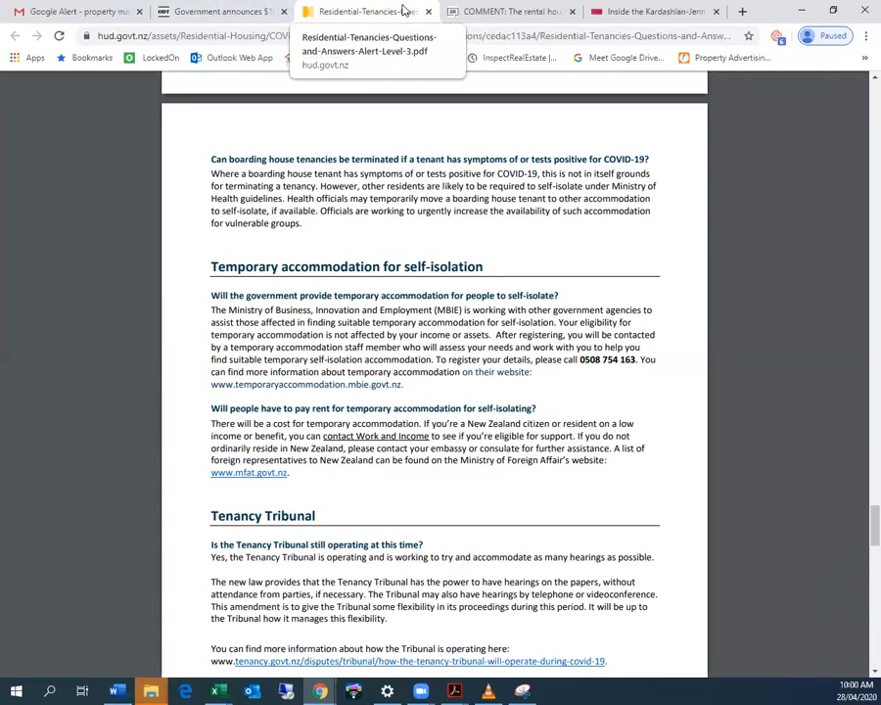